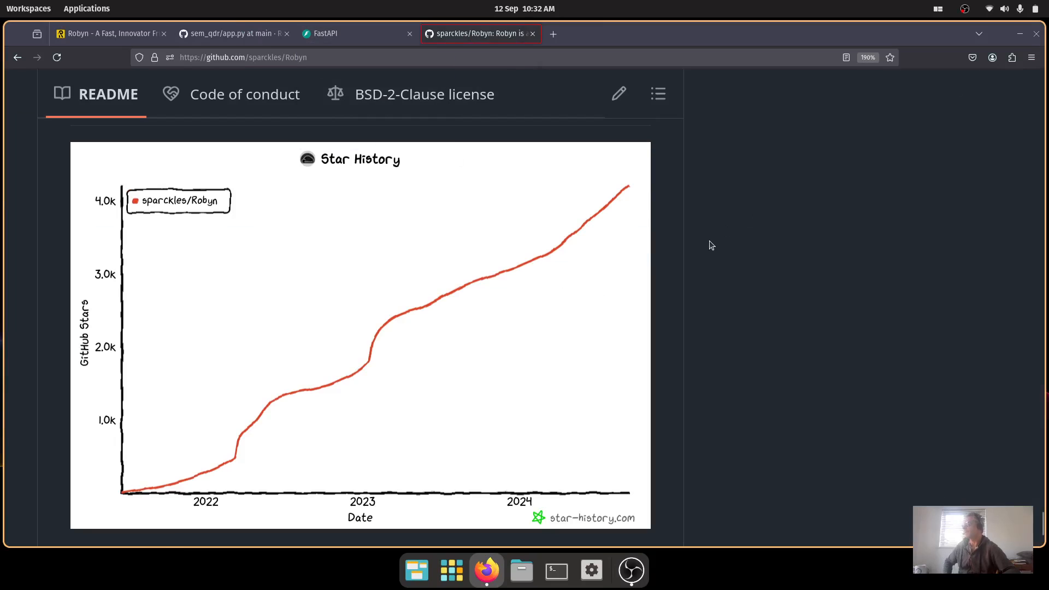
mouse_move(447, 226)
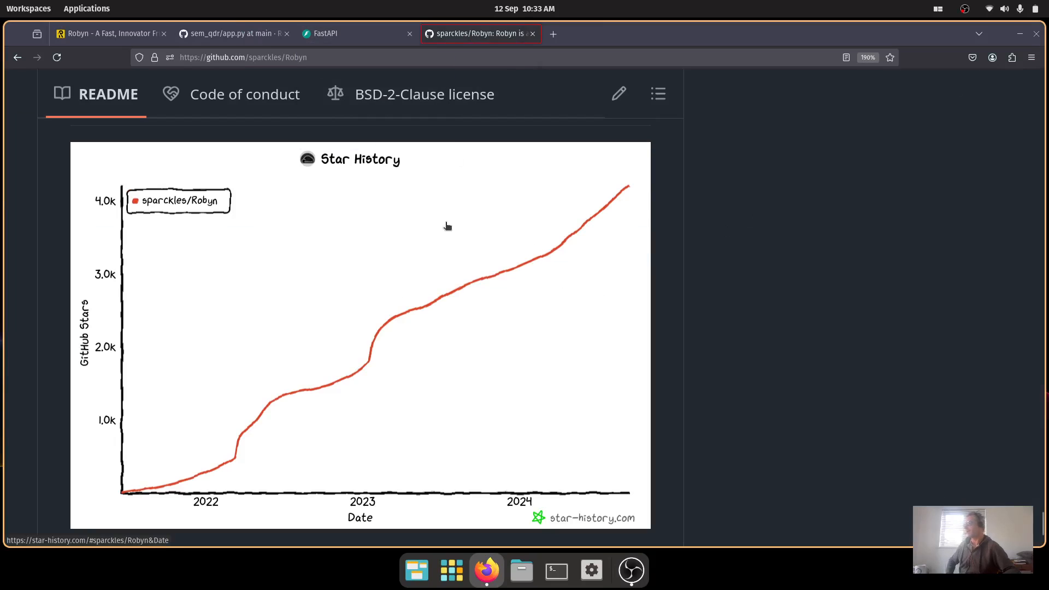
mouse_move(539, 352)
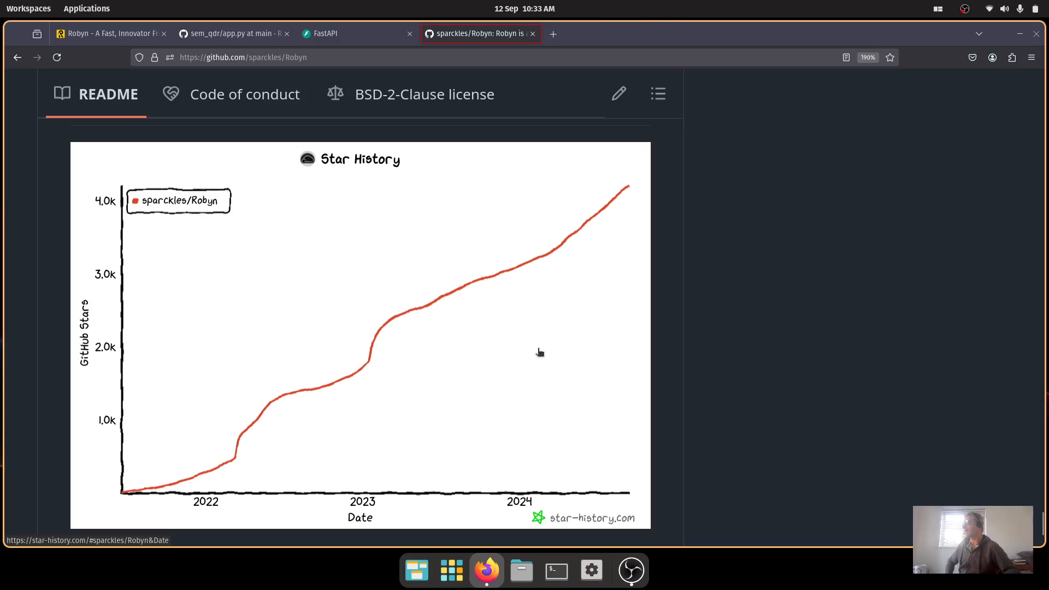
mouse_move(432, 238)
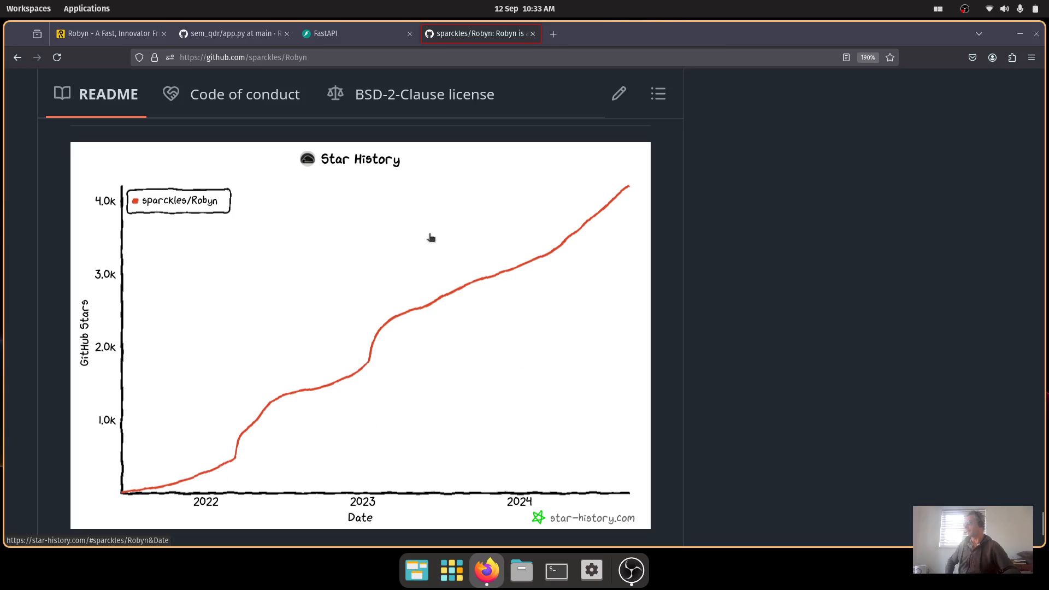
Read the README from the Star History chart past contributors and installation to the Define your API example.
scroll(down, 3)
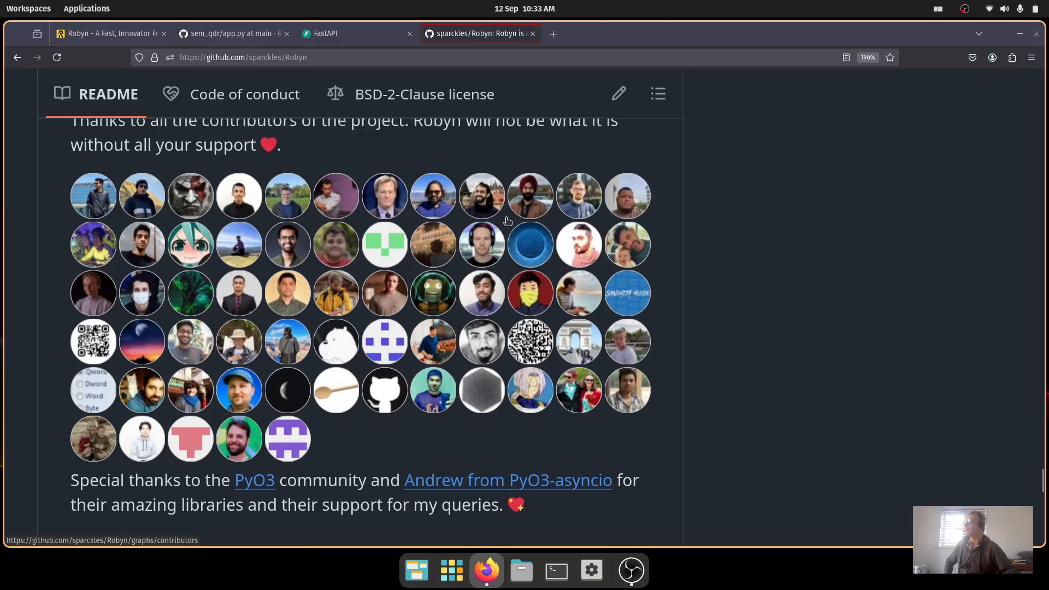
scroll(down, 3)
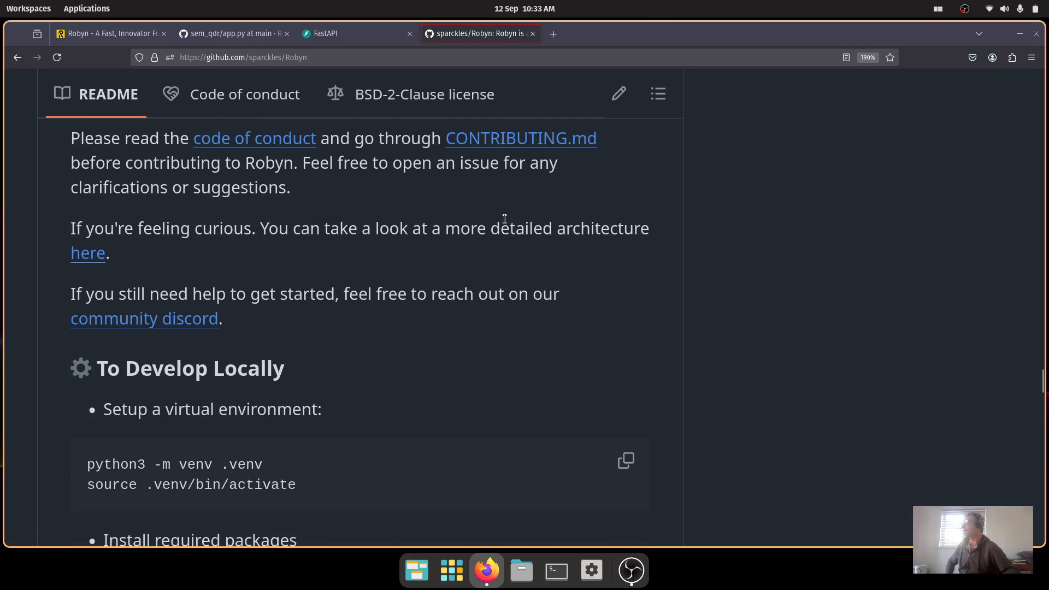
scroll(down, 3)
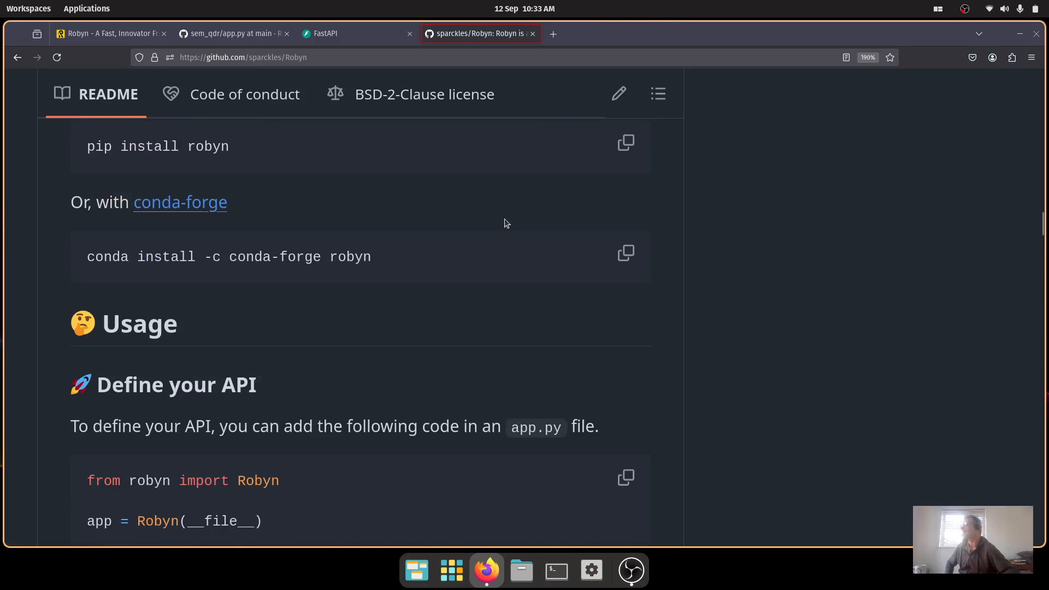
mouse_move(303, 136)
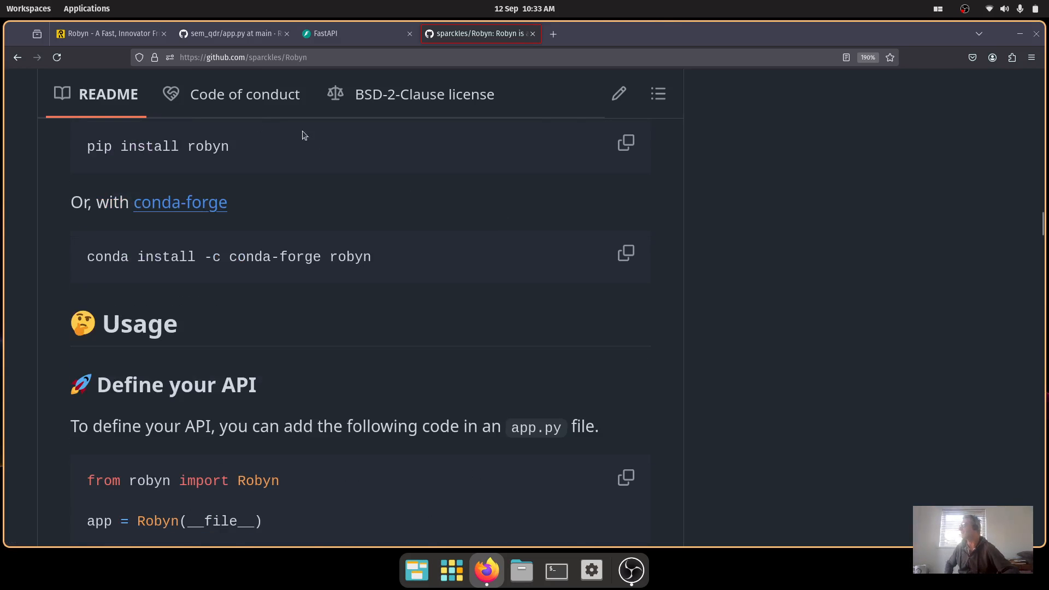
scroll(down, 3)
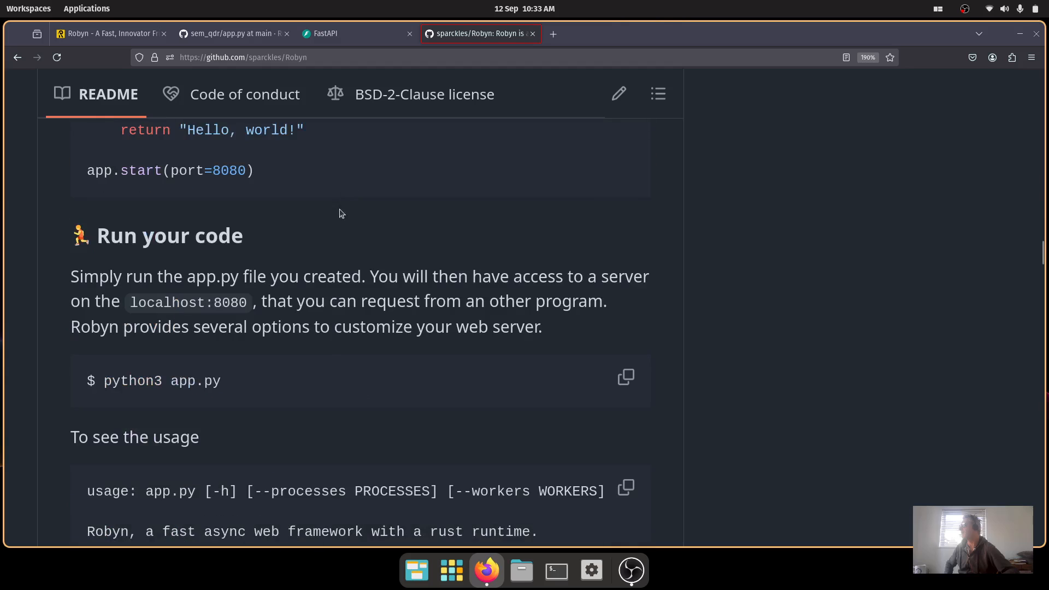
scroll(up, 3)
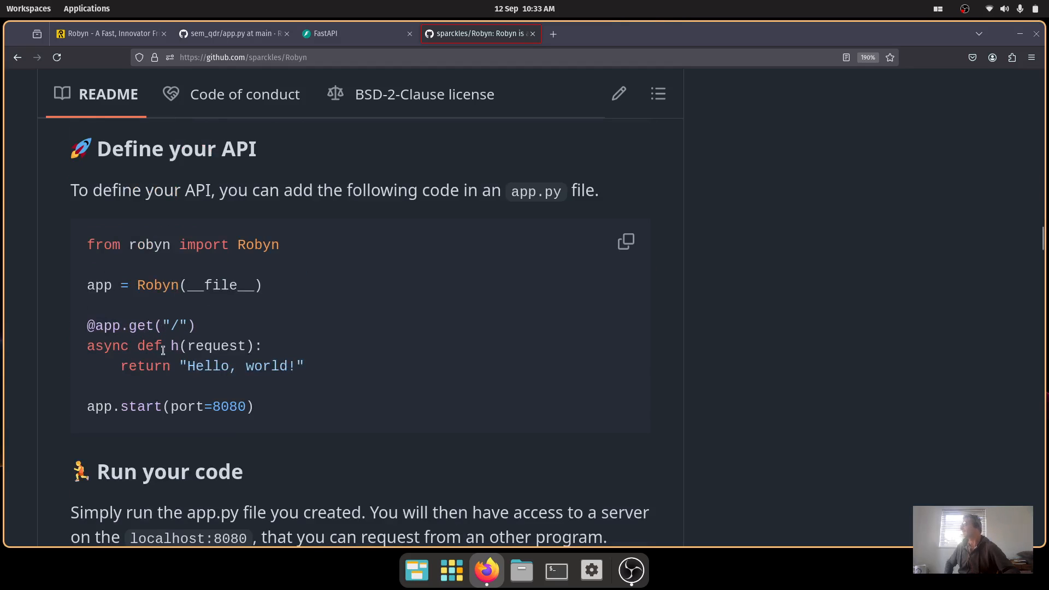
mouse_move(225, 346)
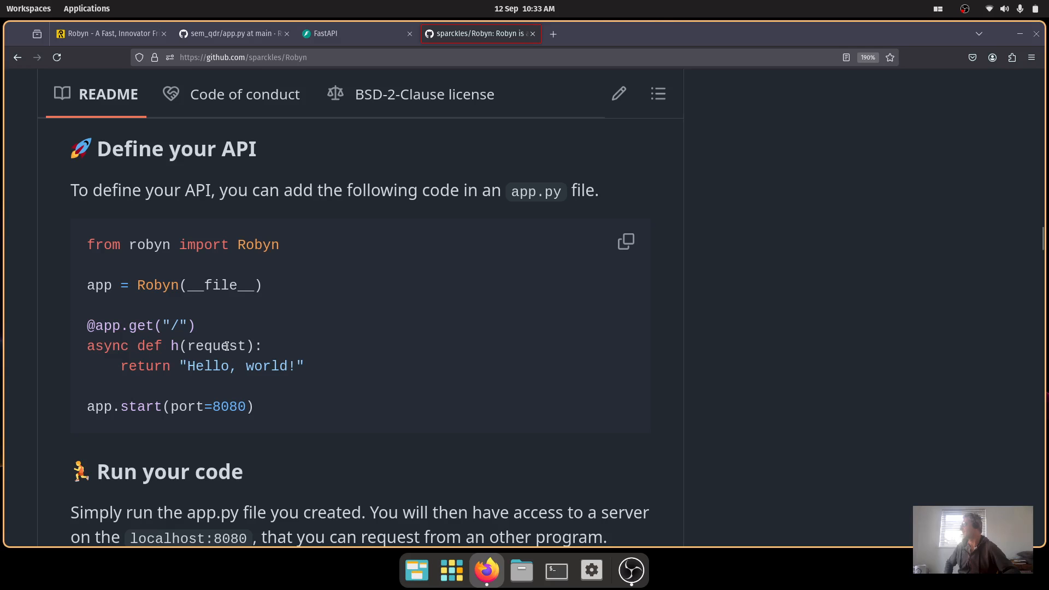
Review the benchmark bar chart of plaintext responses per second where Robyn leads the other Python frameworks.
scroll(up, 3)
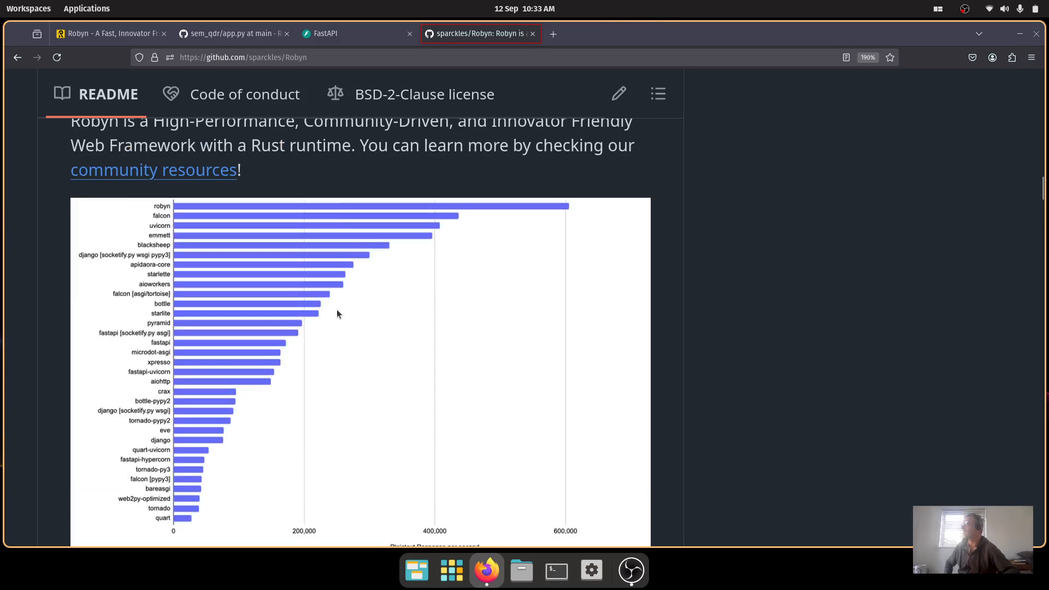
mouse_move(322, 326)
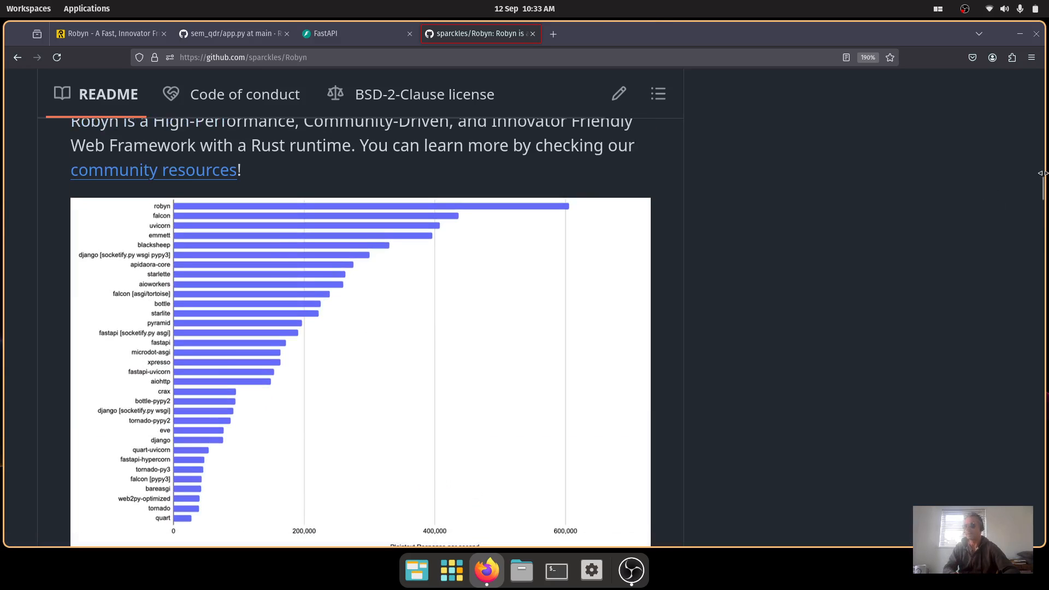
scroll(down, 3)
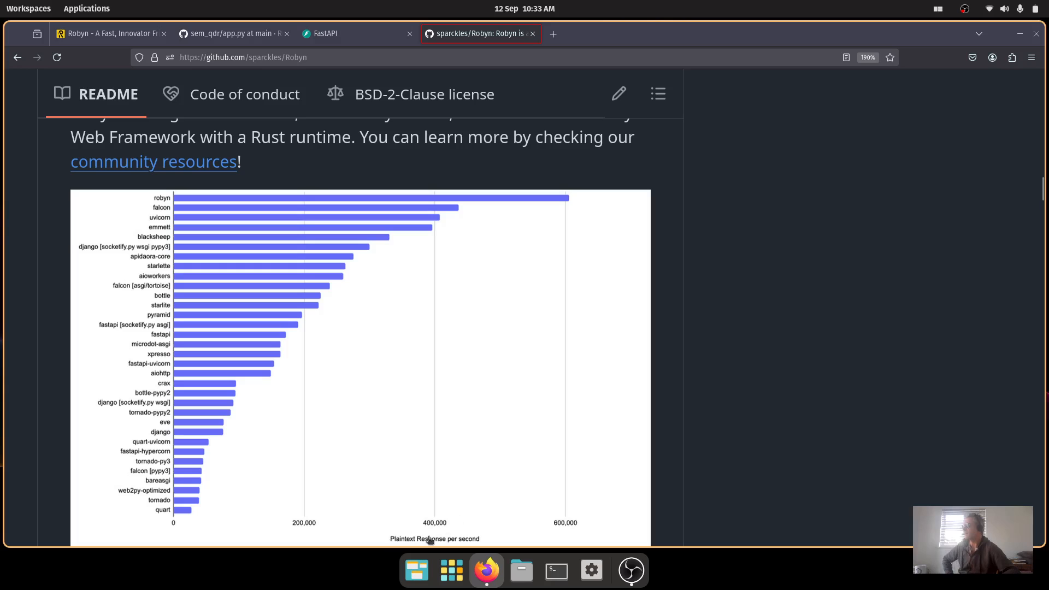
mouse_move(256, 311)
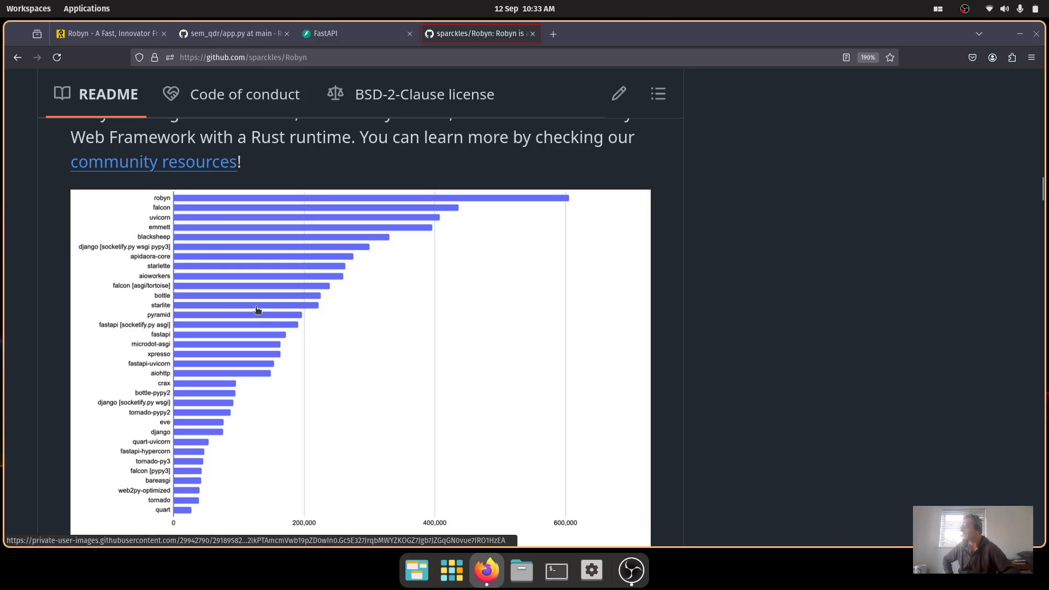
mouse_move(589, 209)
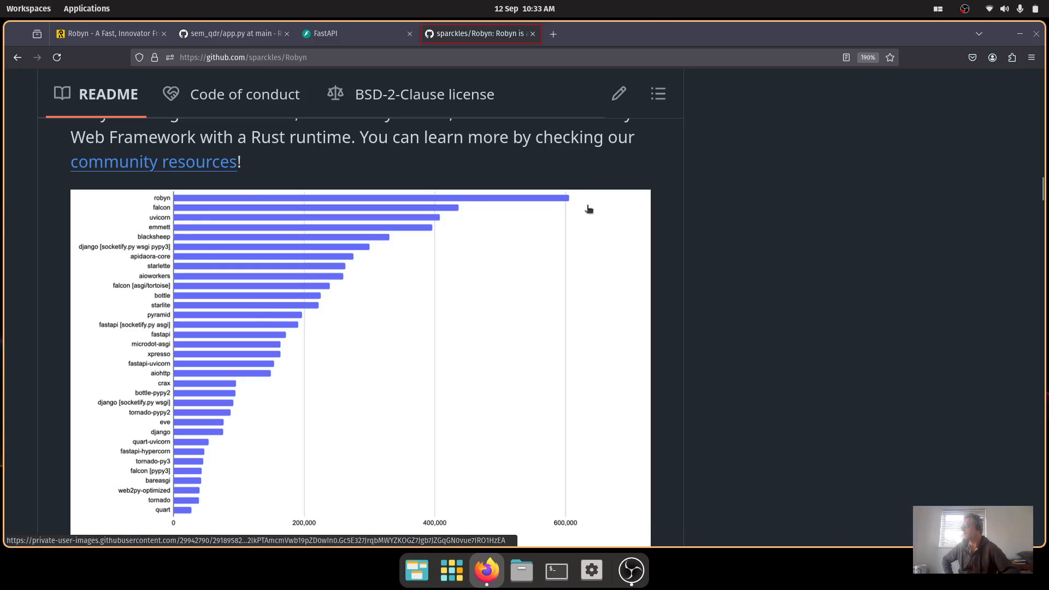
mouse_move(573, 202)
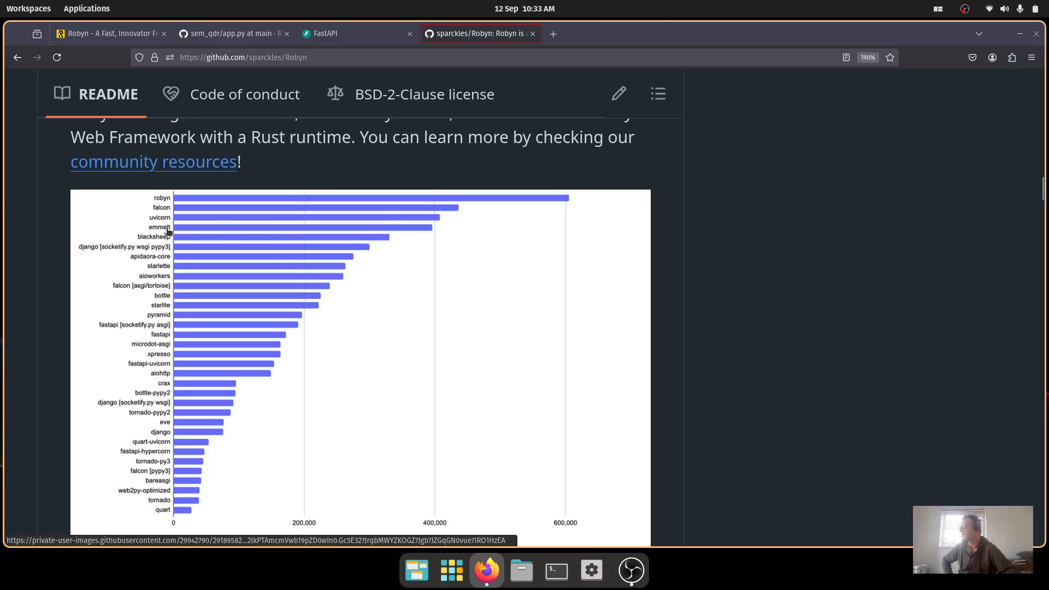
mouse_move(389, 229)
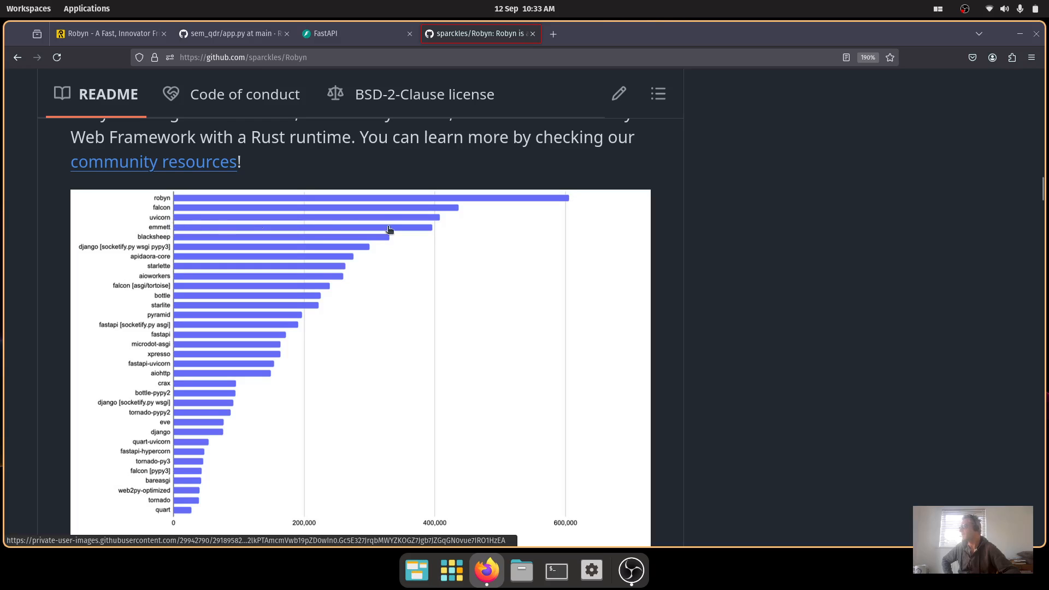
mouse_move(173, 345)
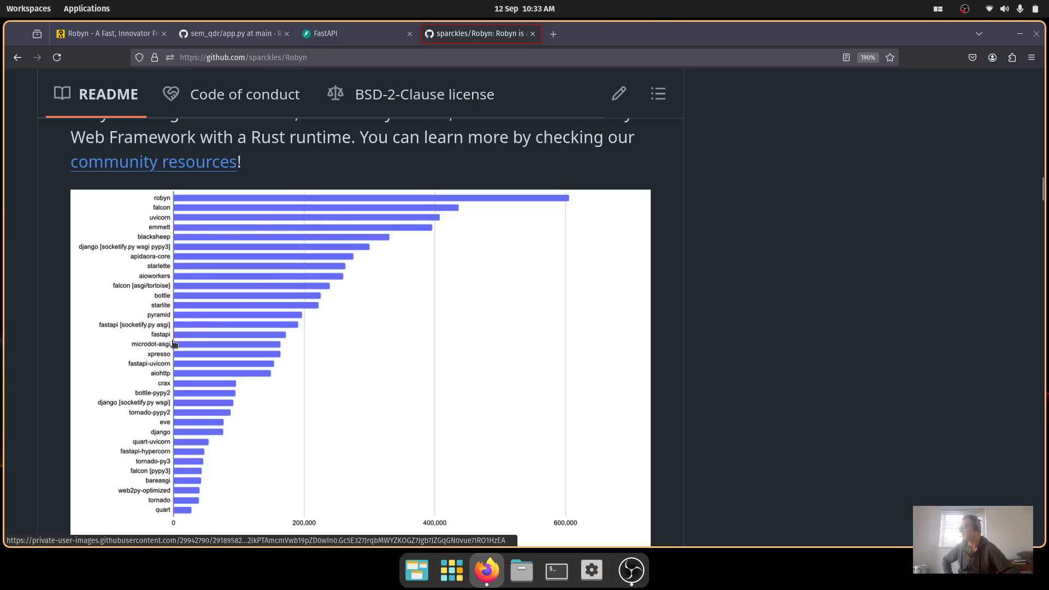
mouse_move(276, 339)
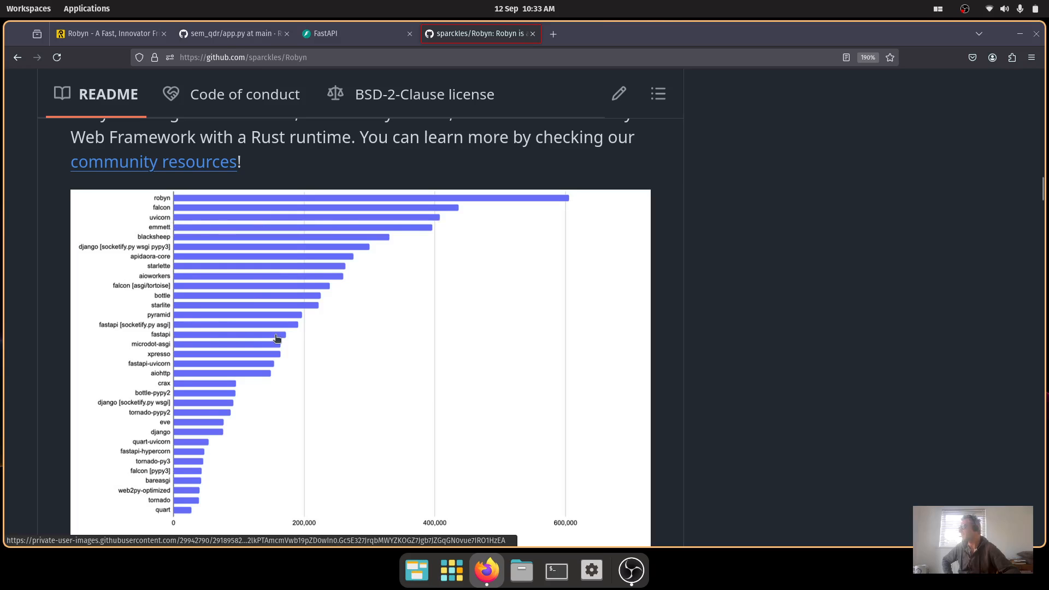
mouse_move(286, 341)
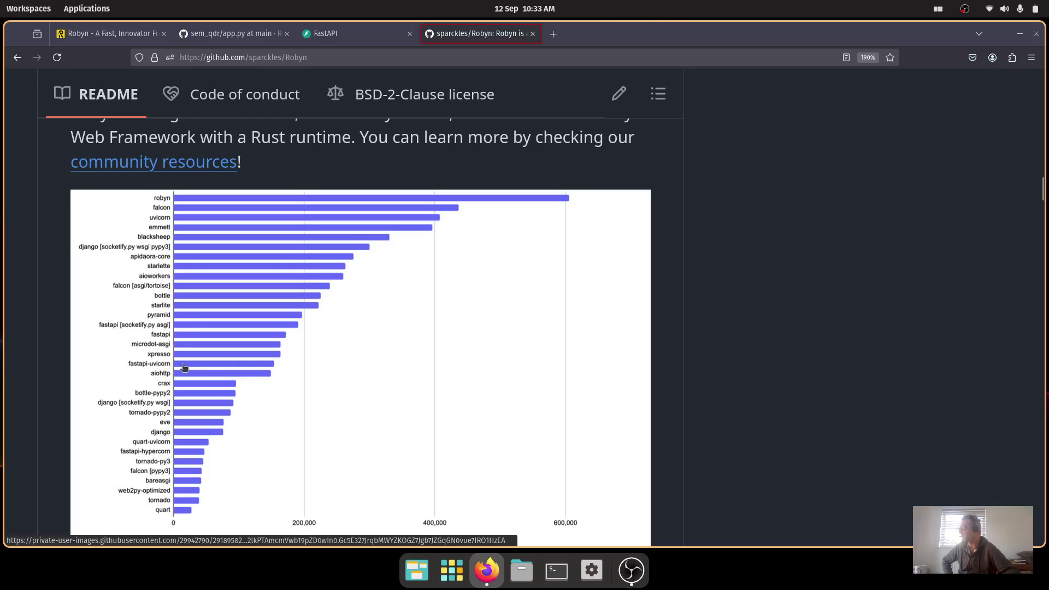
mouse_move(273, 367)
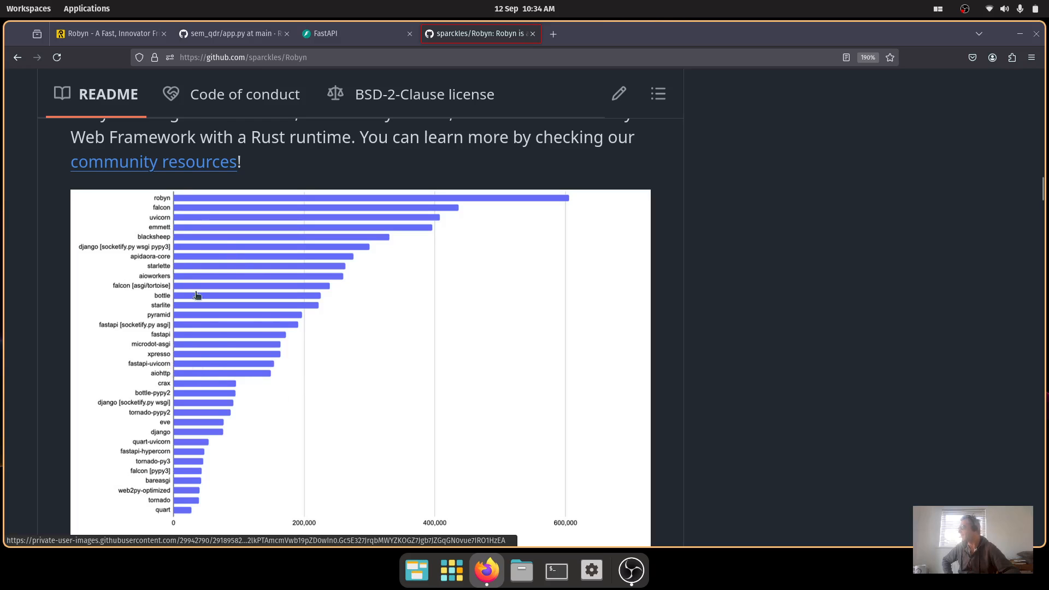
mouse_move(225, 387)
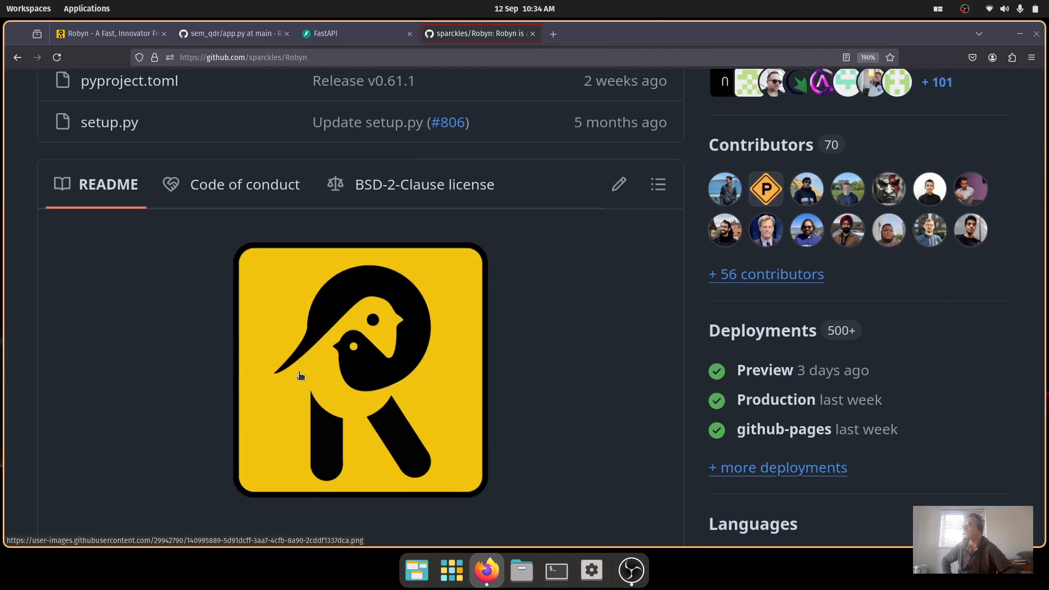
Return to the sparckles/Robyn repository header with its file list and About description.
scroll(up, 3)
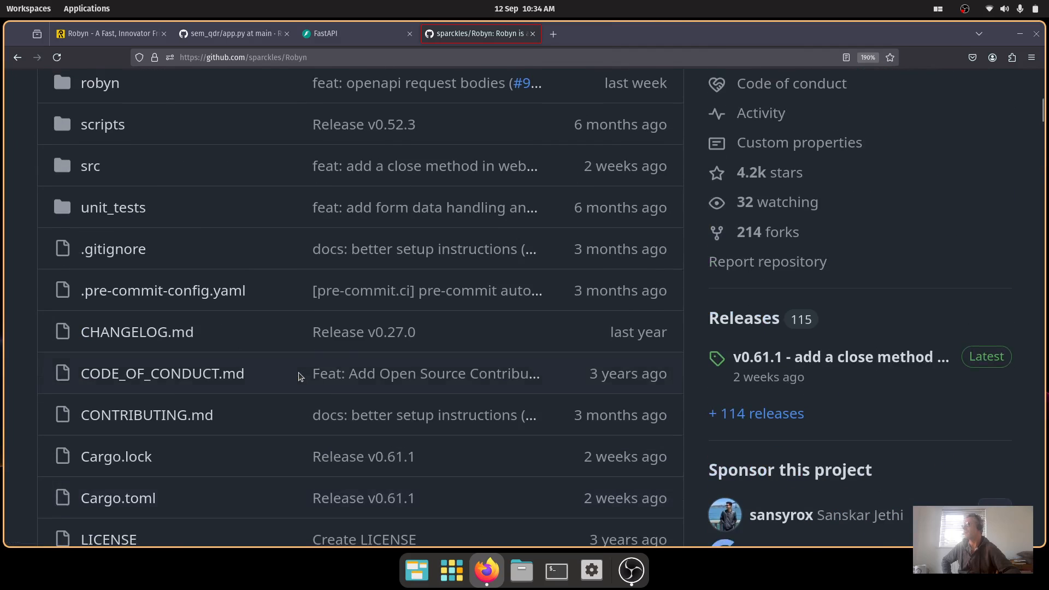
scroll(up, 3)
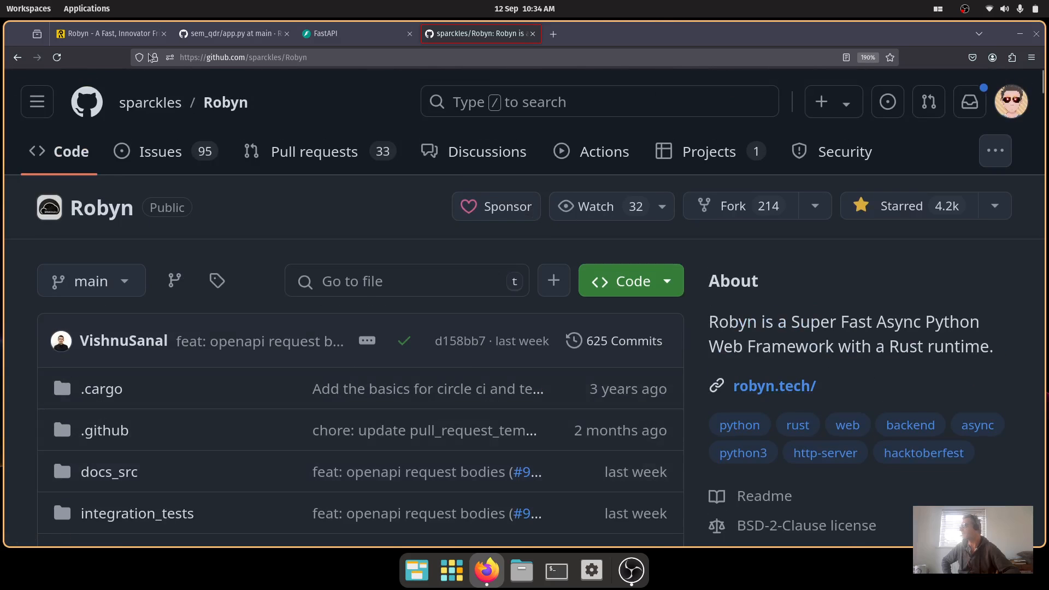
Show the robyn.tech Meet Robyn homepage enlarged, down to its hello-world app.py example.
click(109, 32)
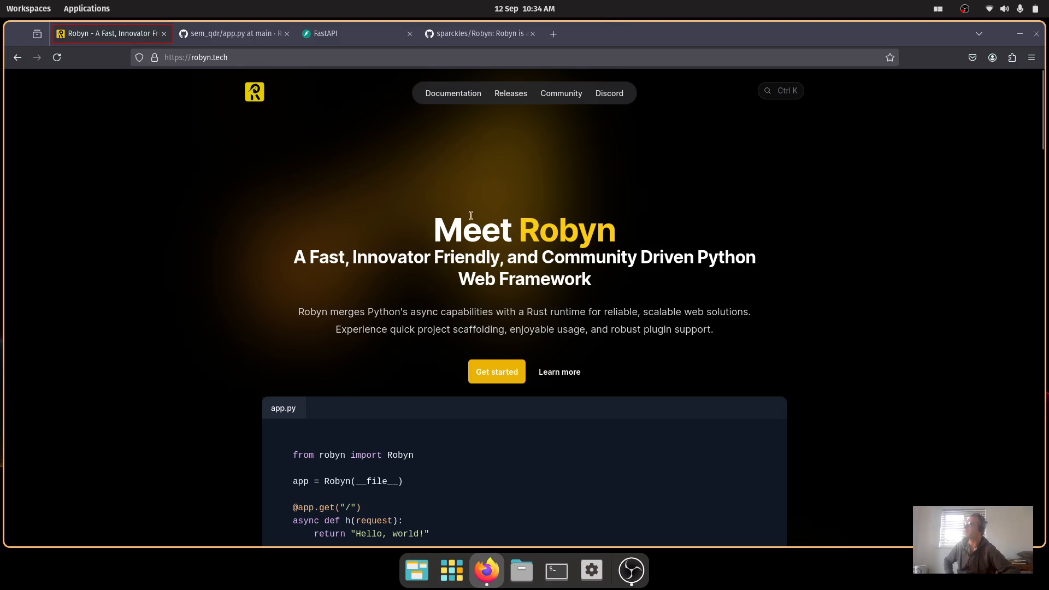
scroll(down, 3)
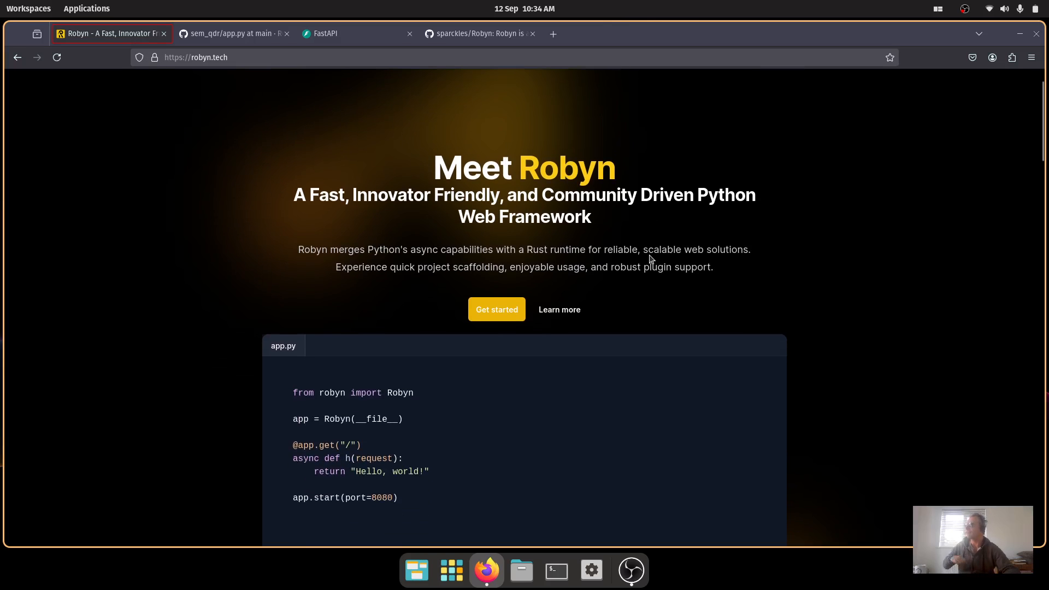
mouse_move(565, 354)
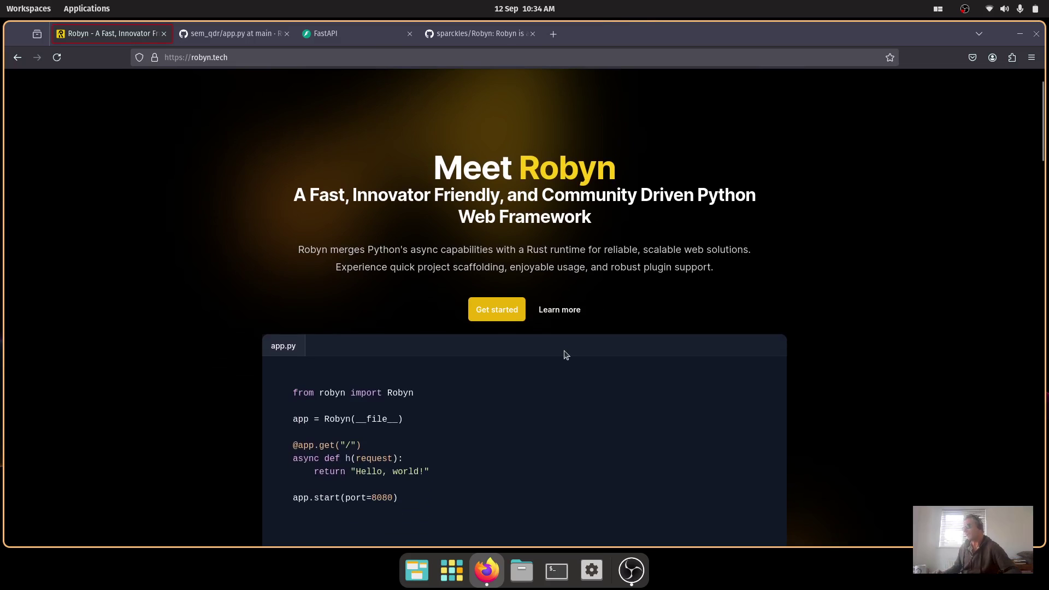
key(ctrl+plus)
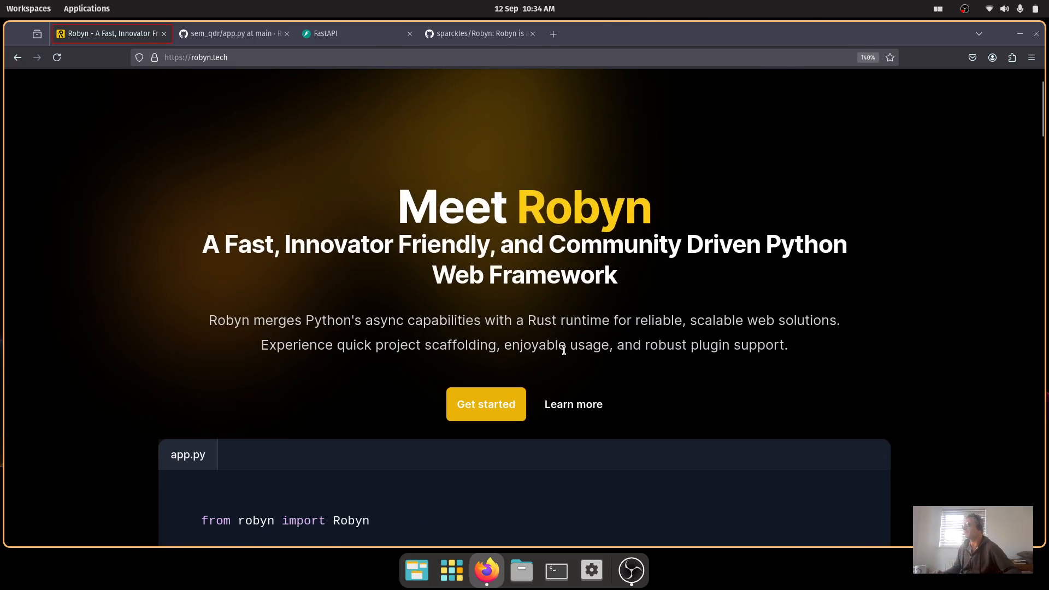
scroll(down, 3)
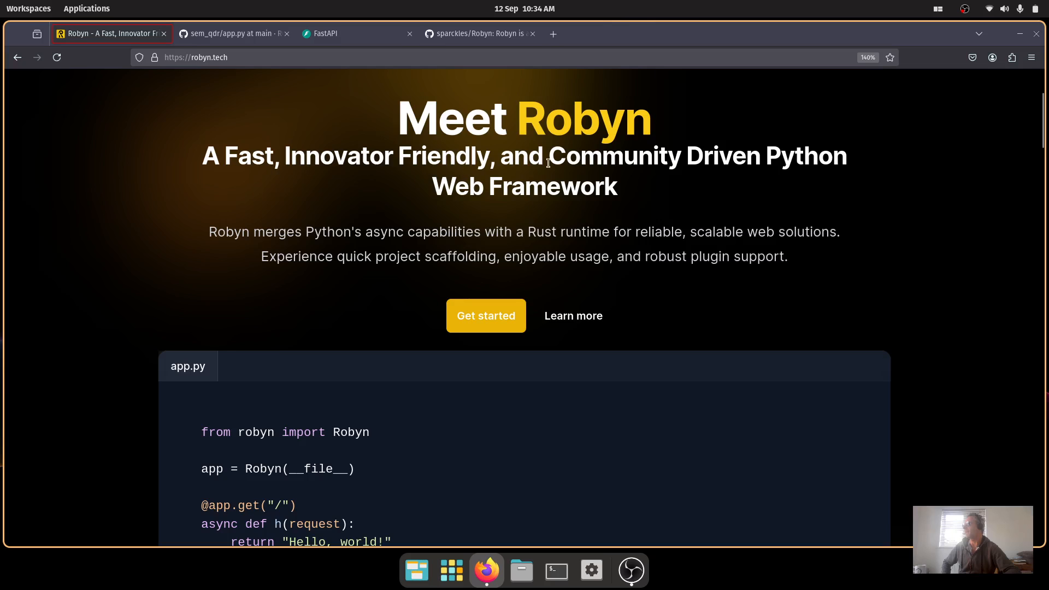
mouse_move(282, 230)
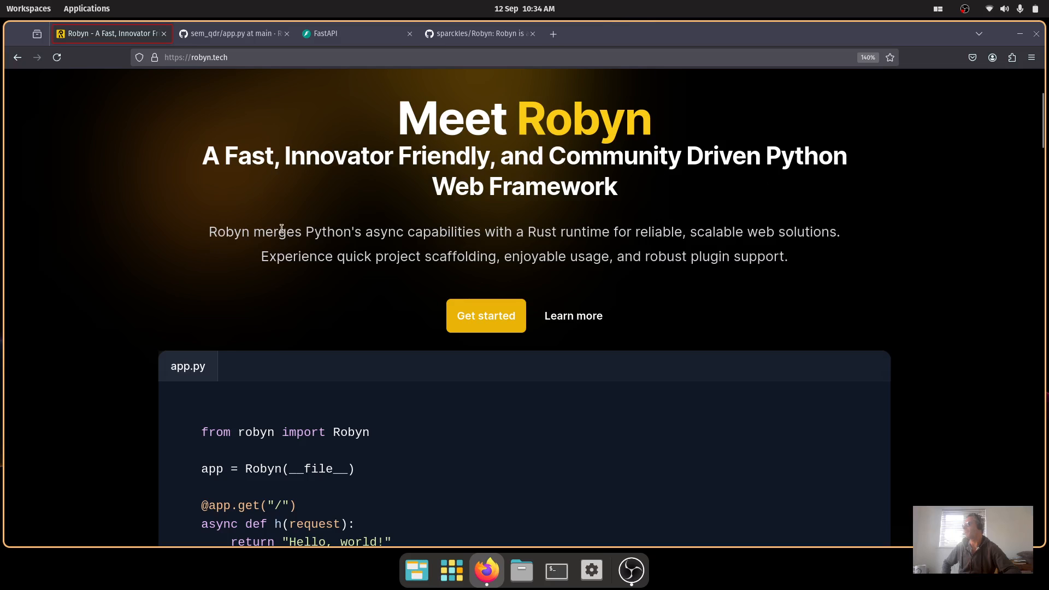
mouse_move(565, 231)
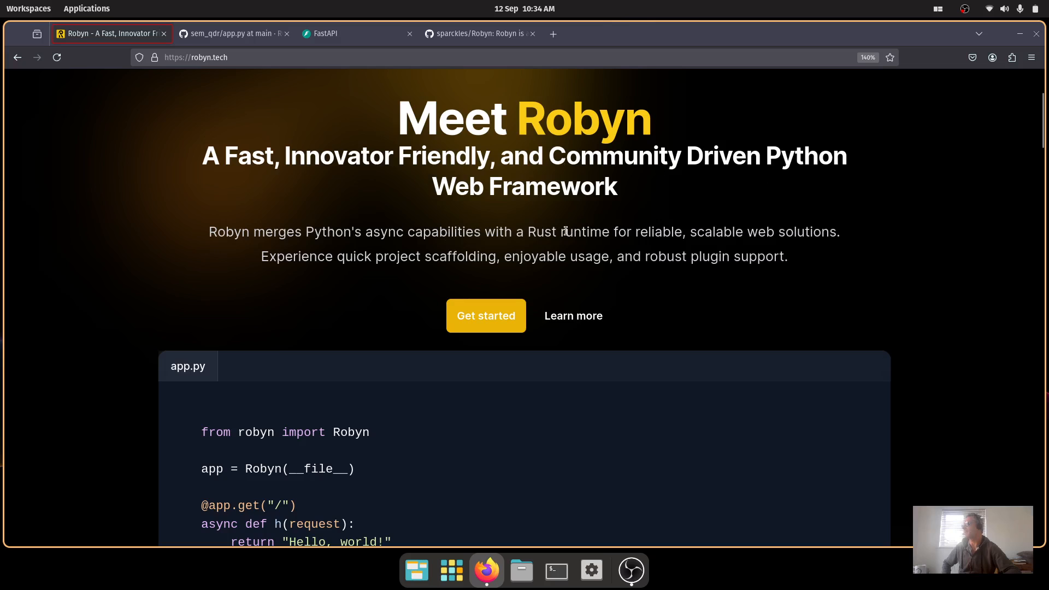
drag(528, 232, 610, 231)
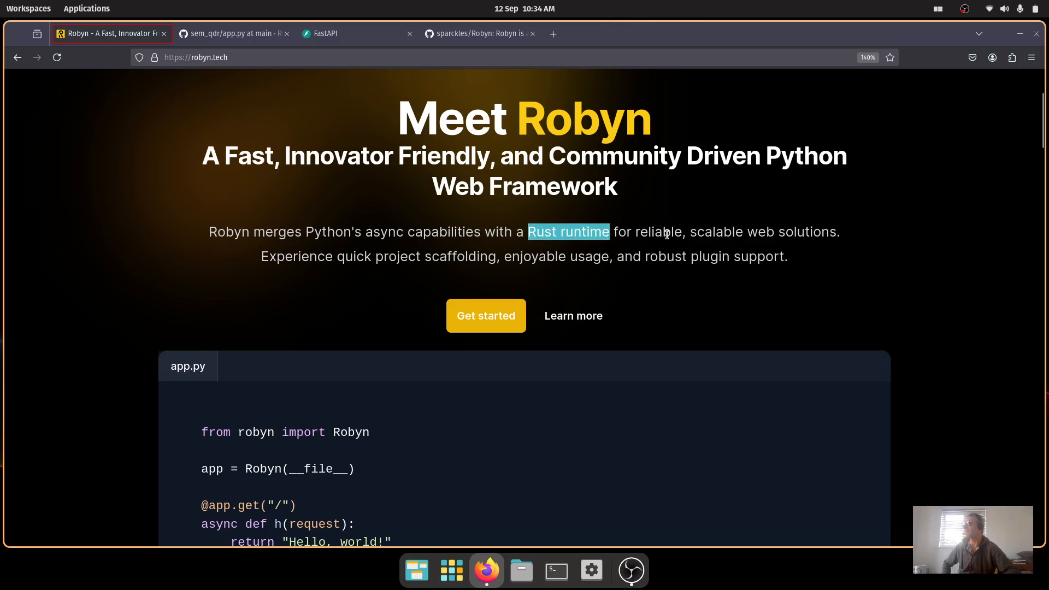
scroll(down, 3)
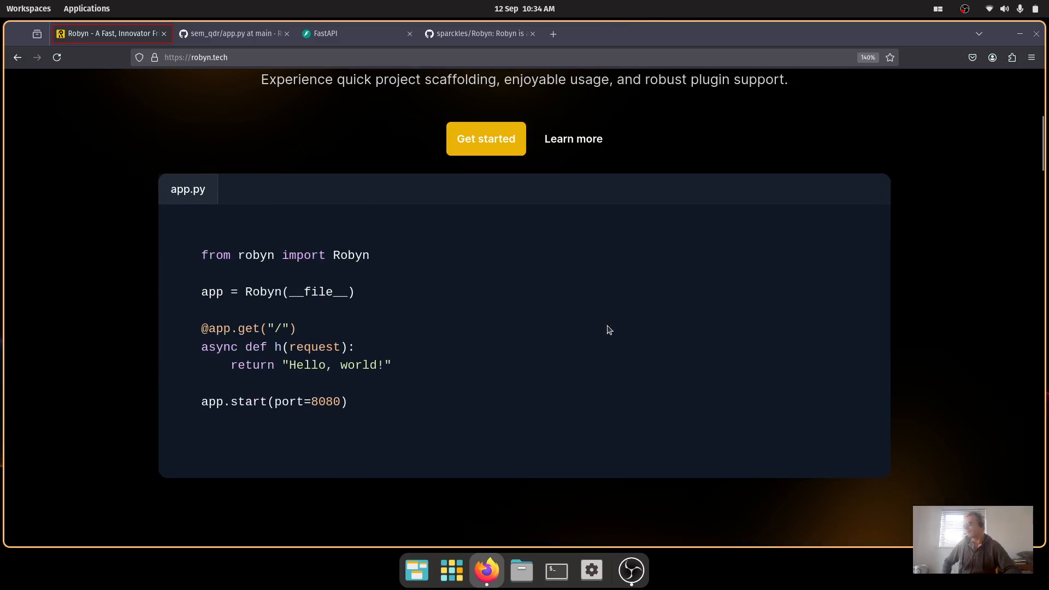
mouse_move(316, 310)
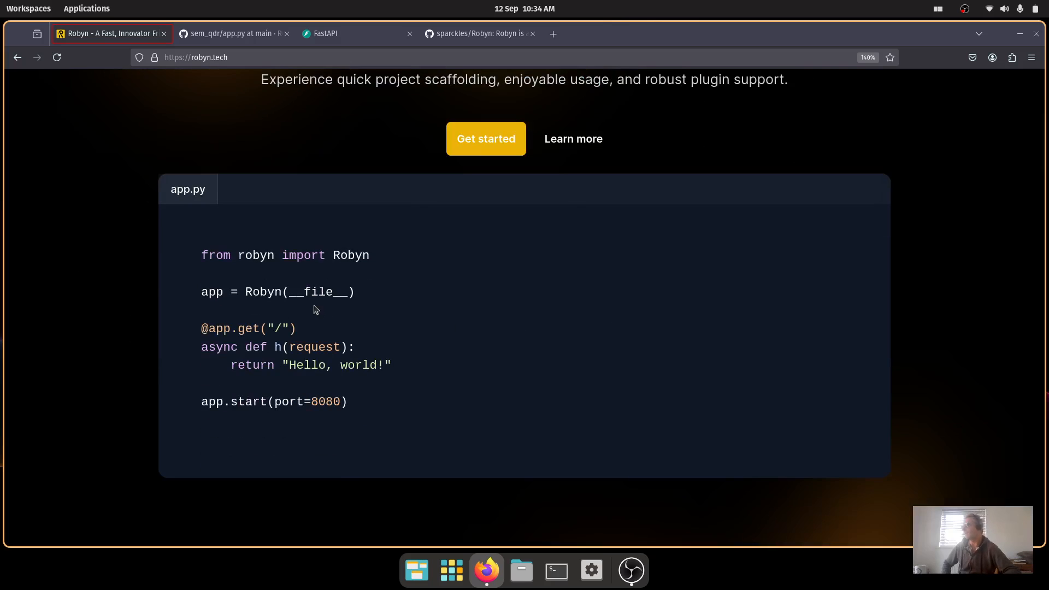
mouse_move(365, 408)
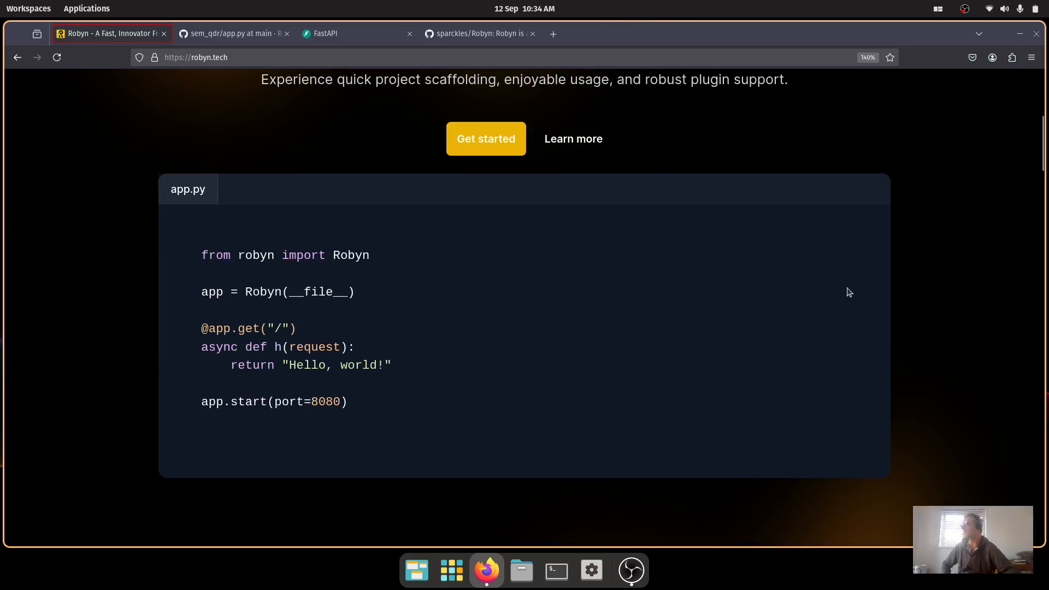
scroll(up, 3)
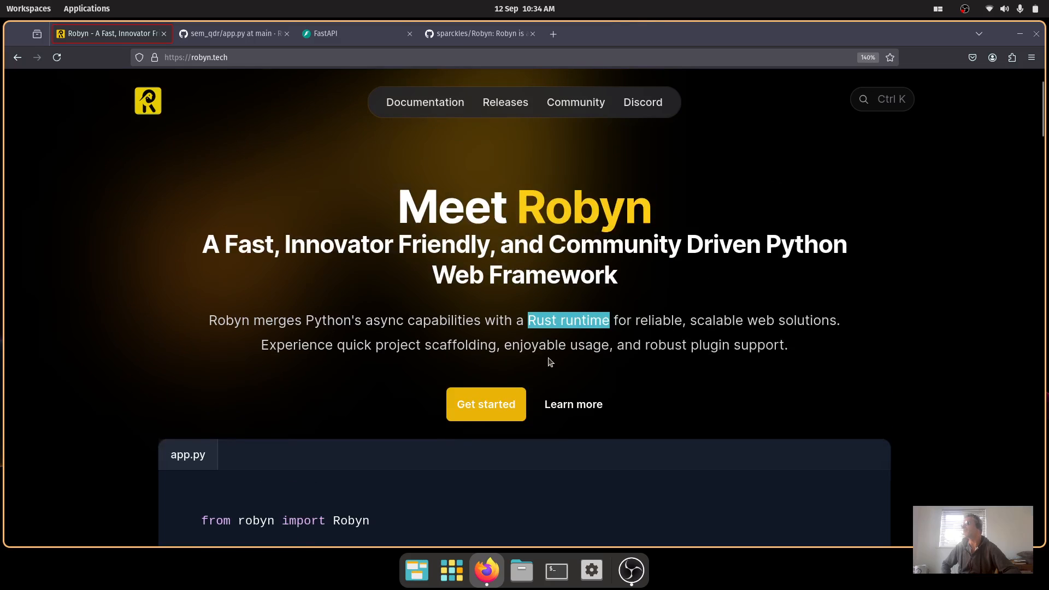
scroll(down, 3)
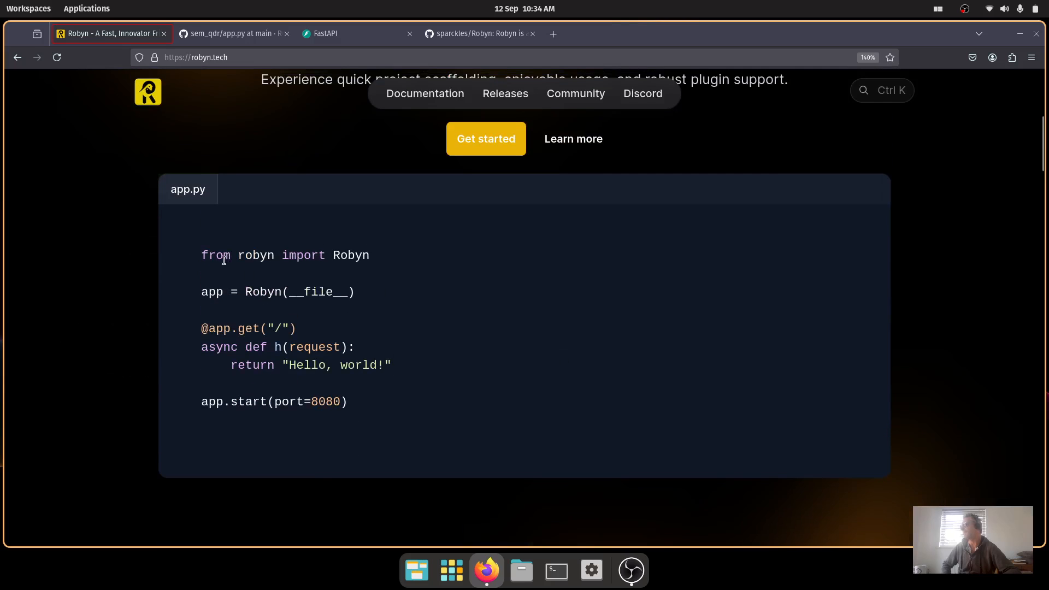
scroll(down, 3)
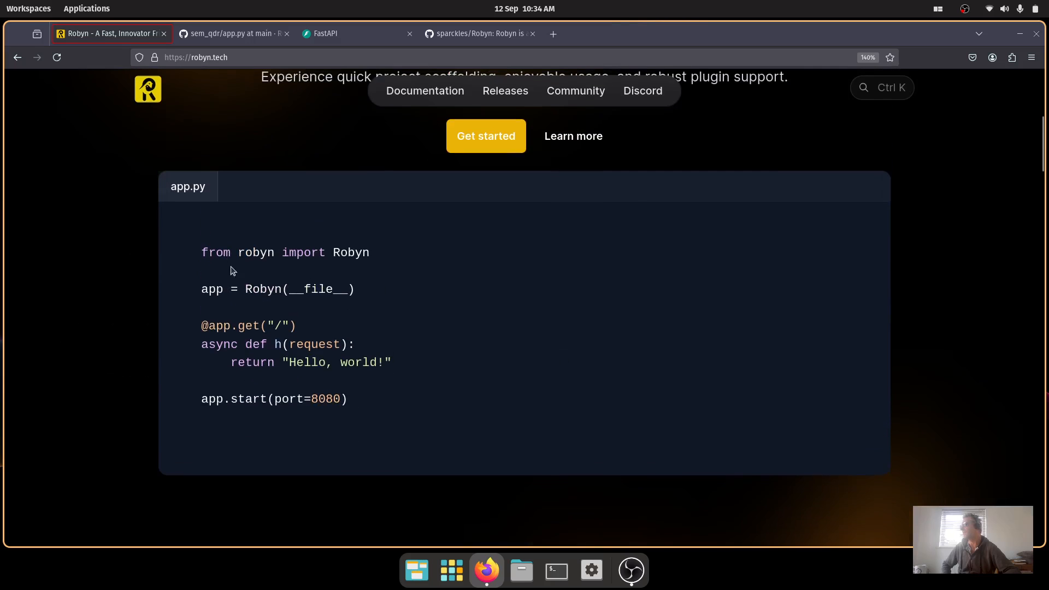
scroll(down, 3)
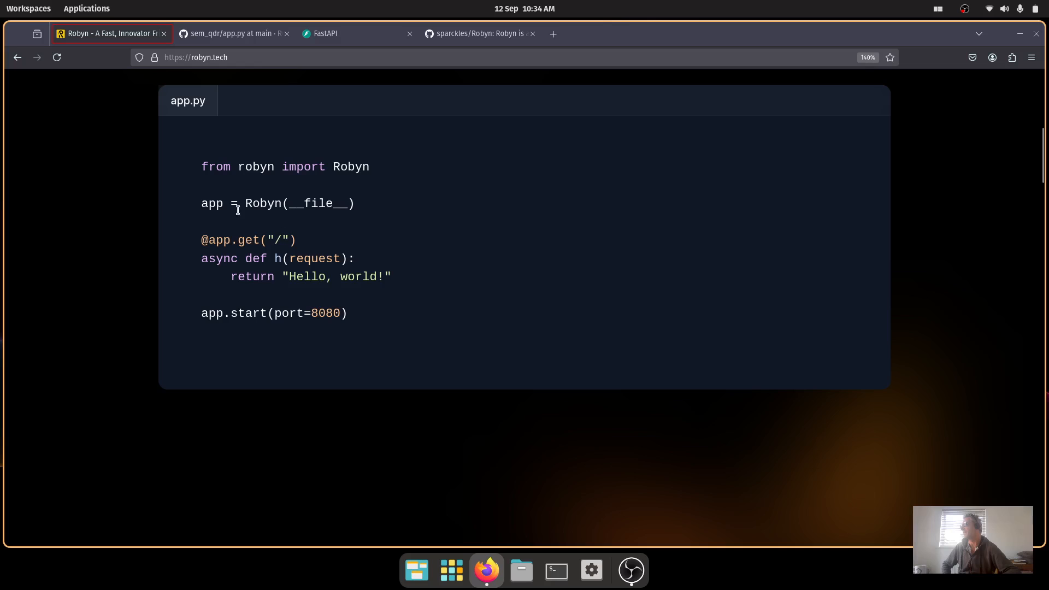
mouse_move(269, 203)
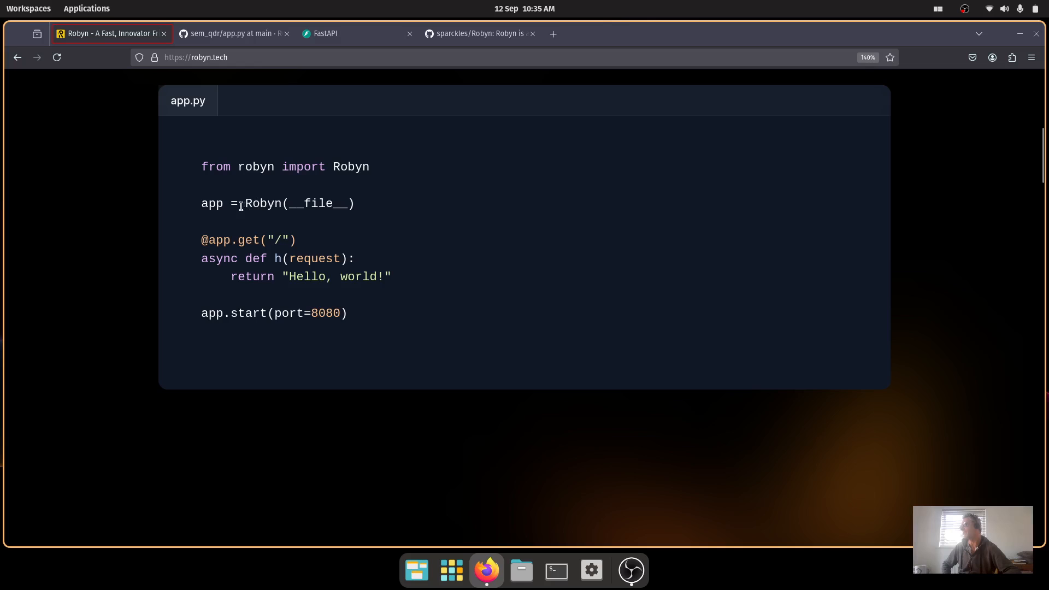
mouse_move(238, 225)
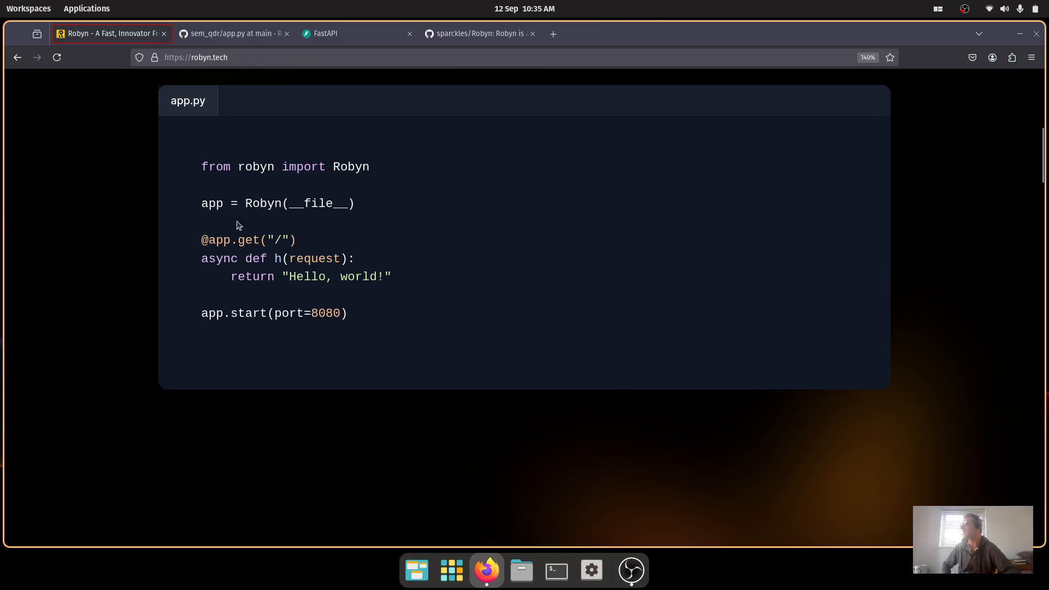
mouse_move(244, 253)
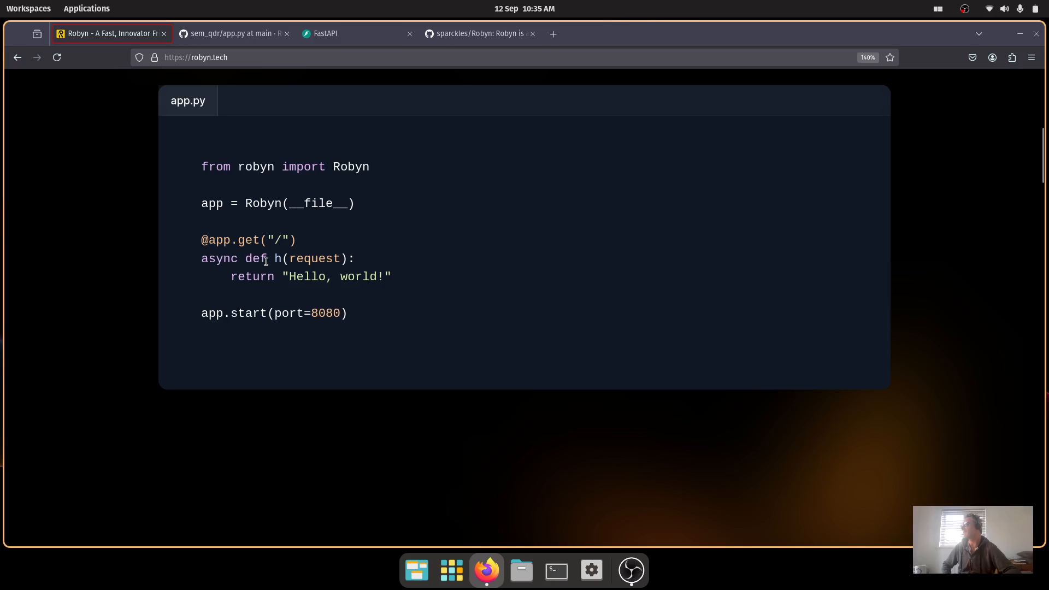
mouse_move(229, 328)
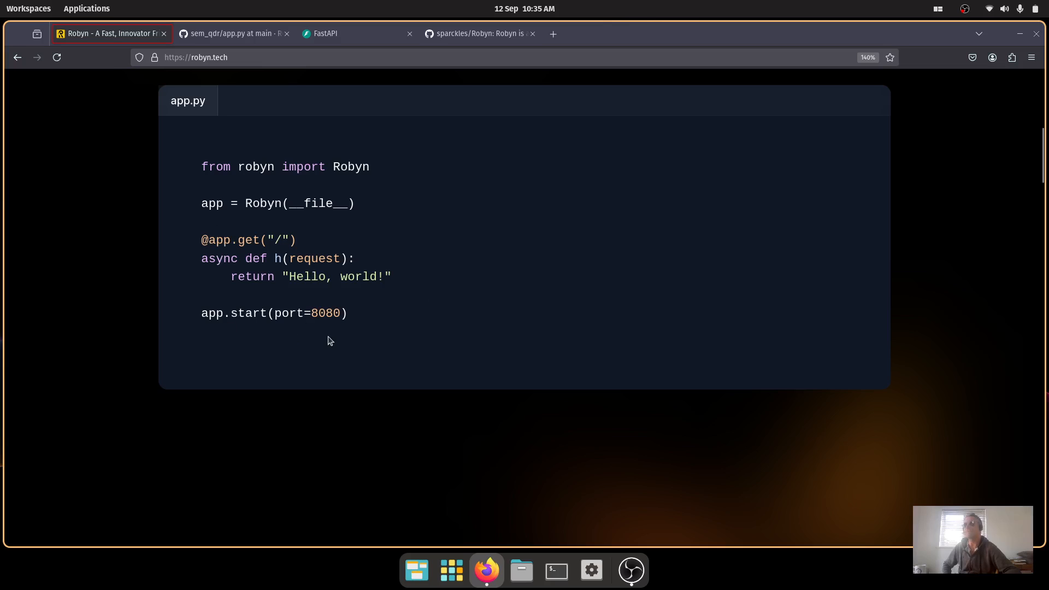
mouse_move(332, 336)
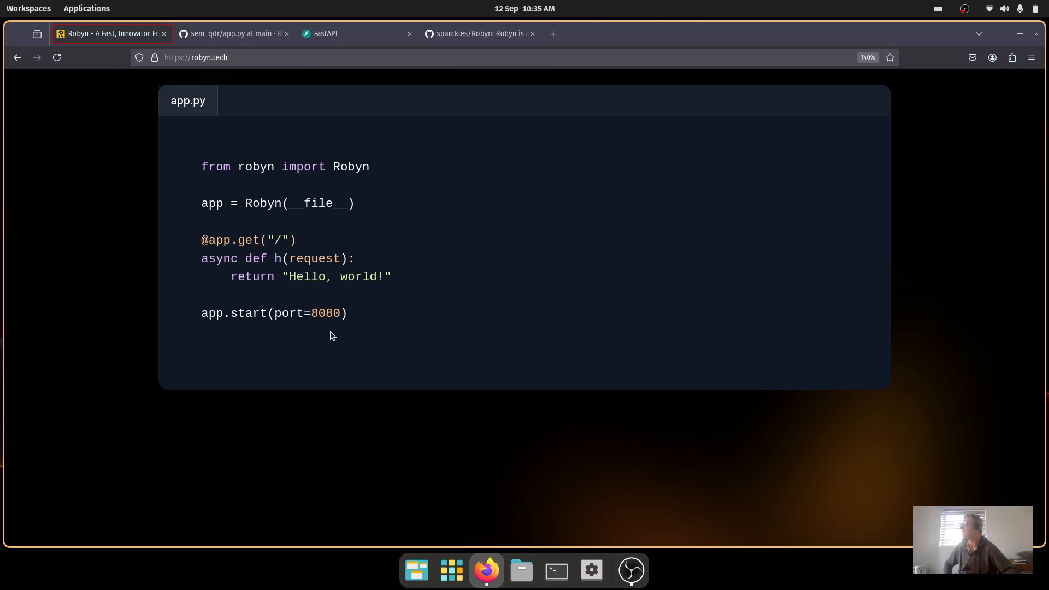
mouse_move(384, 253)
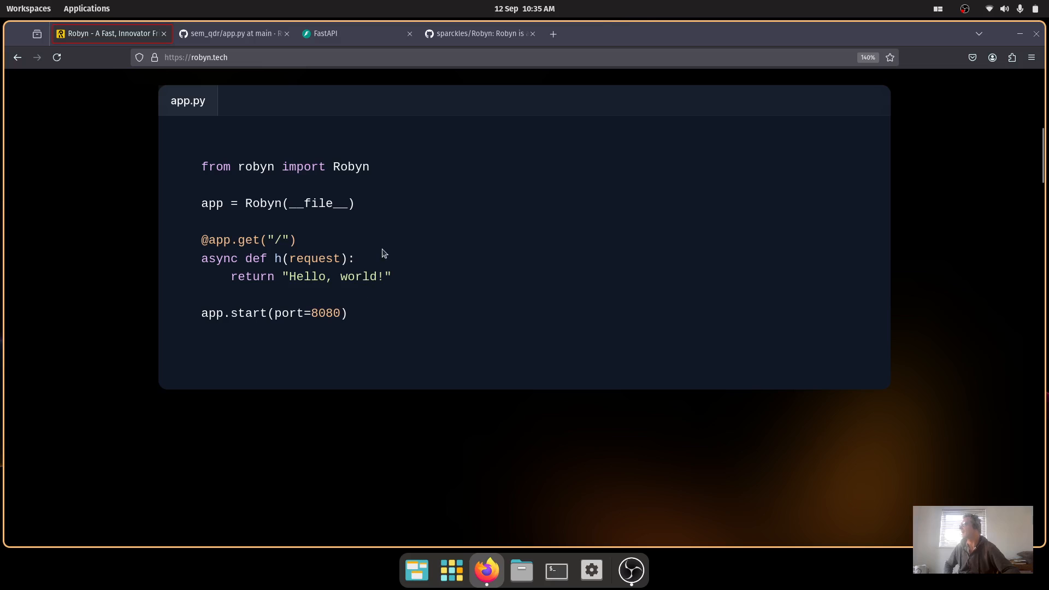
mouse_move(304, 135)
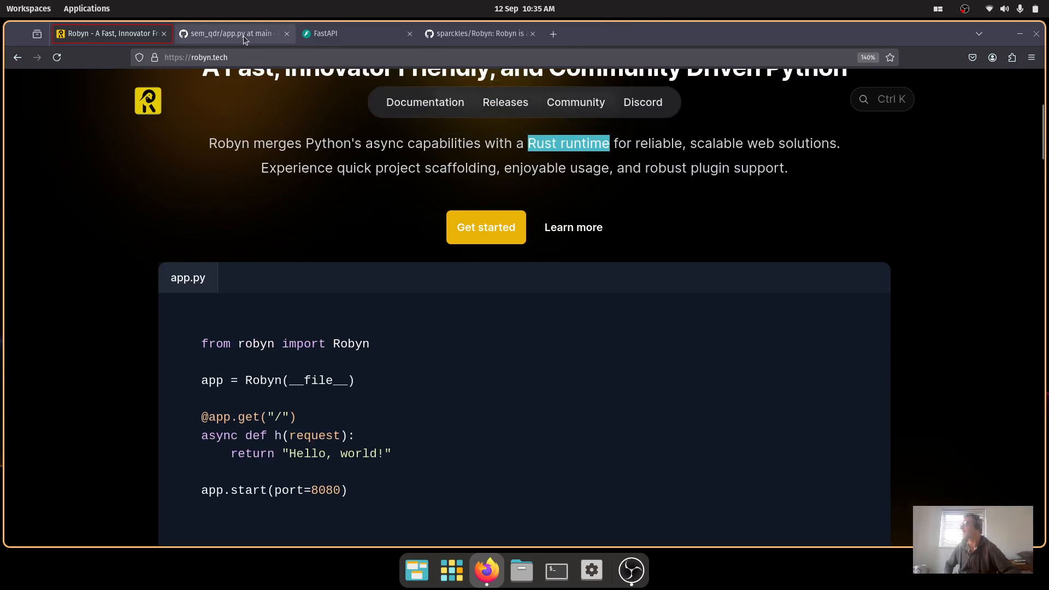
mouse_move(245, 33)
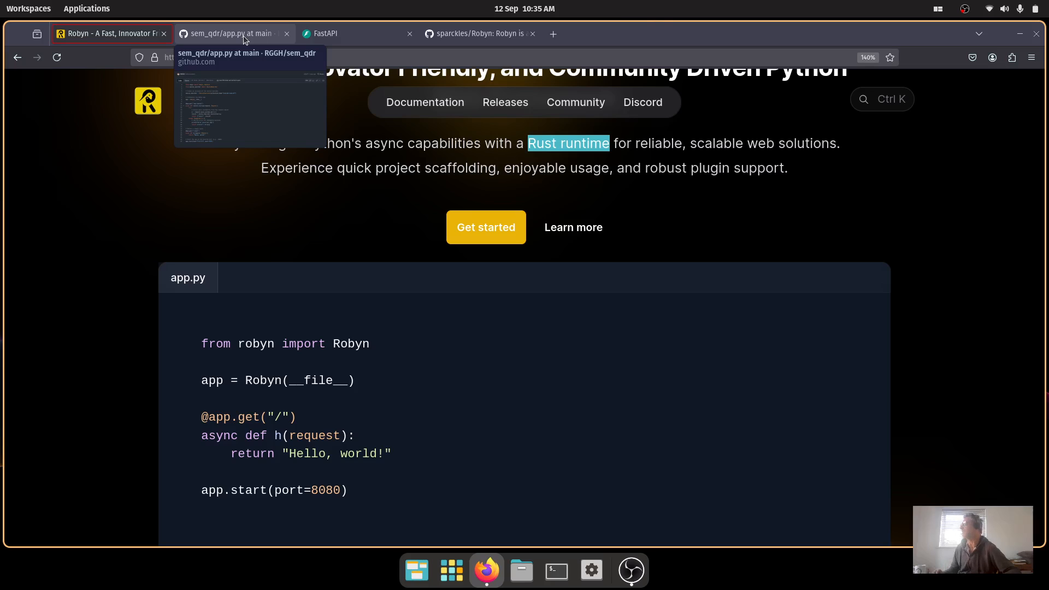
View the sem_qdr app.py source, highlighting NeuralSearcher and reaching the /api/search route handler.
click(230, 34)
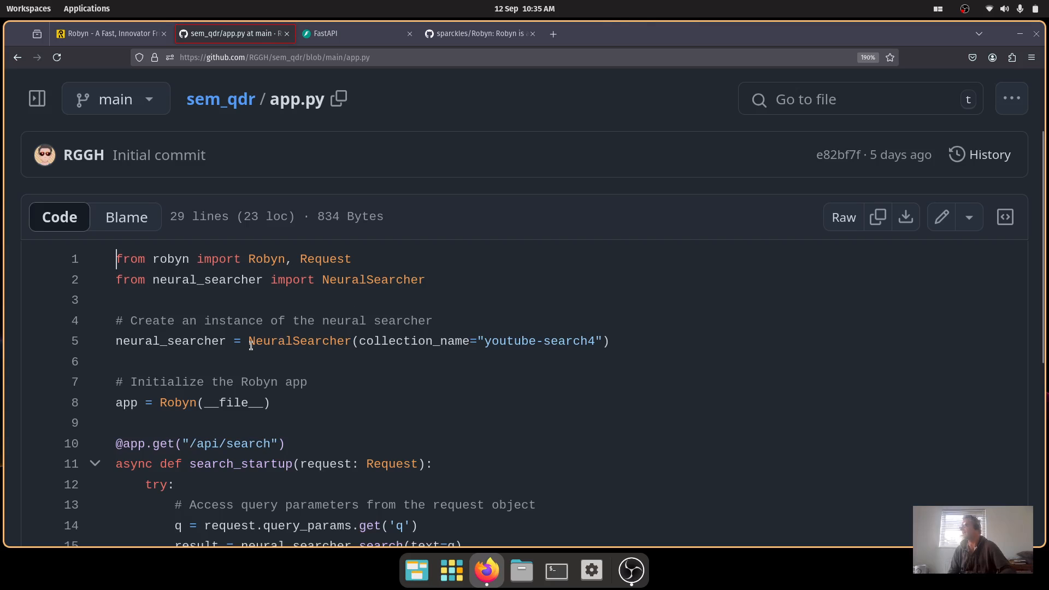
double_click(299, 341)
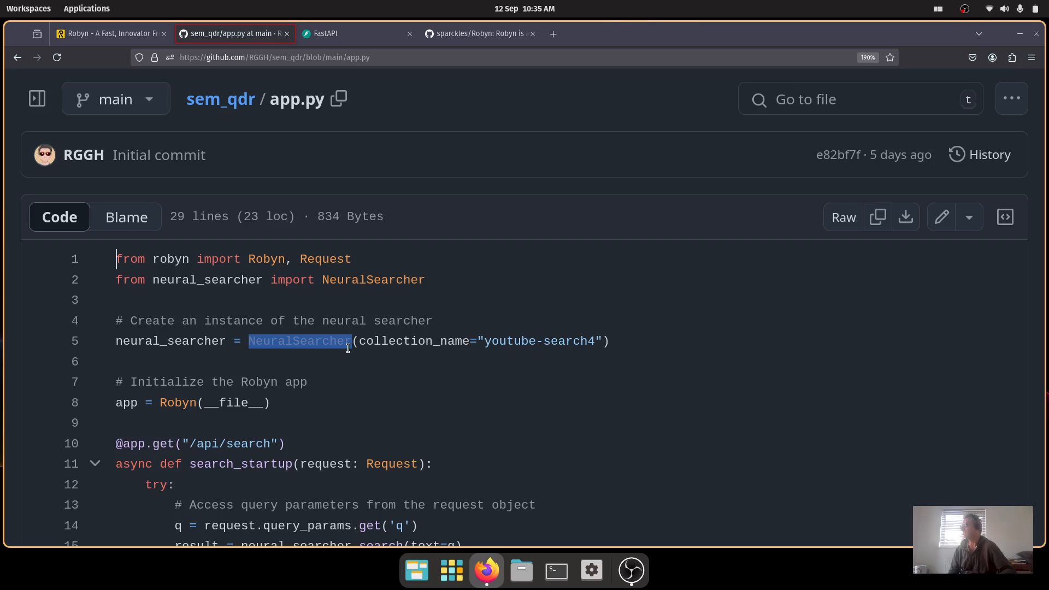
mouse_move(457, 367)
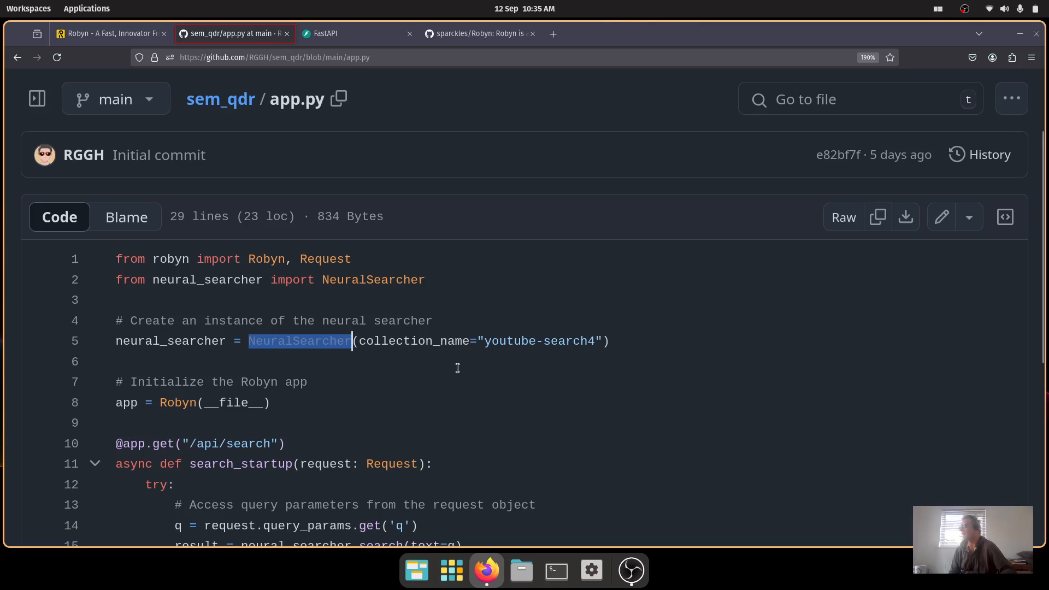
mouse_move(516, 351)
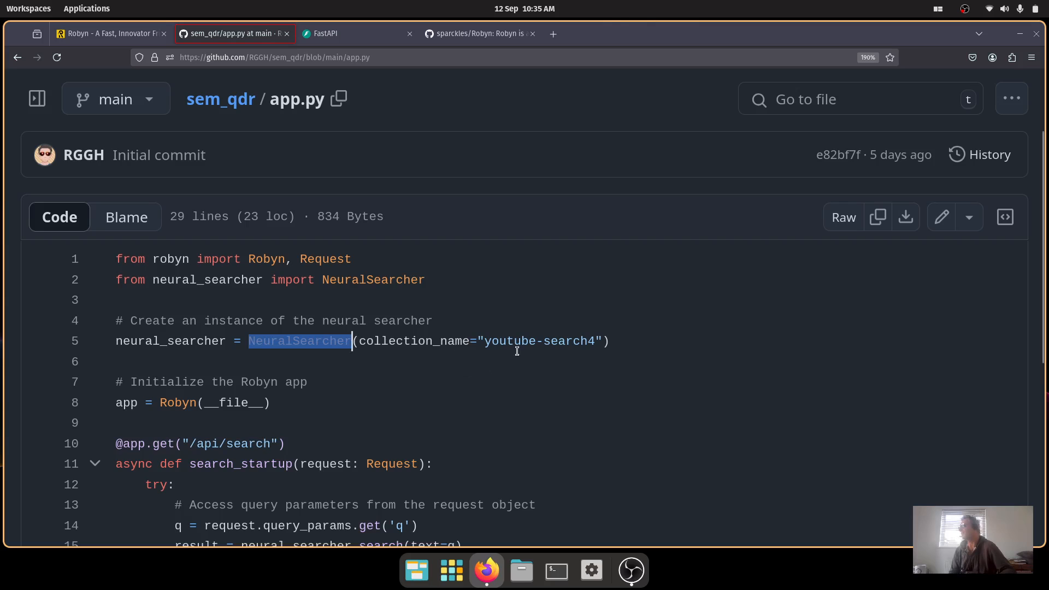
mouse_move(486, 382)
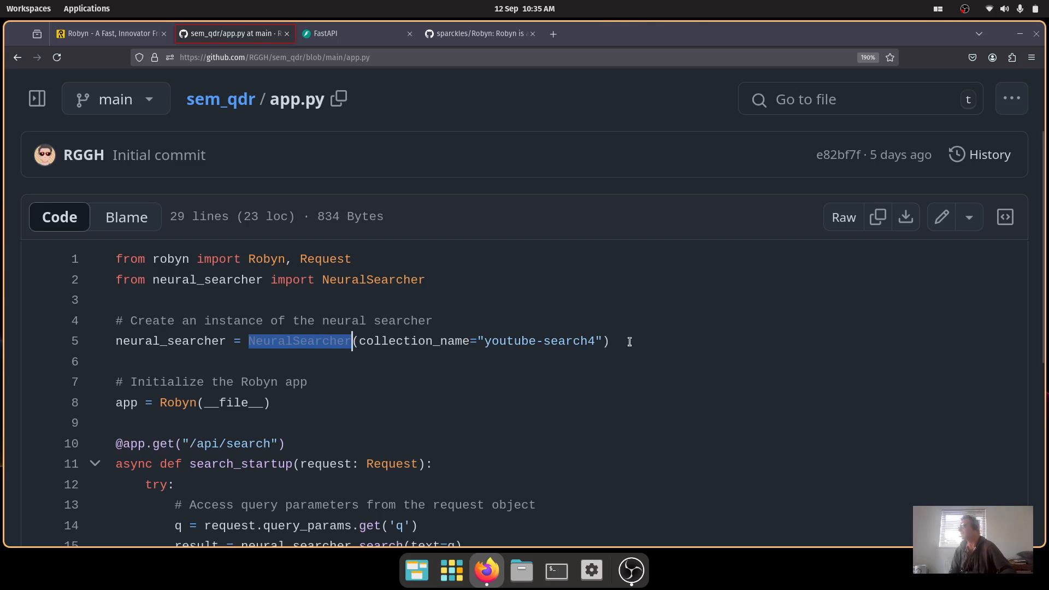
scroll(down, 3)
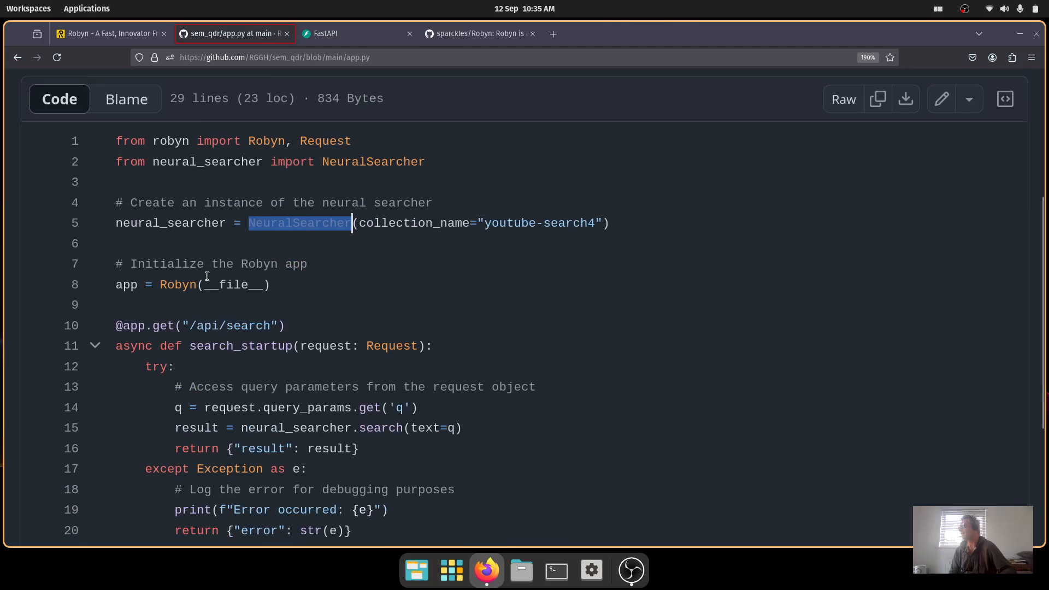
mouse_move(448, 408)
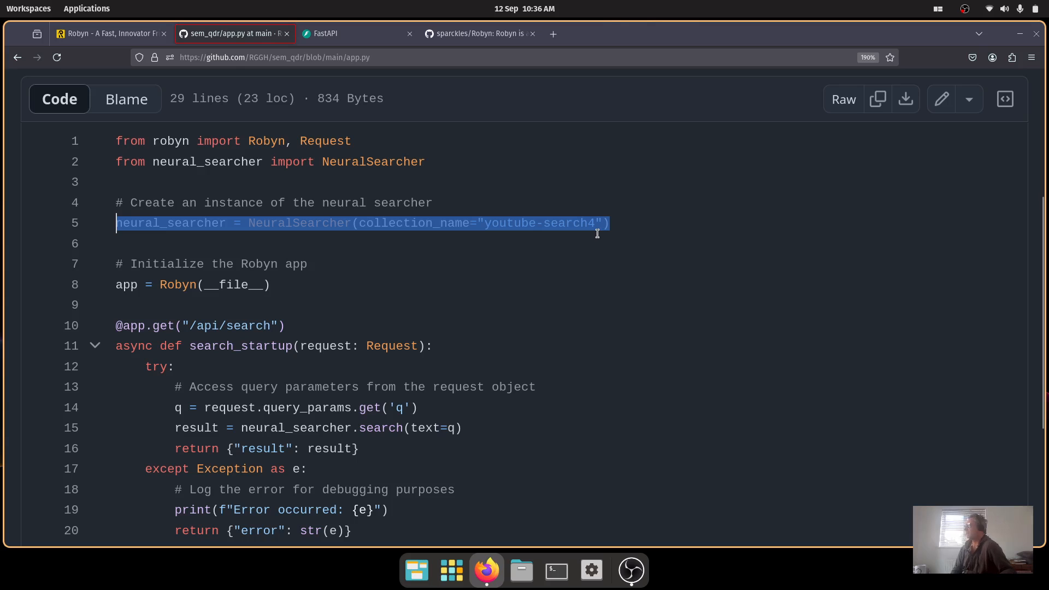
mouse_move(205, 203)
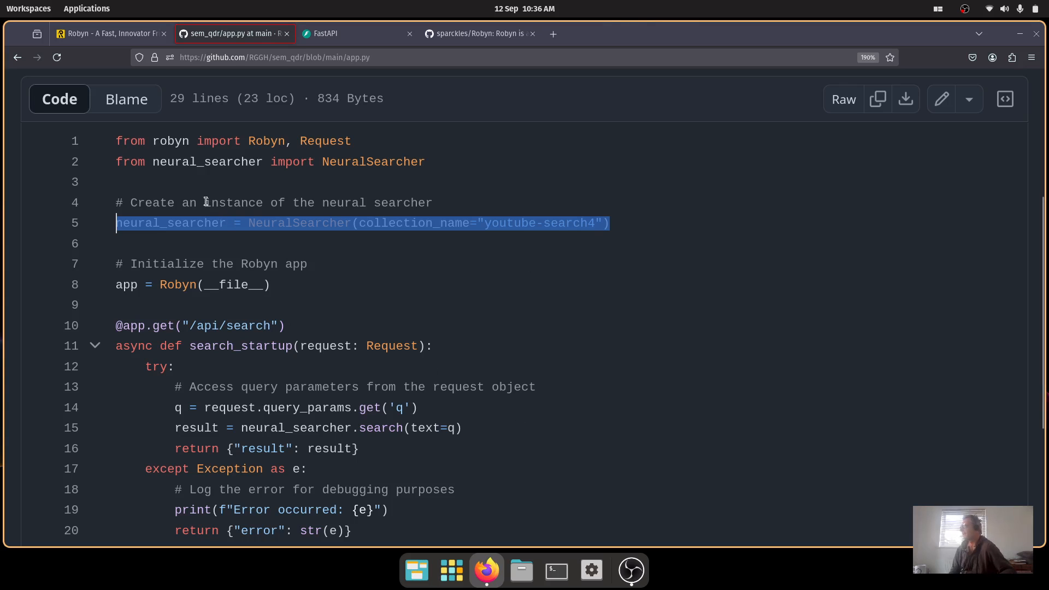
mouse_move(604, 230)
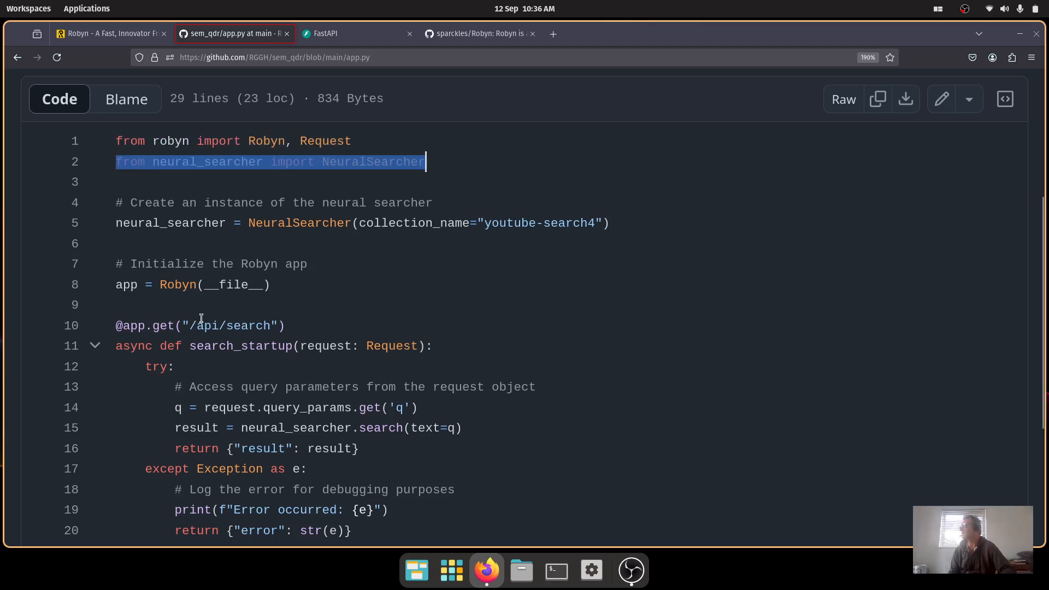
scroll(down, 3)
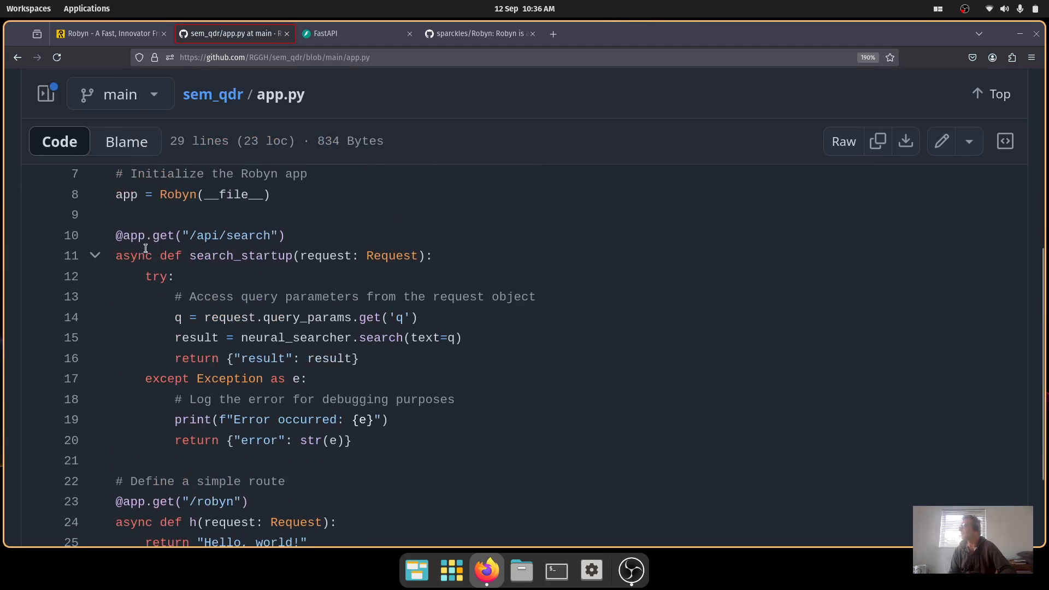
mouse_move(329, 493)
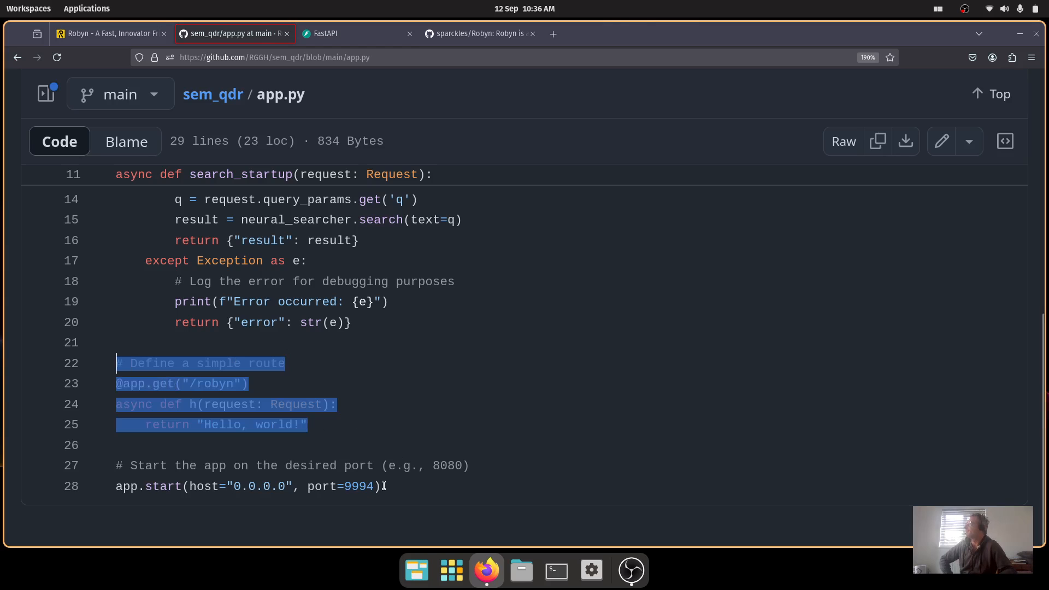
click(395, 485)
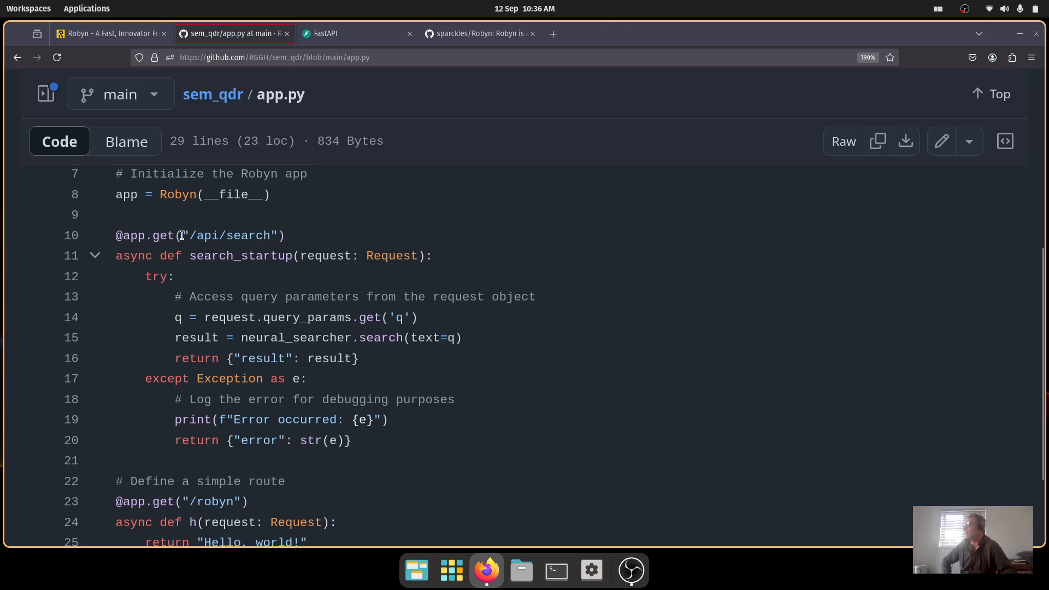
mouse_move(225, 233)
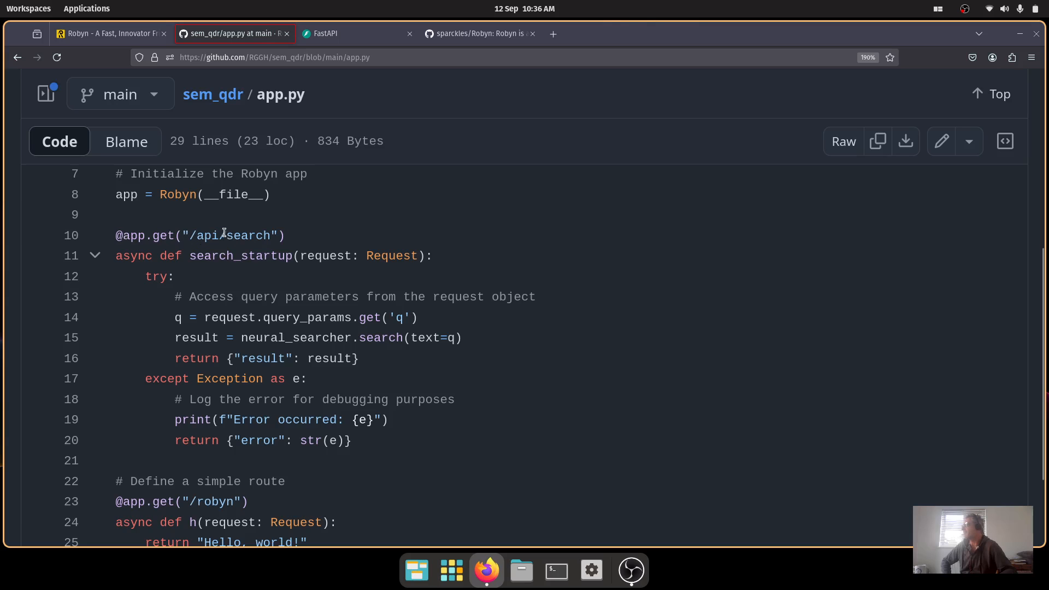
mouse_move(223, 240)
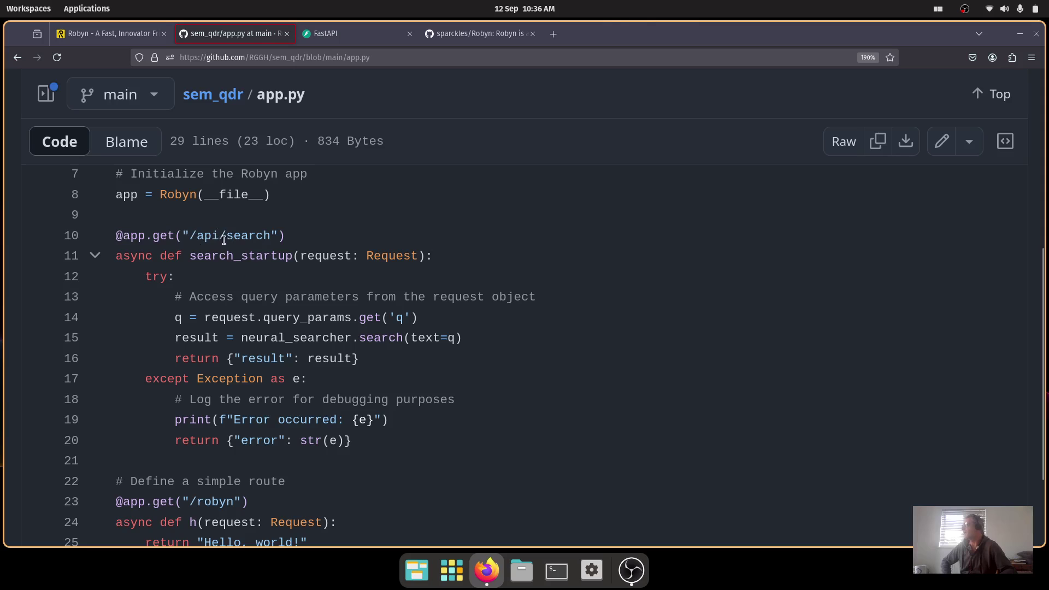
mouse_move(212, 237)
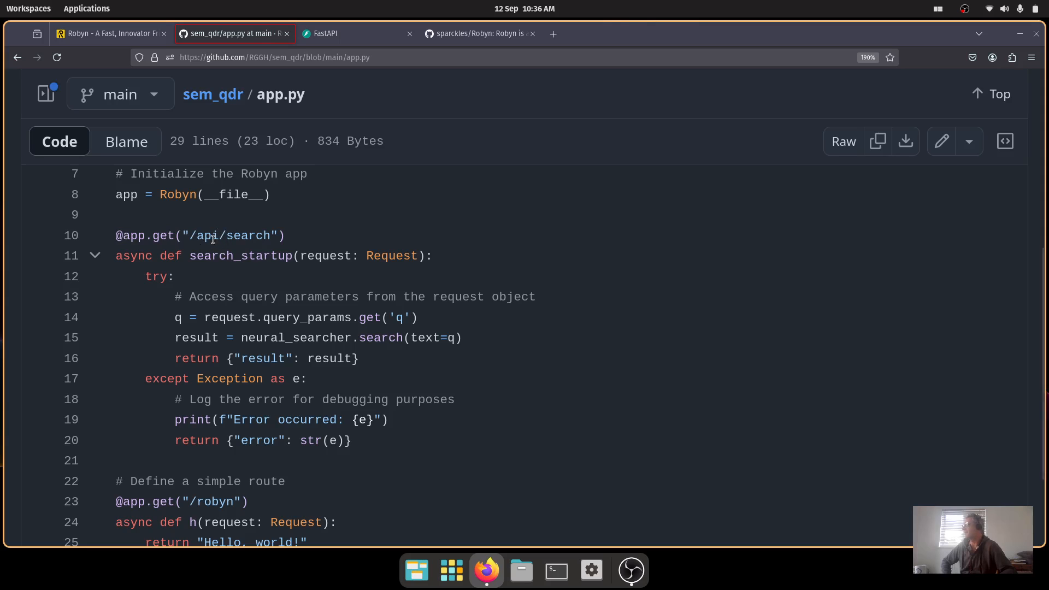
mouse_move(138, 273)
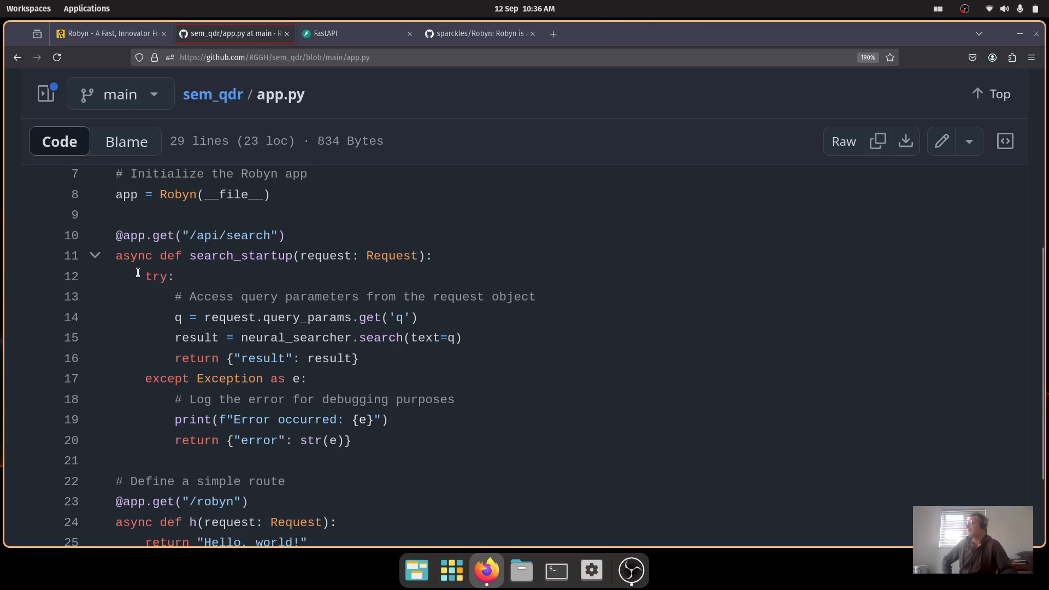
mouse_move(321, 266)
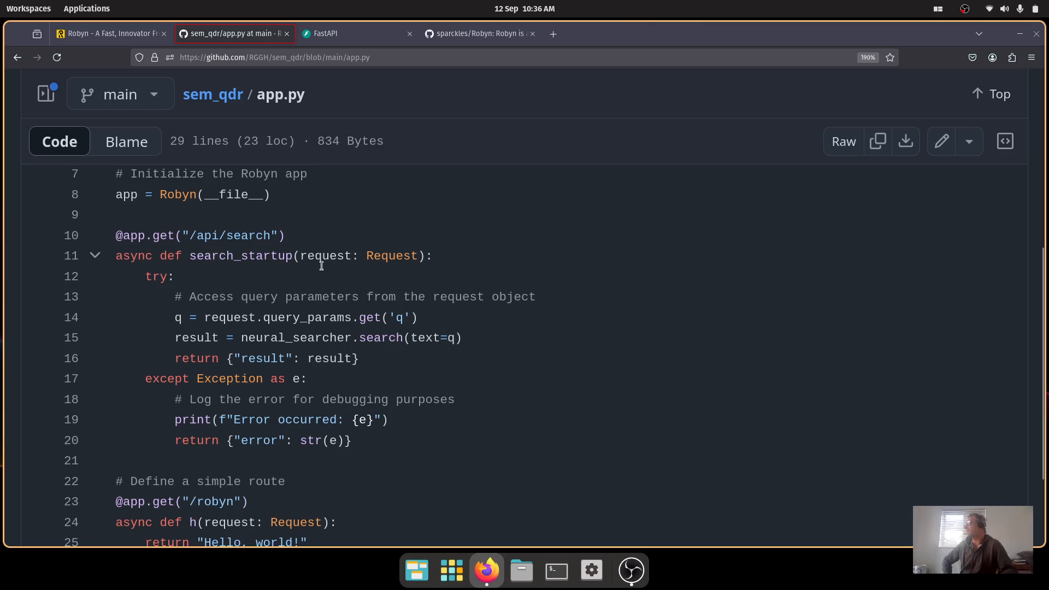
mouse_move(328, 255)
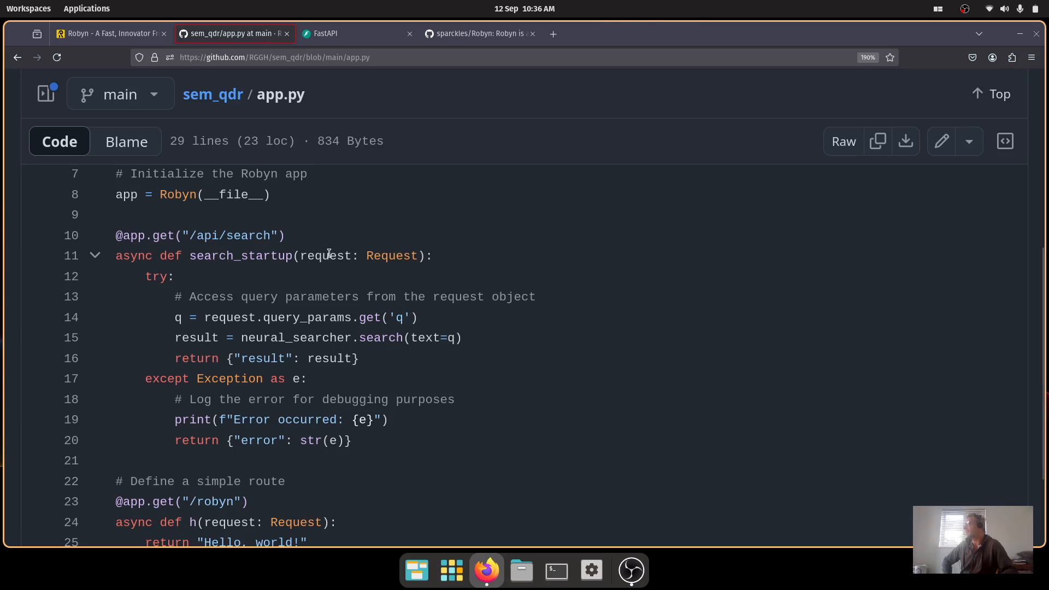
mouse_move(404, 321)
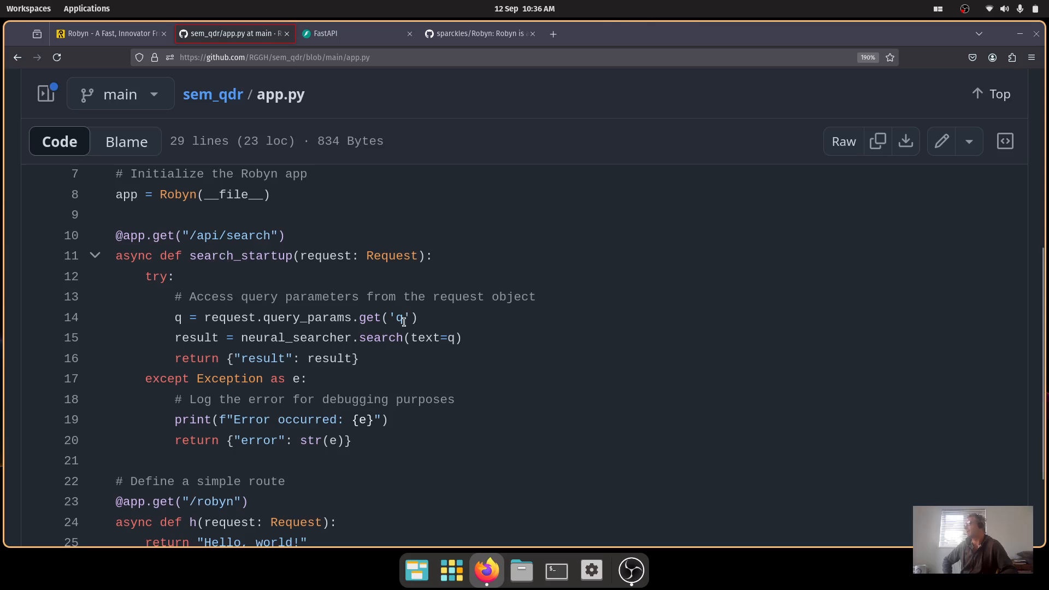
mouse_move(453, 338)
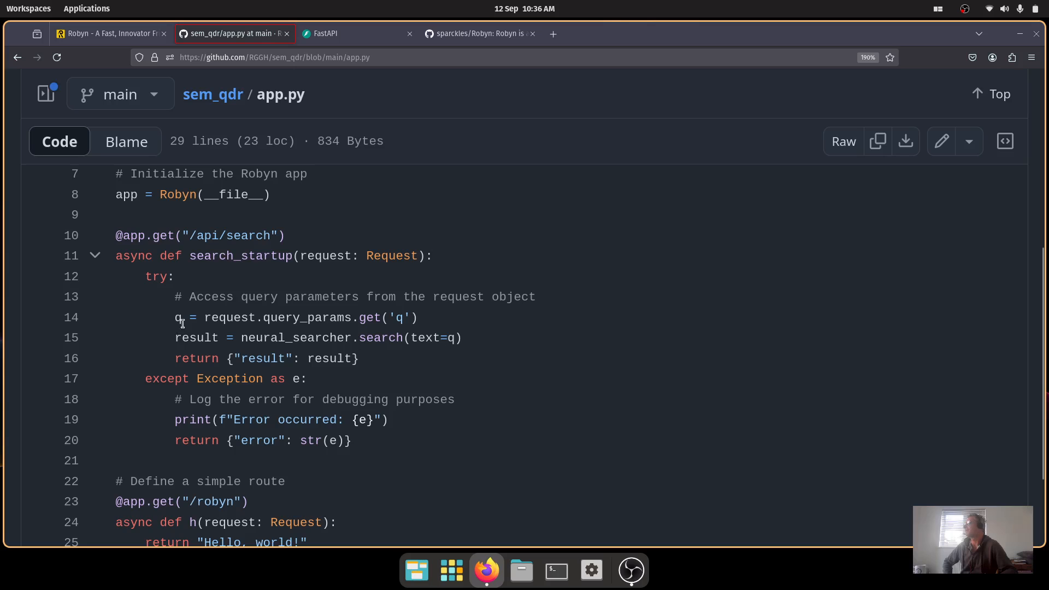
drag(175, 317, 277, 317)
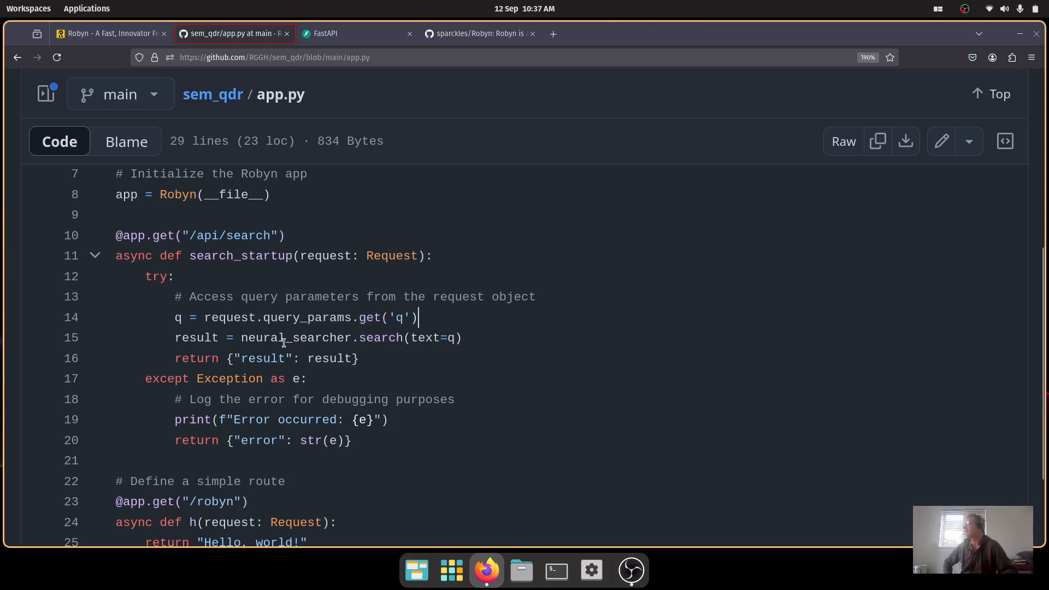
mouse_move(394, 374)
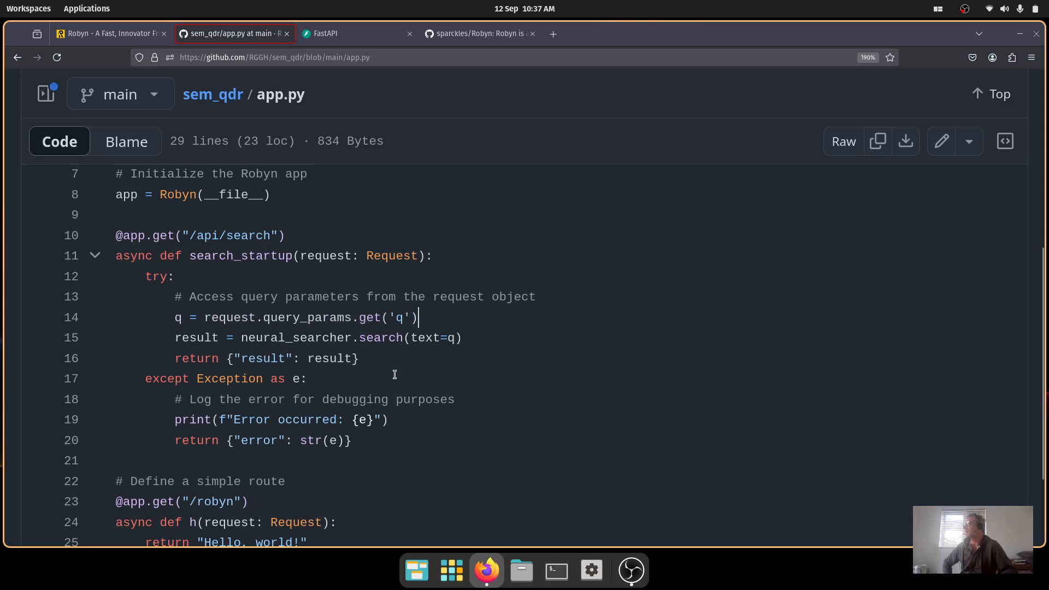
mouse_move(207, 153)
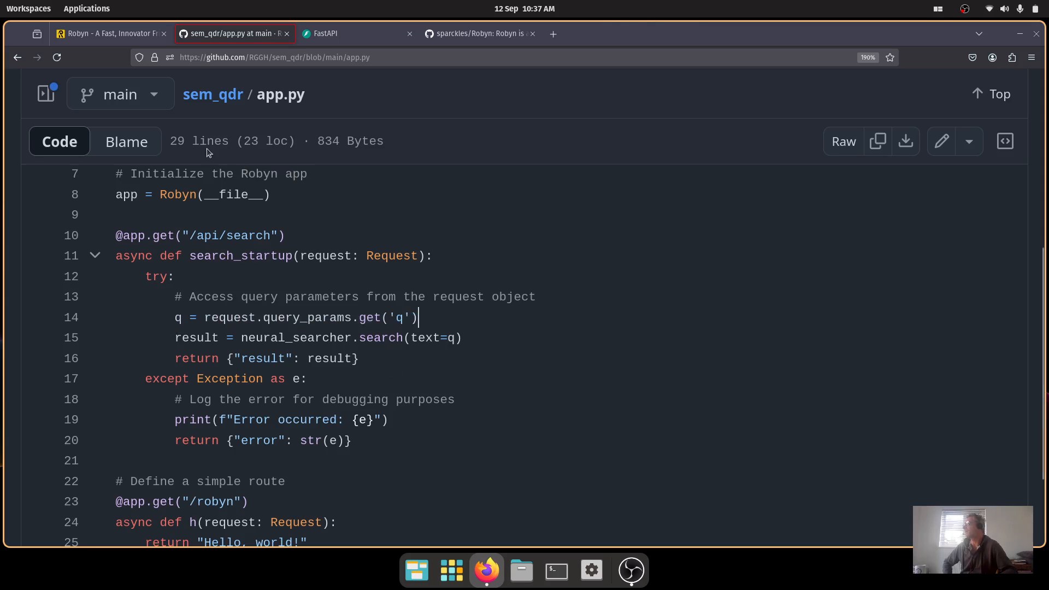
mouse_move(244, 349)
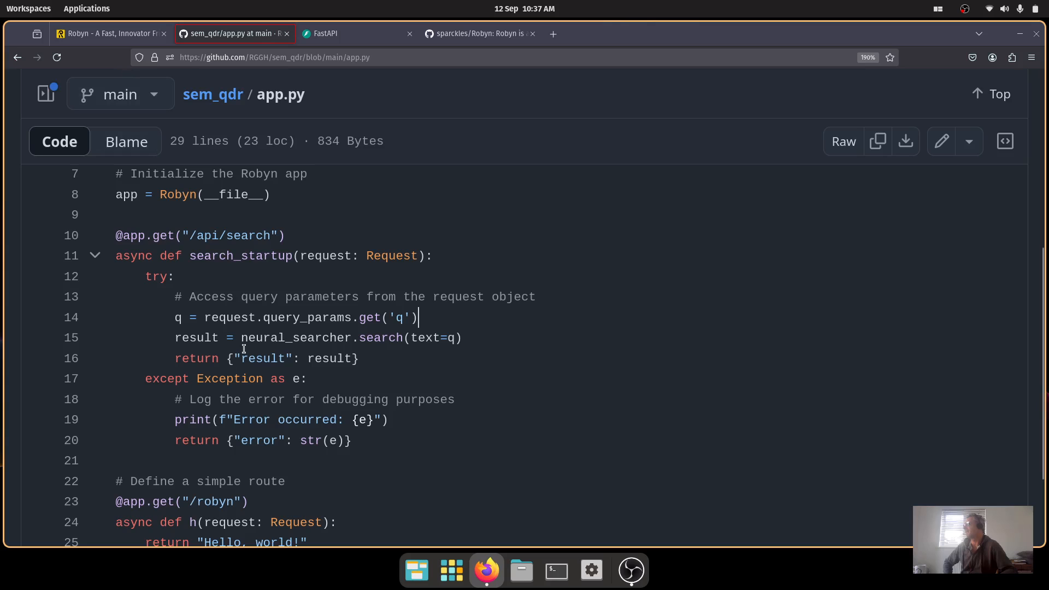
Return to the Robyn home page and bring its app.py hello-world example with app.start into view.
click(112, 33)
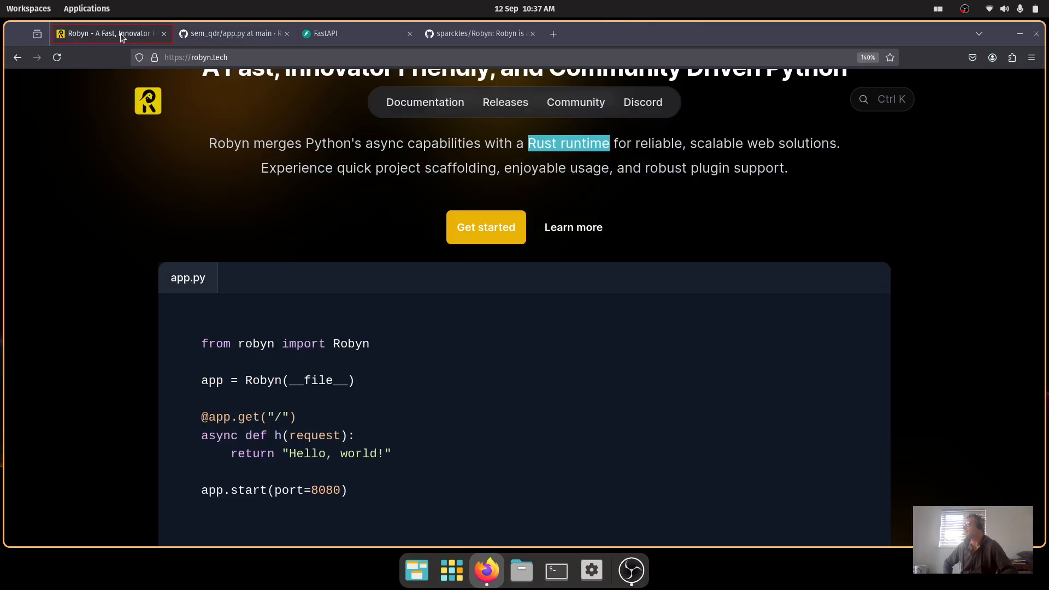
mouse_move(526, 214)
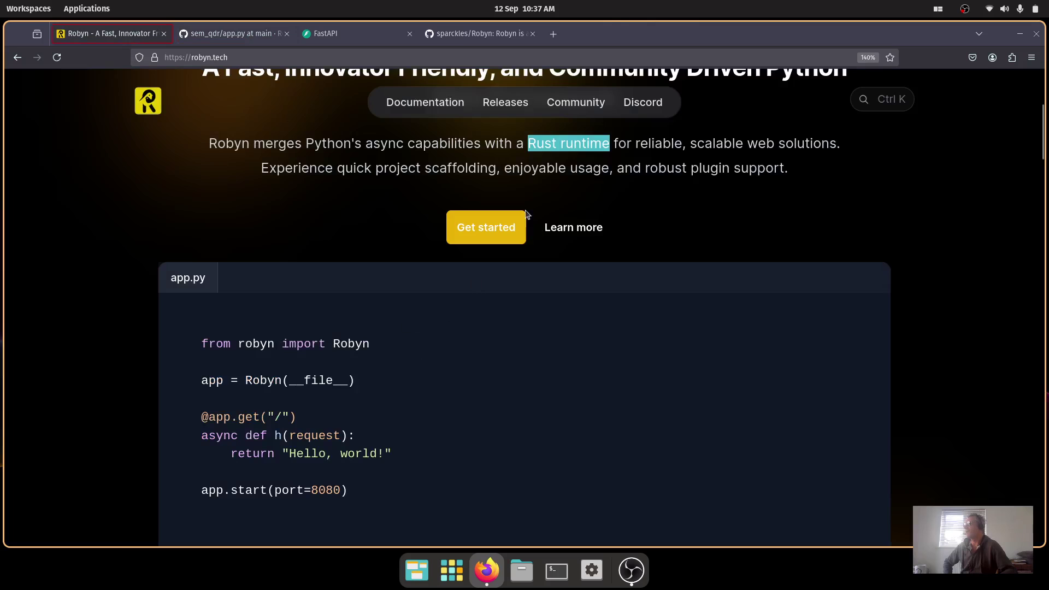
scroll(down, 3)
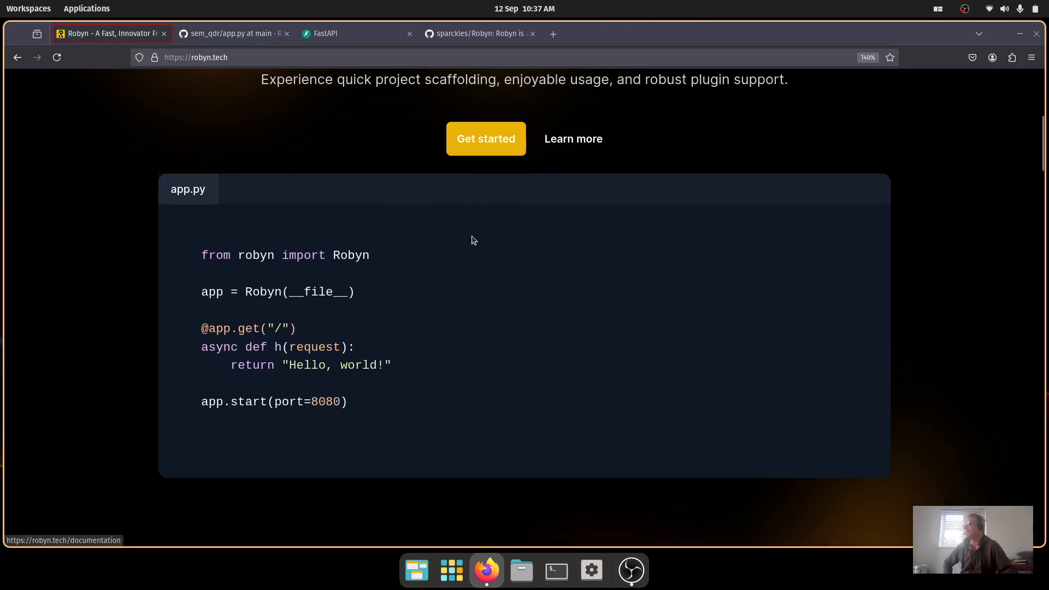
scroll(down, 3)
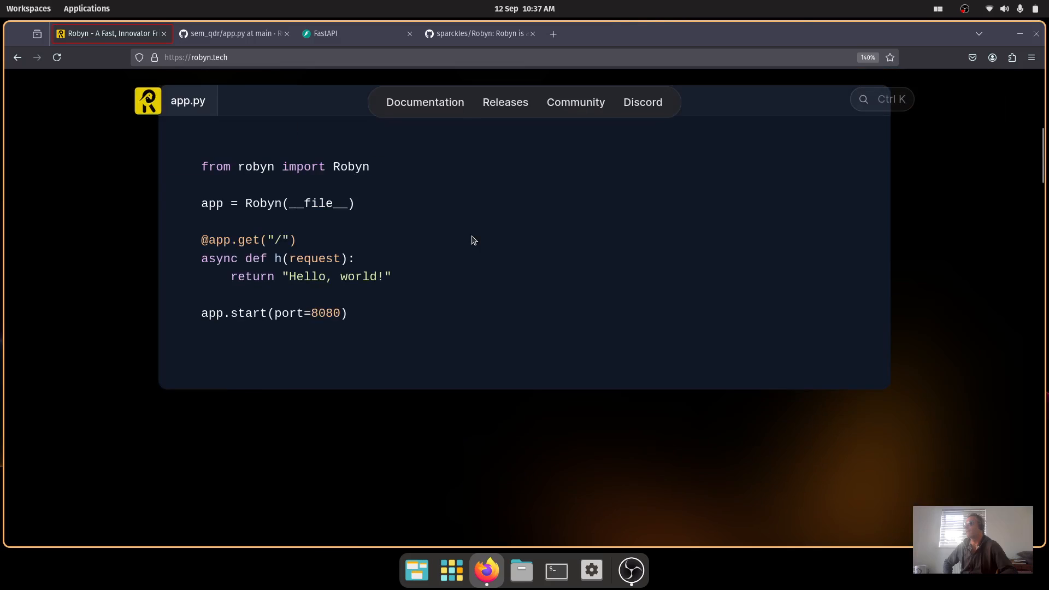
Go to the Documentation page and read from the Getting Started guide down to the Example Application cards.
click(424, 102)
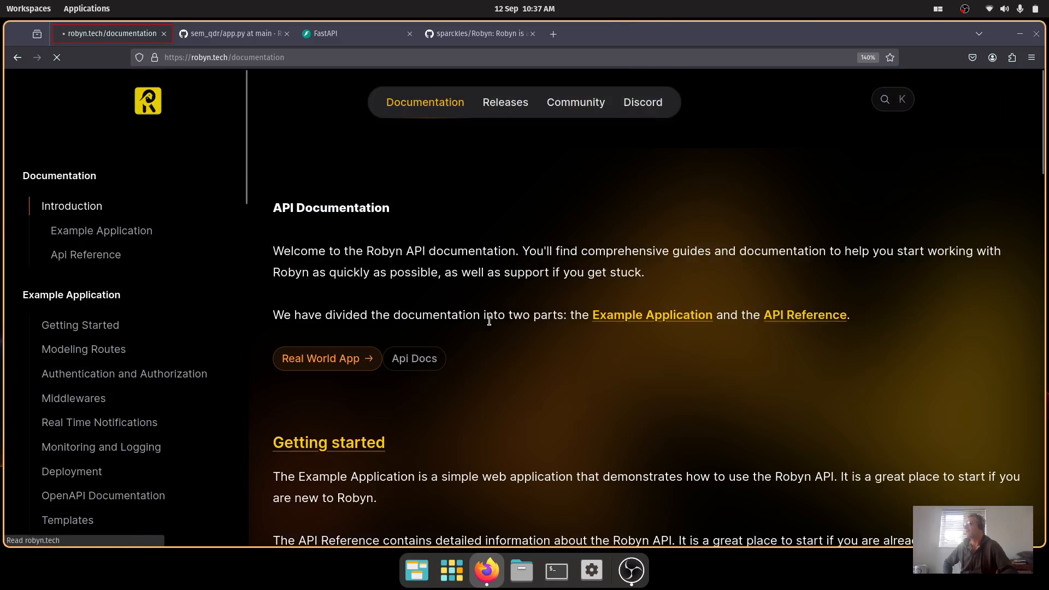
scroll(down, 3)
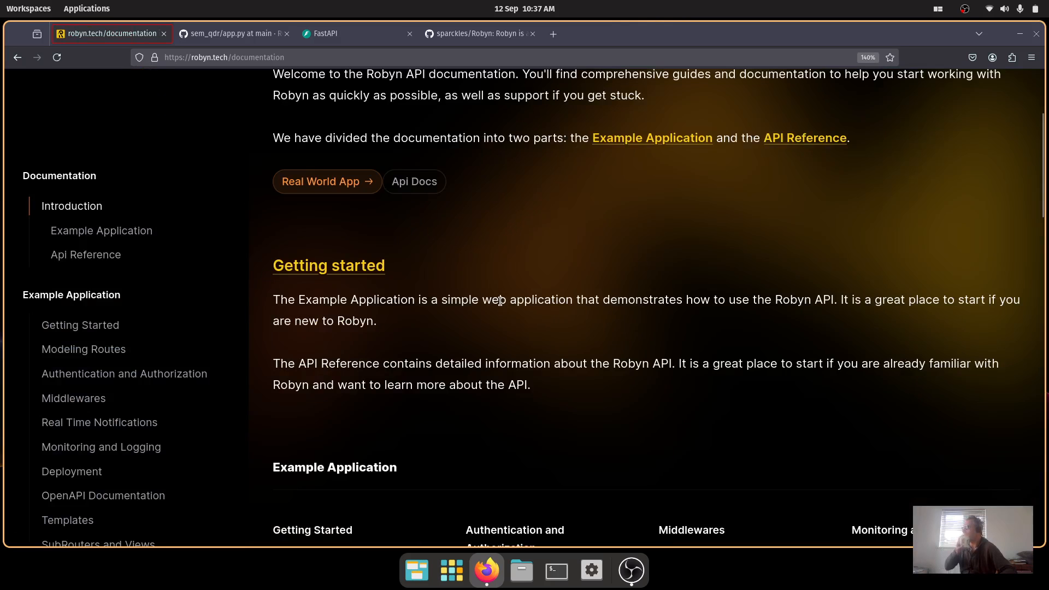
scroll(up, 3)
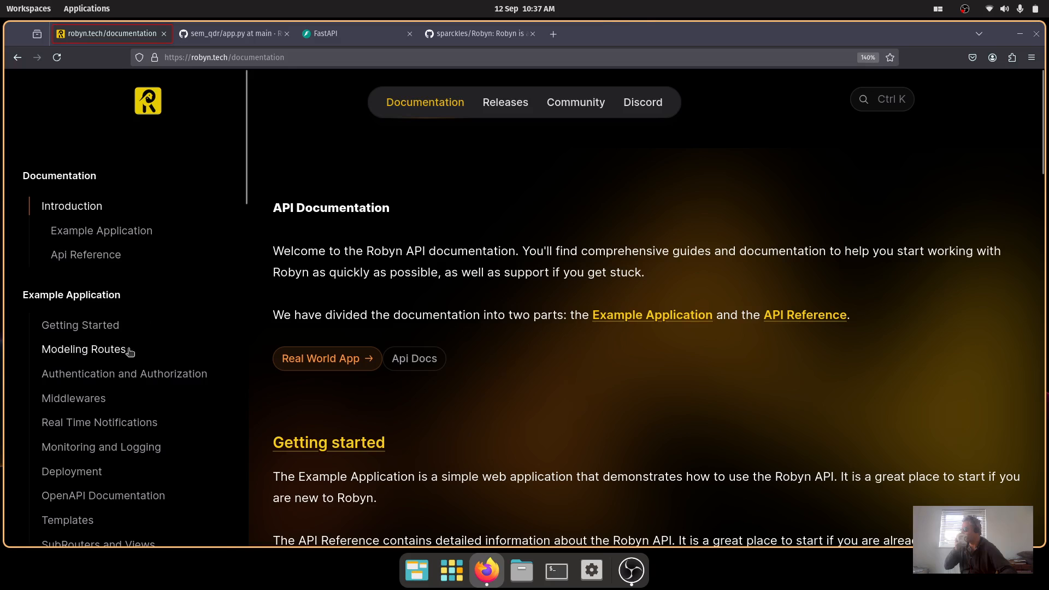
scroll(down, 3)
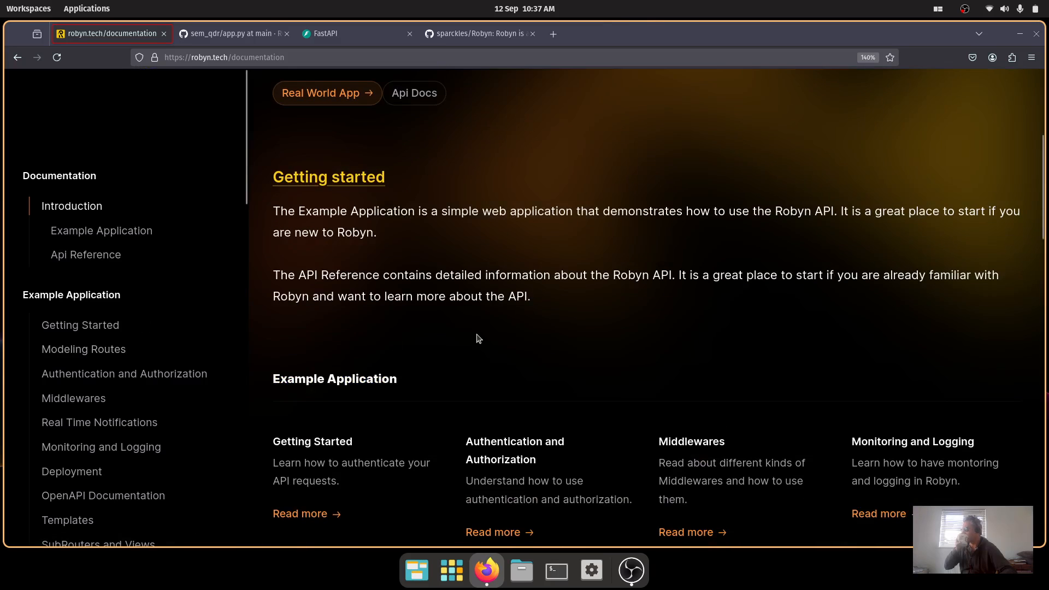
scroll(down, 3)
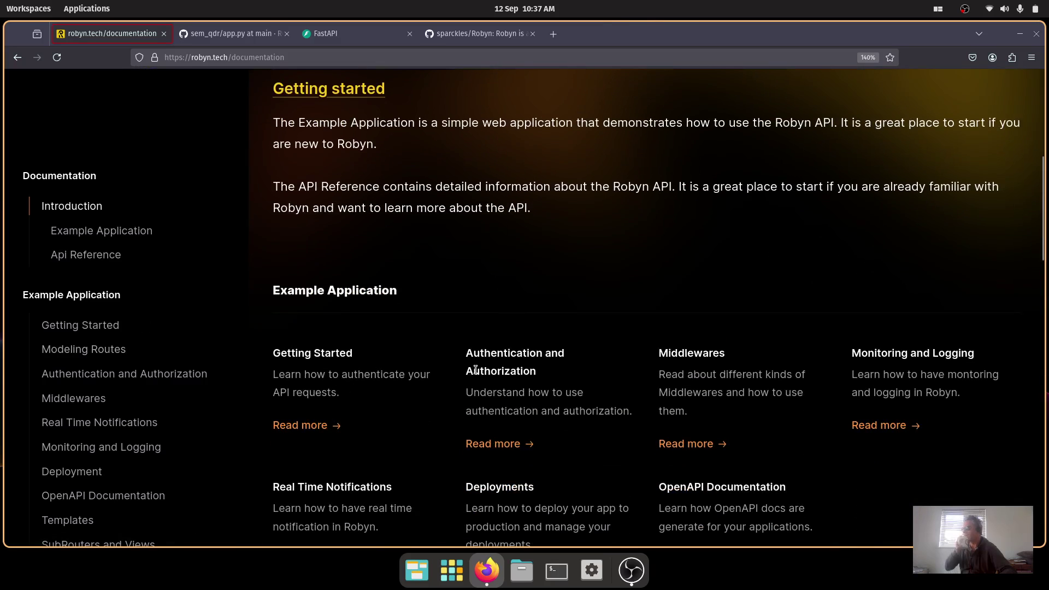
scroll(down, 3)
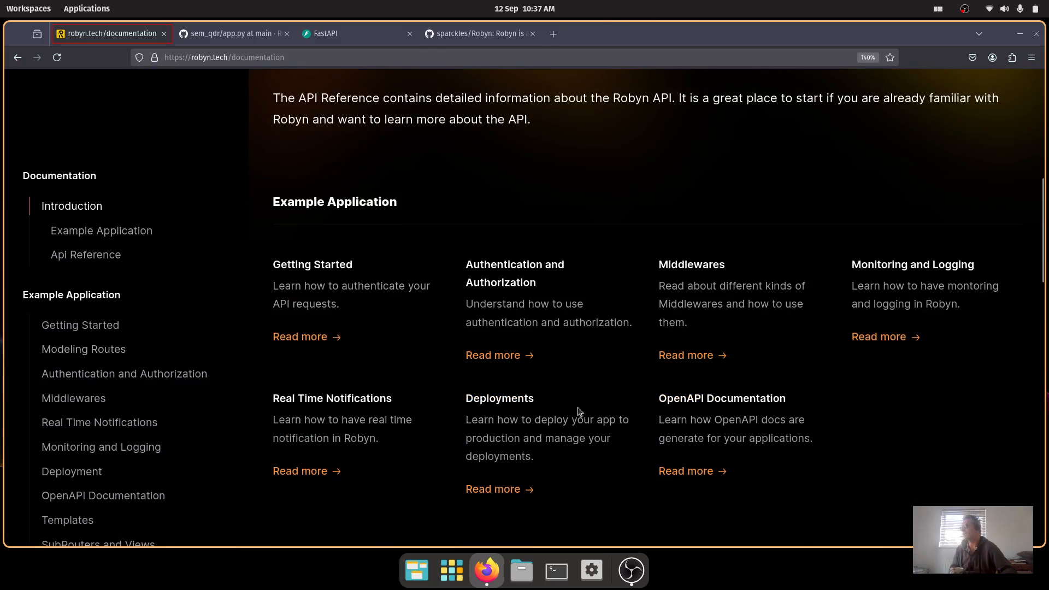
mouse_move(464, 376)
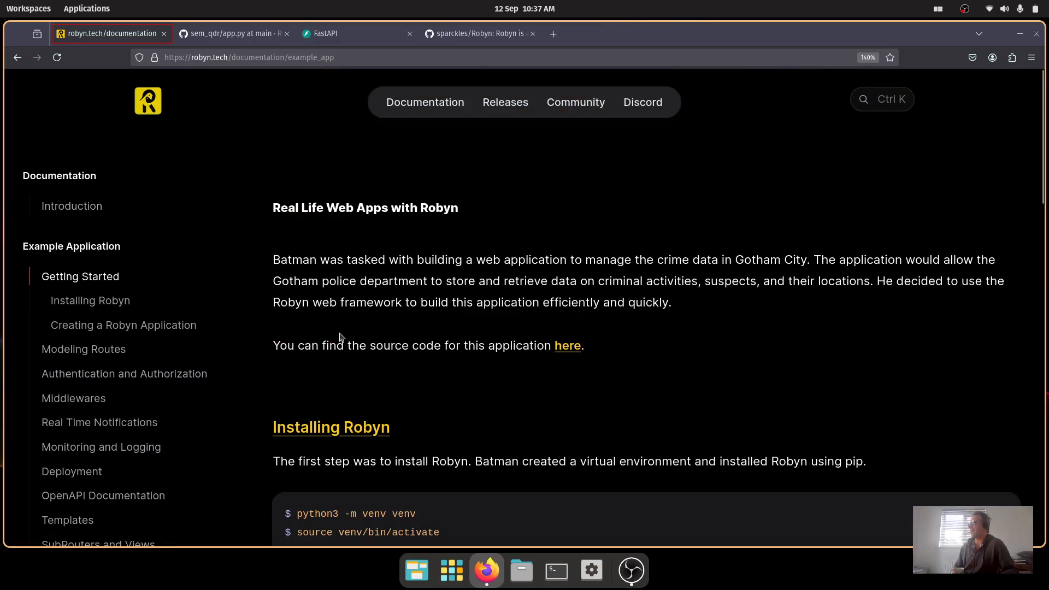
scroll(down, 3)
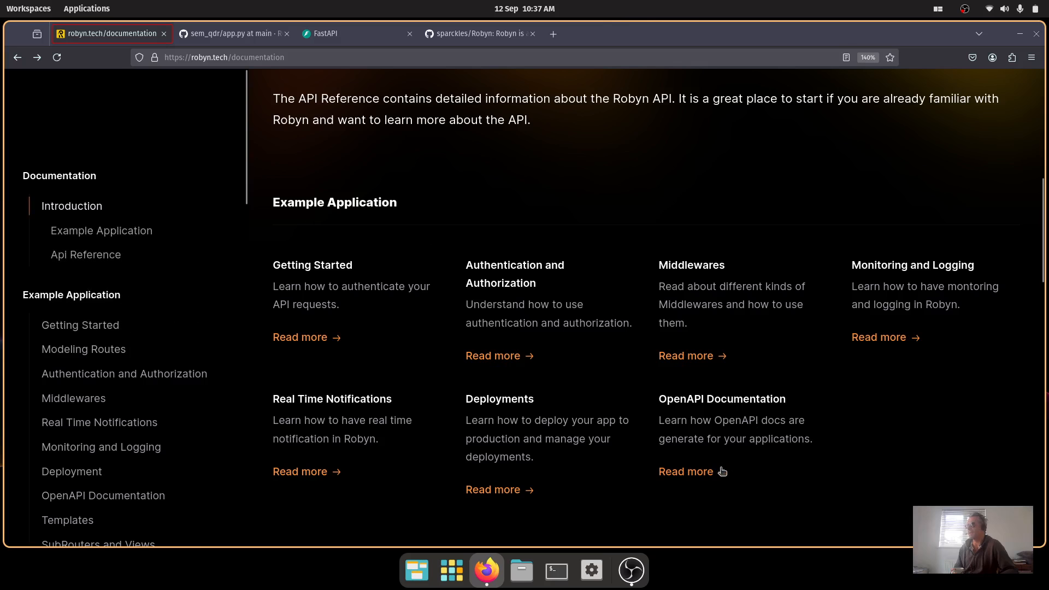
click(687, 472)
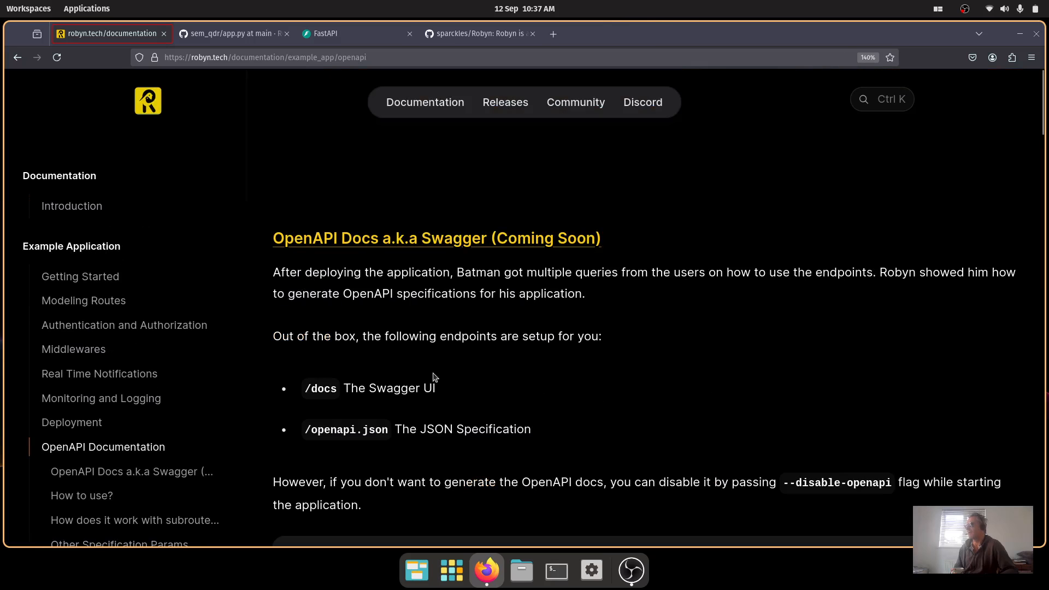
drag(316, 336, 476, 336)
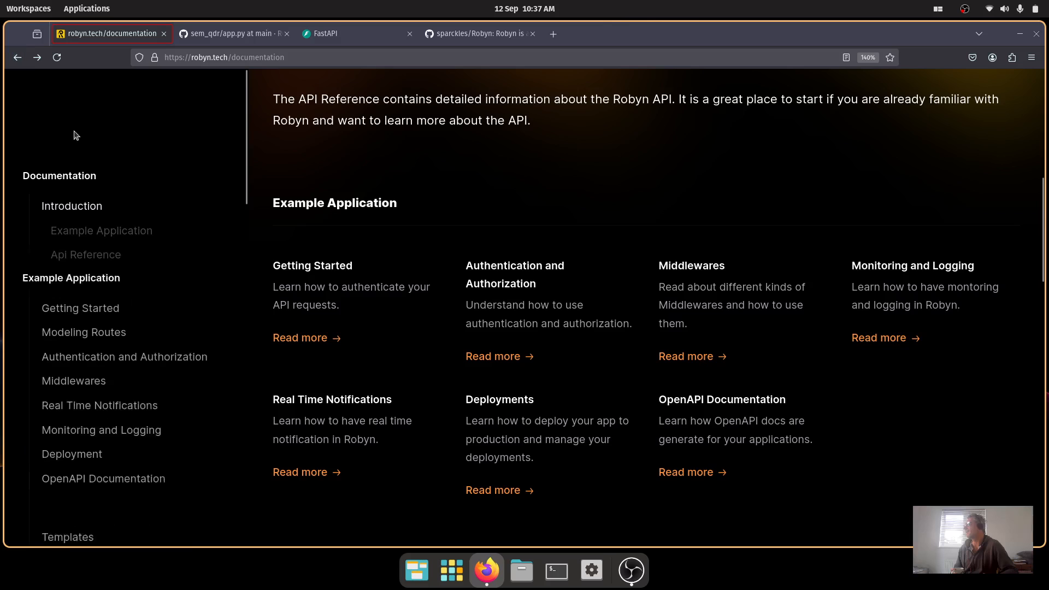
mouse_move(328, 332)
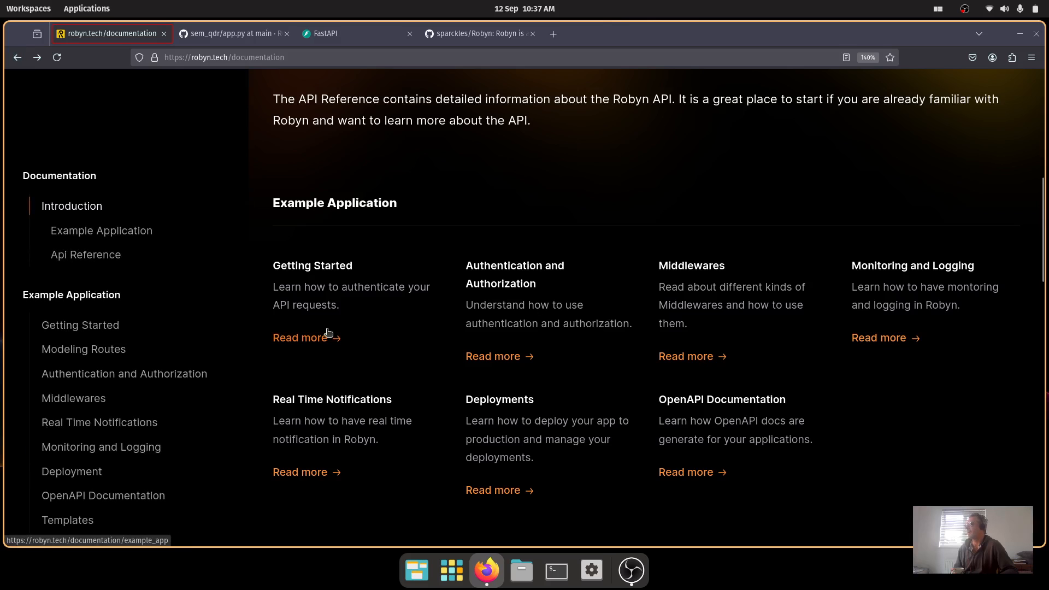
Read the example application's Getting Started page, highlighting the sentence about installing Robyn with pip.
click(300, 338)
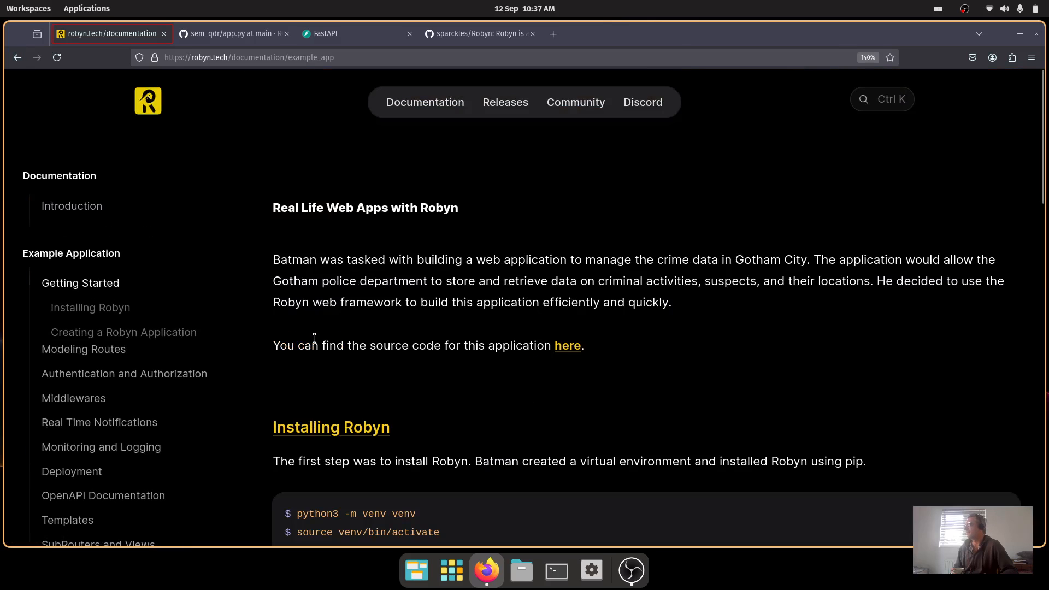
scroll(down, 3)
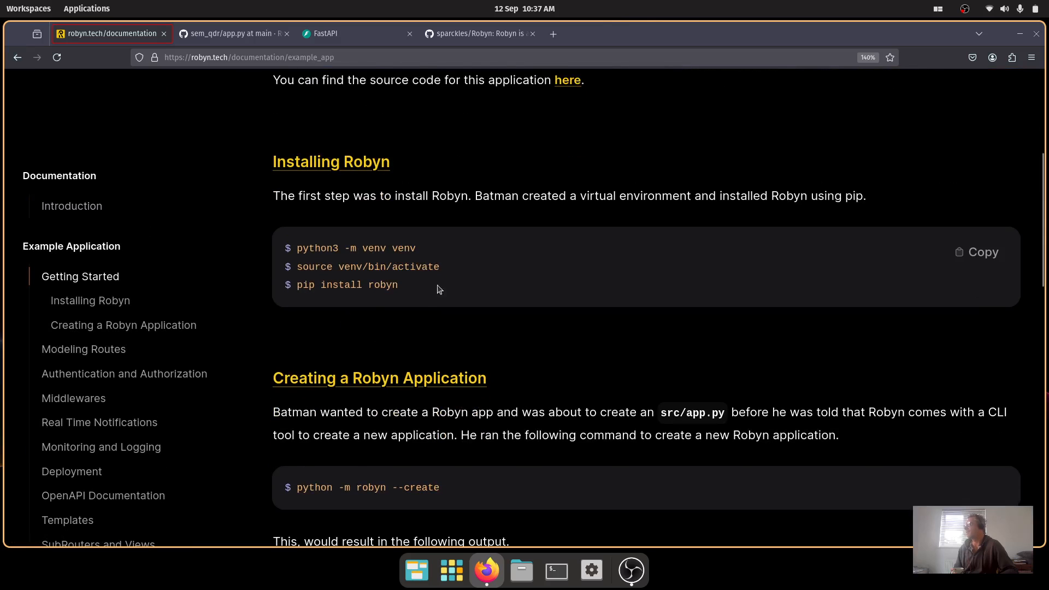
double_click(495, 196)
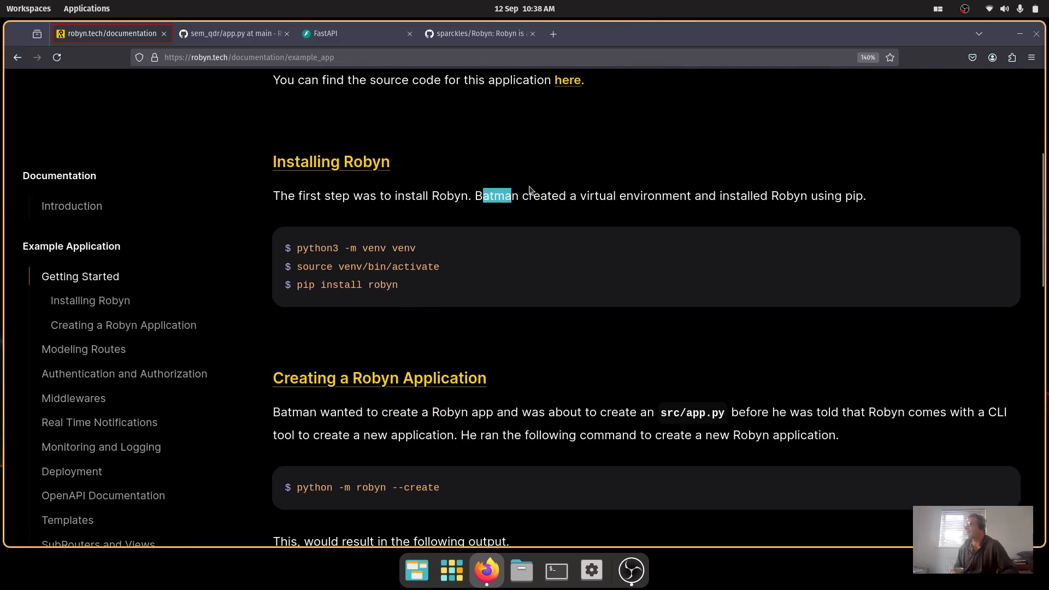
drag(510, 196, 857, 196)
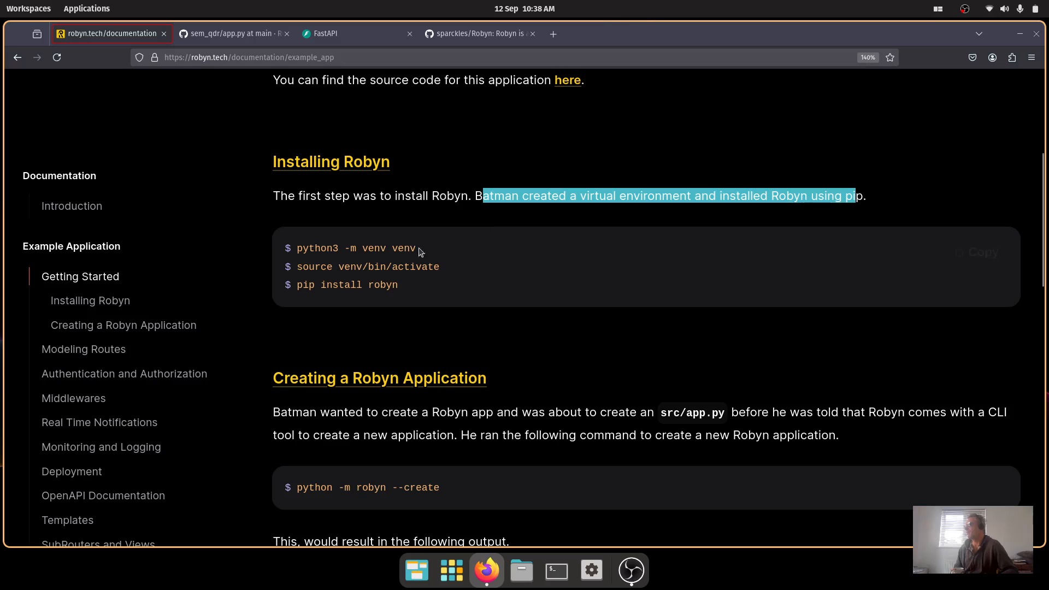
scroll(down, 3)
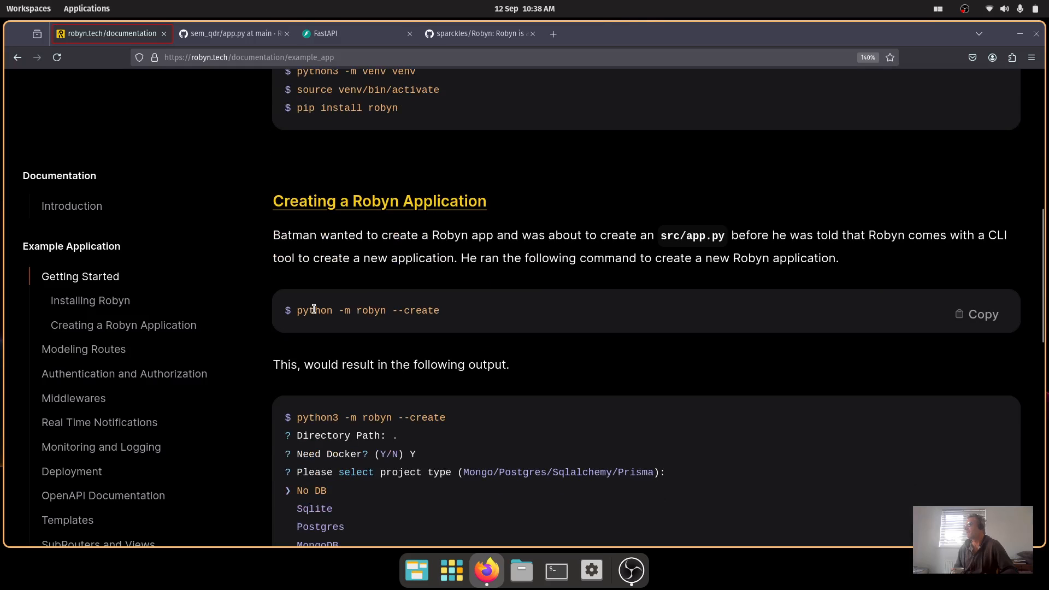
scroll(down, 3)
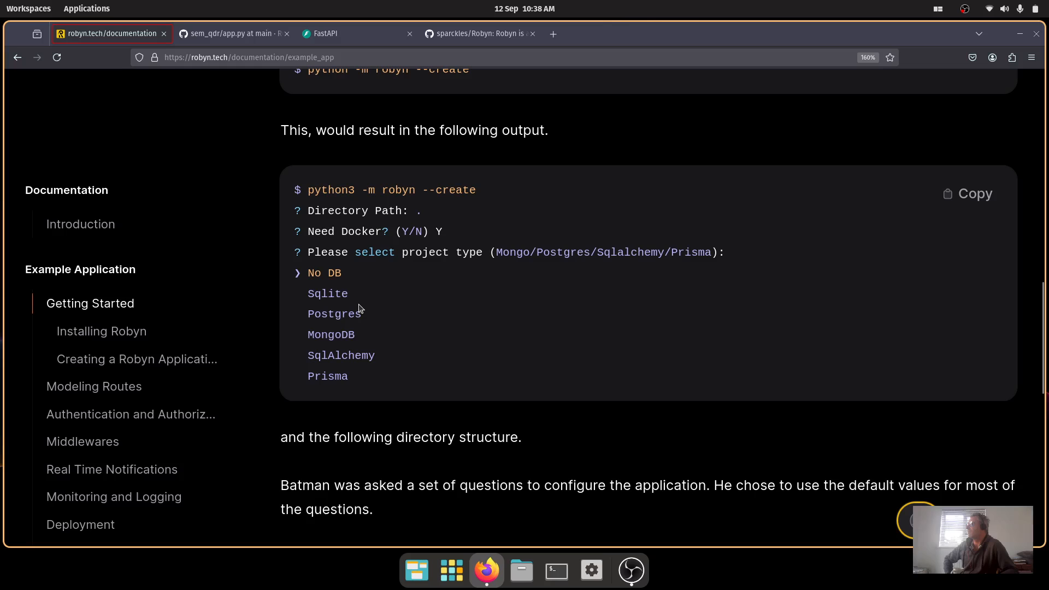
mouse_move(343, 308)
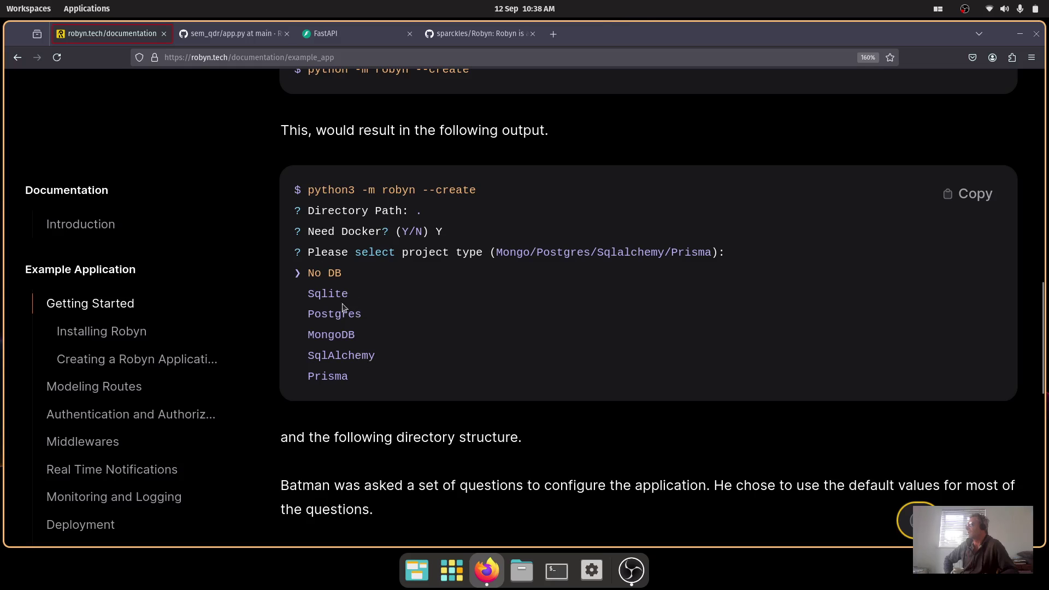
Highlight the project database choices, view the generated src/app.py/Dockerfile structure, and continue to Modeling Routes.
drag(308, 294, 347, 376)
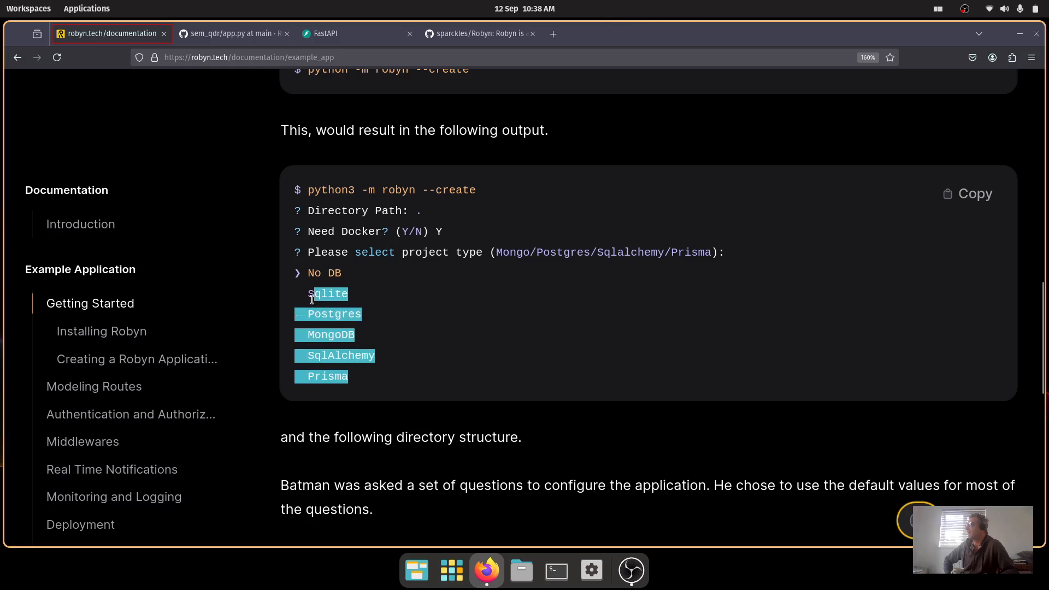
scroll(down, 3)
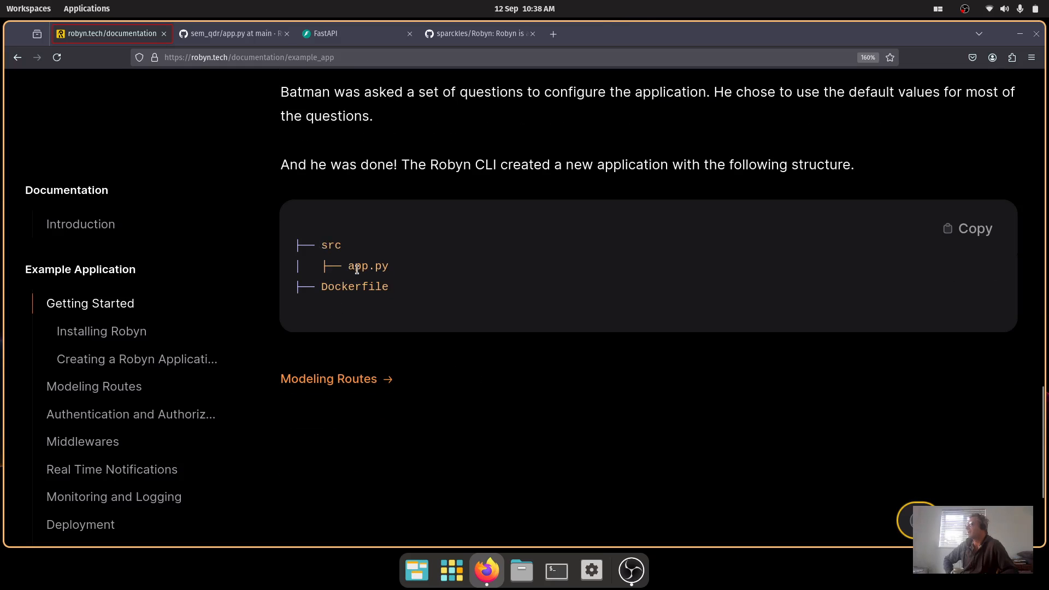
mouse_move(365, 305)
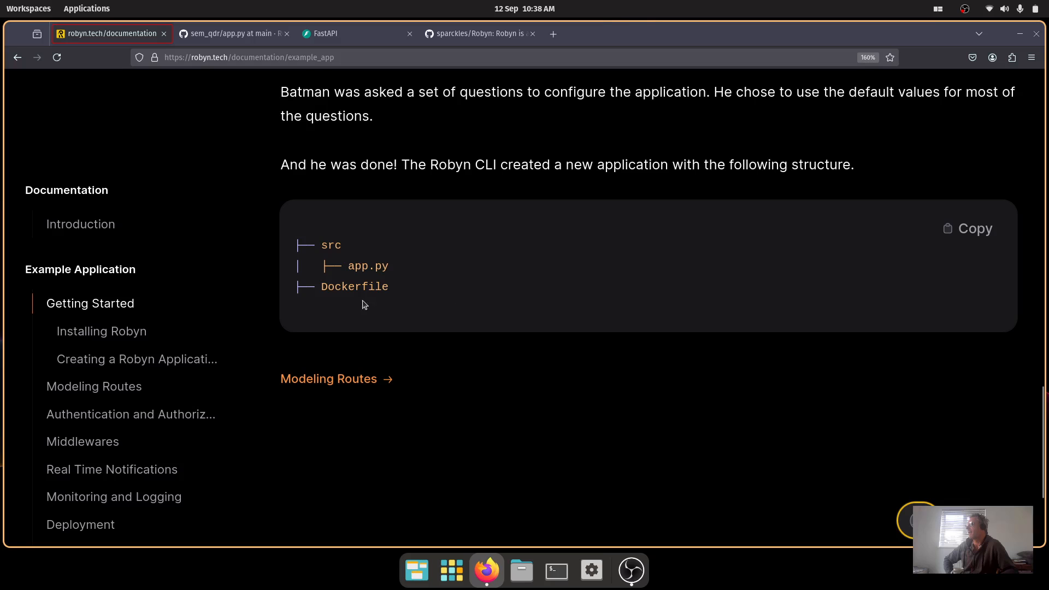
scroll(down, 3)
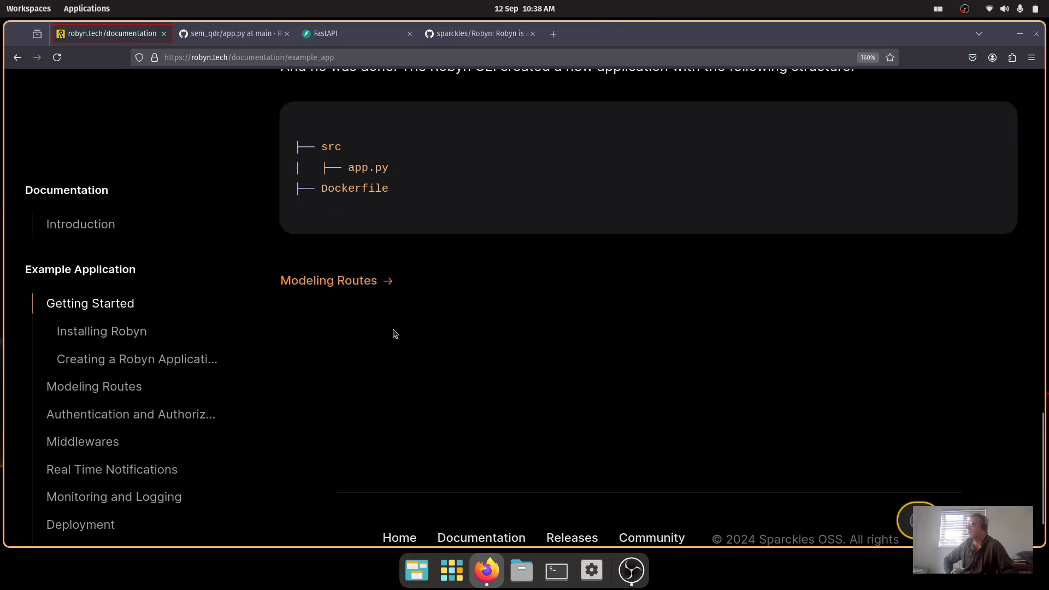
click(328, 280)
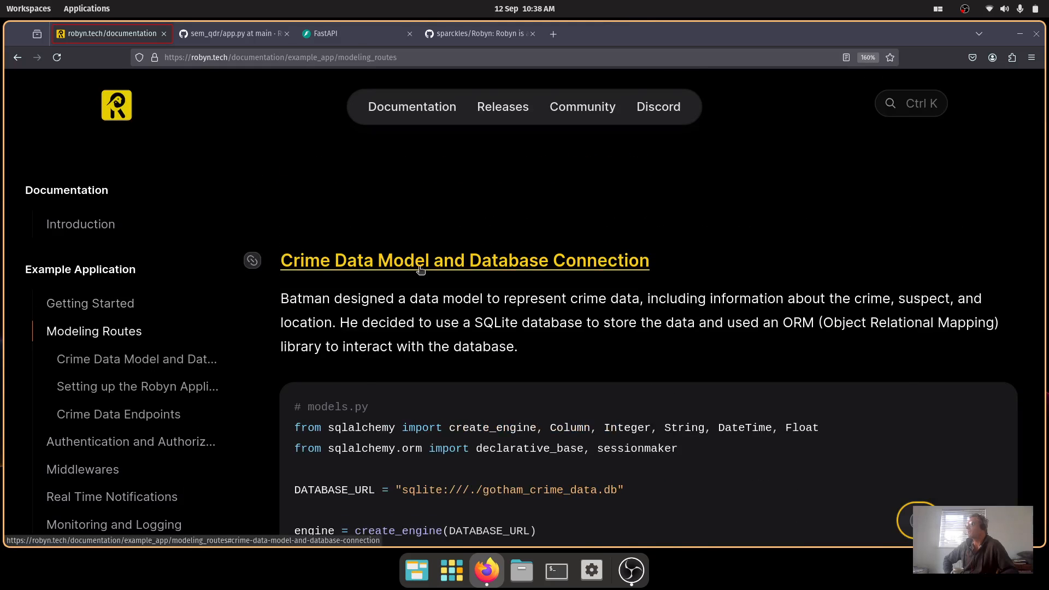
Go through the Crime Data Model, database connection and crud.py helpers on the Modeling Routes page.
scroll(down, 3)
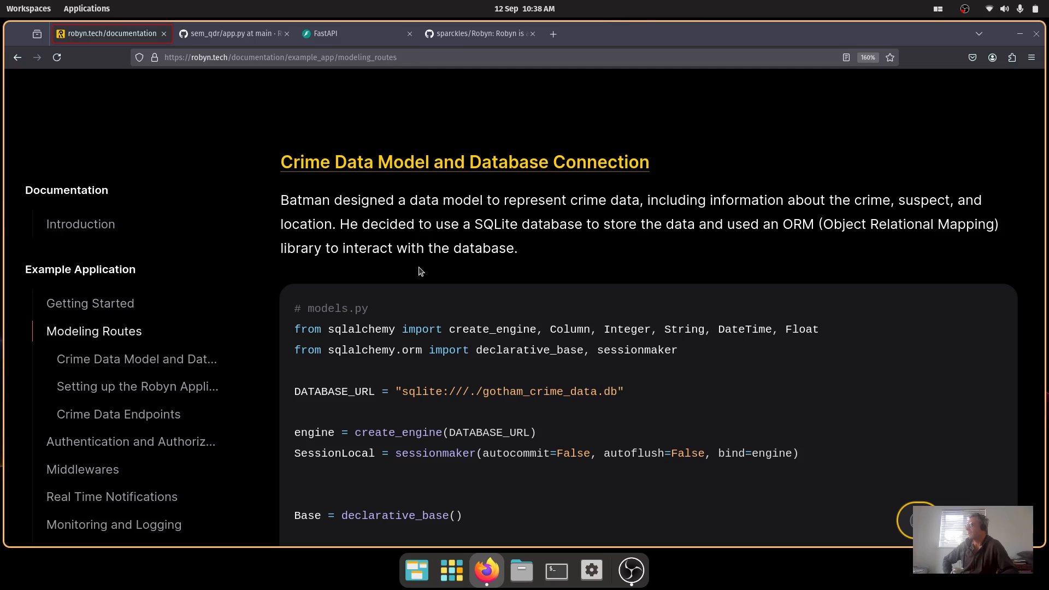
scroll(down, 3)
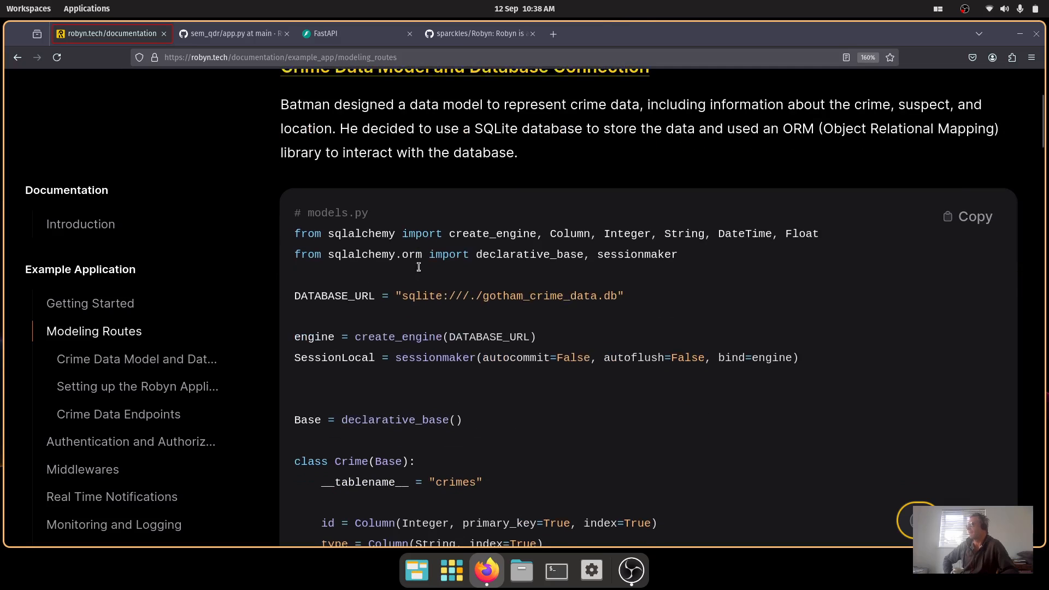
scroll(down, 3)
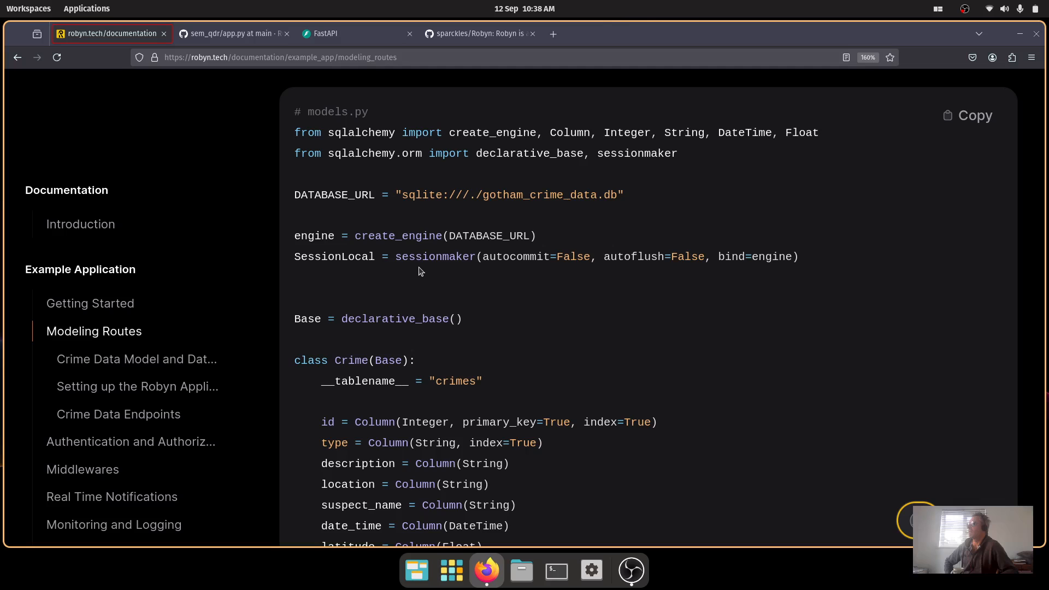
scroll(down, 3)
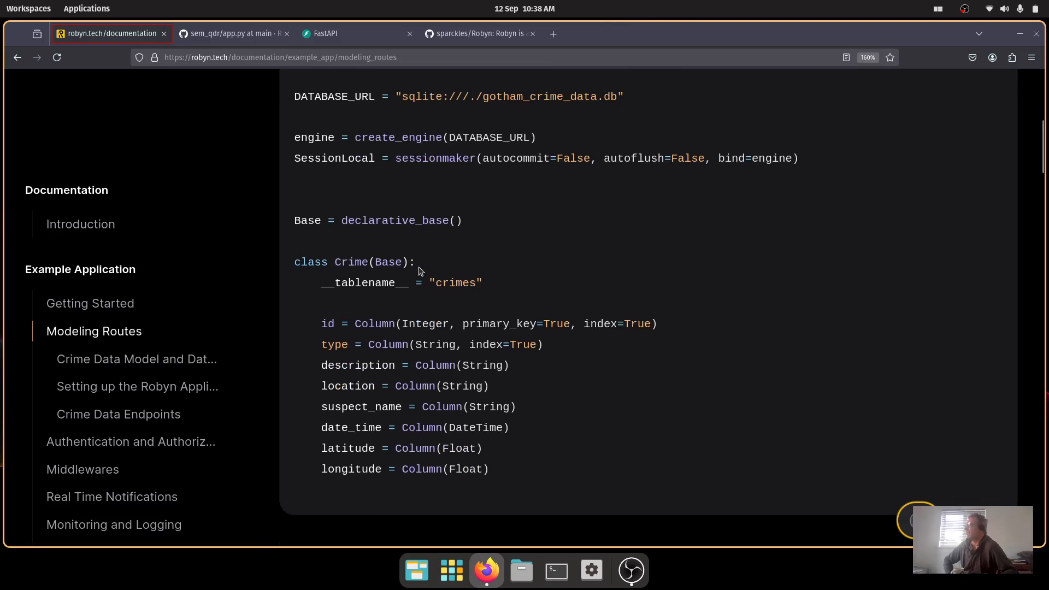
mouse_move(488, 470)
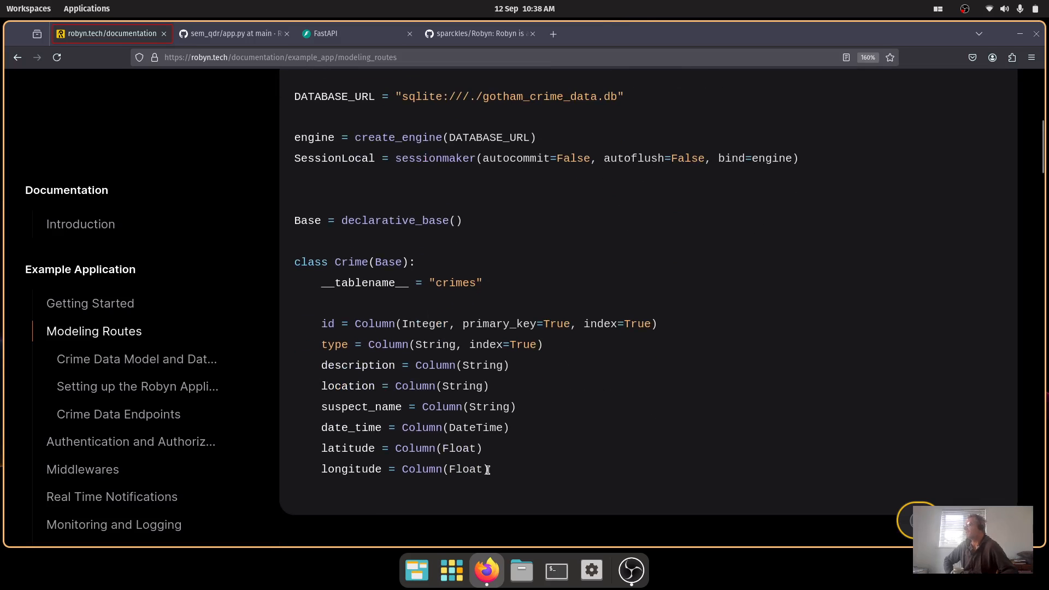
drag(320, 324, 489, 469)
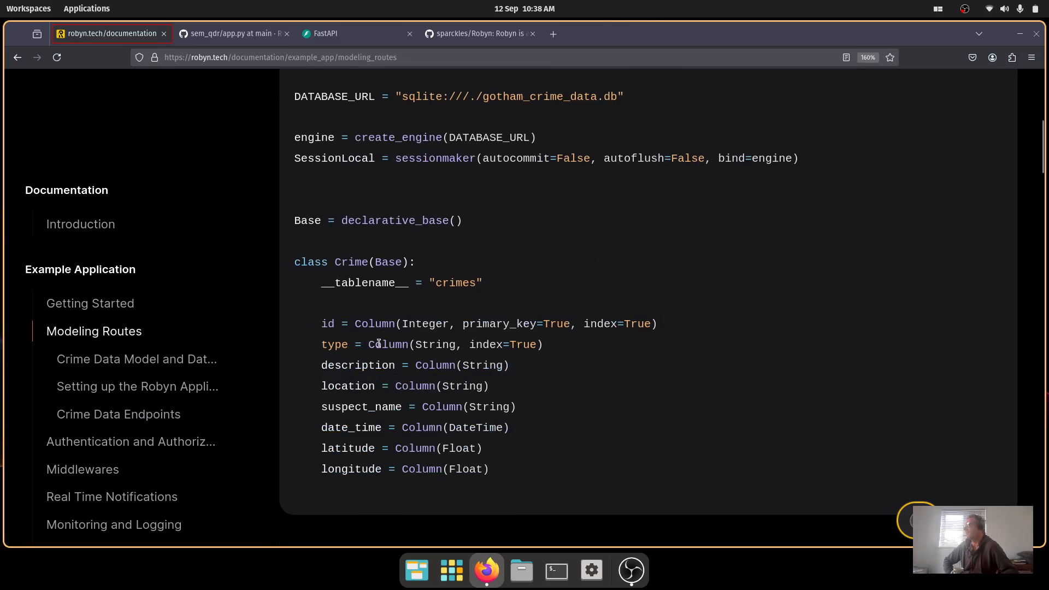
scroll(down, 3)
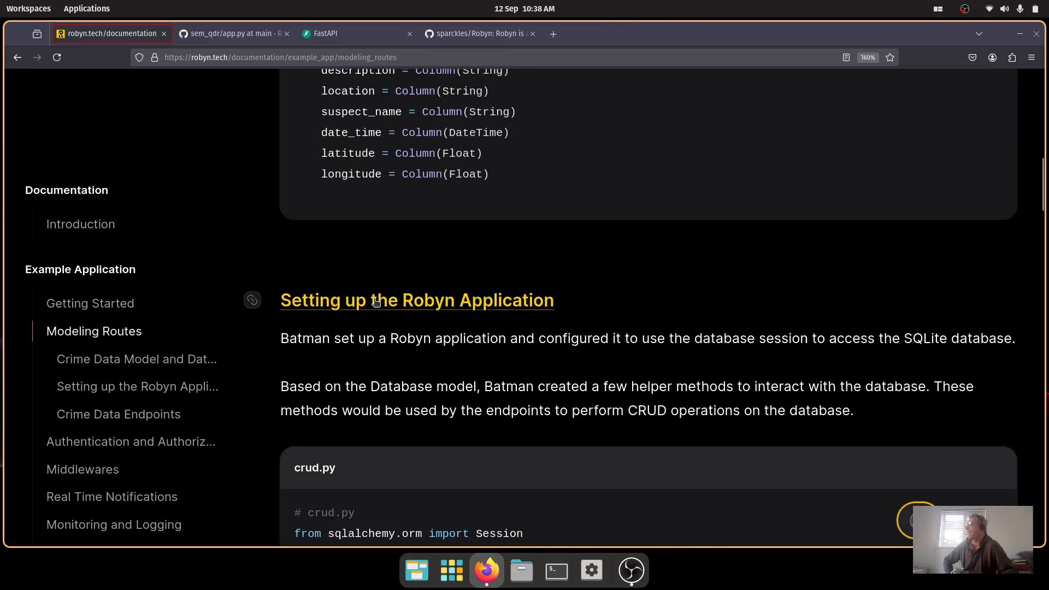
scroll(down, 3)
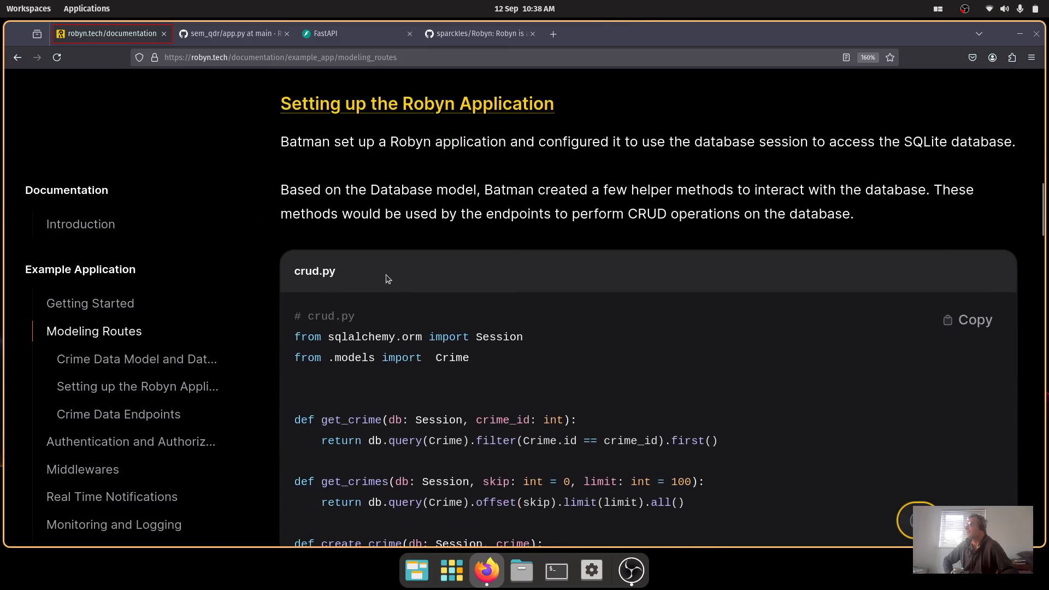
mouse_move(416, 214)
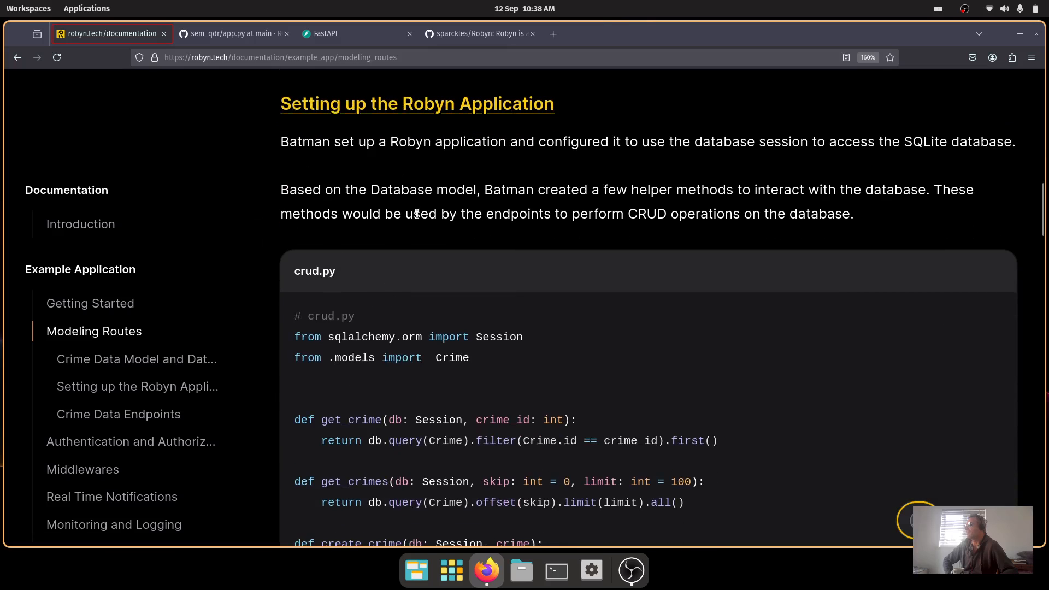
Read the __main__.py crime data endpoints to the page end and continue to Authentication and Authorization.
scroll(down, 3)
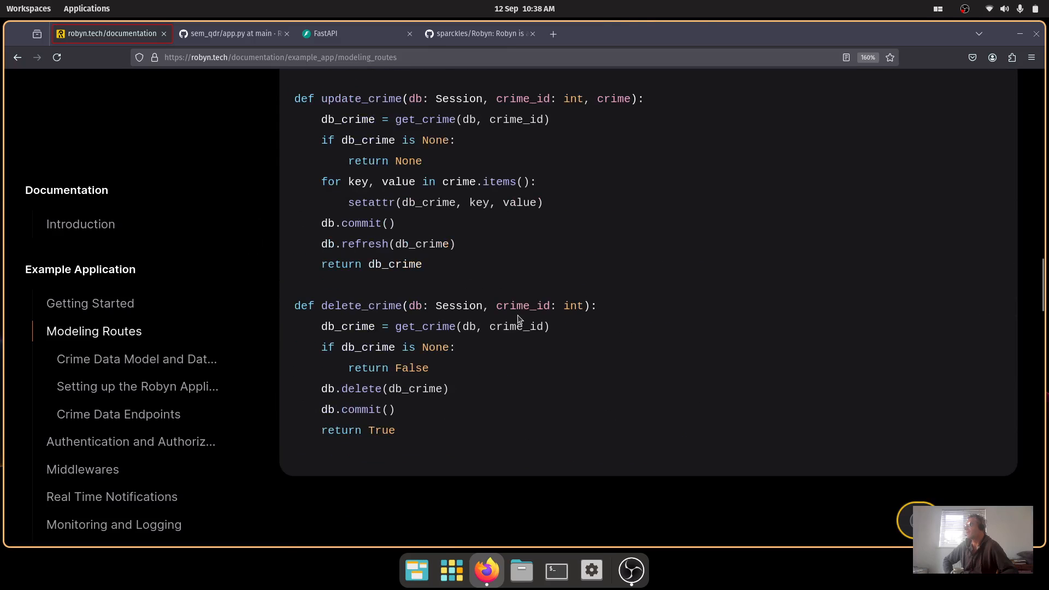
scroll(down, 3)
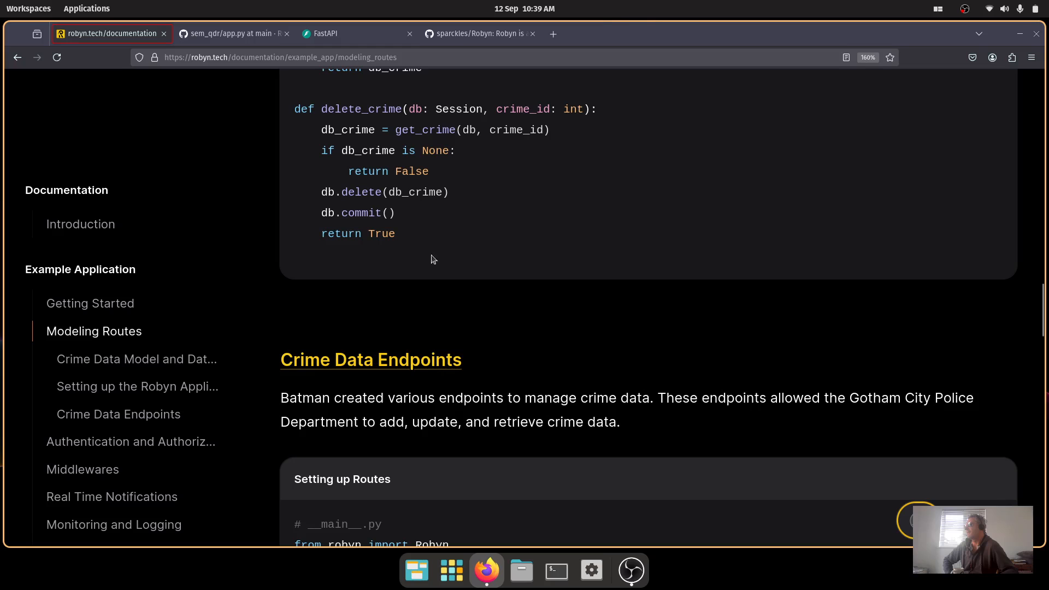
mouse_move(409, 243)
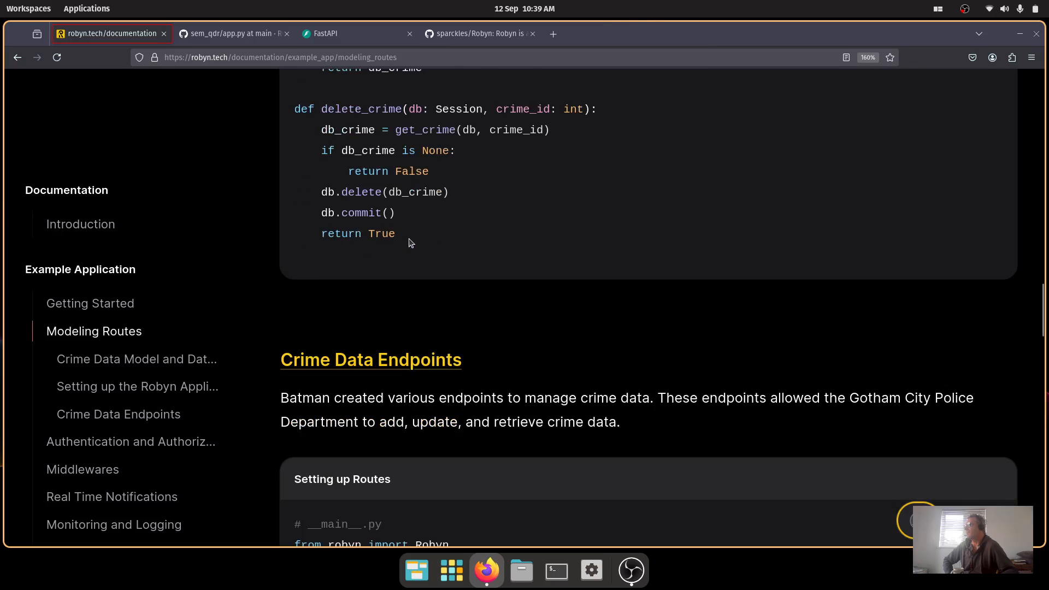
scroll(down, 3)
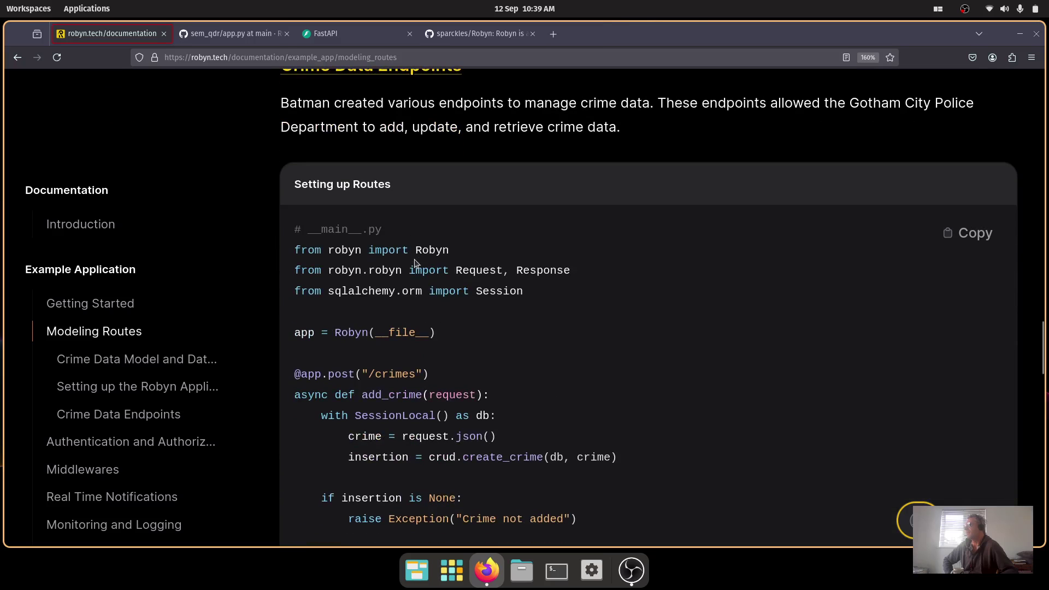
mouse_move(310, 388)
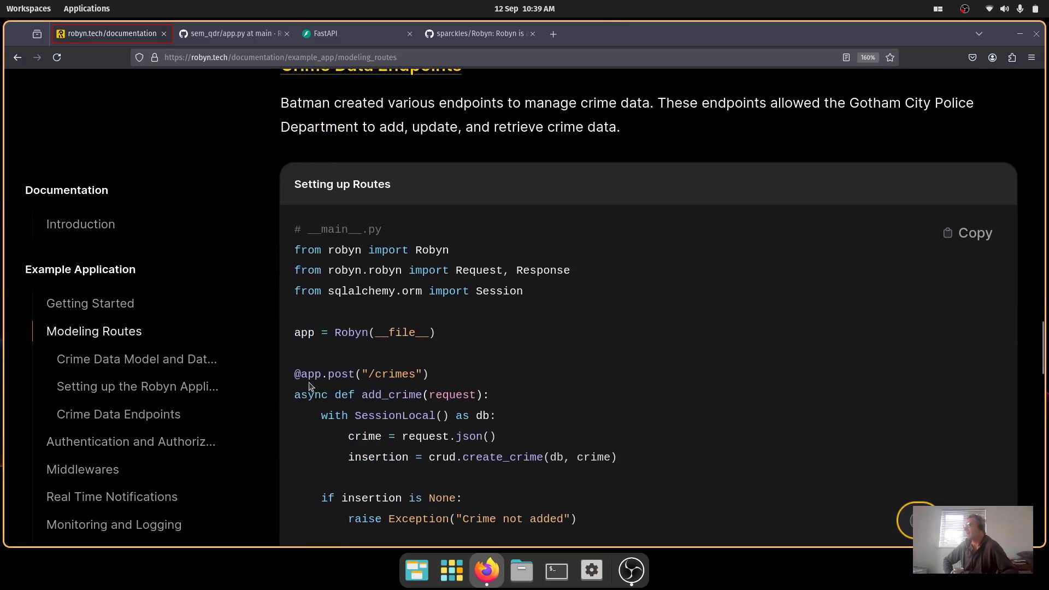
scroll(down, 3)
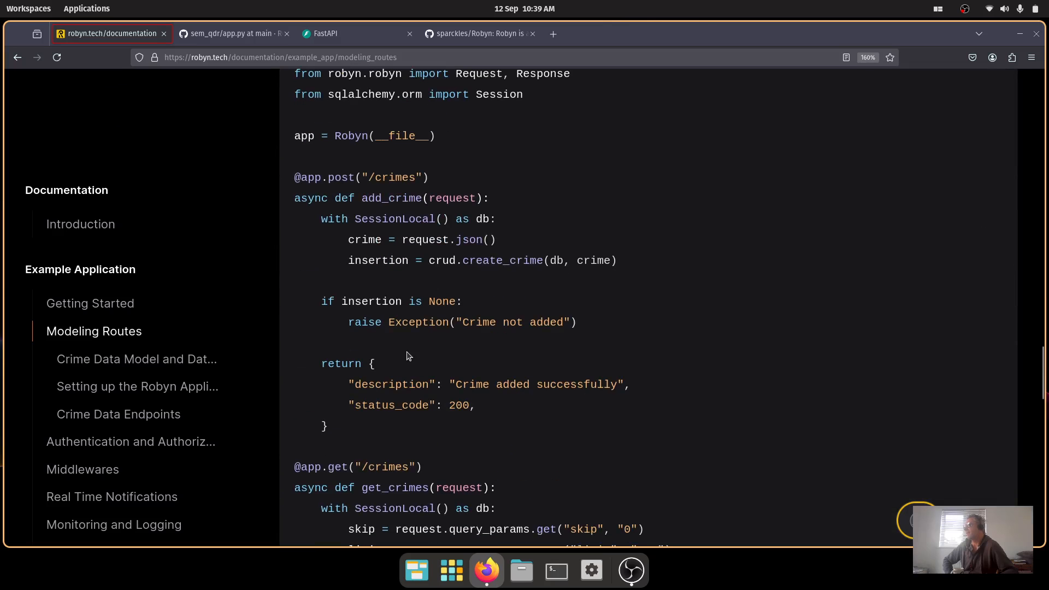
mouse_move(411, 357)
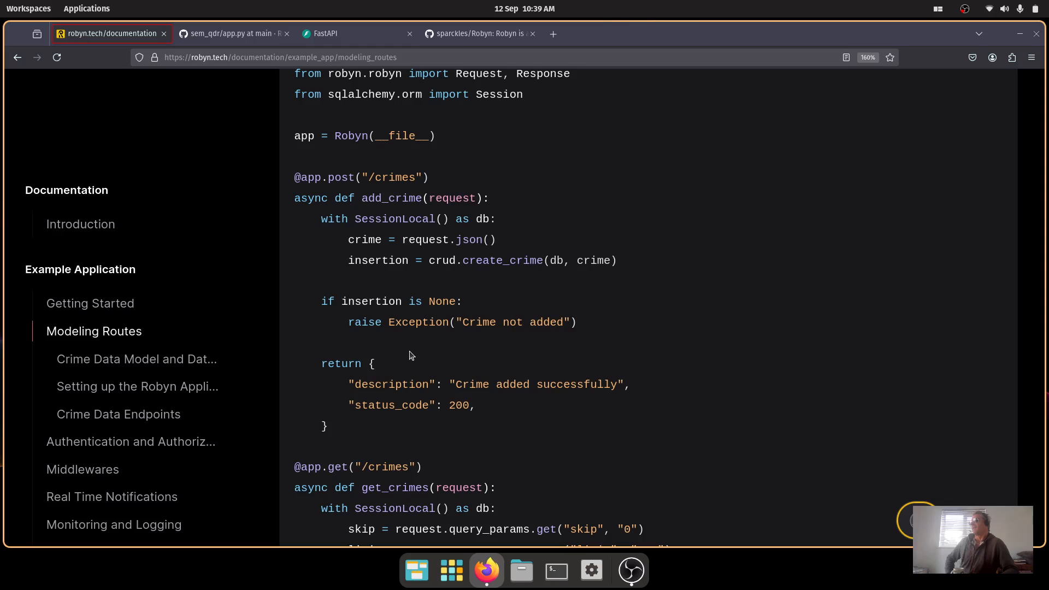
scroll(down, 3)
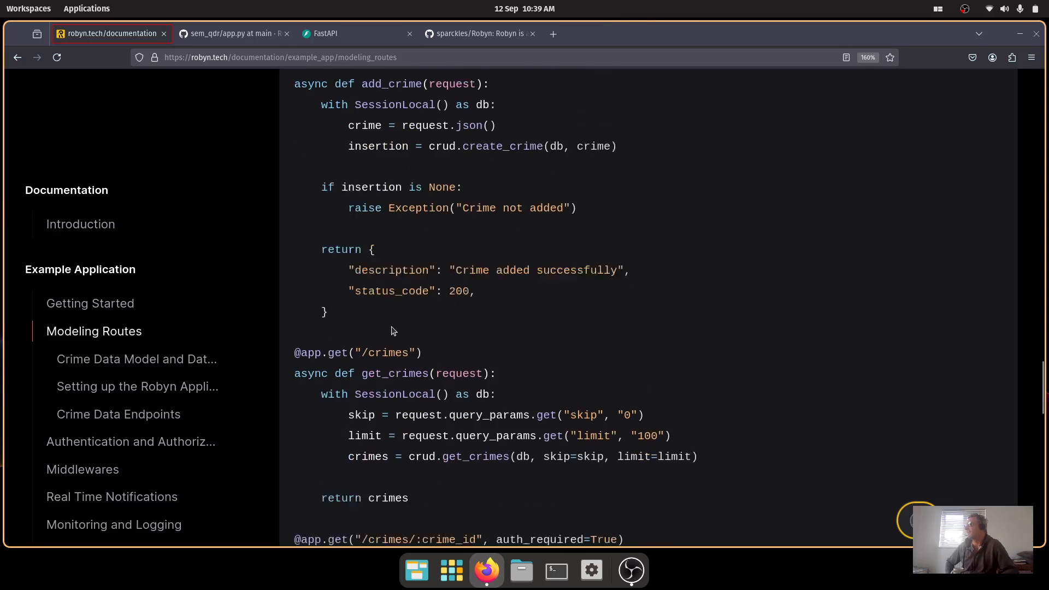
scroll(down, 3)
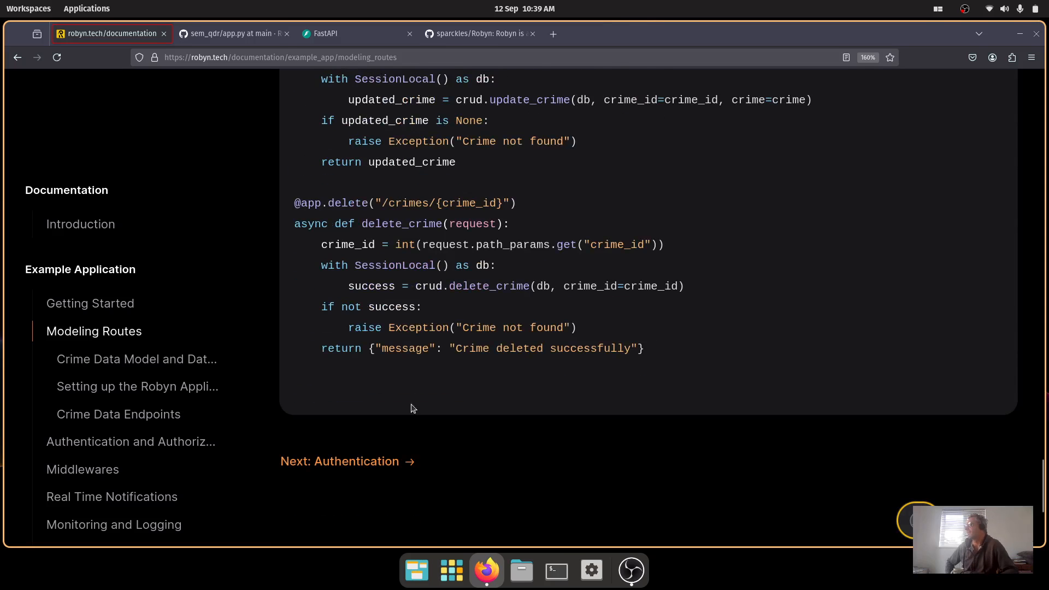
click(340, 461)
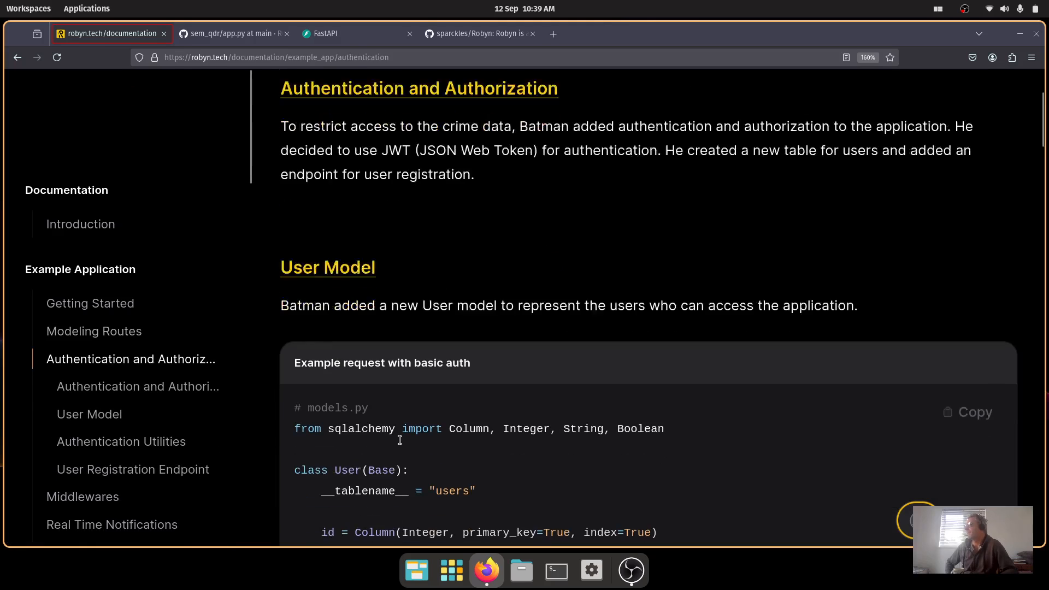
Read the JWT introduction and authentication utilities, selecting the get_password_hash function code.
scroll(down, 3)
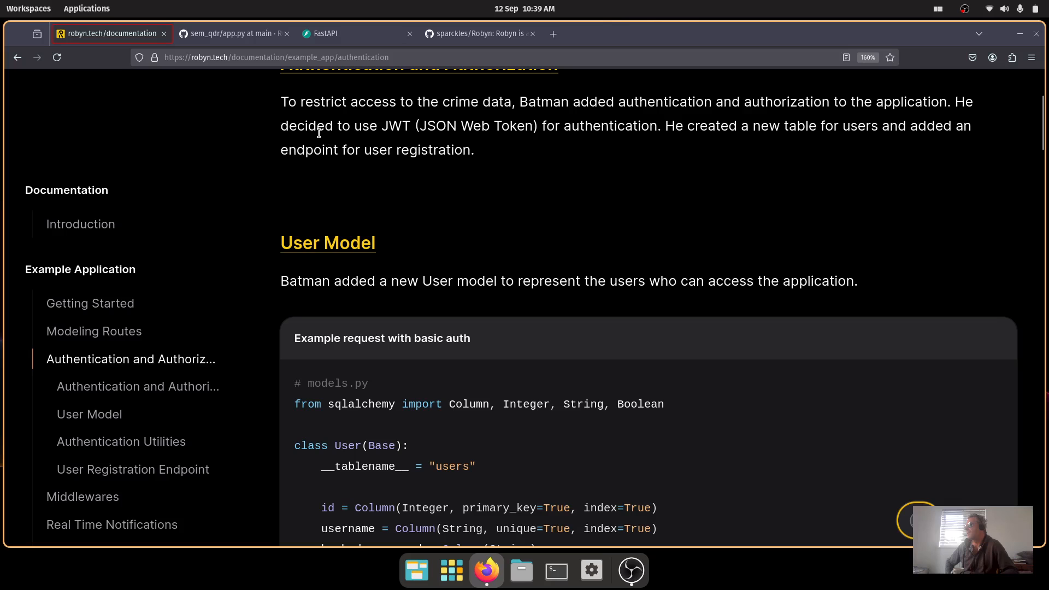
double_click(400, 126)
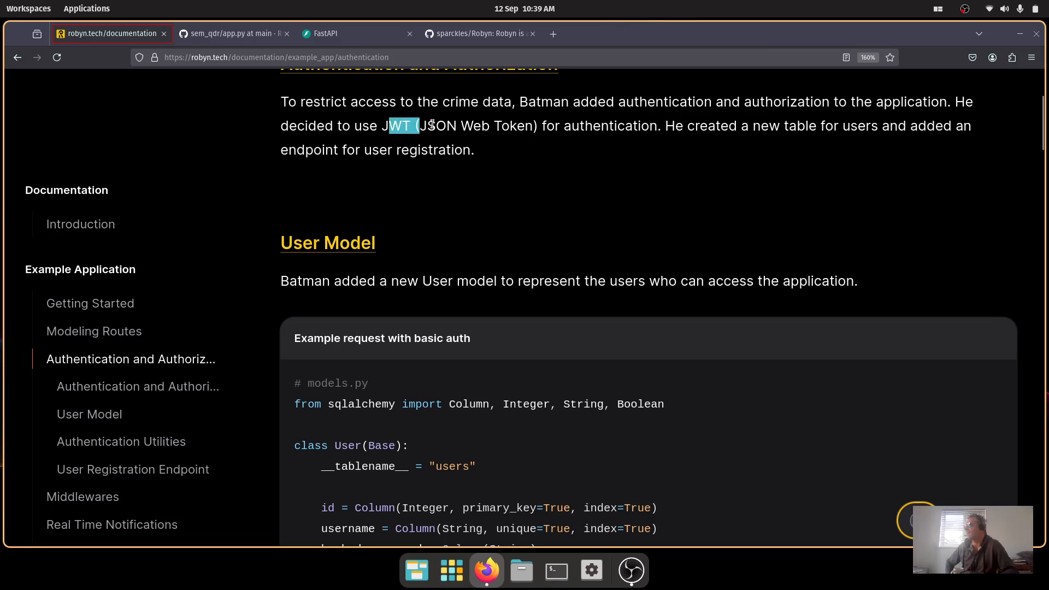
scroll(down, 3)
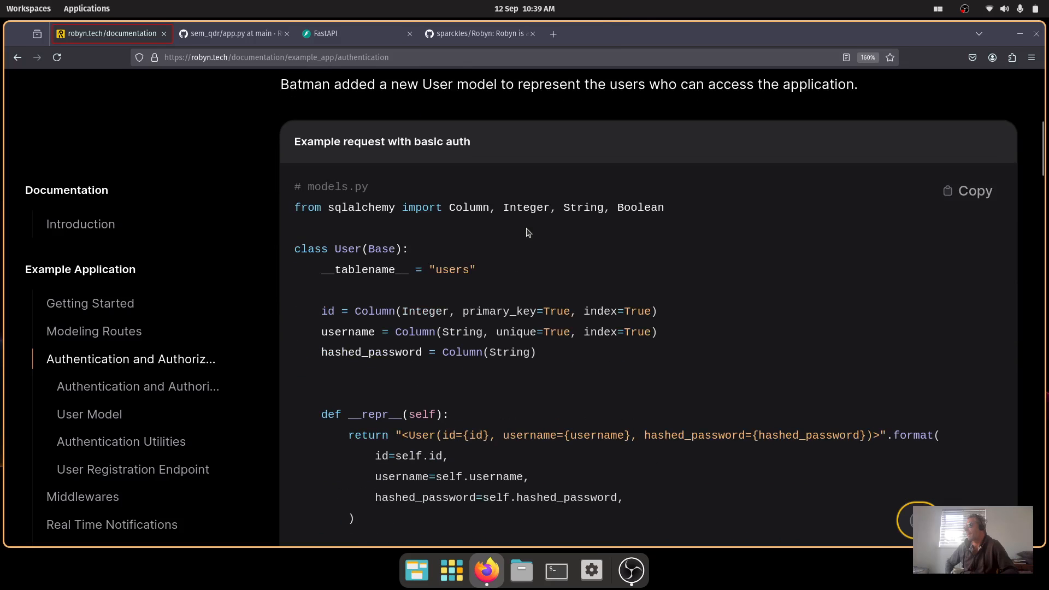
scroll(down, 3)
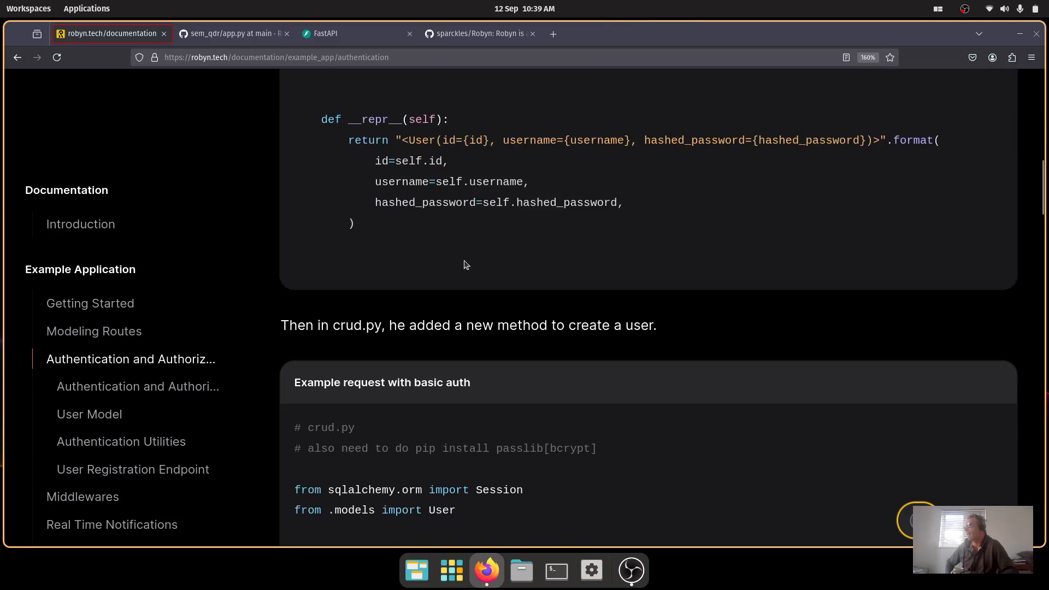
scroll(down, 3)
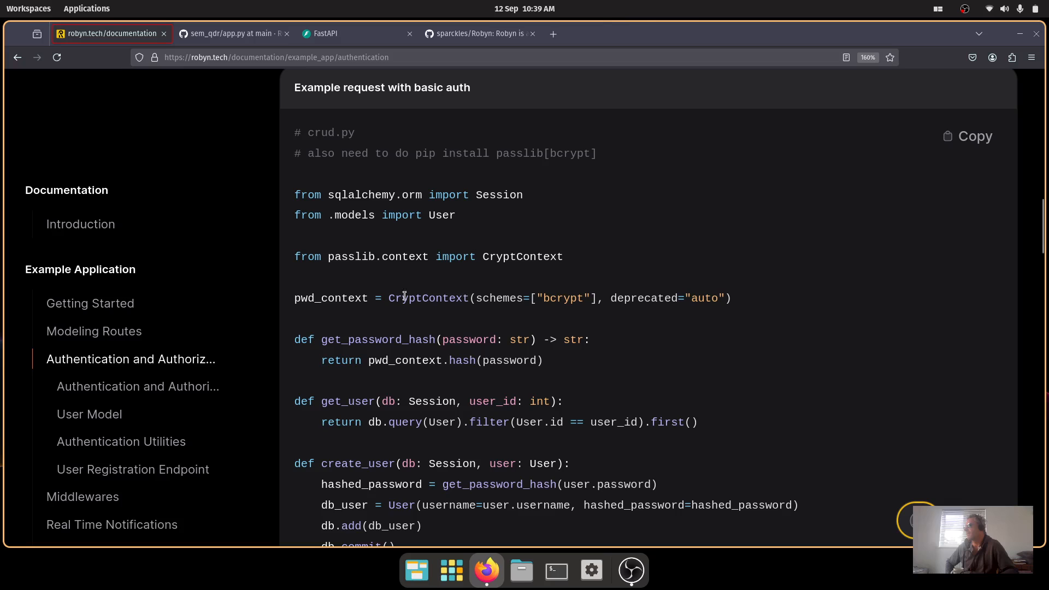
mouse_move(548, 360)
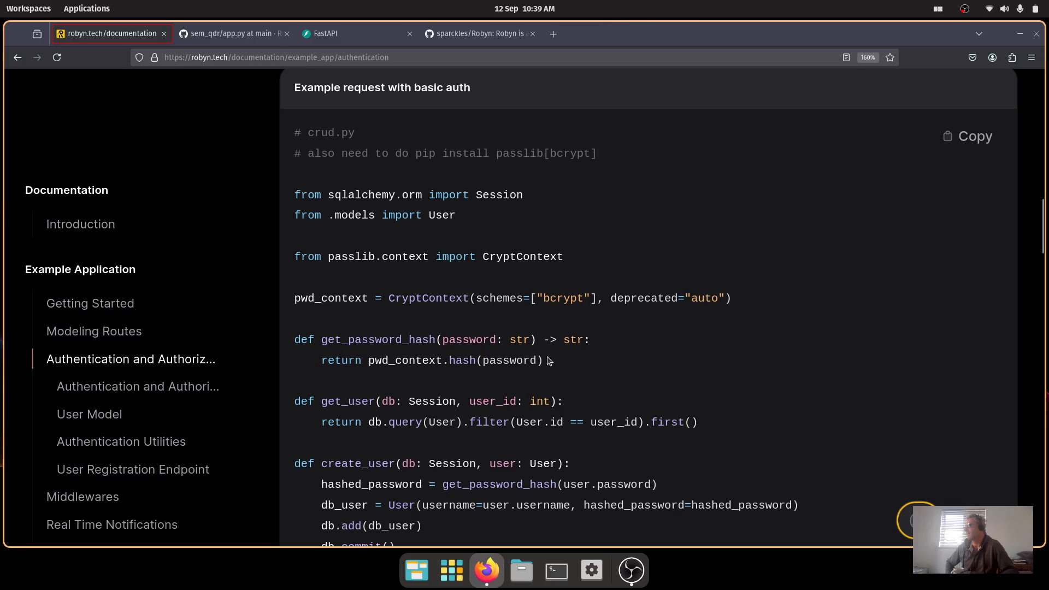
drag(294, 339, 542, 361)
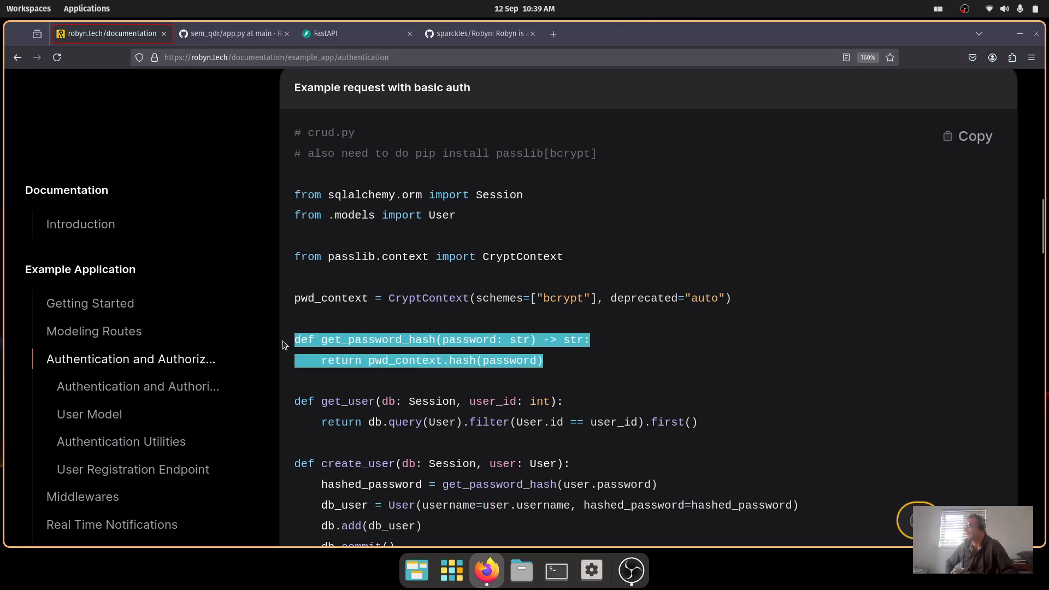
Finish the page through create_user's hashed_password and the login endpoint, then start a fresh blank tab.
scroll(down, 3)
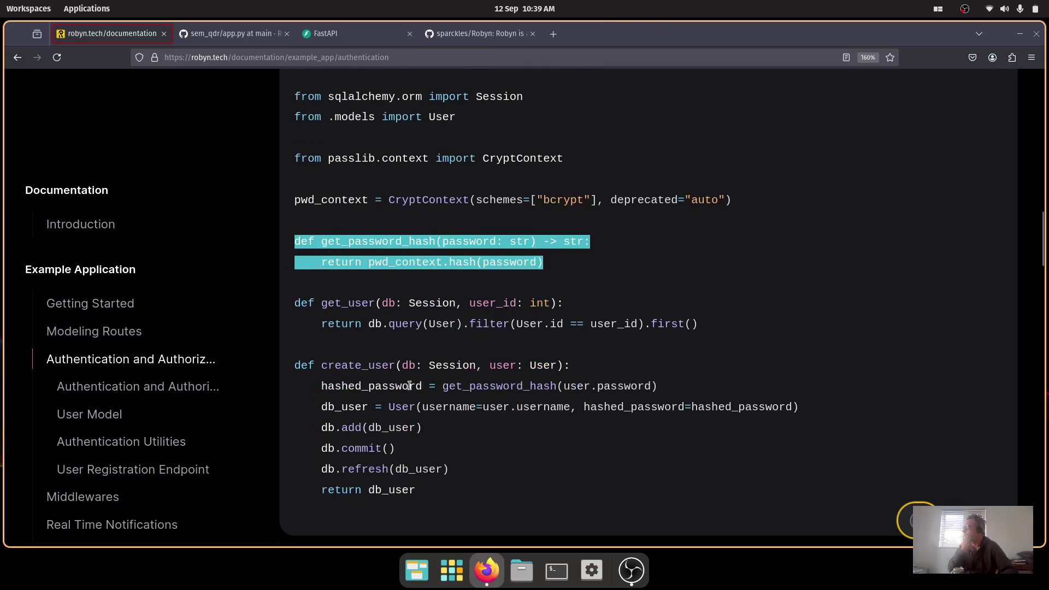
mouse_move(592, 387)
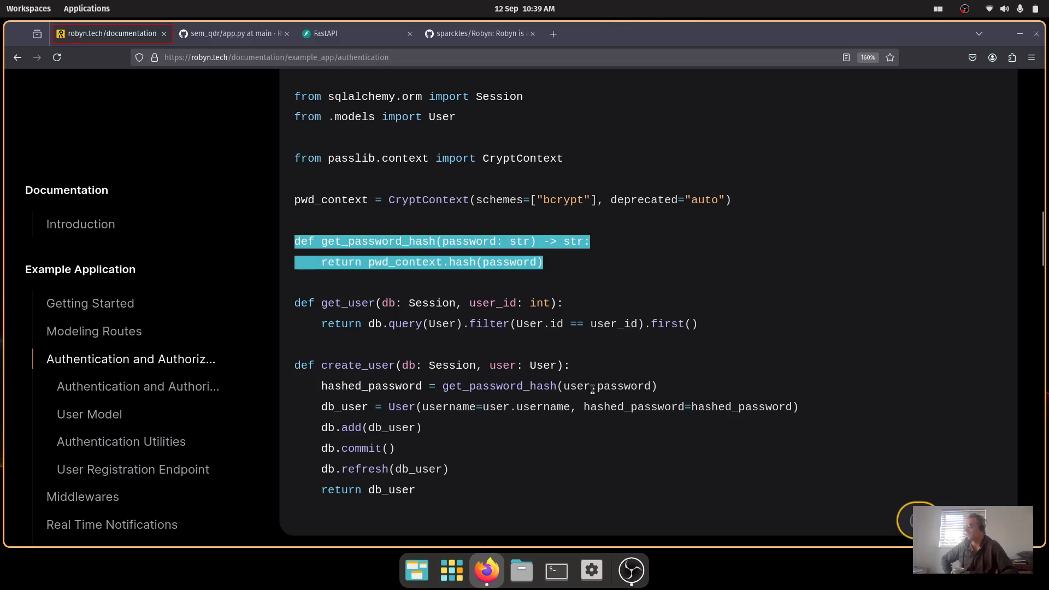
mouse_move(620, 402)
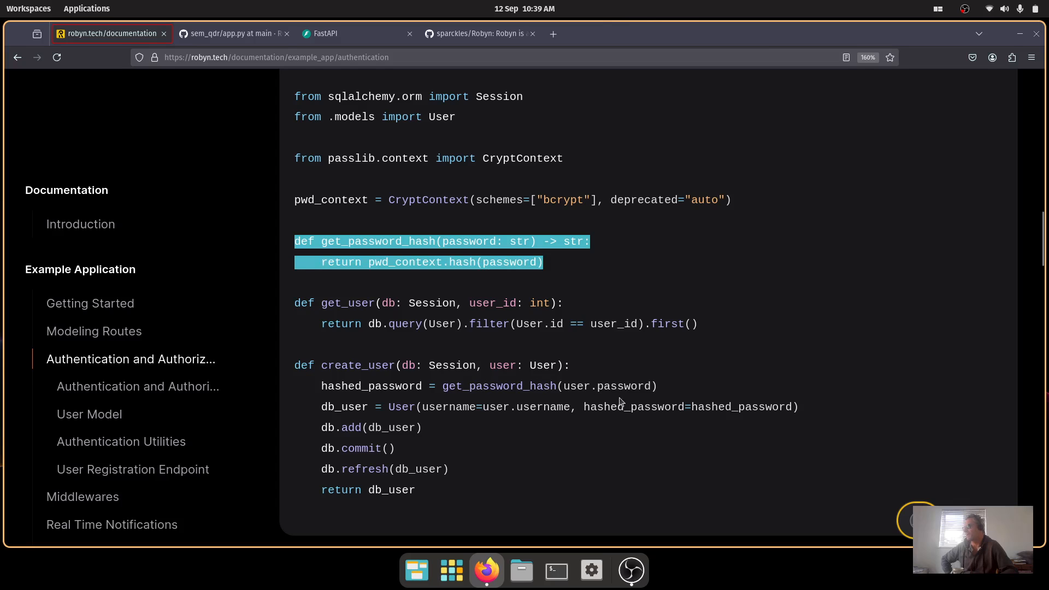
scroll(down, 3)
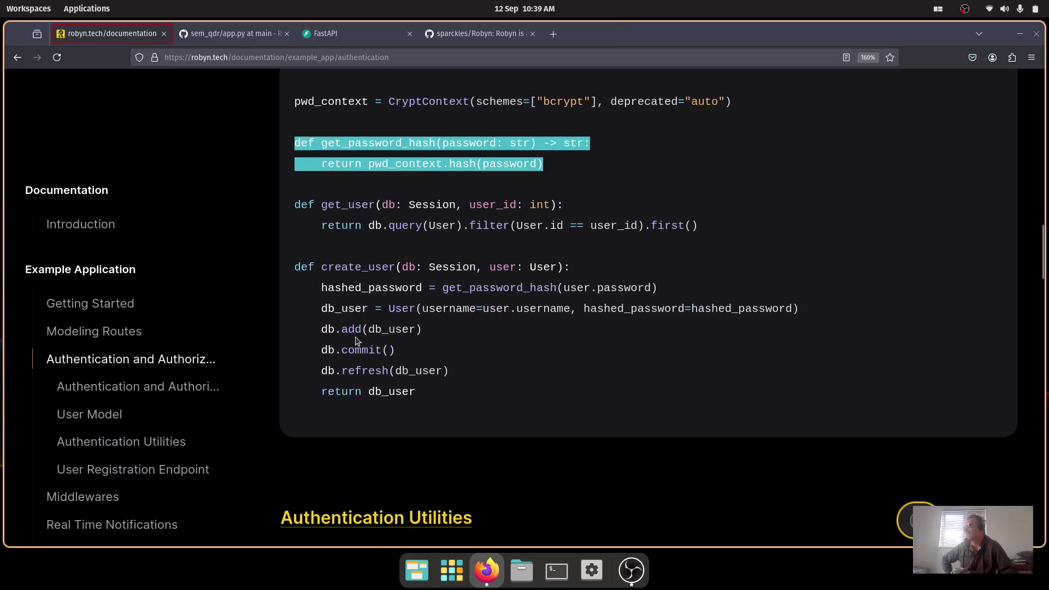
mouse_move(382, 321)
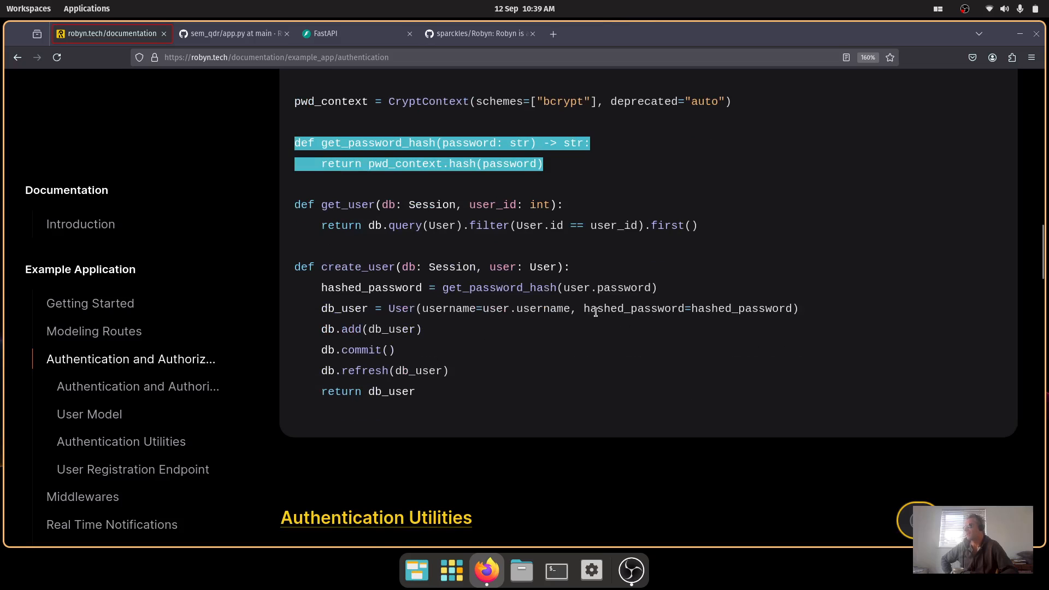
double_click(634, 308)
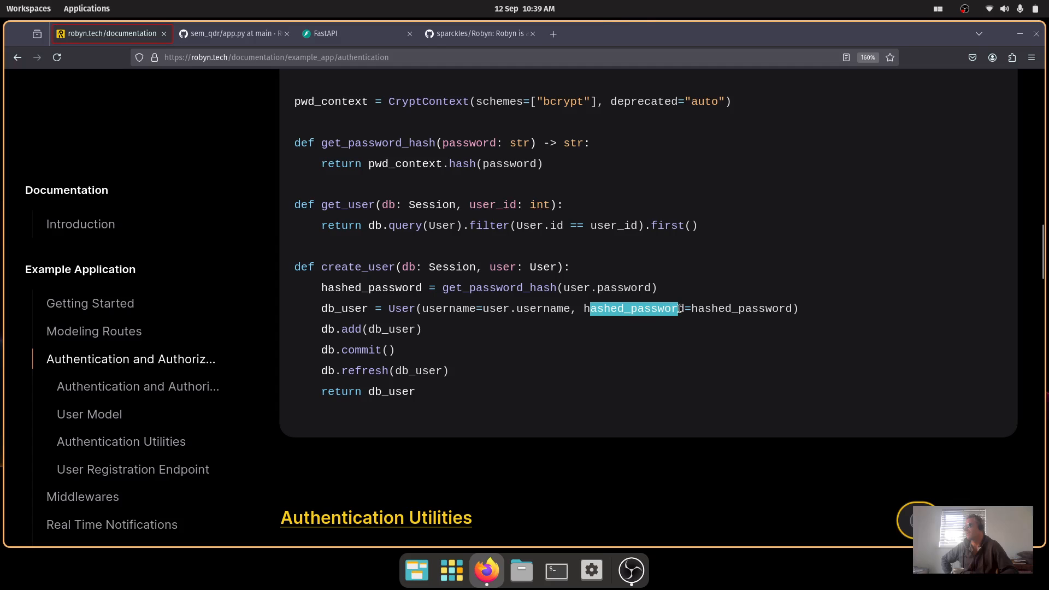
scroll(down, 3)
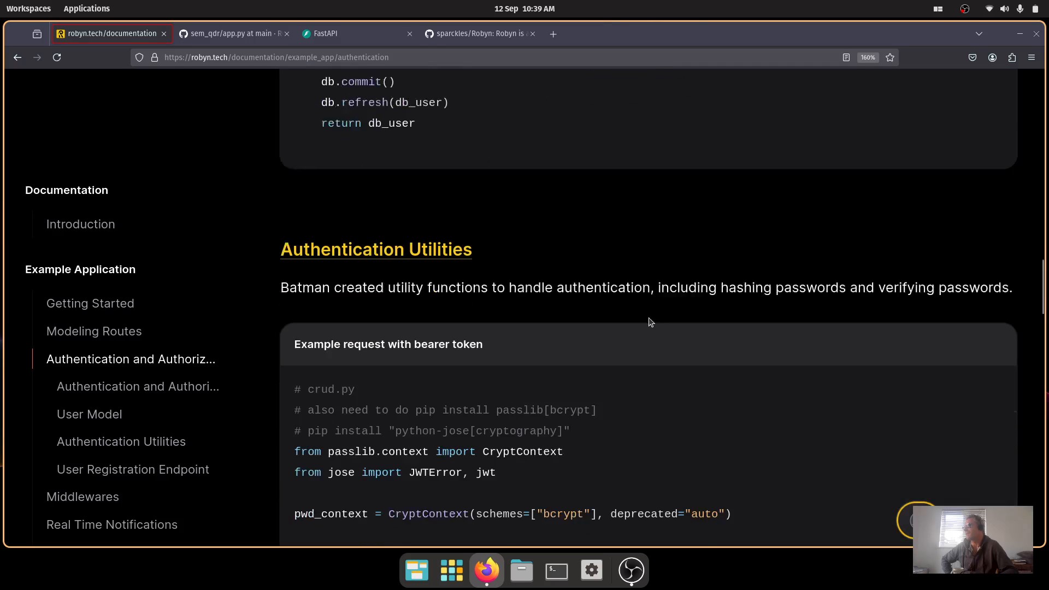
scroll(down, 3)
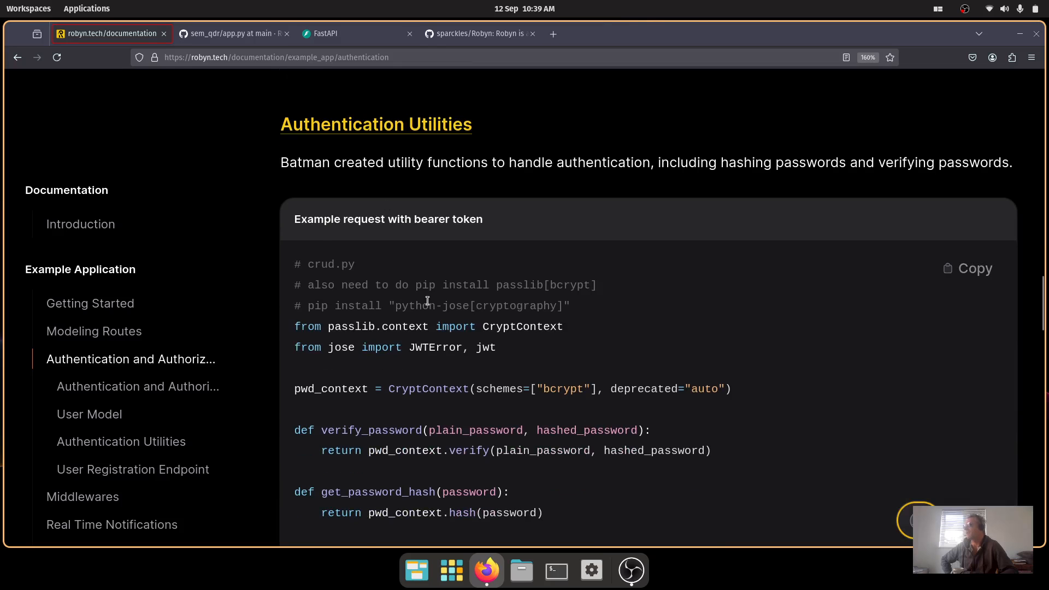
scroll(down, 3)
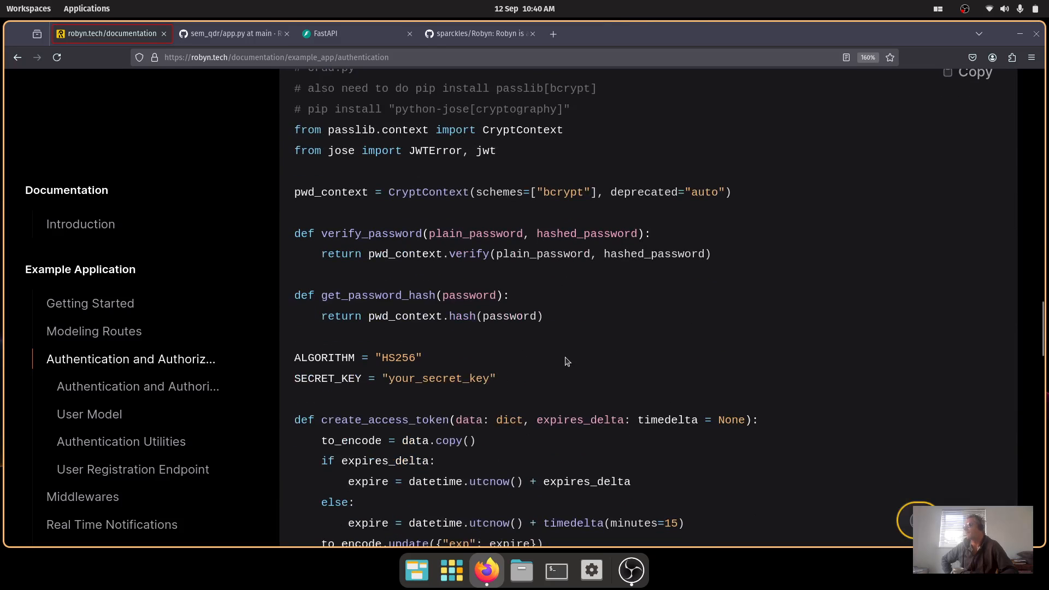
scroll(down, 3)
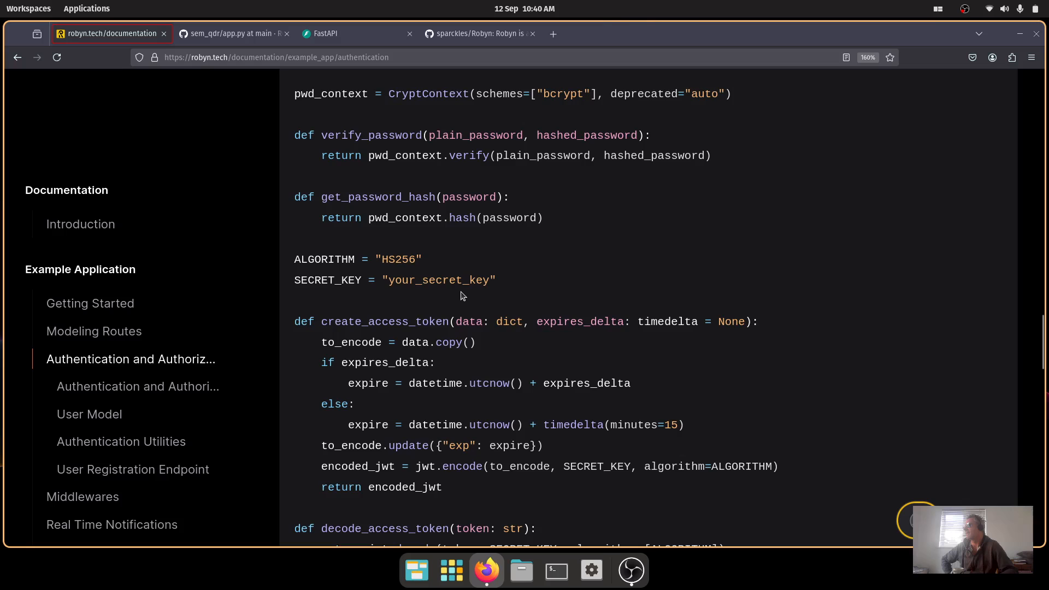
scroll(down, 3)
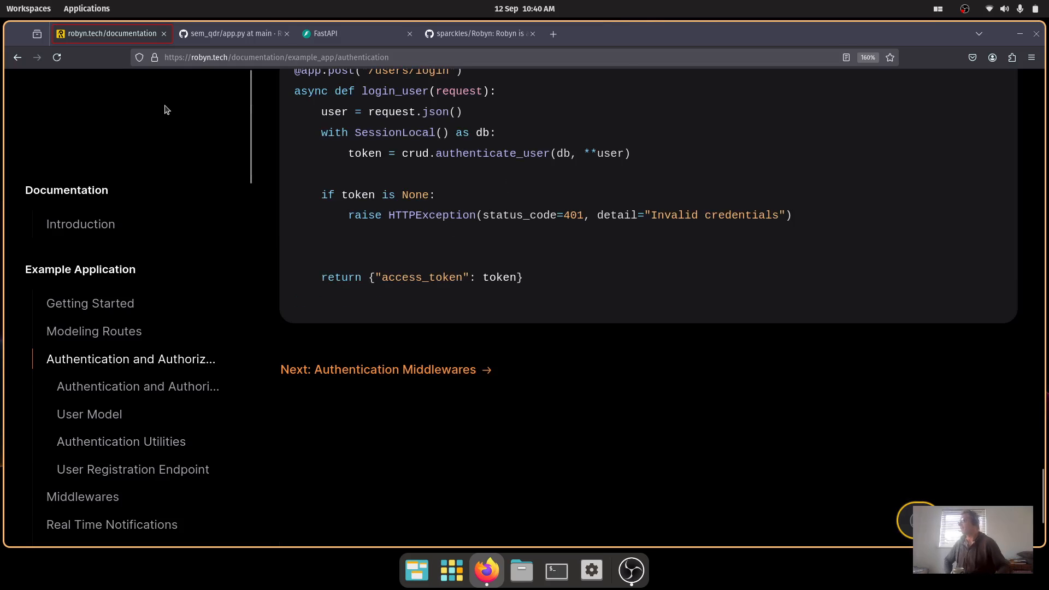
mouse_move(483, 36)
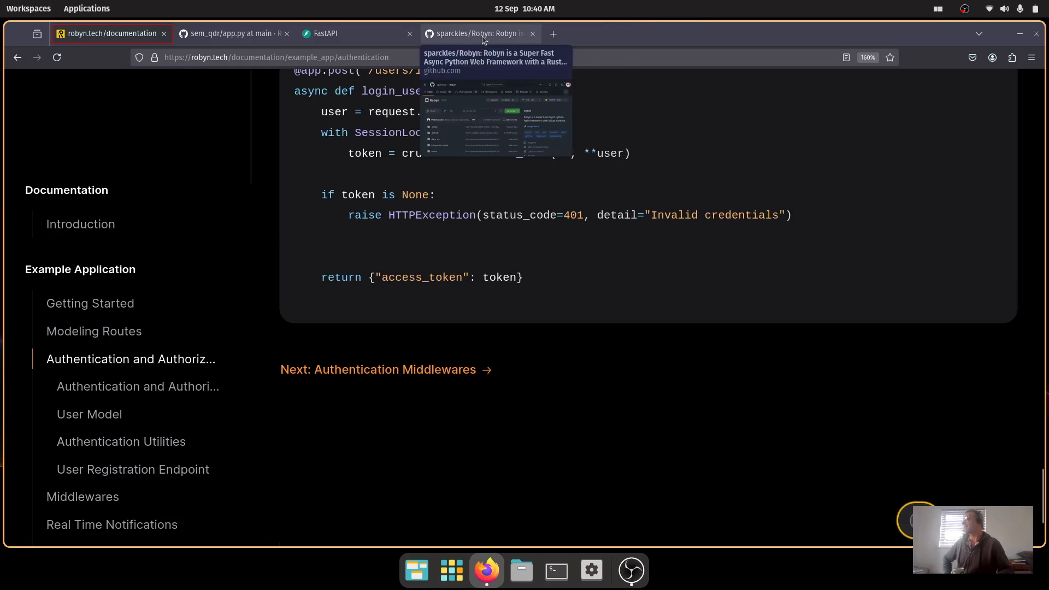
click(553, 34)
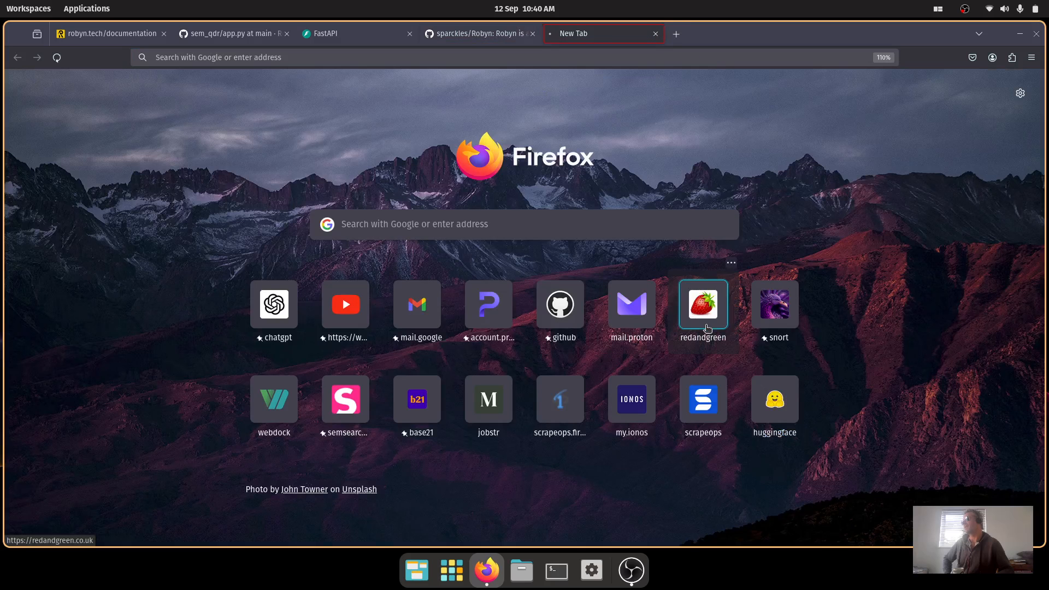
From the Red And Green shortcut, open the Rust SurrealDB – JWT Auth blog post.
click(704, 304)
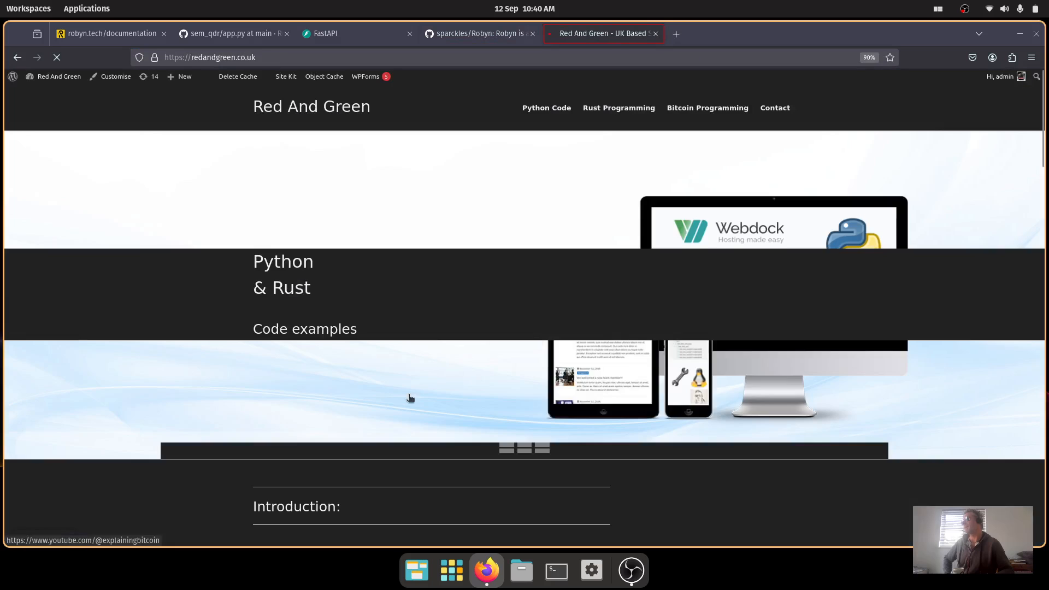
scroll(down, 3)
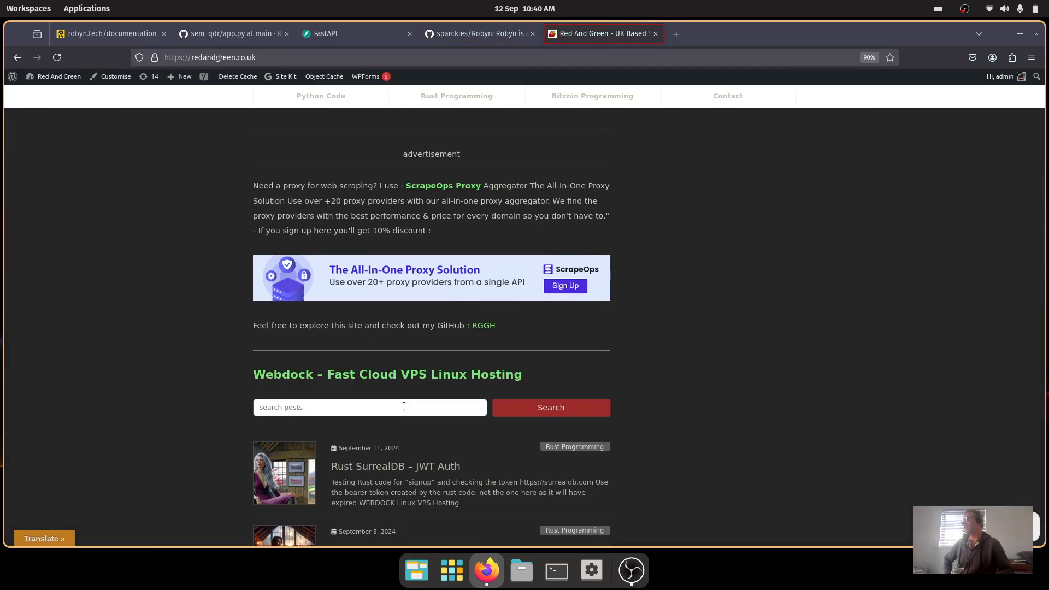
click(395, 466)
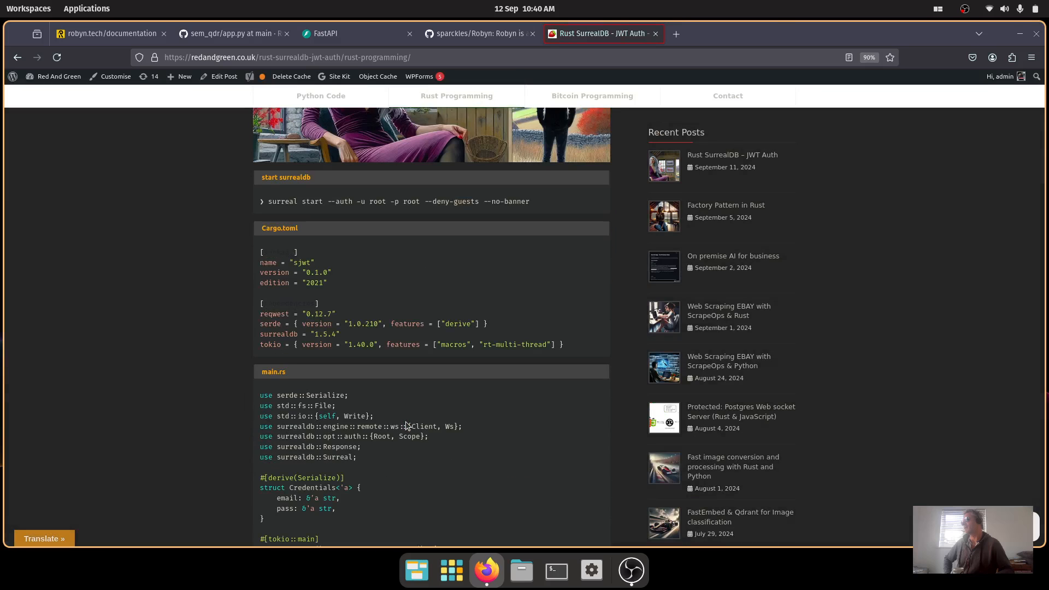
Zoom in on main.rs and highlight the db signup lines and the jwt.as_insecure_token() call.
scroll(down, 3)
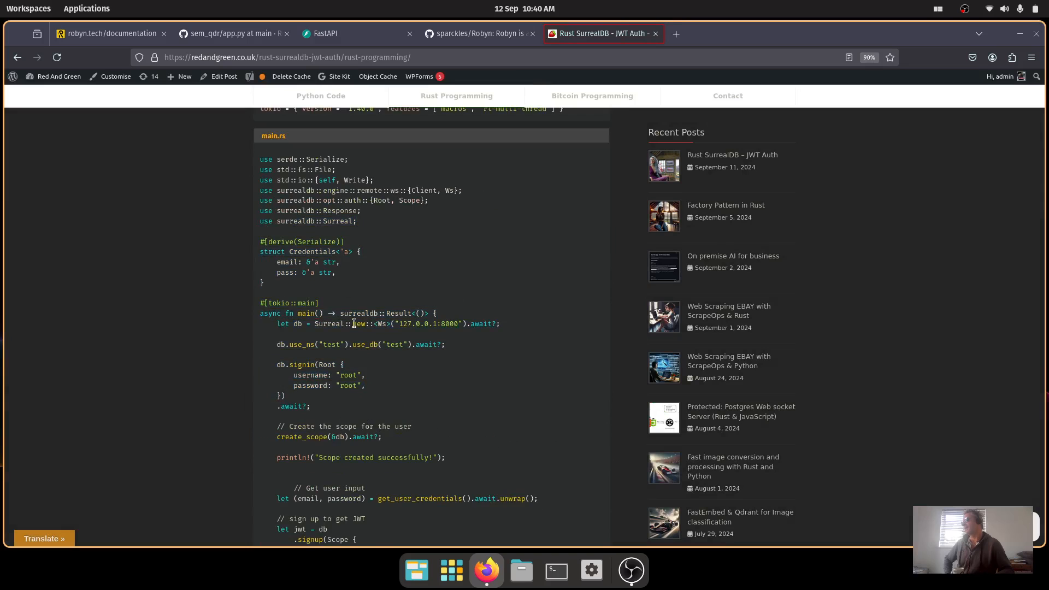
scroll(down, 3)
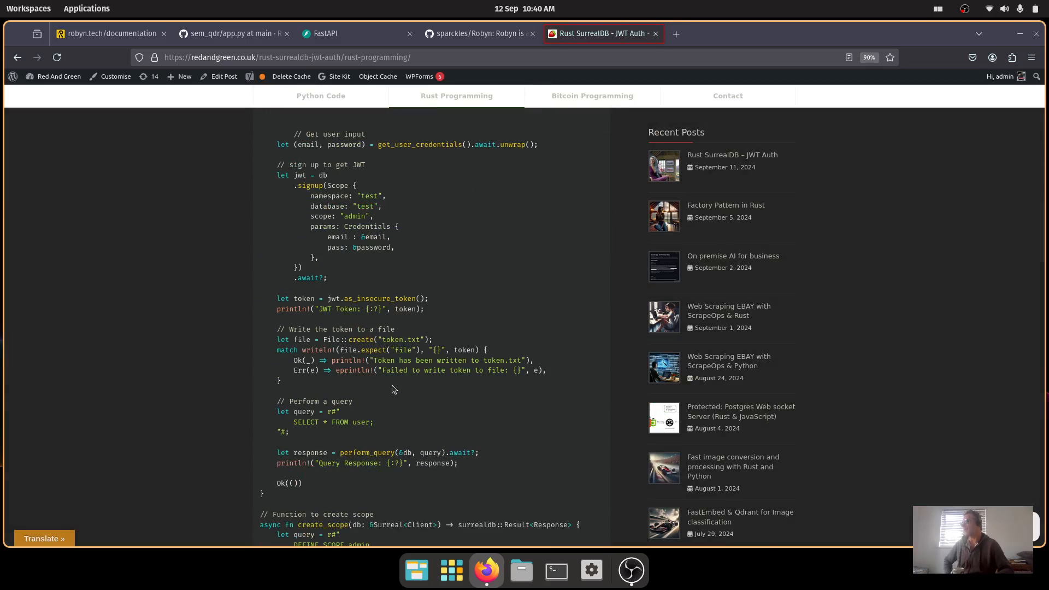
scroll(down, 3)
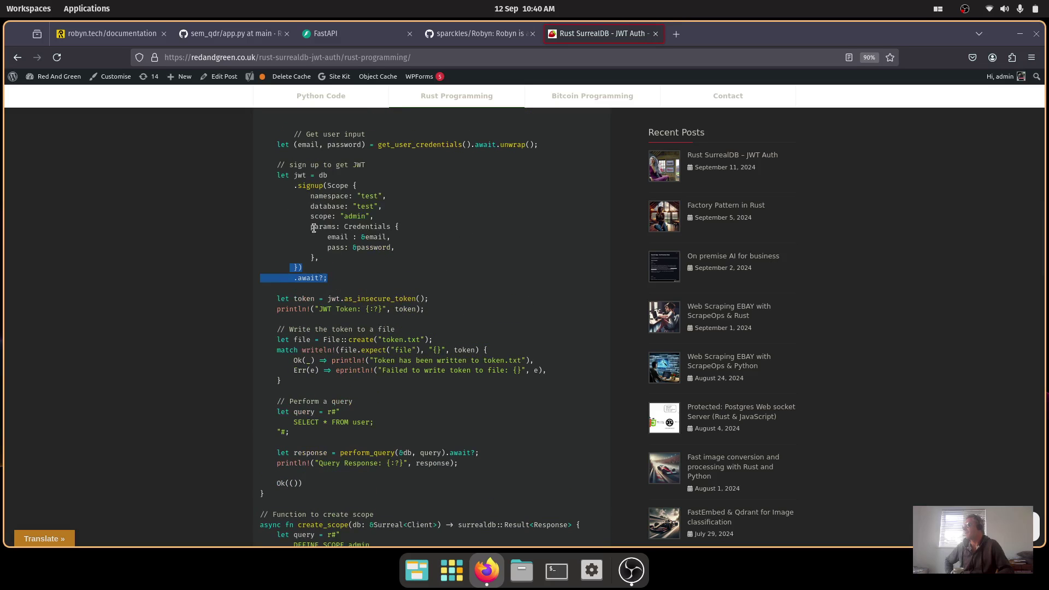
key(ctrl+plus)
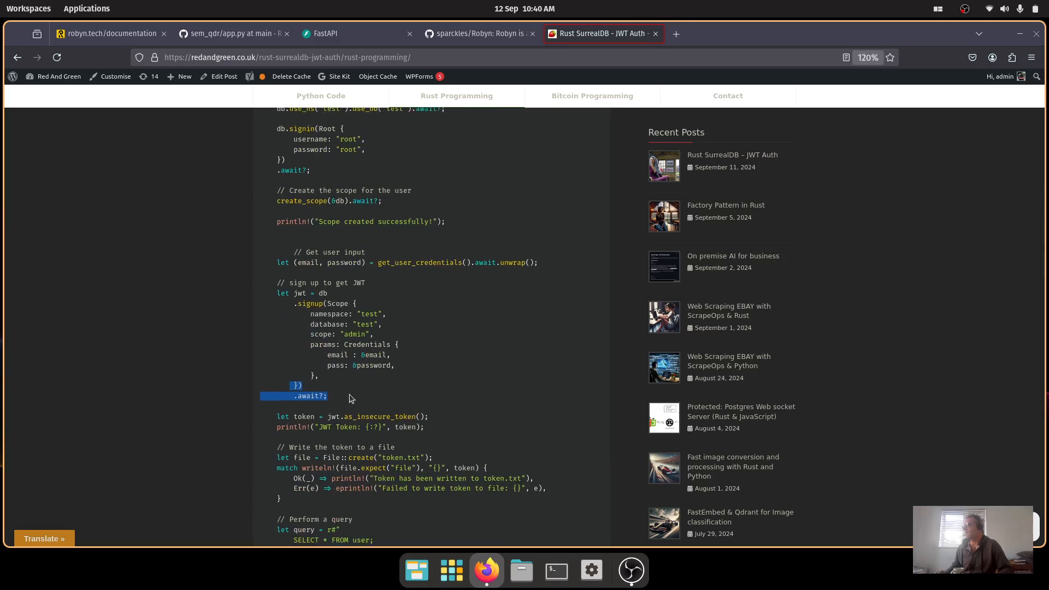
key(ctrl+plus)
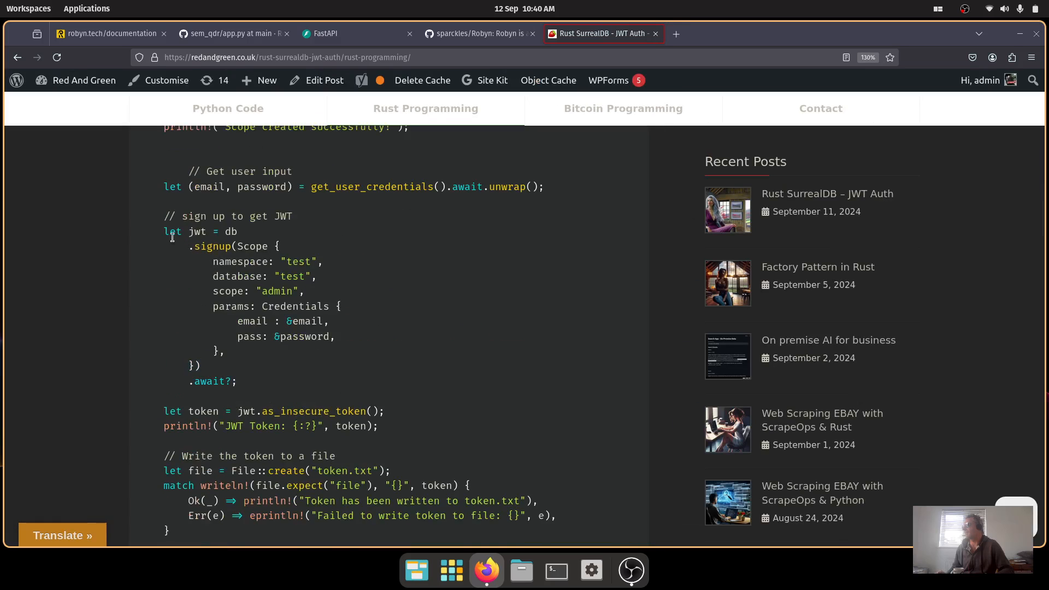
drag(164, 232, 256, 246)
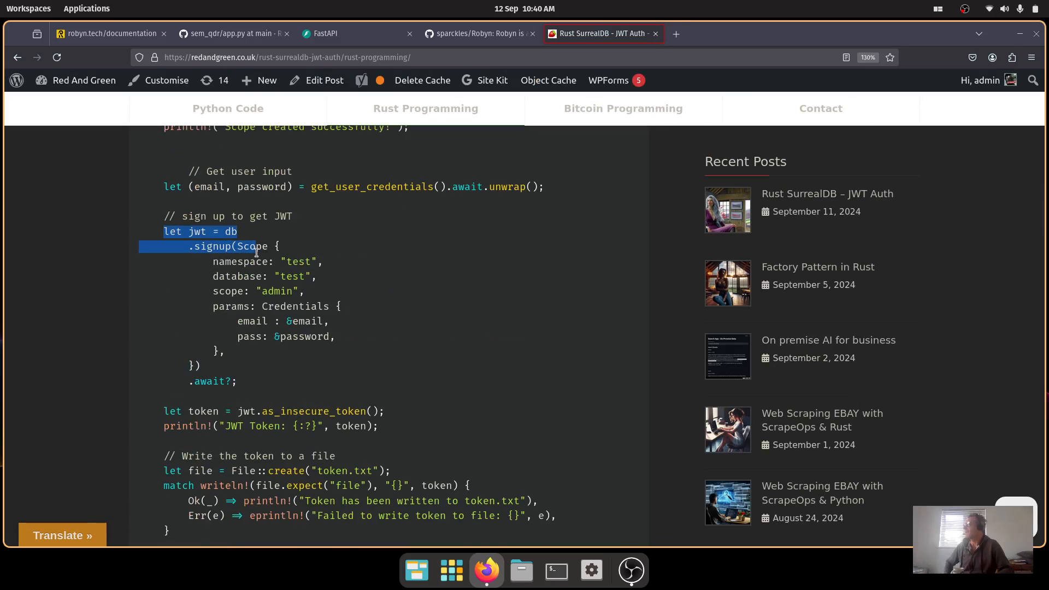
drag(255, 251, 278, 372)
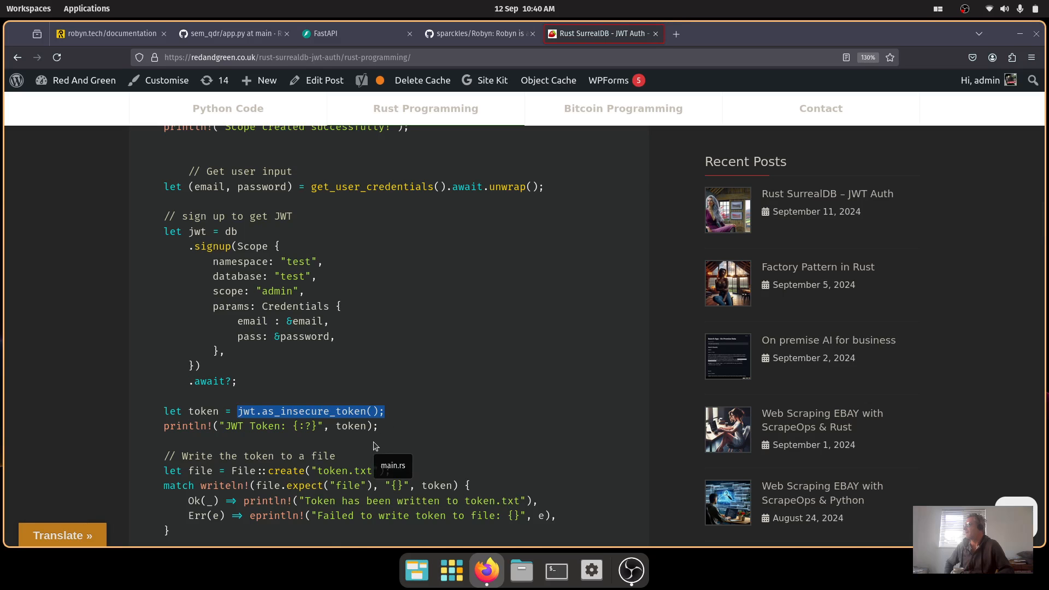
Highlight the Python SurrealDB token assignment and 'Authentication successful' print line, then switch to FastAPI.
scroll(down, 3)
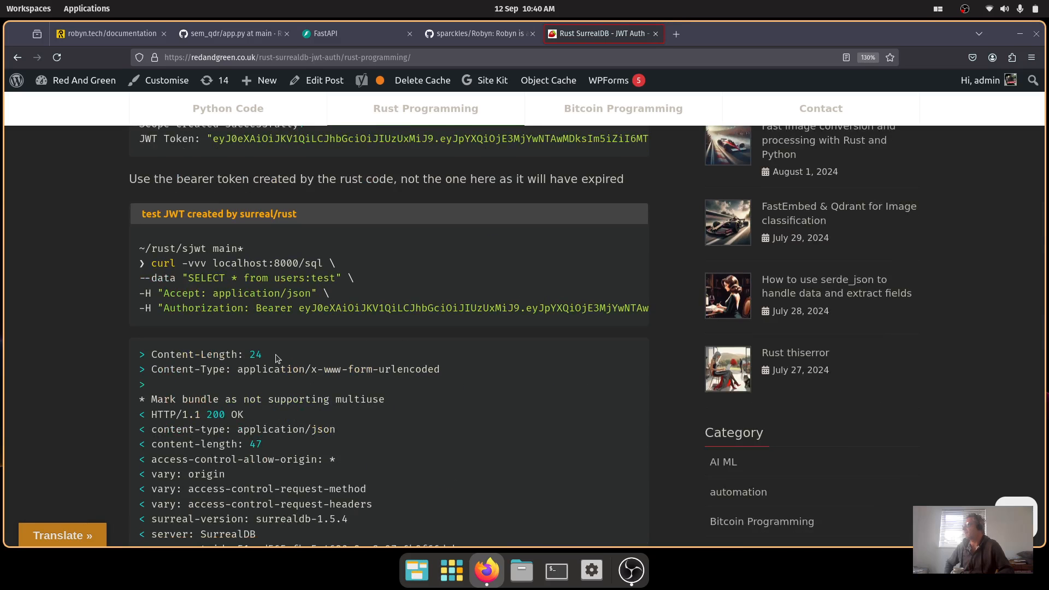
scroll(down, 3)
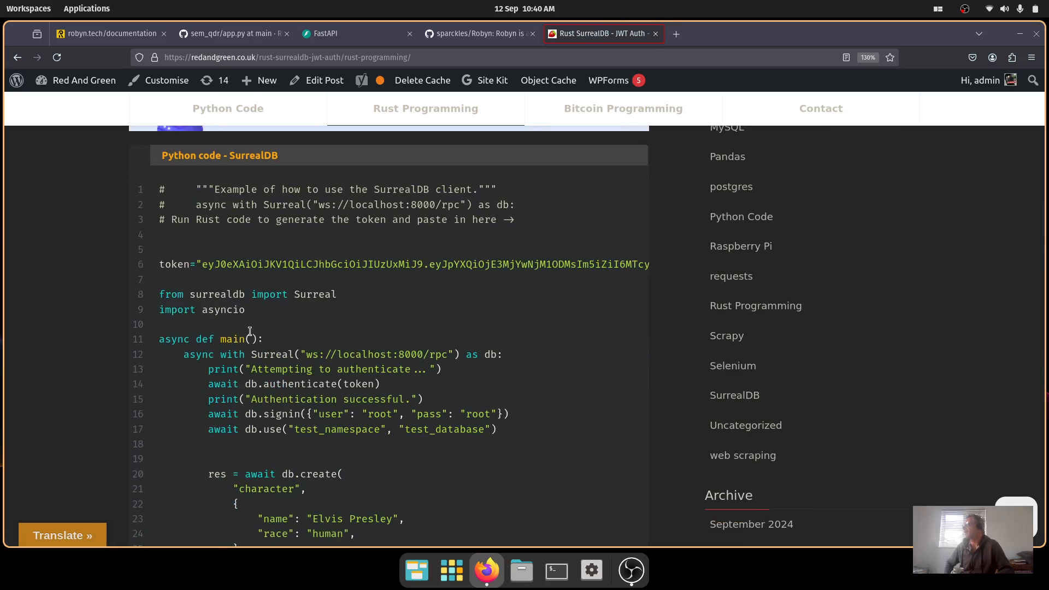
mouse_move(302, 428)
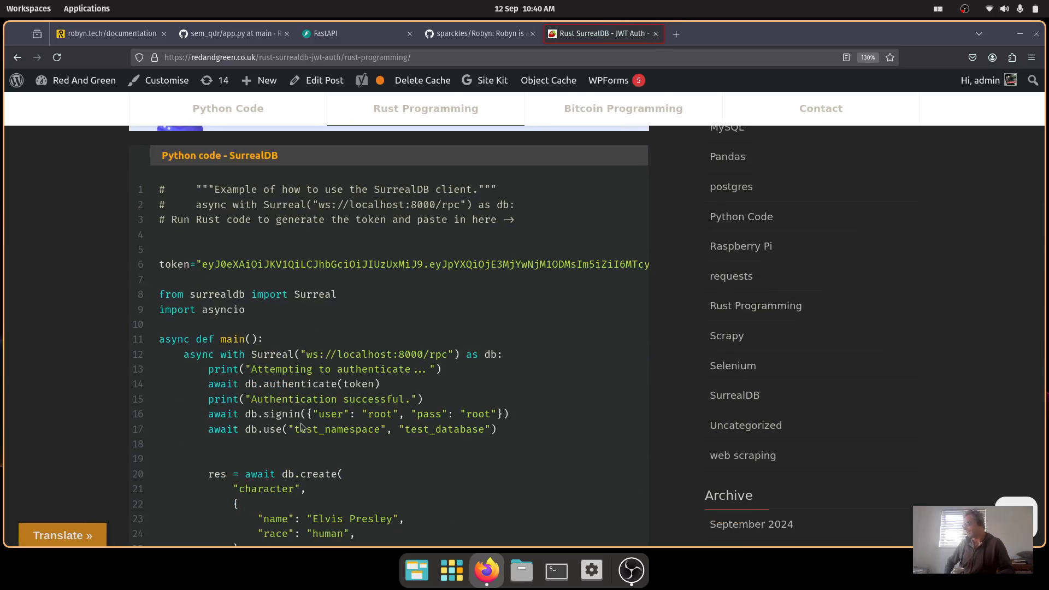
mouse_move(203, 397)
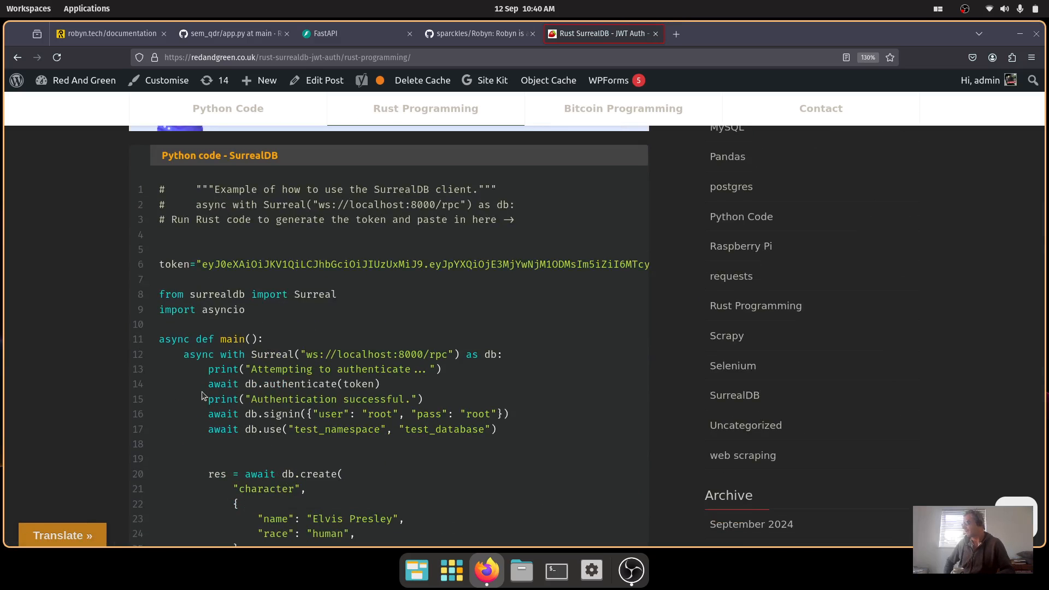
drag(208, 384, 308, 384)
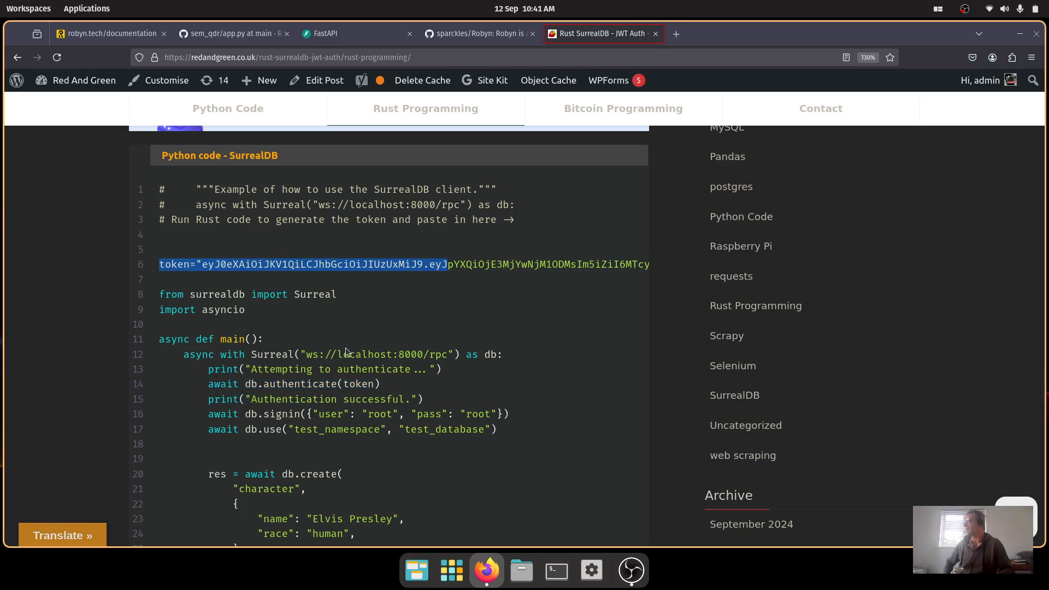
click(389, 384)
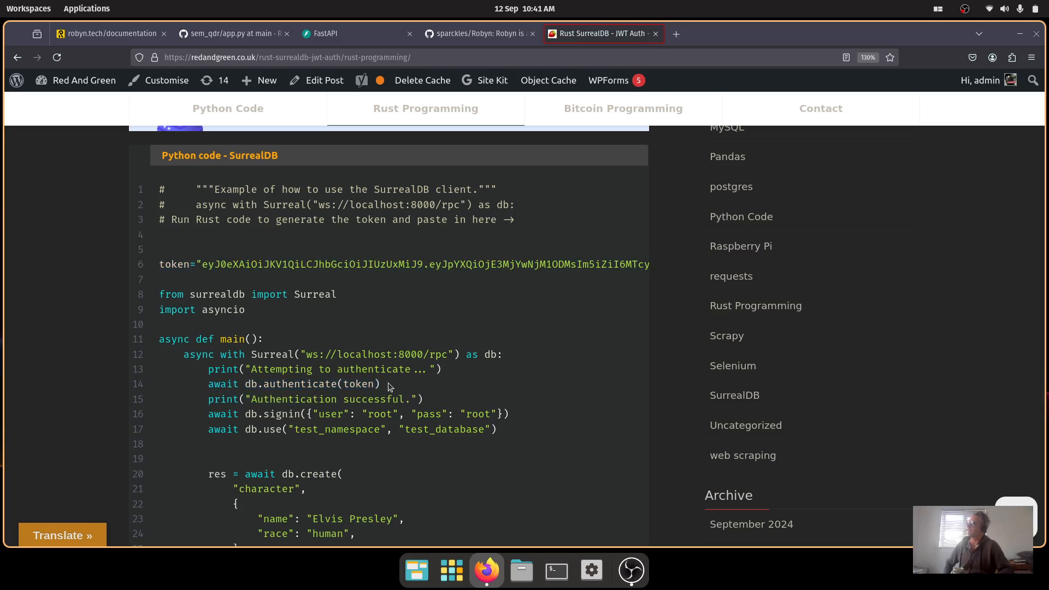
drag(207, 383, 378, 383)
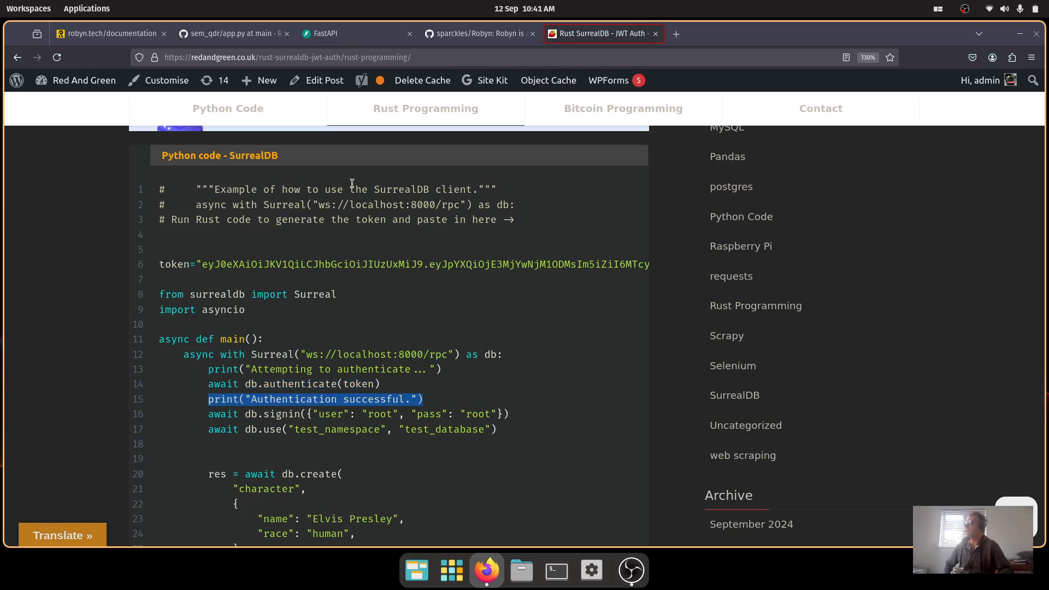
click(339, 33)
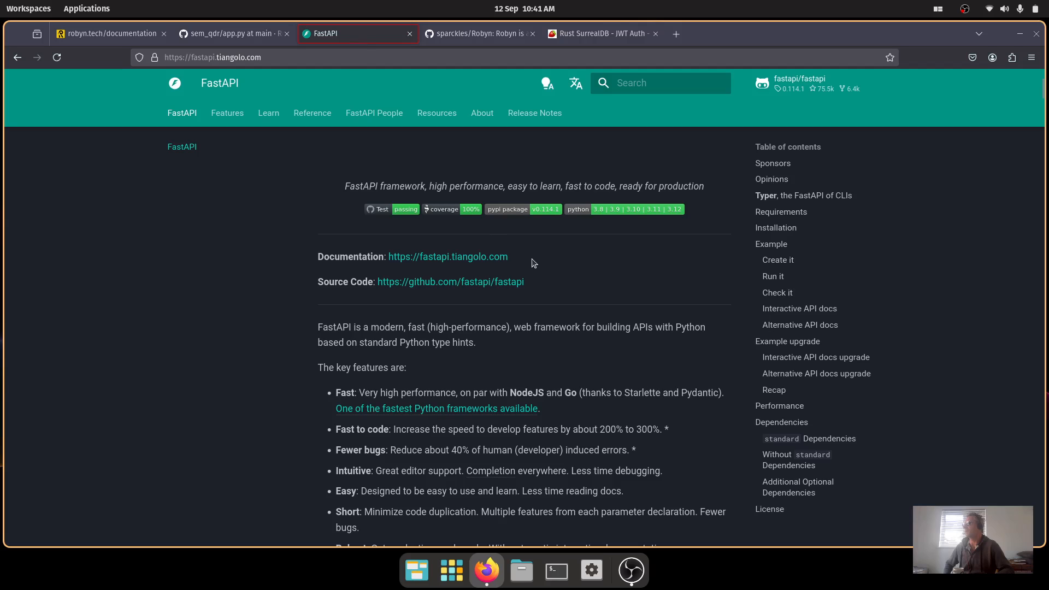
mouse_move(588, 392)
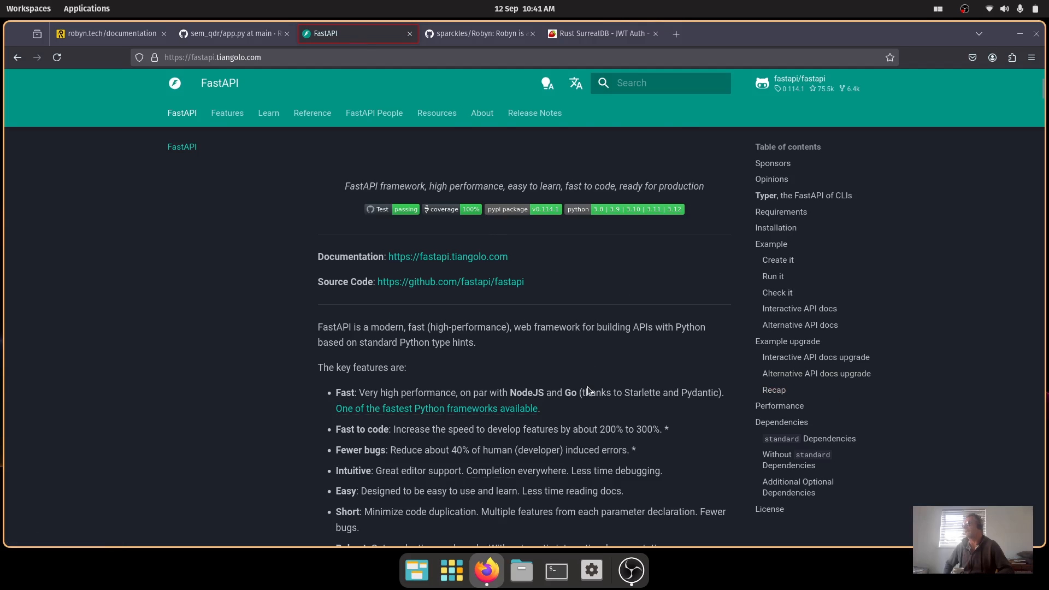
Return to the Robyn authentication docs' login route, then open a new blank tab.
click(109, 33)
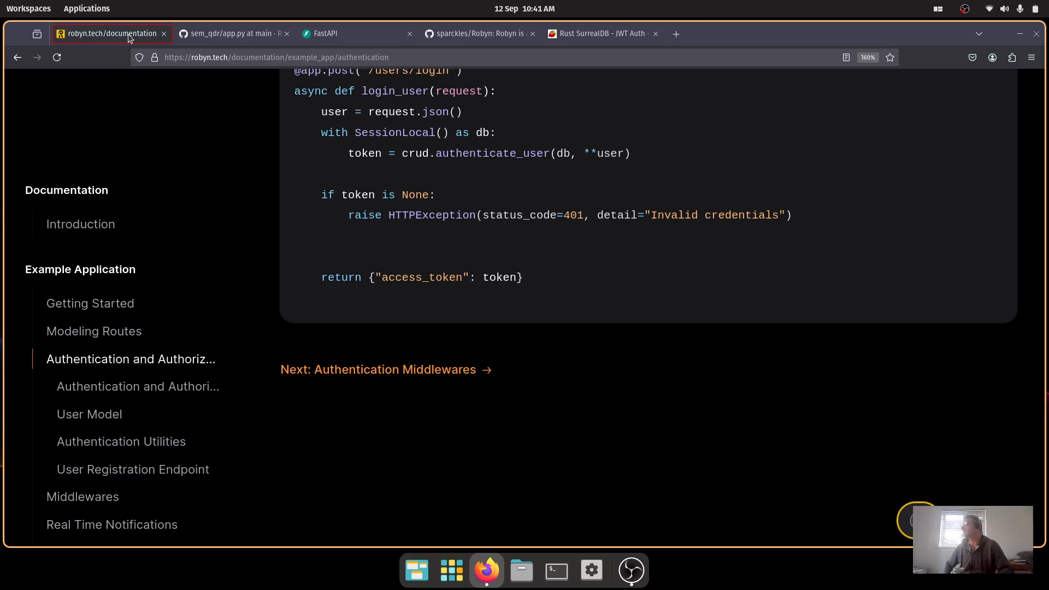
mouse_move(273, 356)
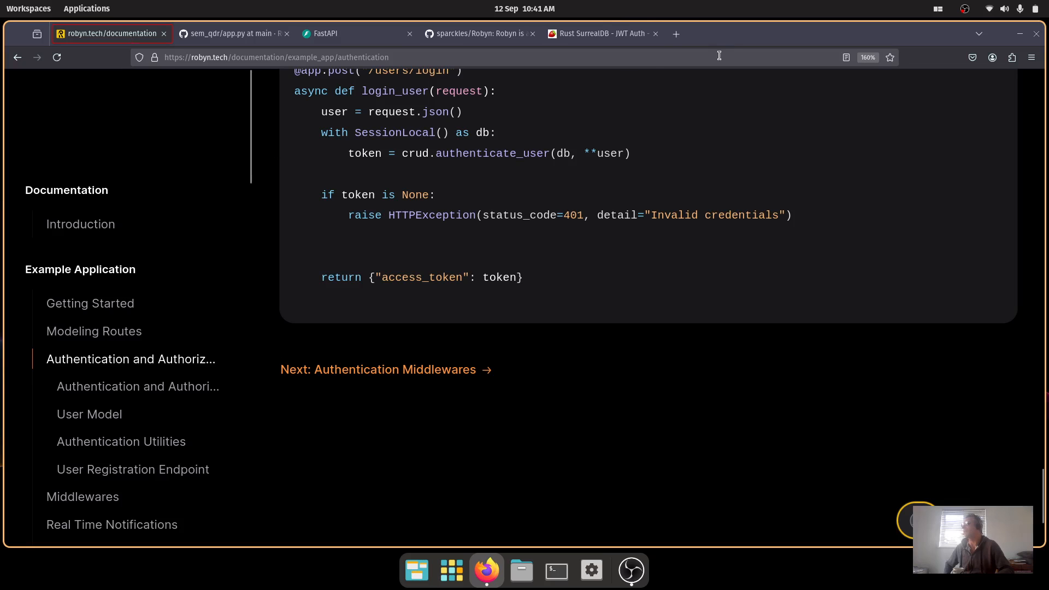
click(675, 34)
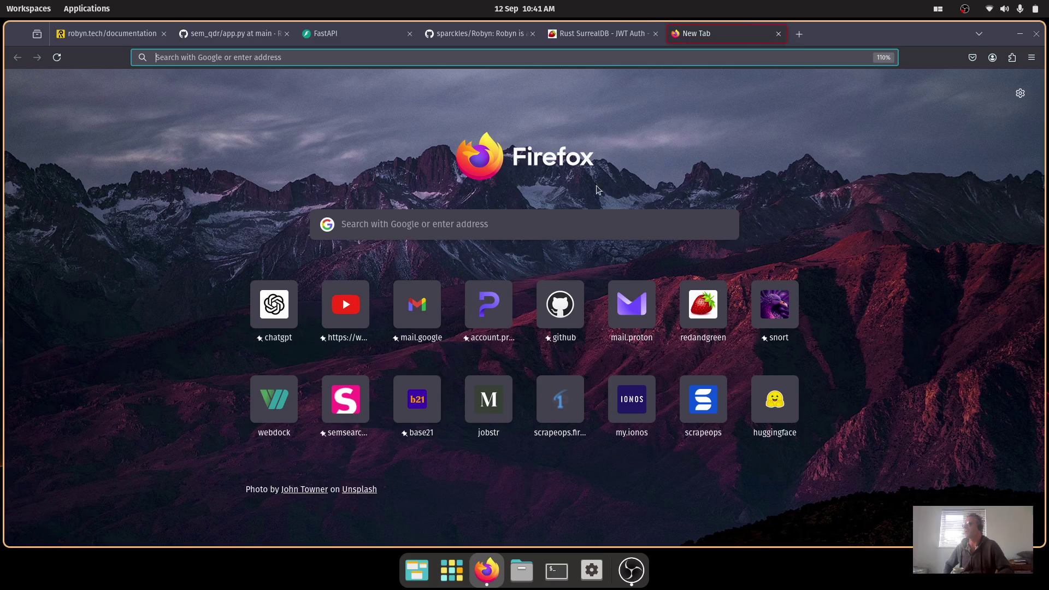
Open Base21's Portfolio page and scroll to the Semantic Search project.
click(417, 399)
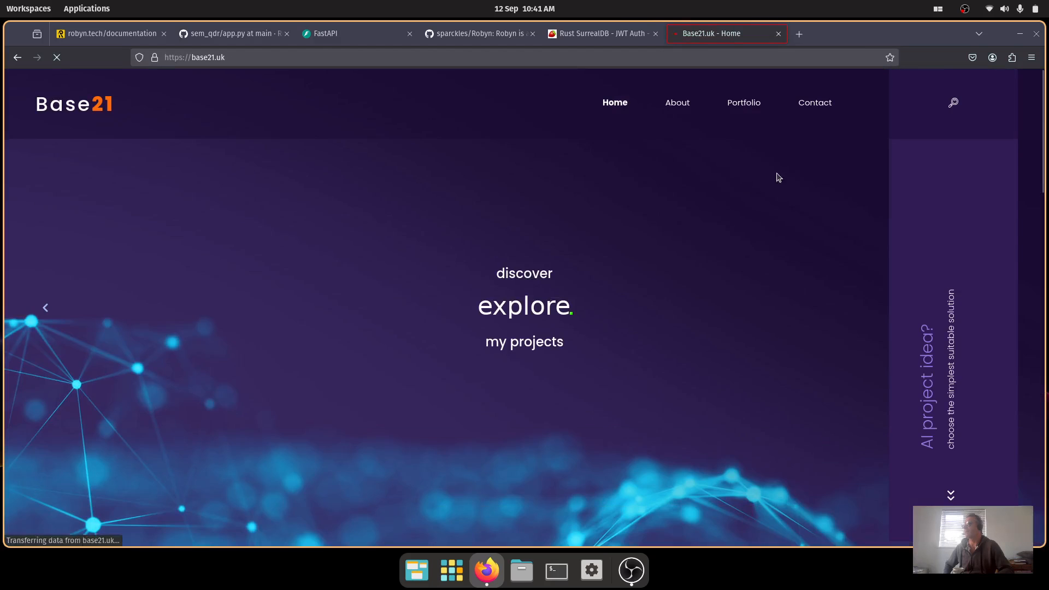
click(743, 103)
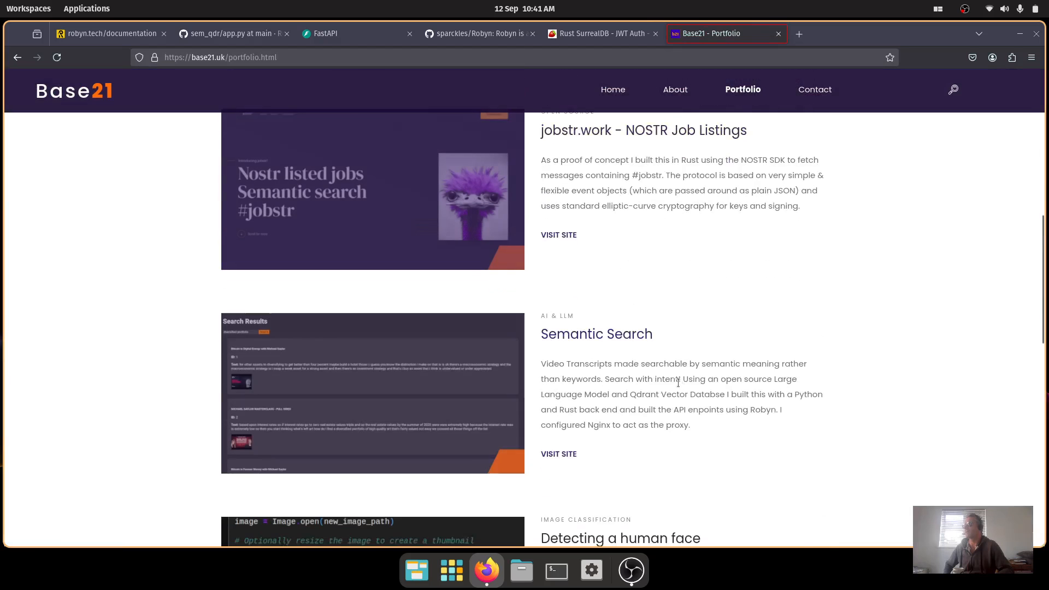
scroll(down, 3)
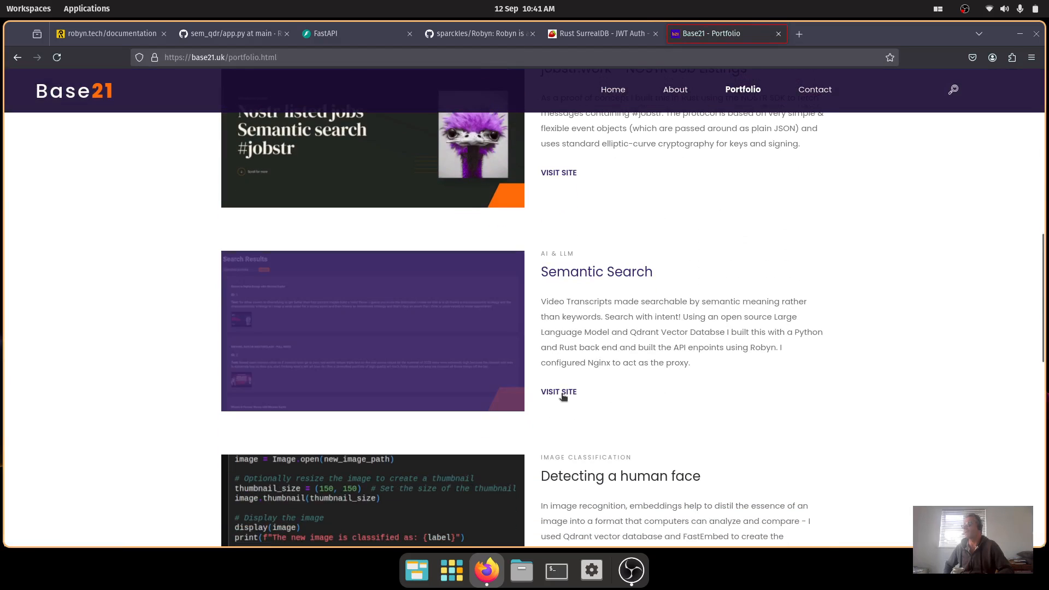
Open the Semantic Search demo and run a search for 'aeroplane engineer'.
click(558, 392)
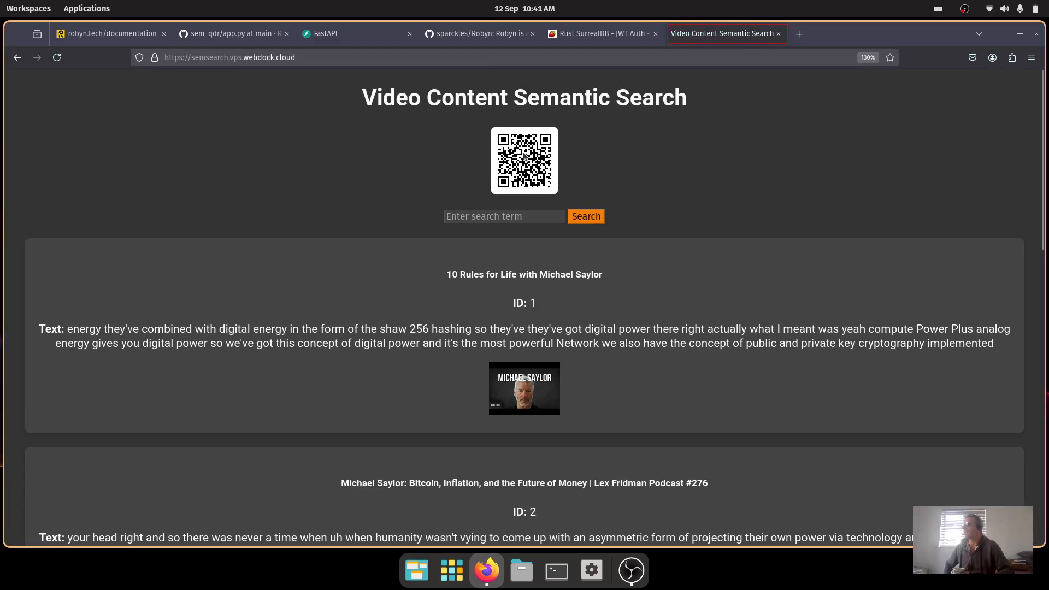
click(505, 216)
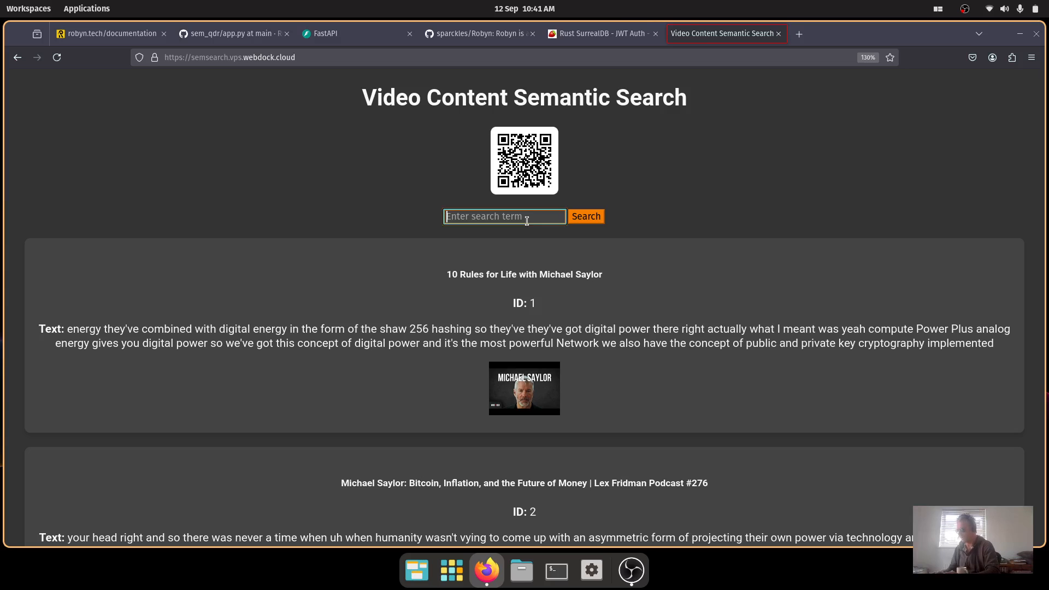
text(aeroplan)
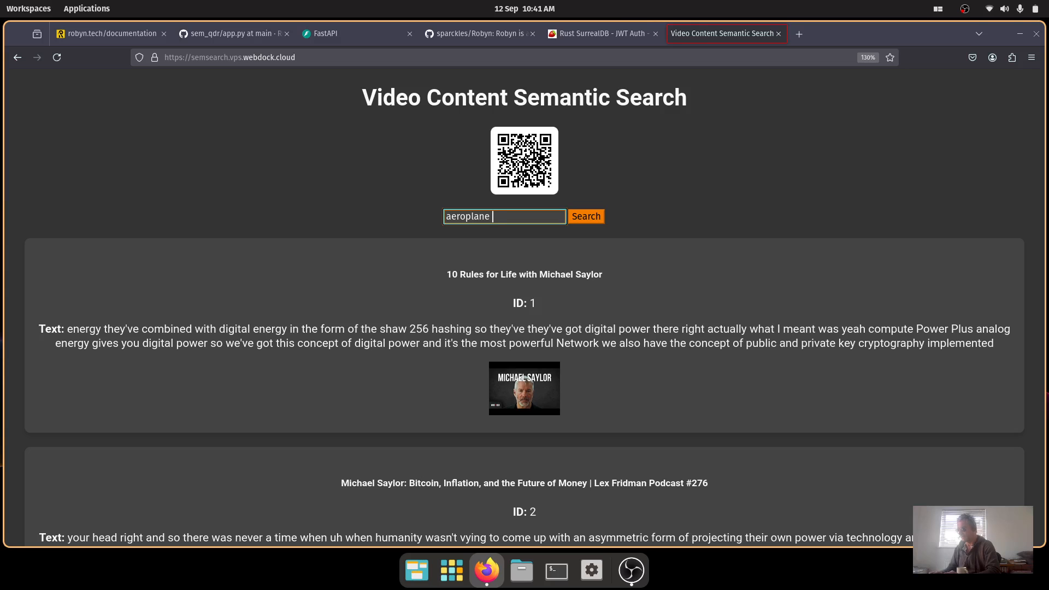
text(enginer)
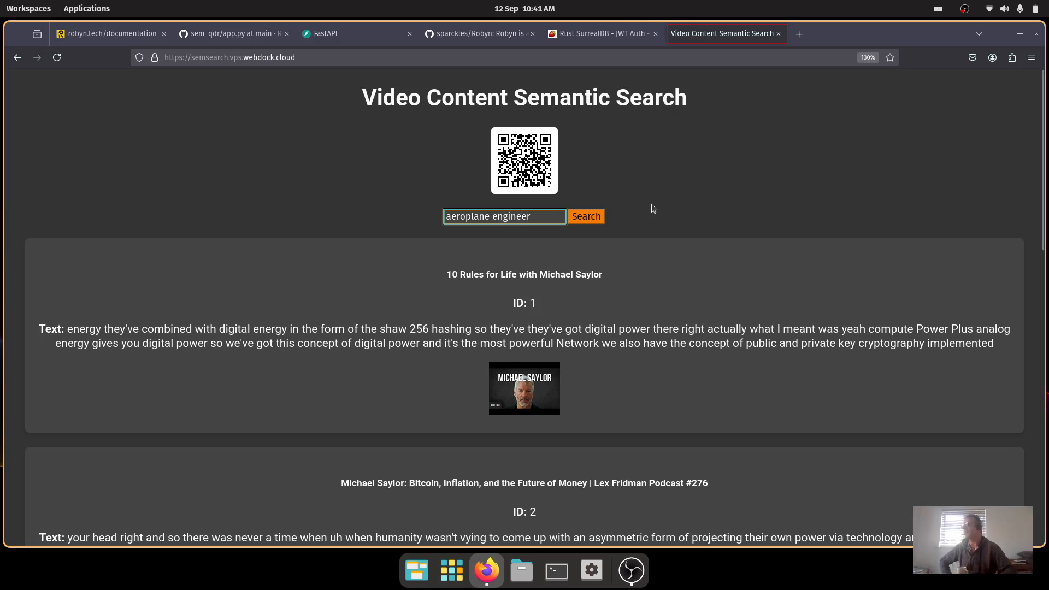
click(586, 217)
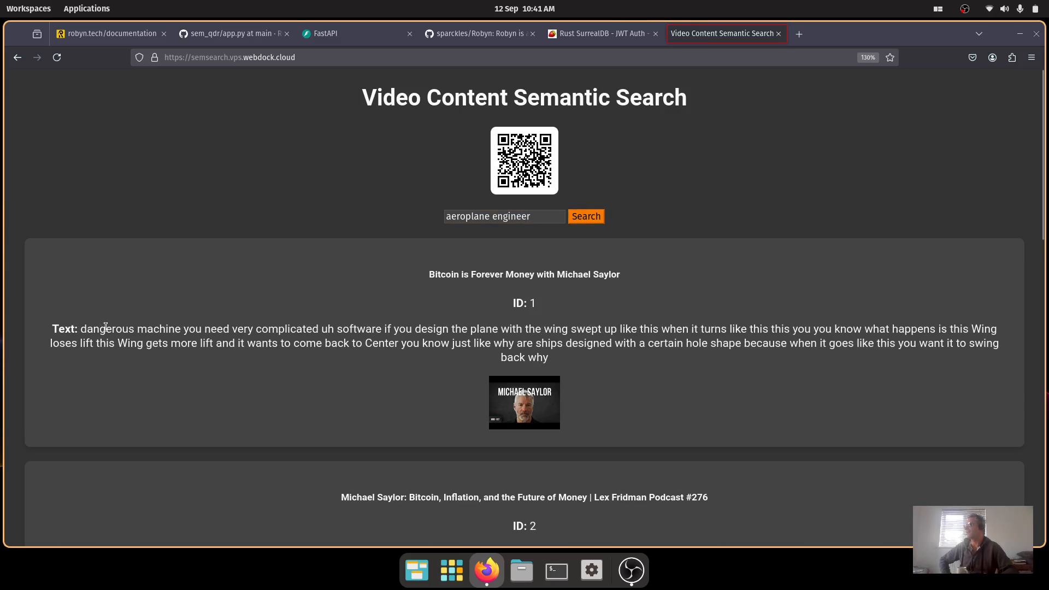
Highlight result passages about designing the plane and the wing getting lift.
drag(210, 329, 489, 329)
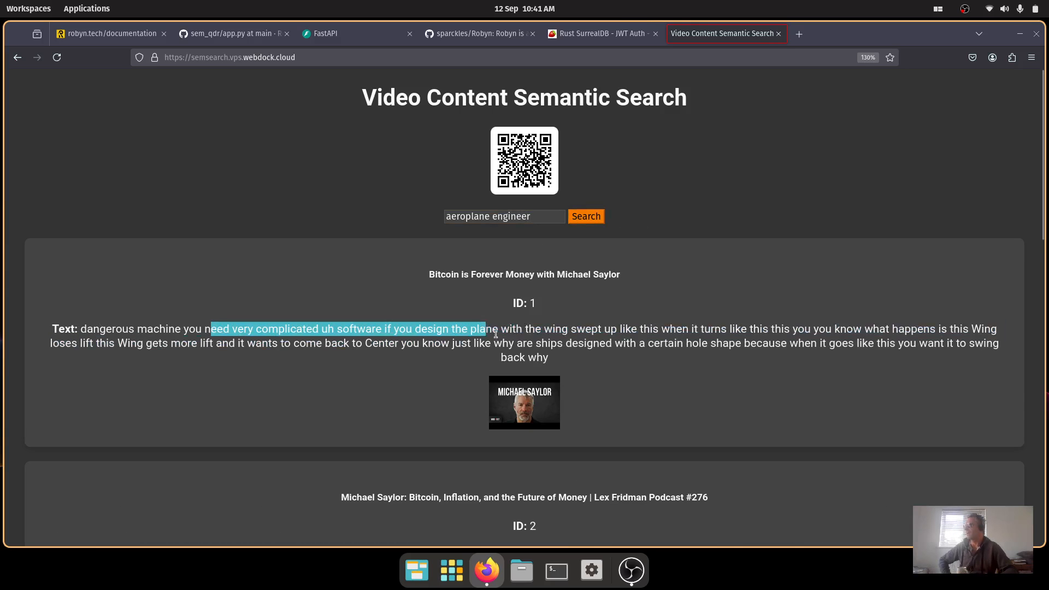
click(390, 332)
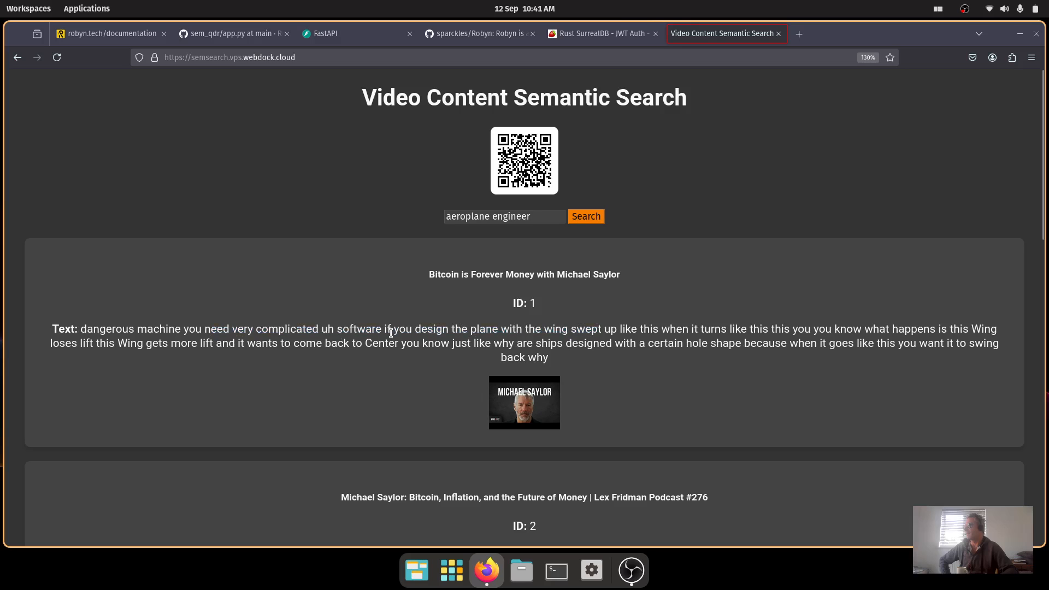
drag(433, 329, 701, 329)
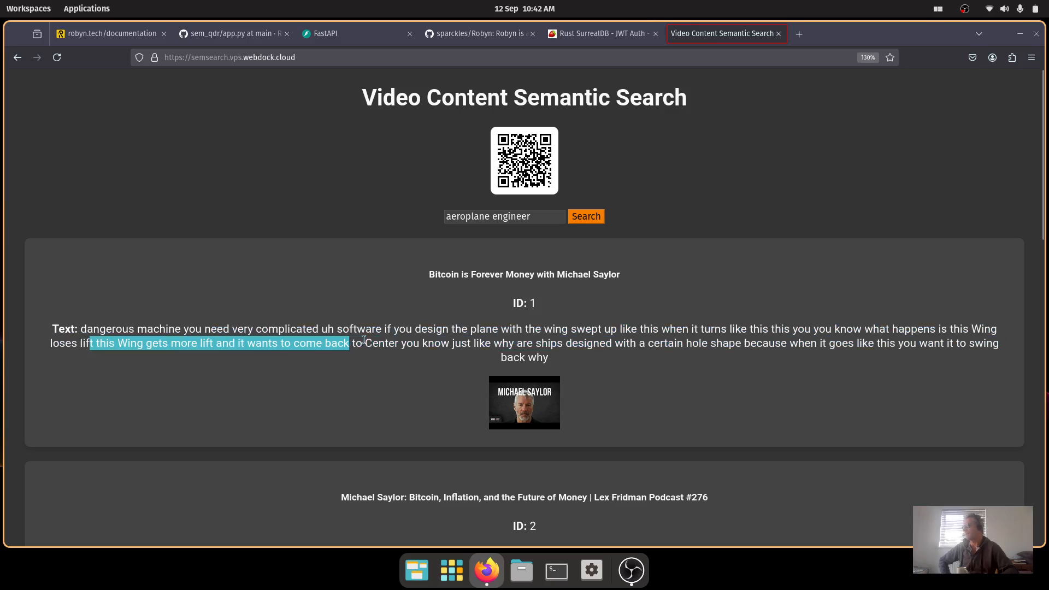
scroll(down, 3)
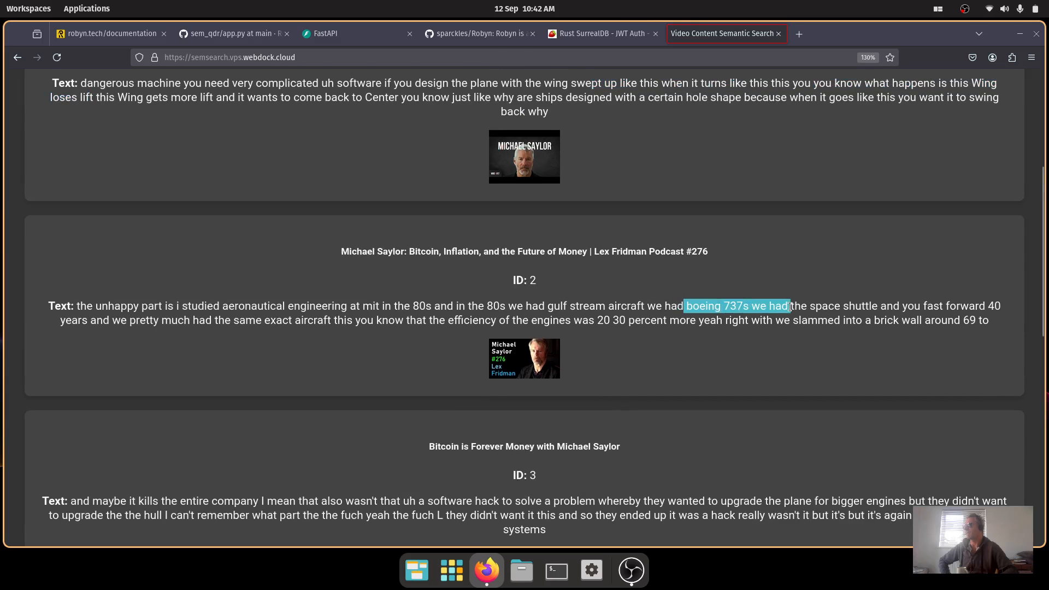
click(649, 335)
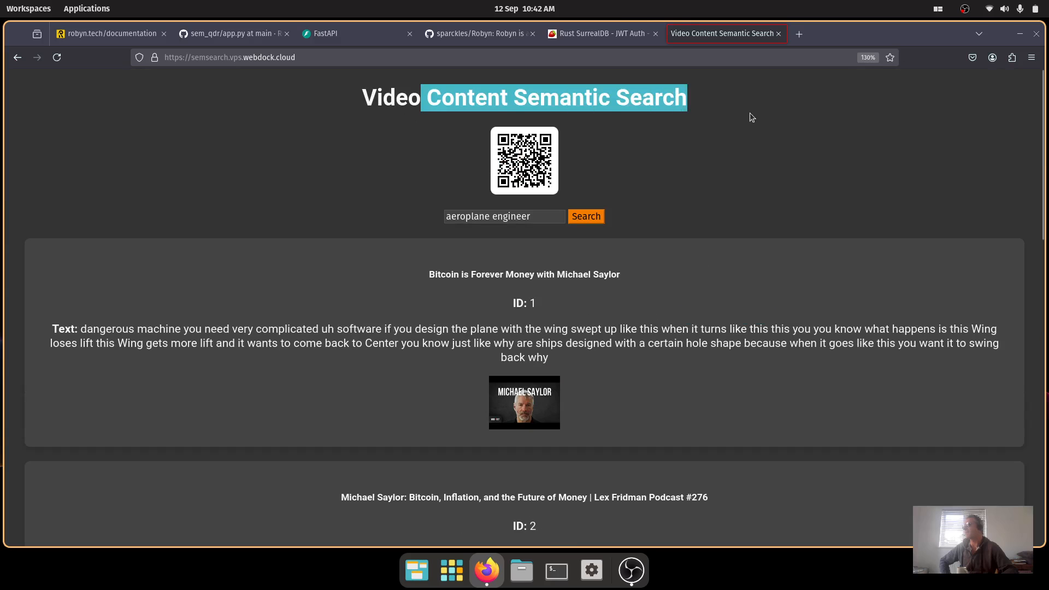
mouse_move(561, 230)
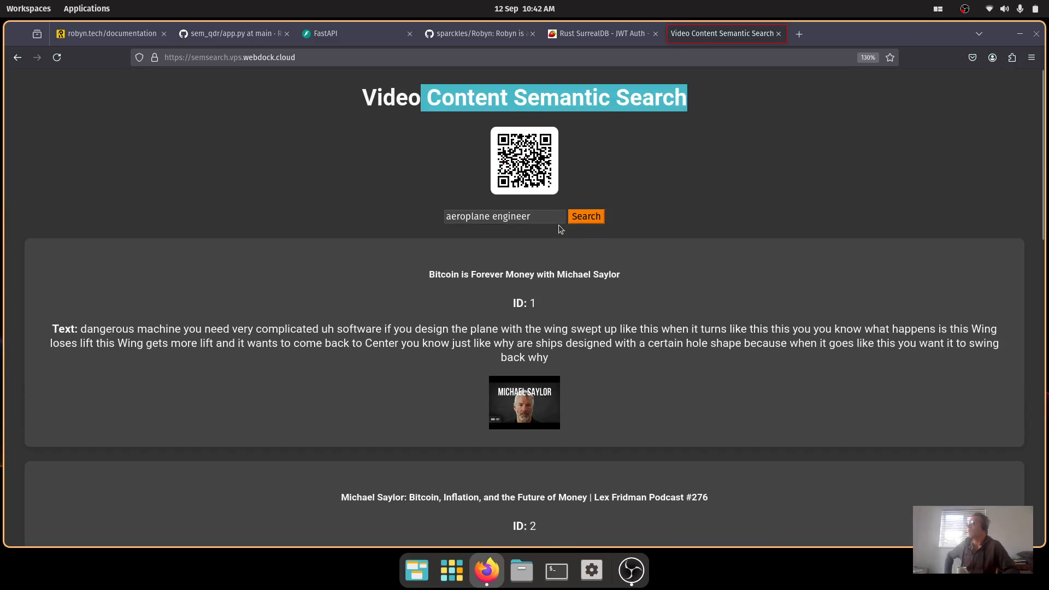
Open the Network inspector and rerun the search to capture its request.
right_click(561, 228)
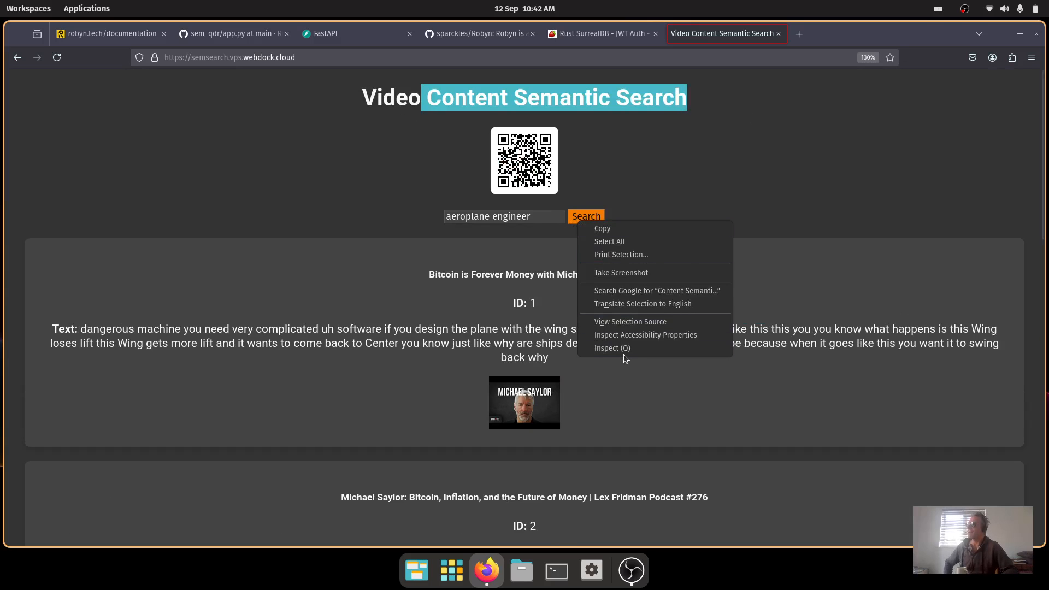
click(612, 349)
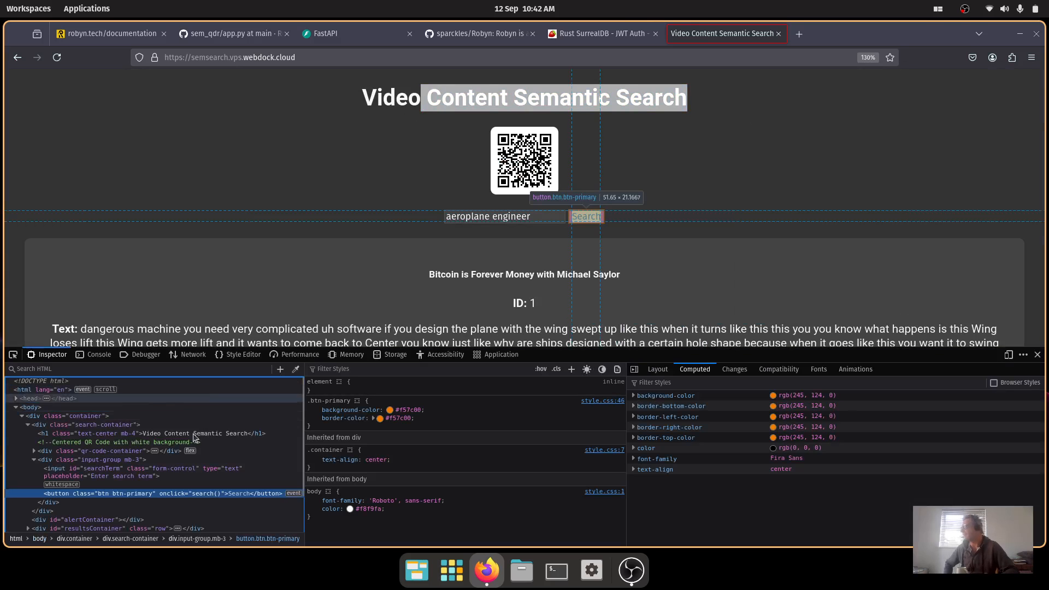
click(193, 355)
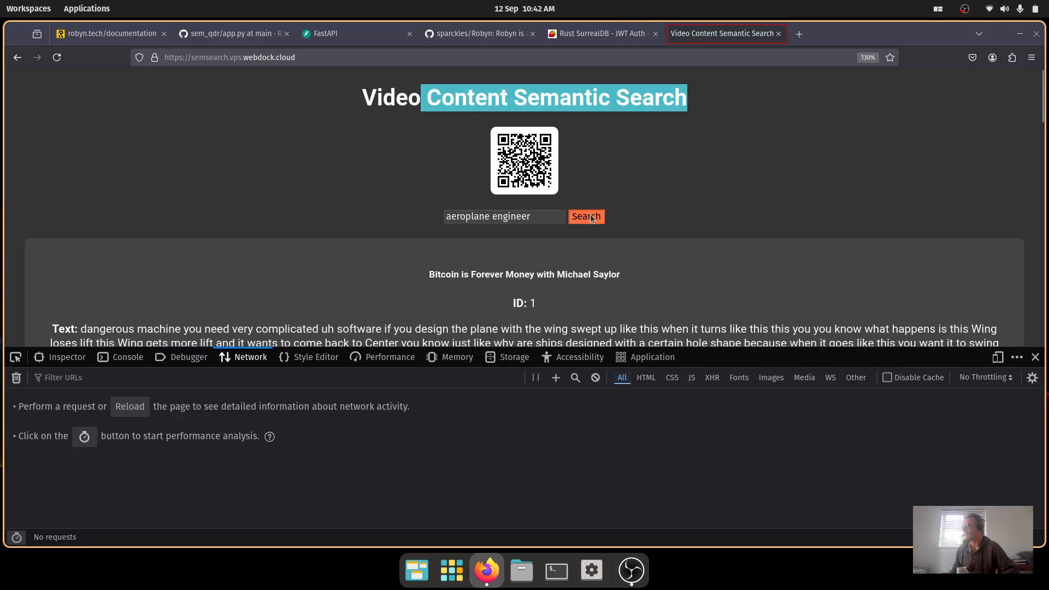
click(585, 217)
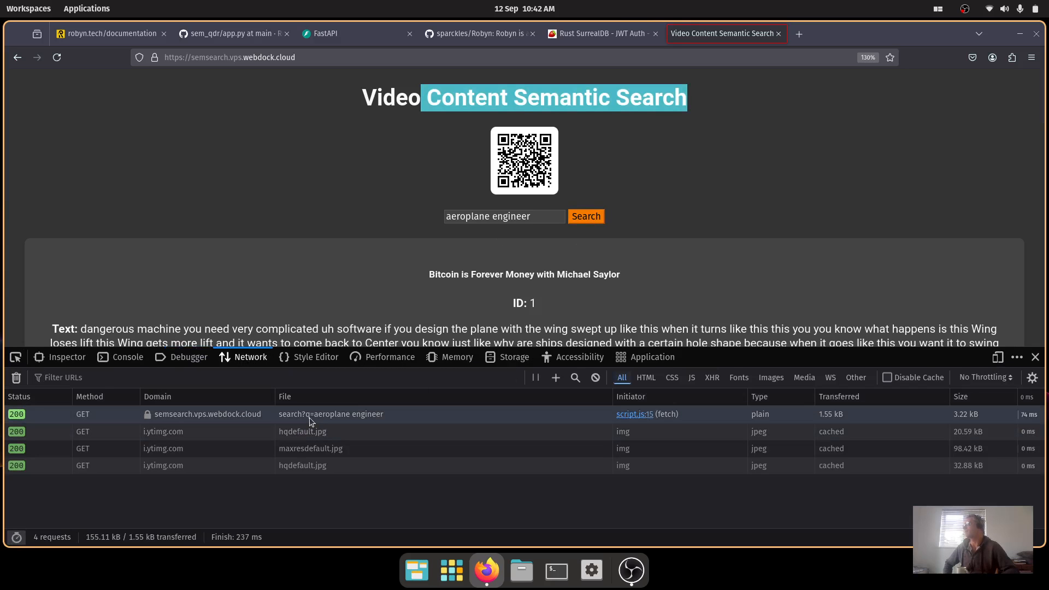
mouse_move(313, 421)
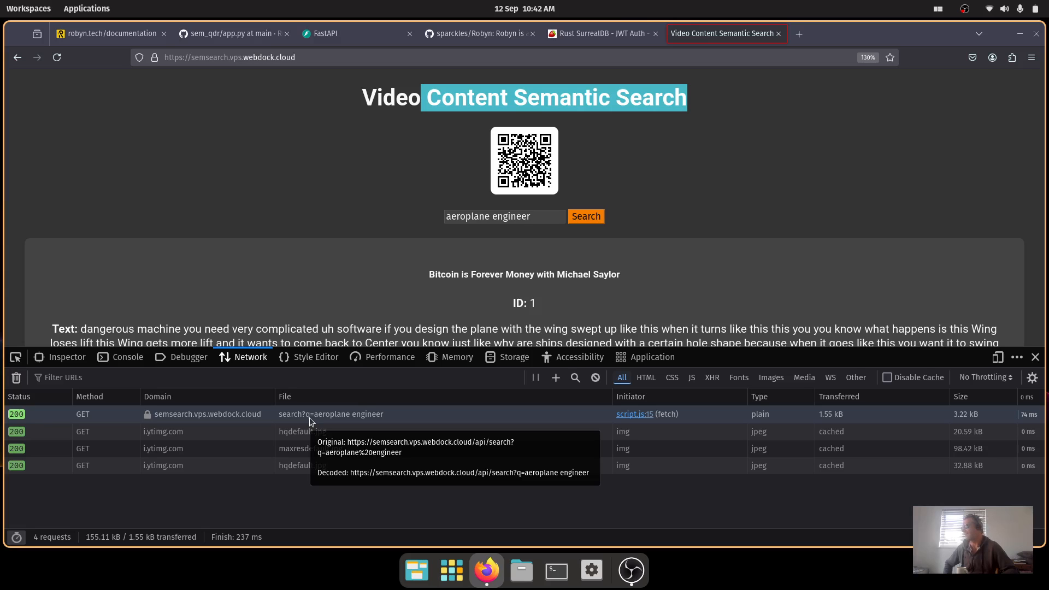
Select the /api/search request and expand the result list in its JSON response.
click(310, 414)
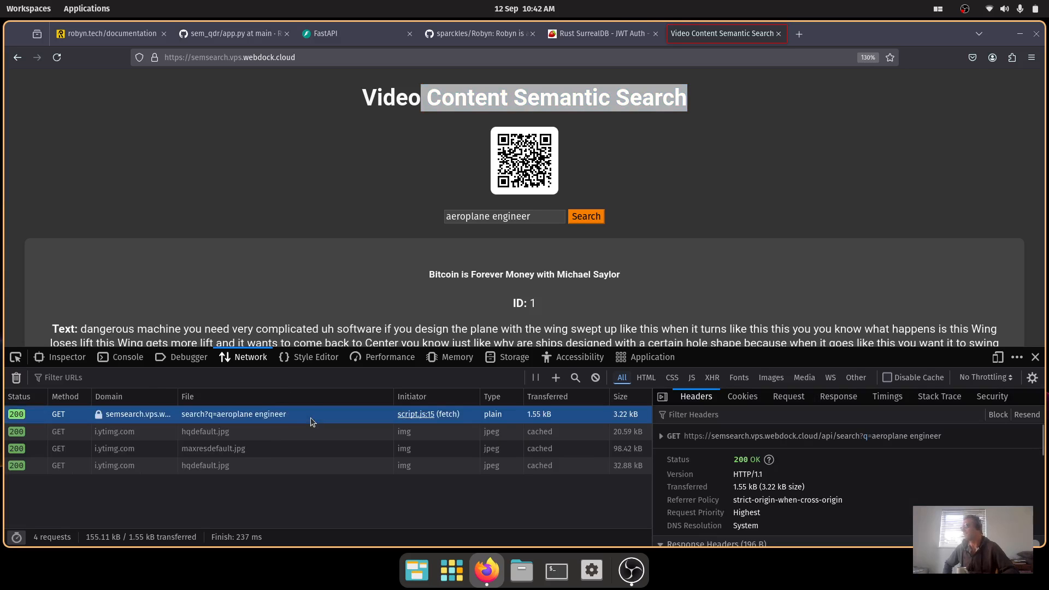
mouse_move(853, 403)
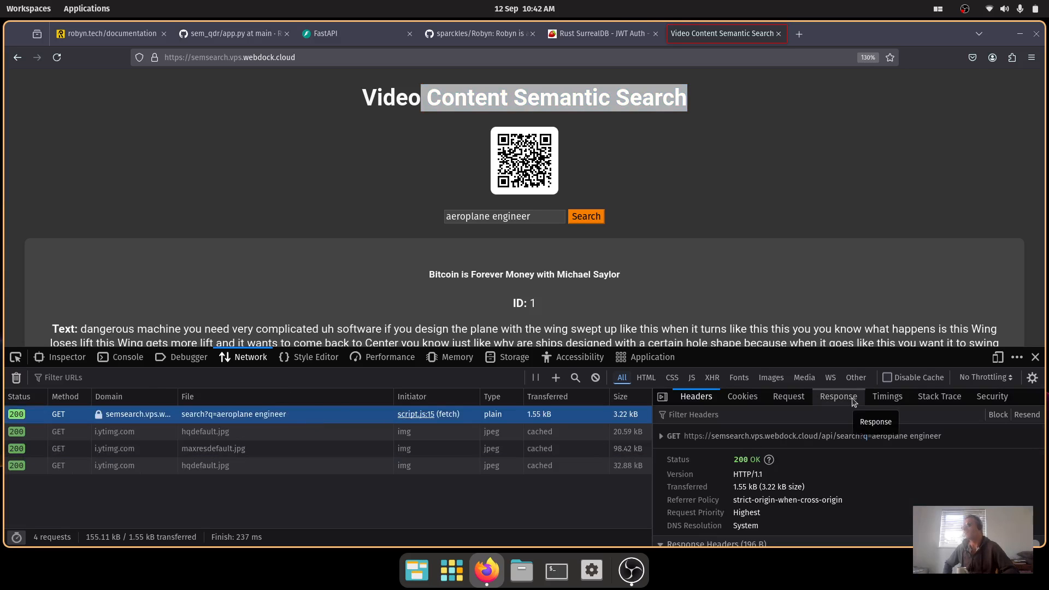
click(838, 396)
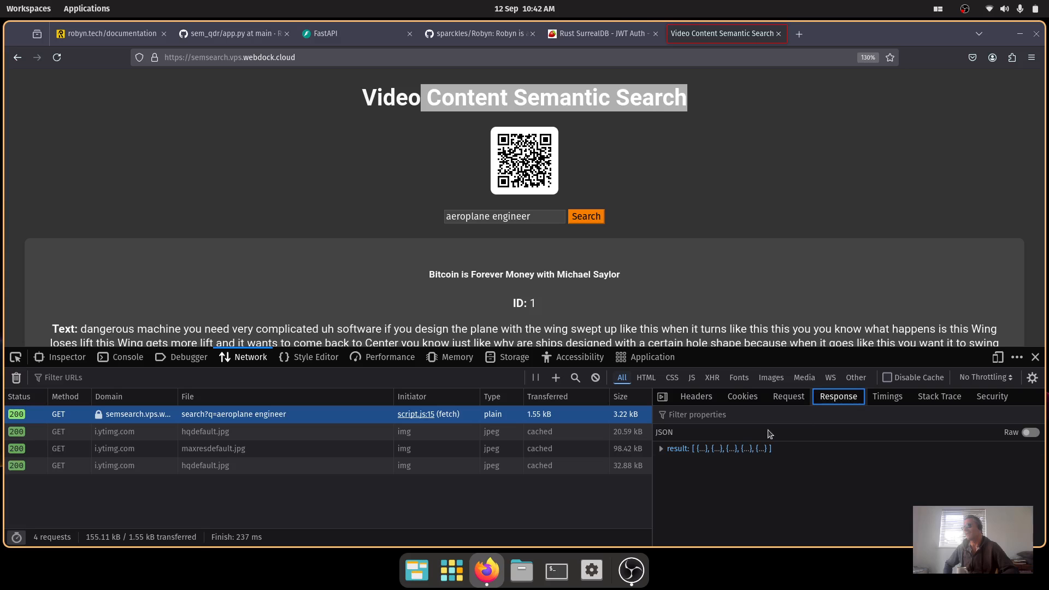
click(661, 448)
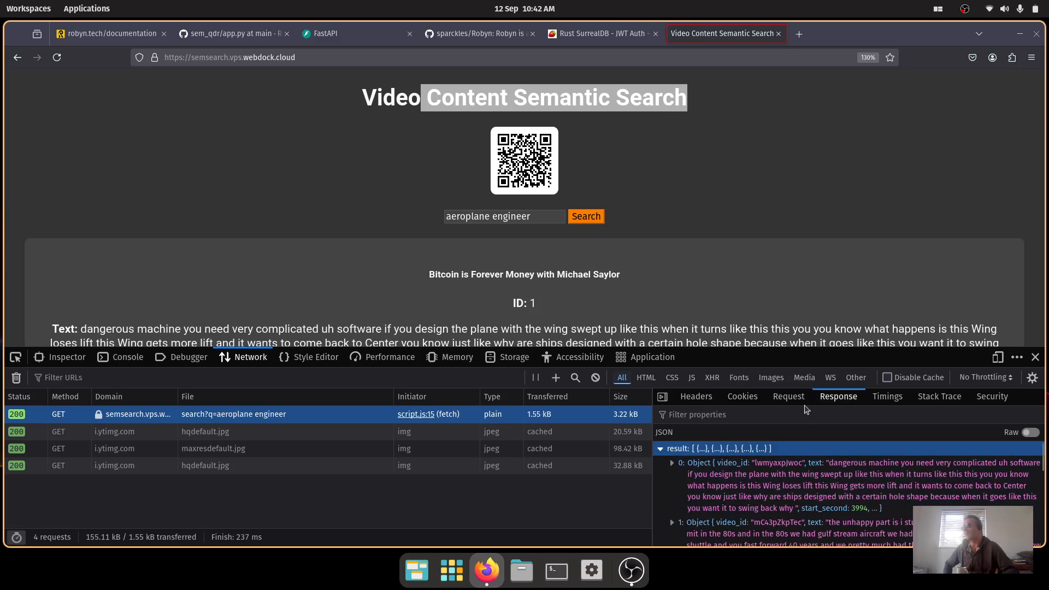
Review the app.py search endpoint code on GitHub and return to the sem_qdr file list.
click(233, 33)
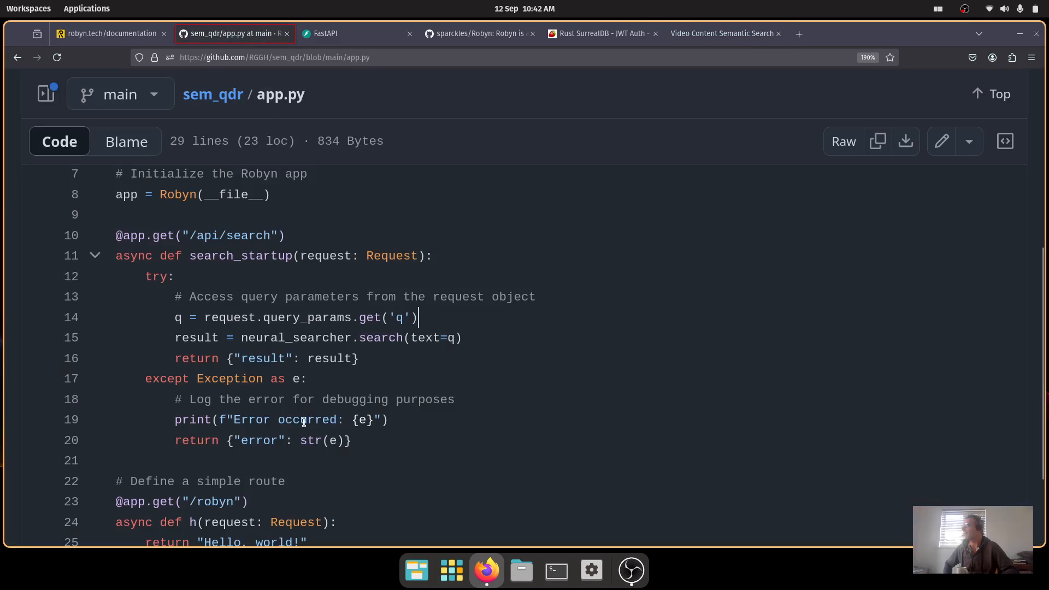
scroll(down, 3)
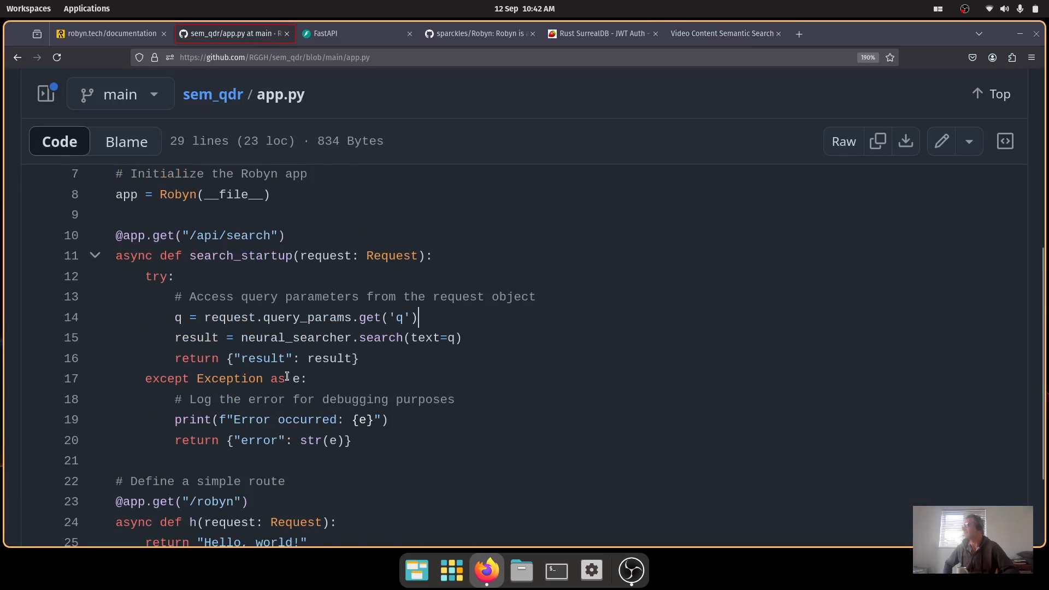
mouse_move(357, 372)
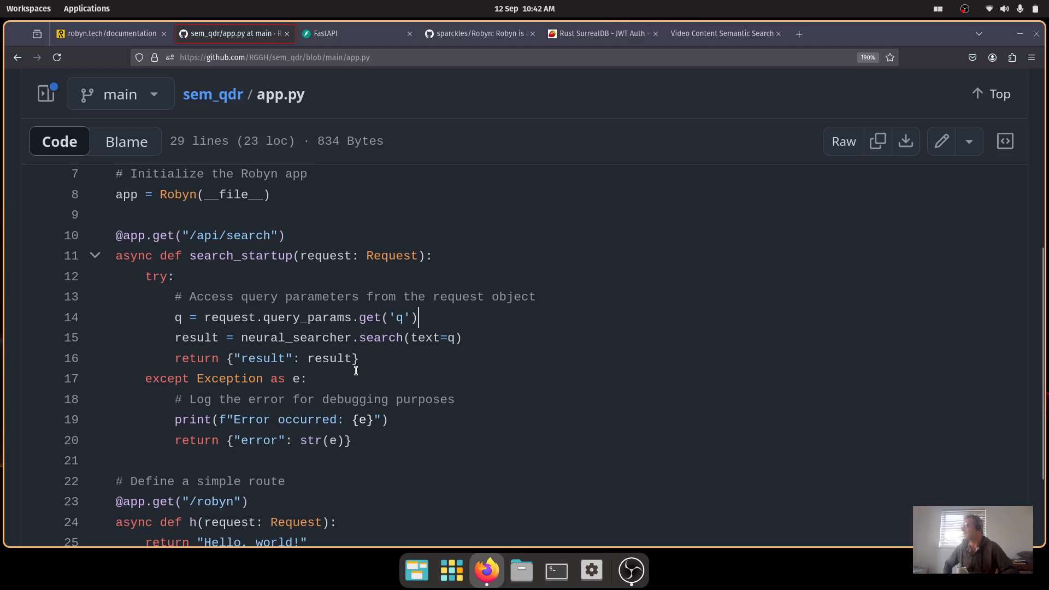
scroll(up, 3)
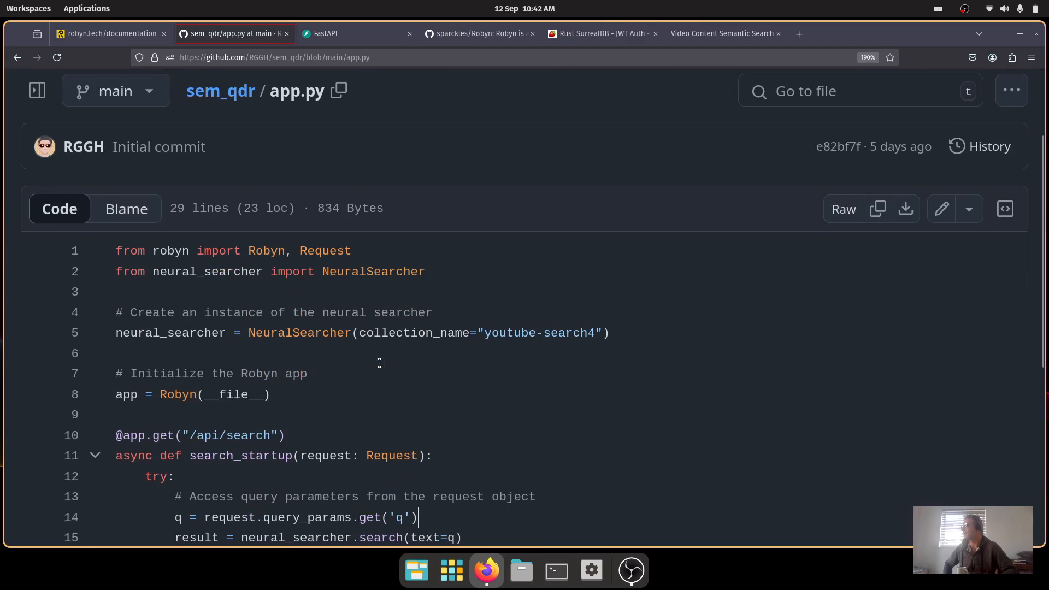
scroll(down, 3)
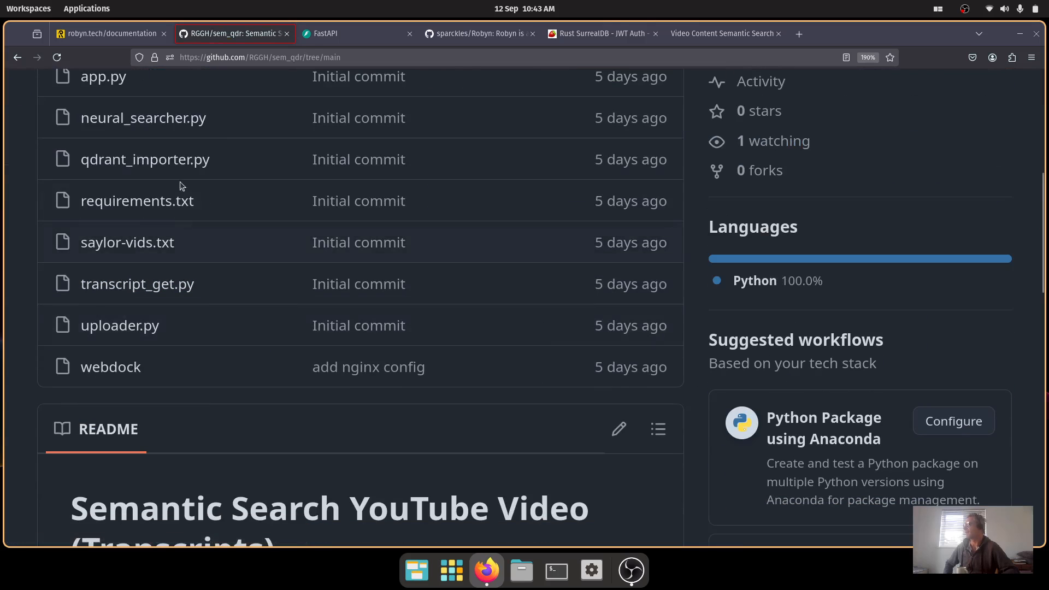
Read through neural_searcher.py and highlight search_result in the line building hit payloads.
click(143, 118)
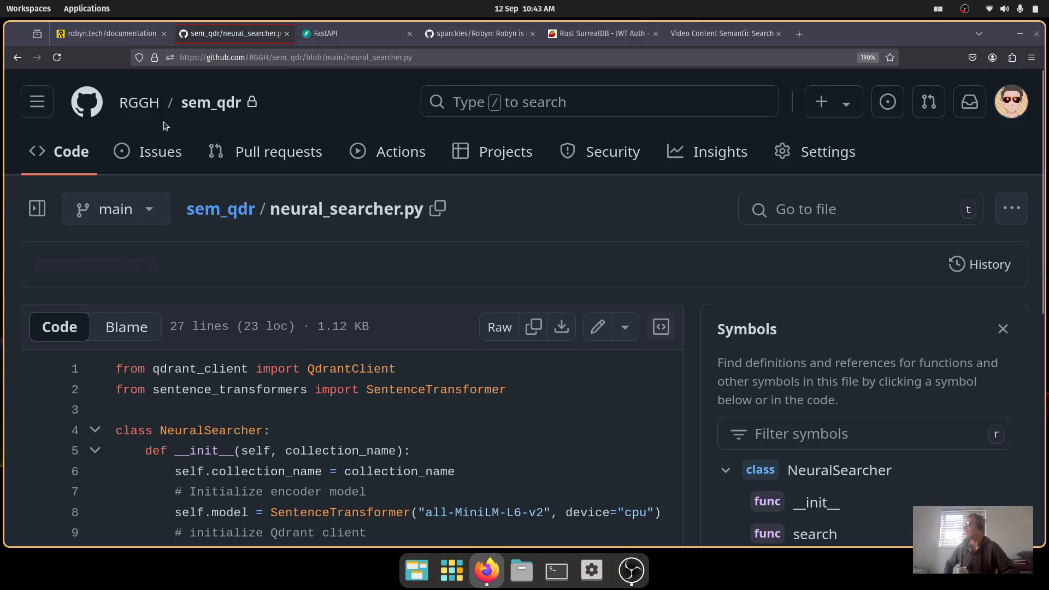
scroll(down, 3)
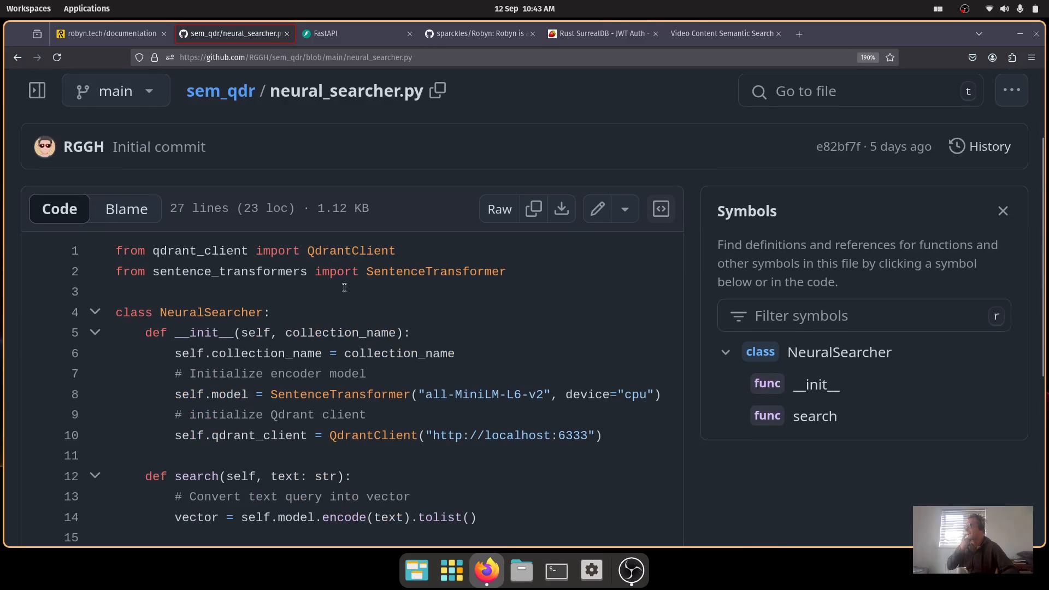
scroll(down, 3)
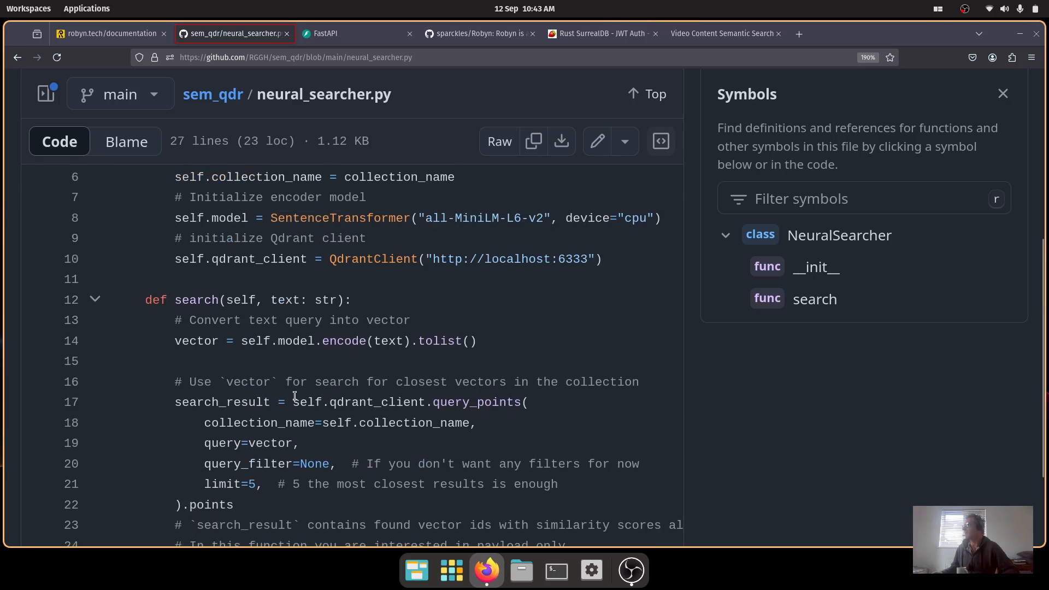
scroll(down, 3)
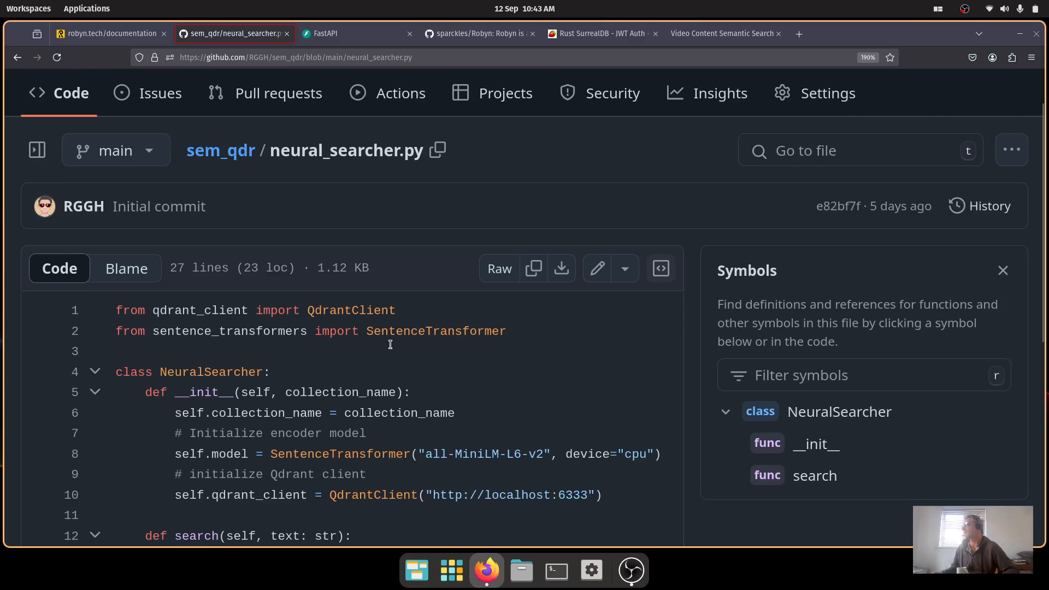
scroll(down, 3)
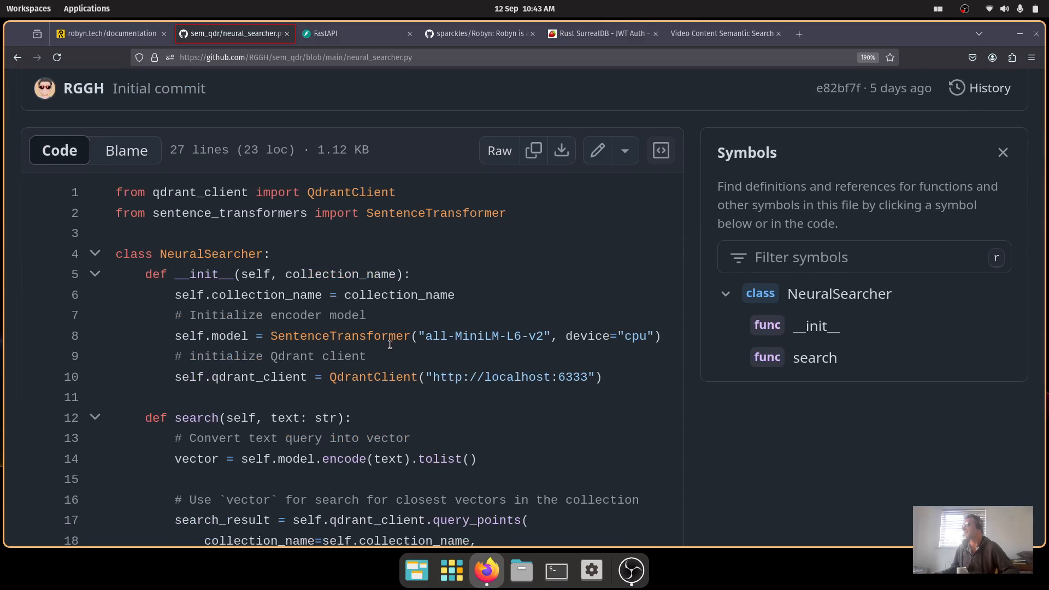
scroll(down, 3)
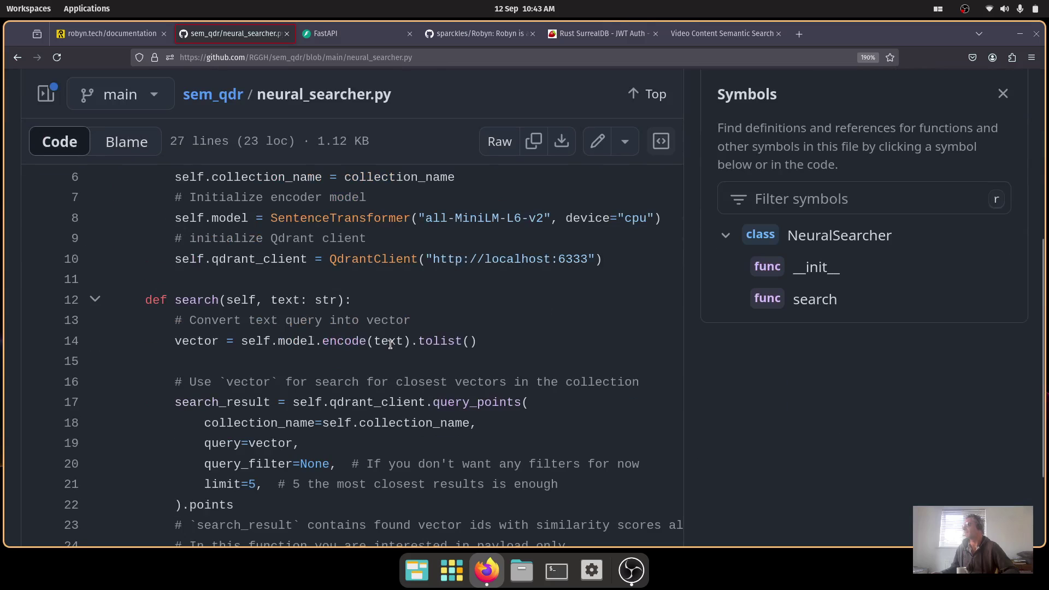
scroll(down, 3)
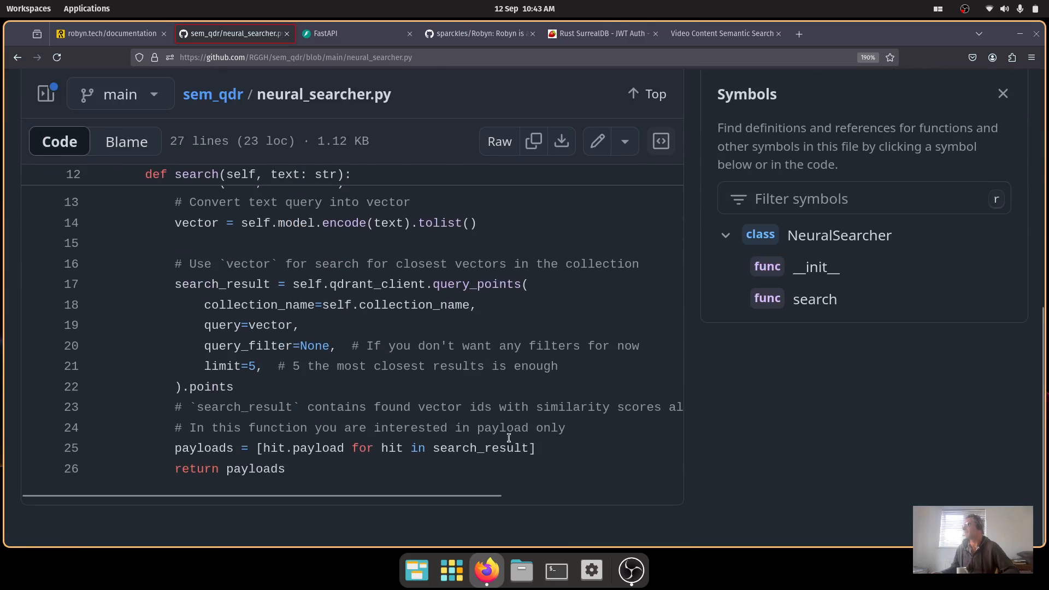
mouse_move(249, 469)
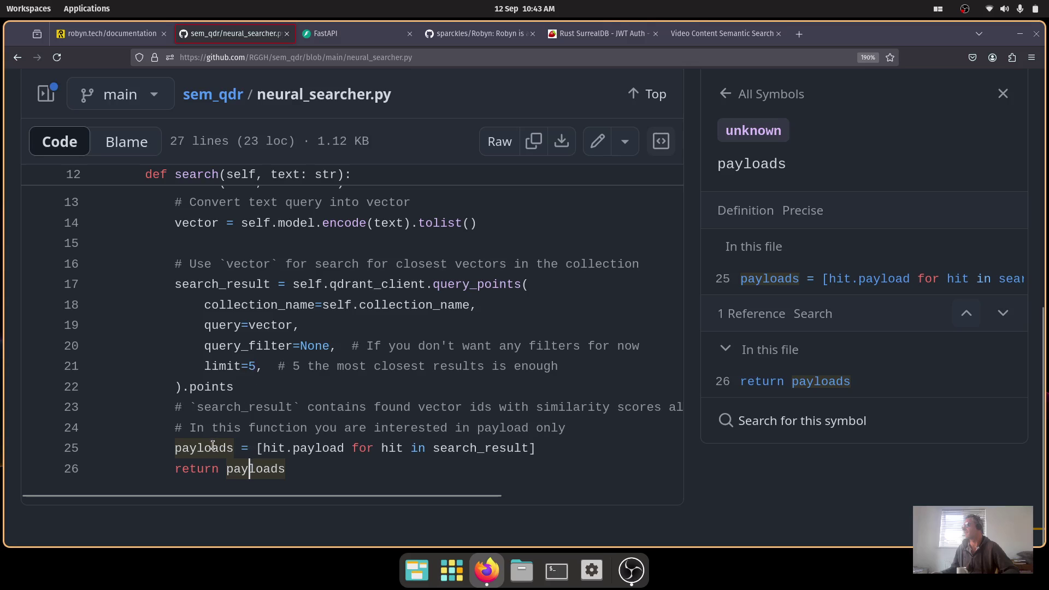
mouse_move(411, 453)
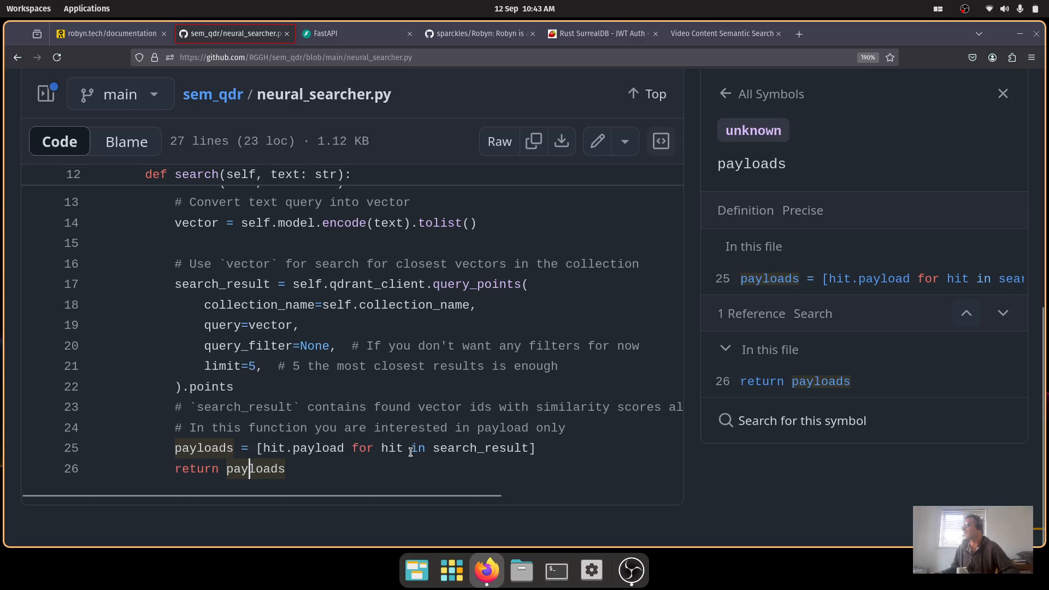
double_click(496, 448)
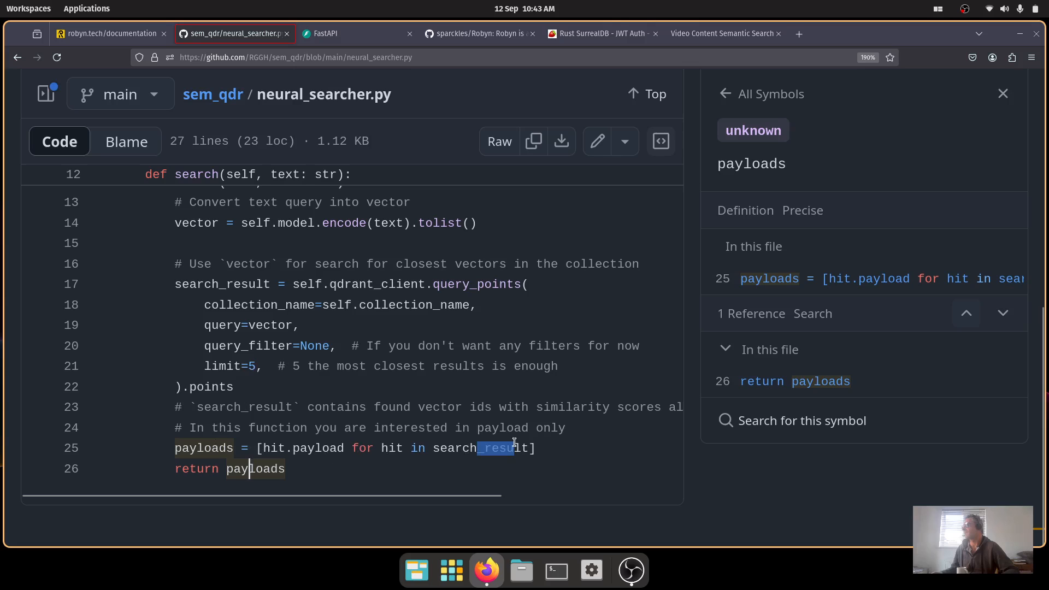
mouse_move(217, 293)
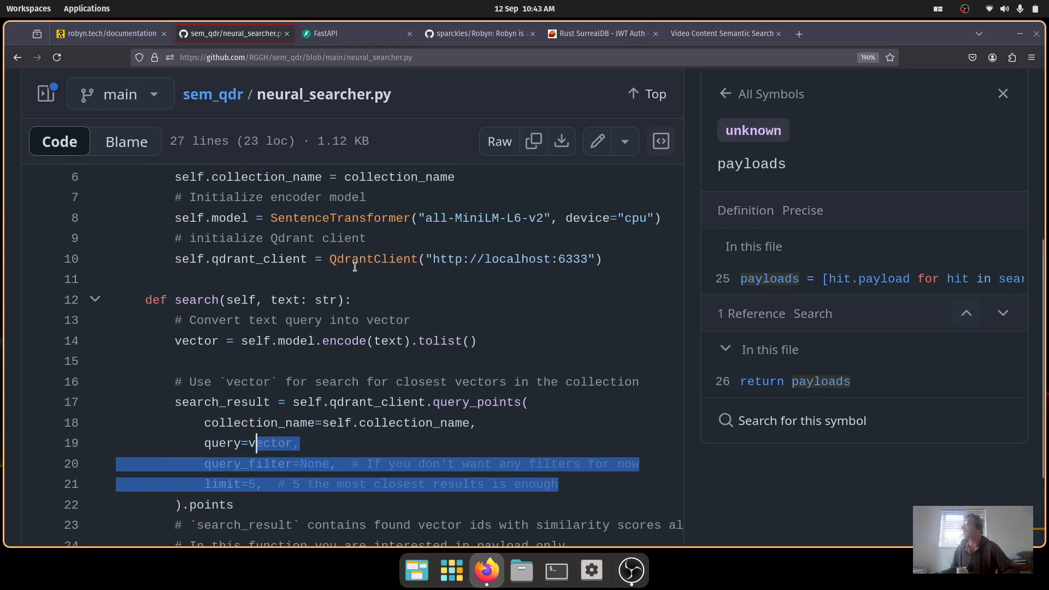
scroll(up, 3)
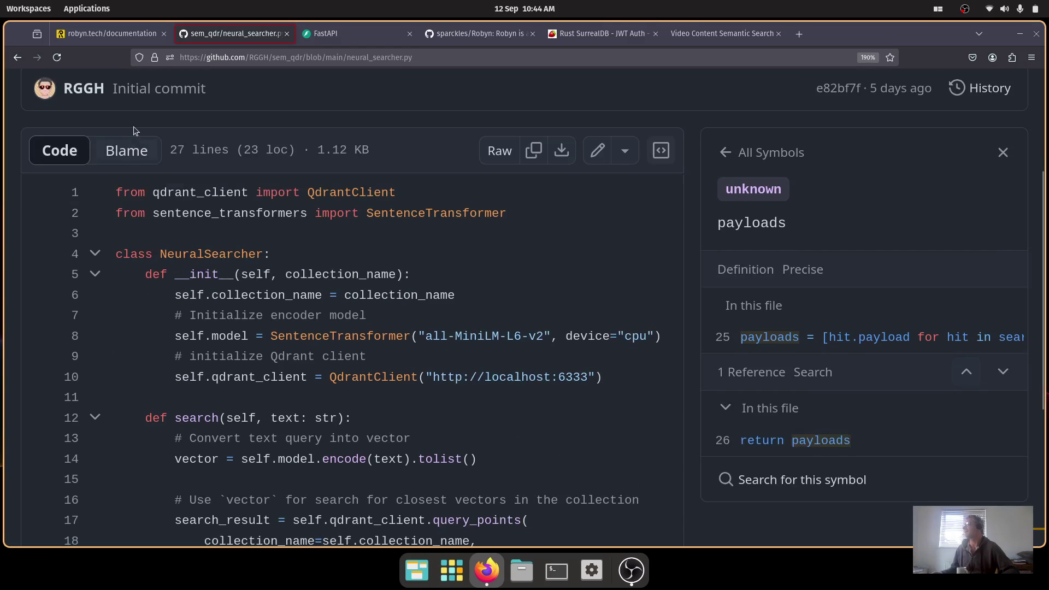
In the Robyn docs sidebar, open the OpenAPI Documentation page.
click(109, 32)
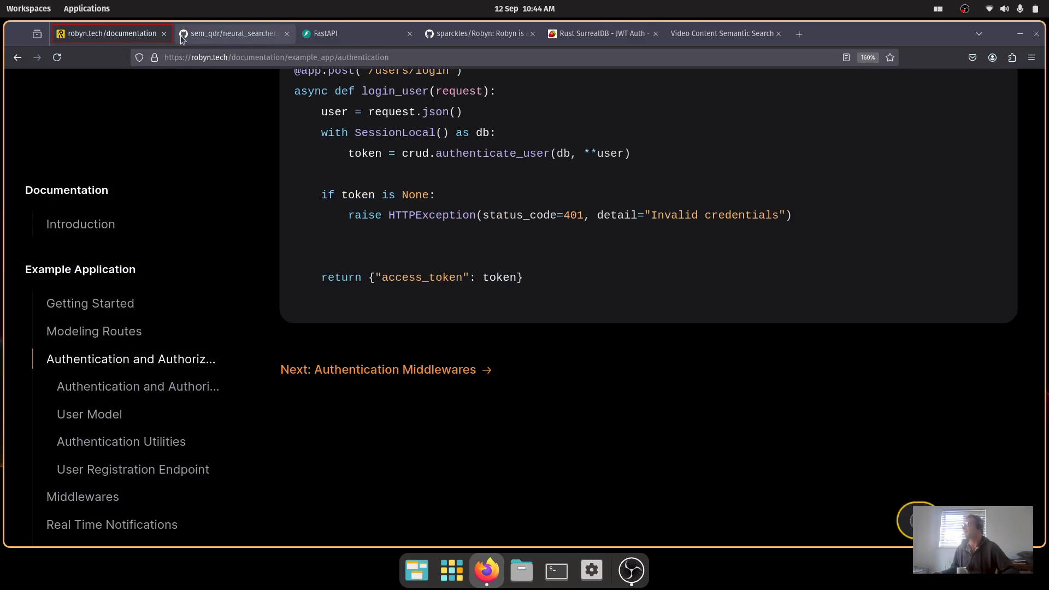
scroll(down, 3)
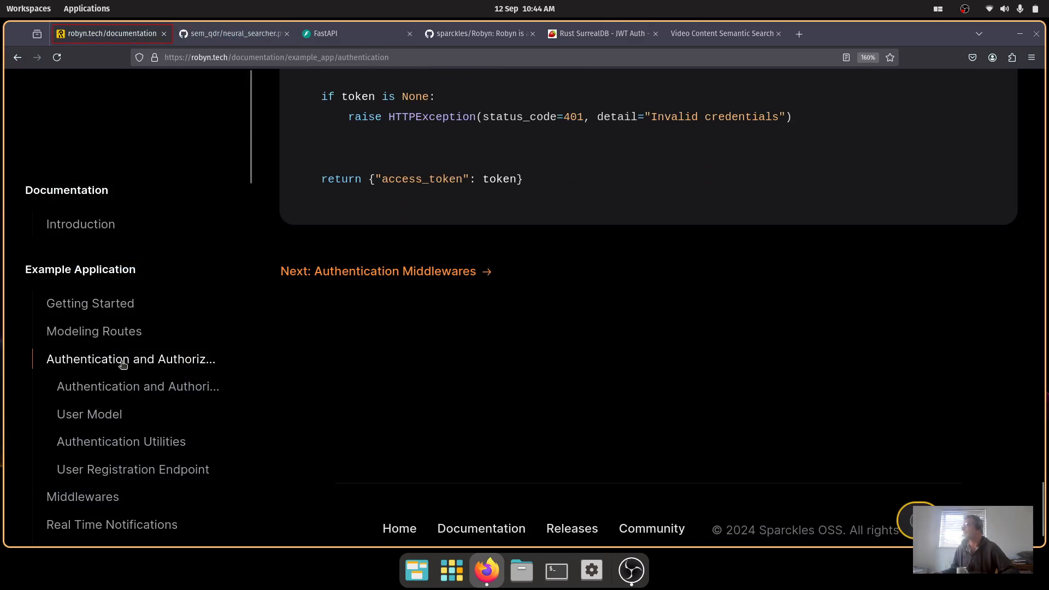
scroll(down, 3)
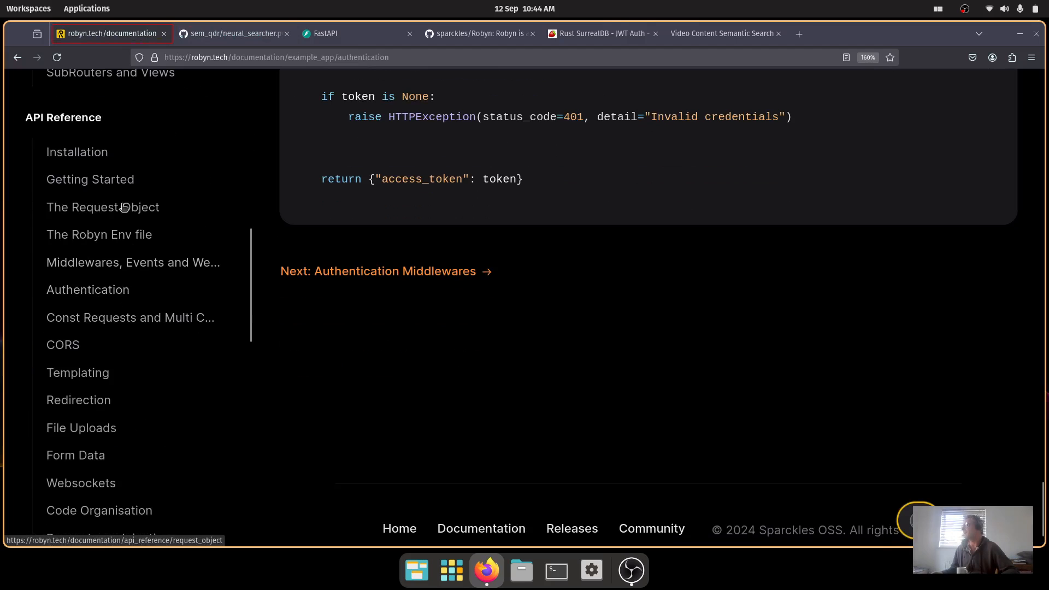
scroll(down, 3)
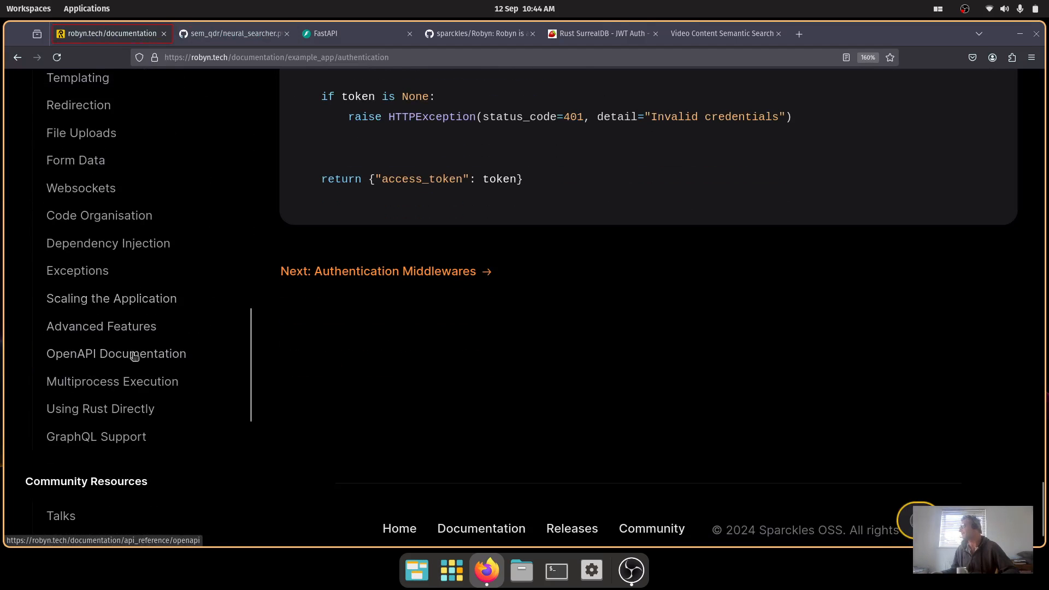
click(116, 354)
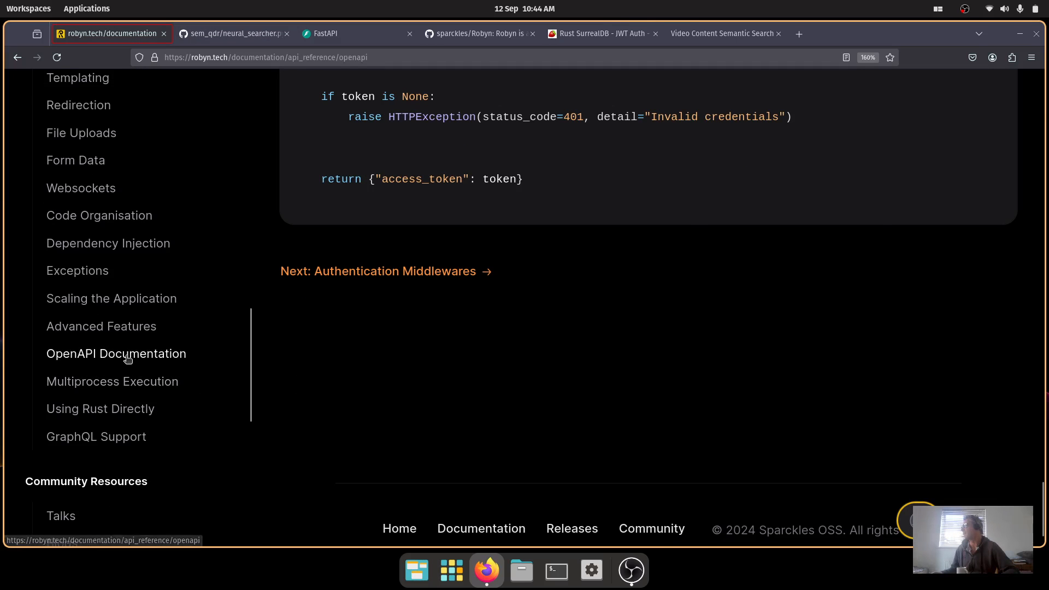
click(116, 354)
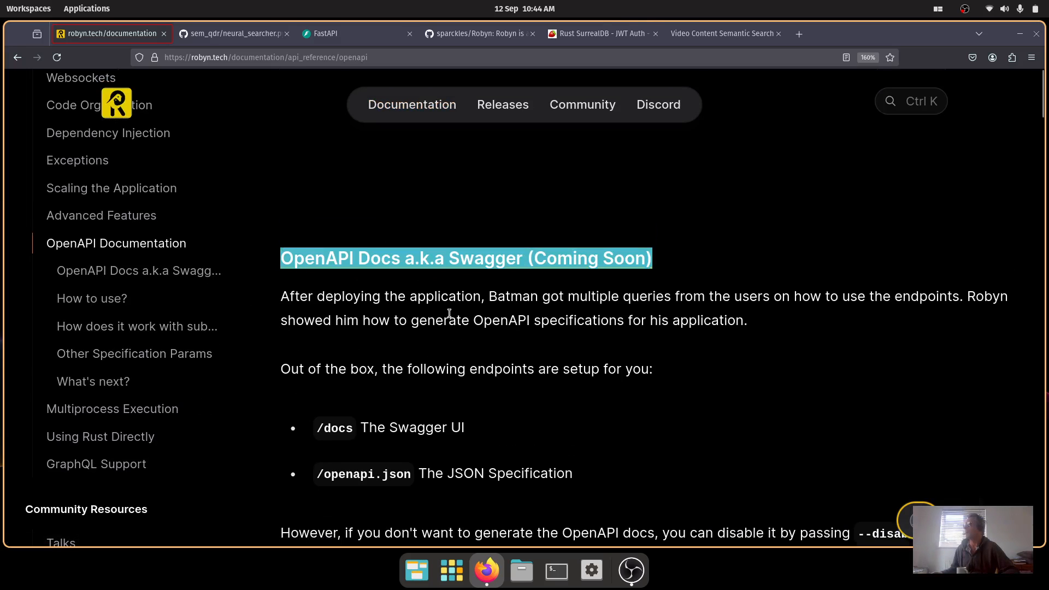
Read the /docs and /openapi.json endpoint sections, then switch to the FastAPI homepage.
scroll(down, 3)
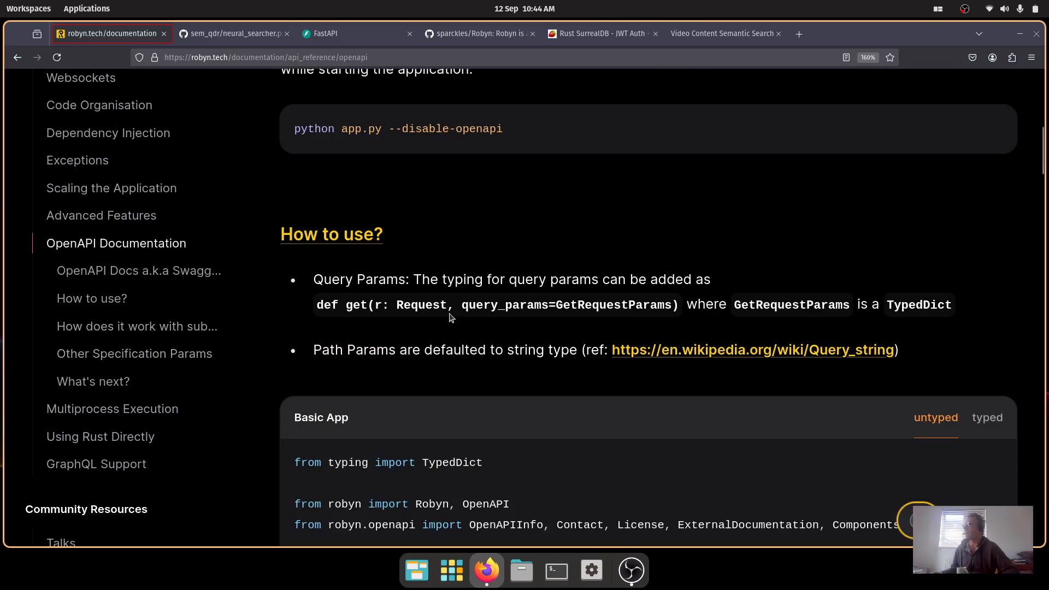
scroll(down, 3)
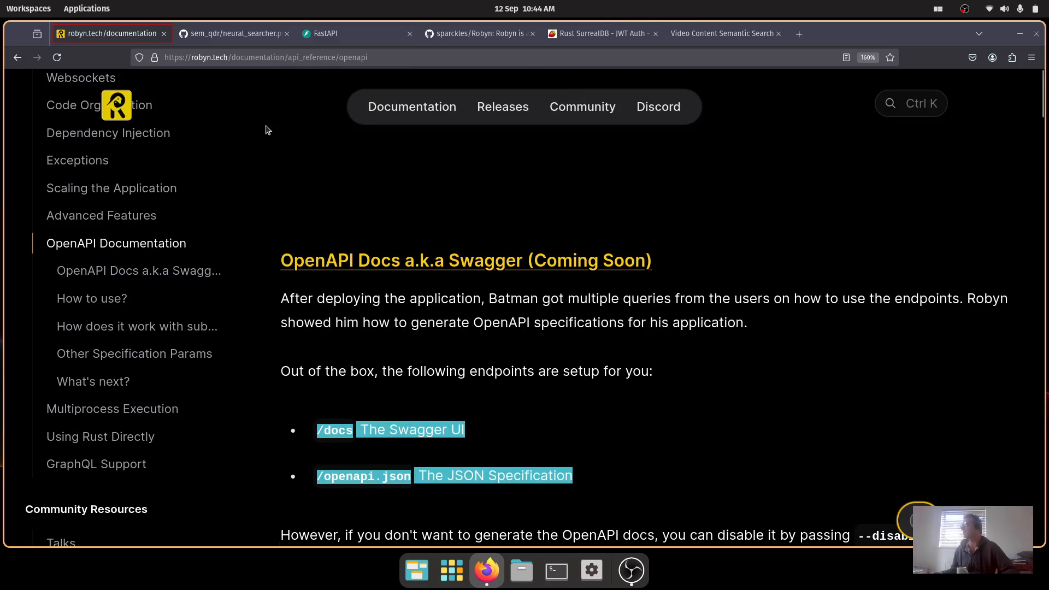
click(325, 33)
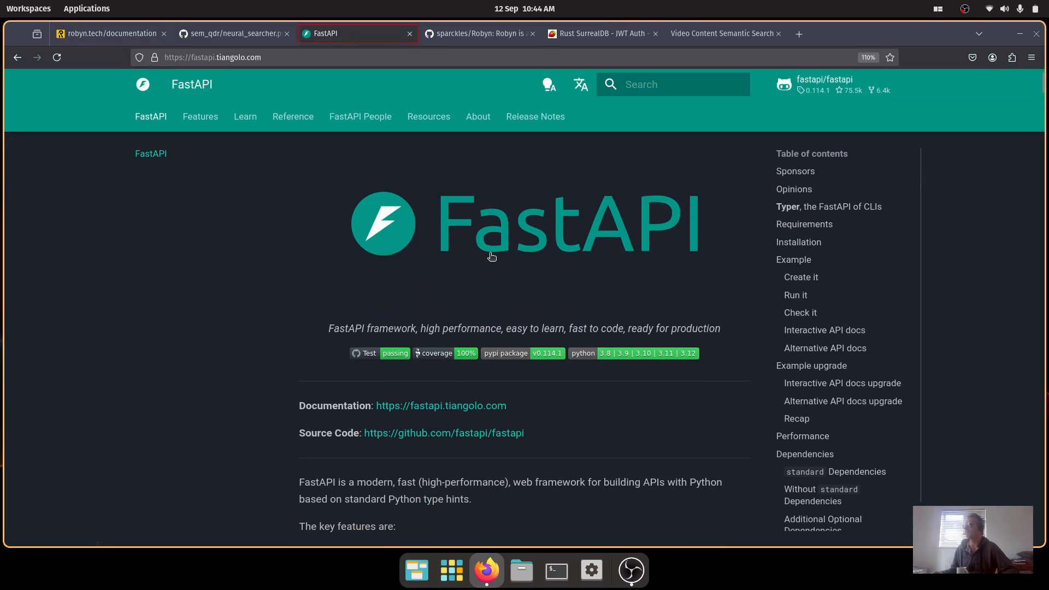
Switch to the sparckles/Robyn repository and read the README's Usage and Define your API sections.
click(479, 33)
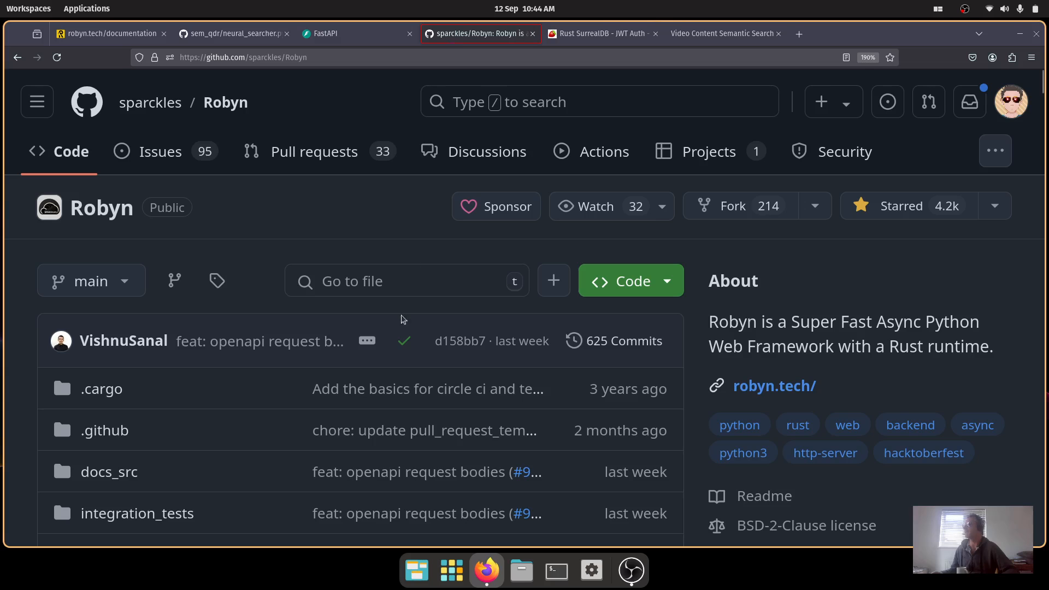
scroll(down, 3)
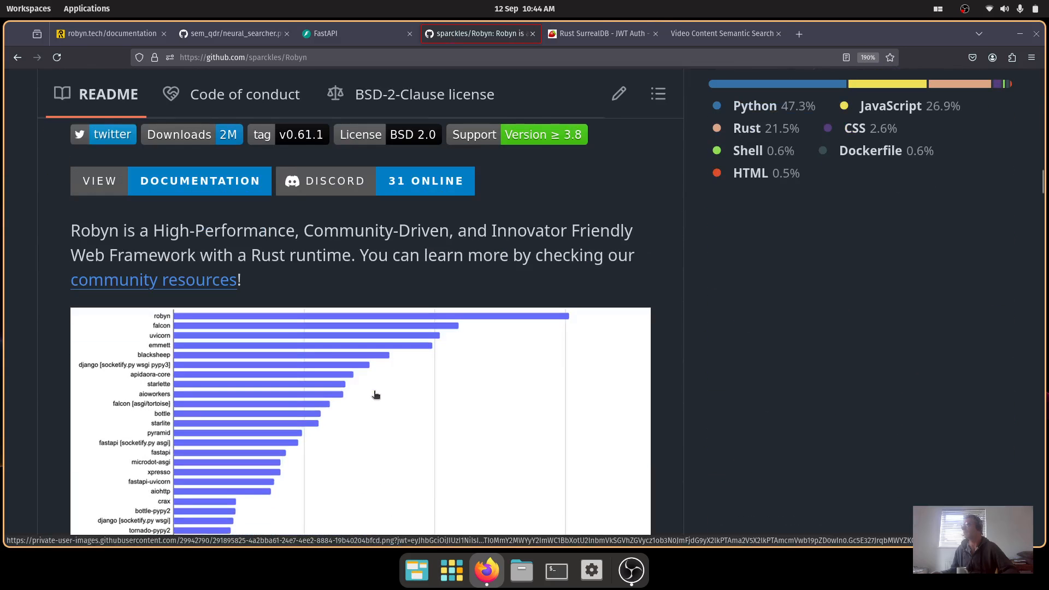
scroll(down, 3)
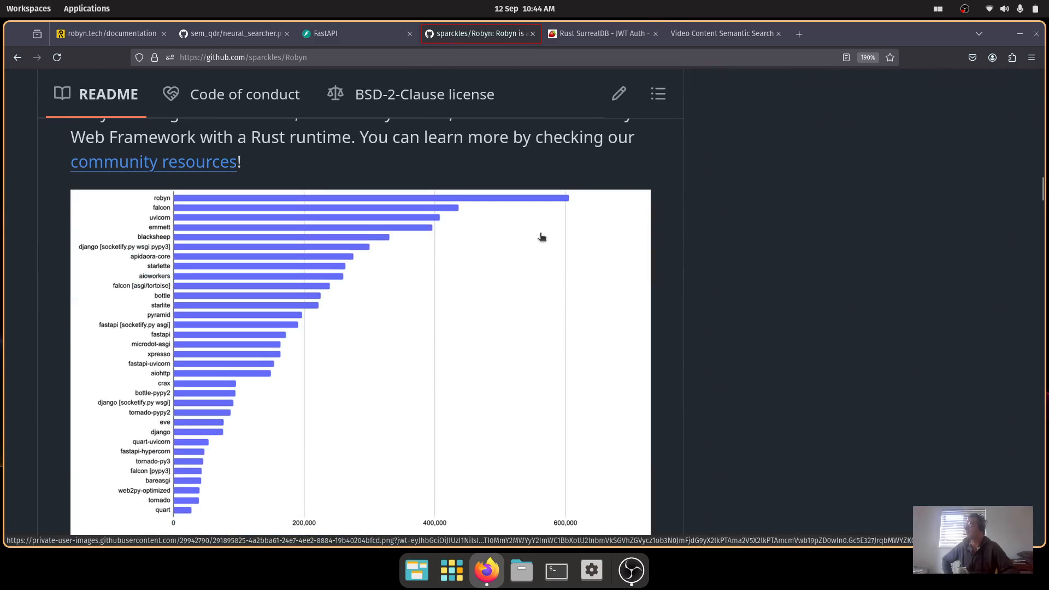
mouse_move(561, 212)
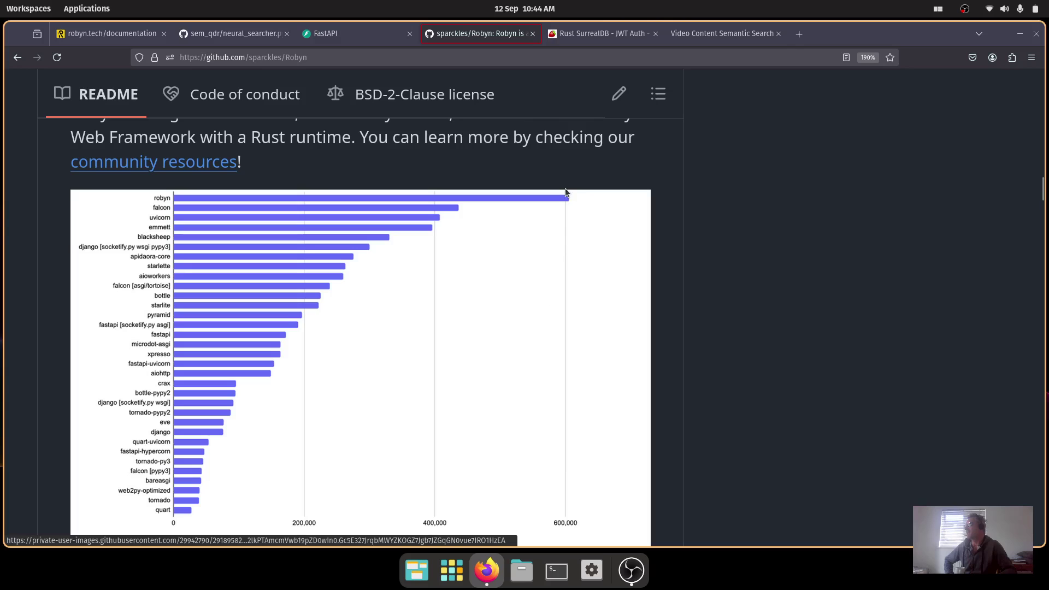
mouse_move(179, 222)
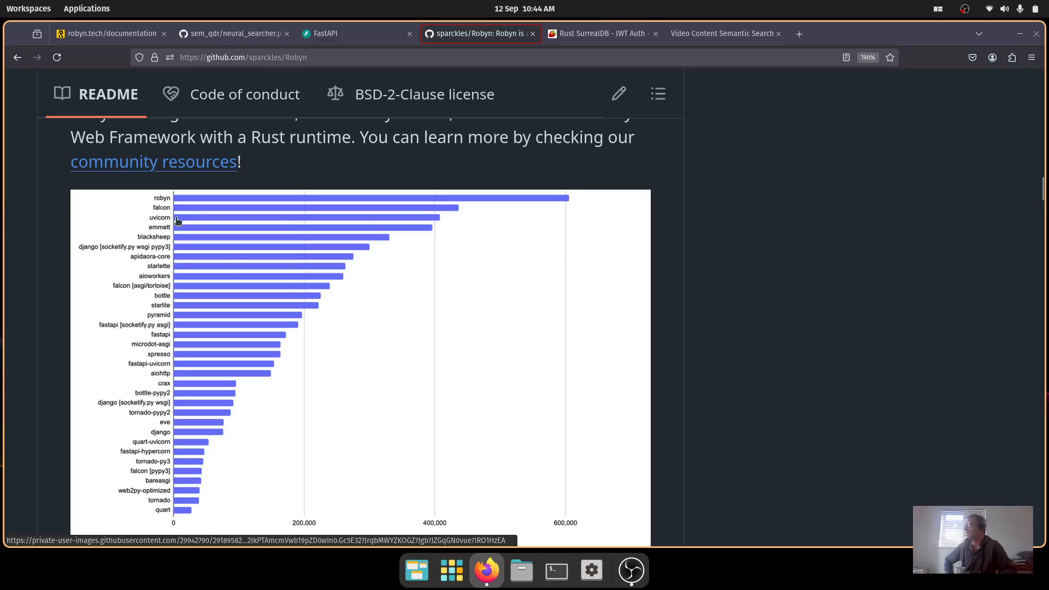
mouse_move(144, 526)
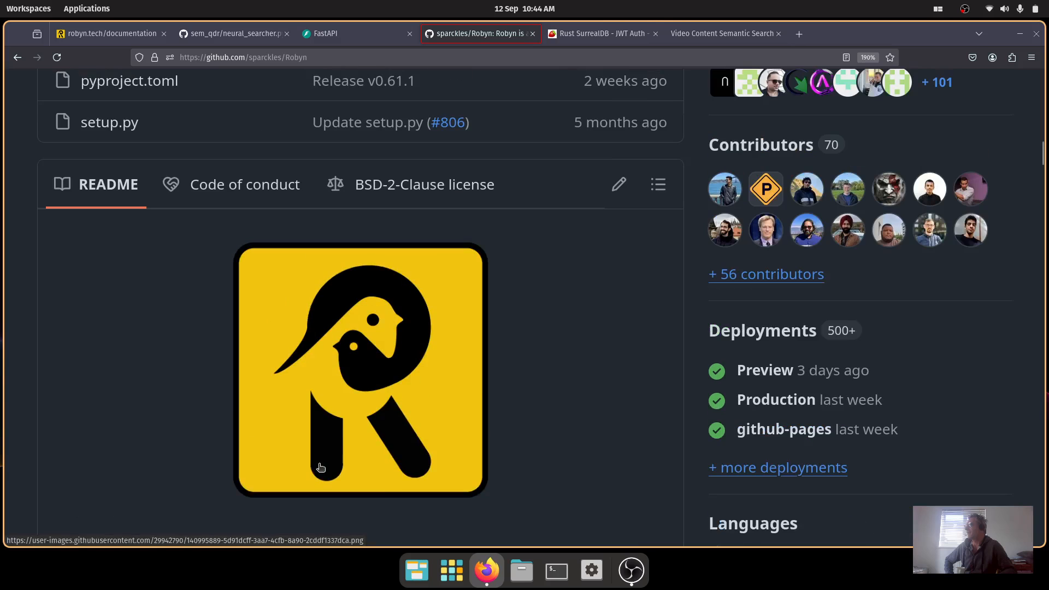
scroll(up, 3)
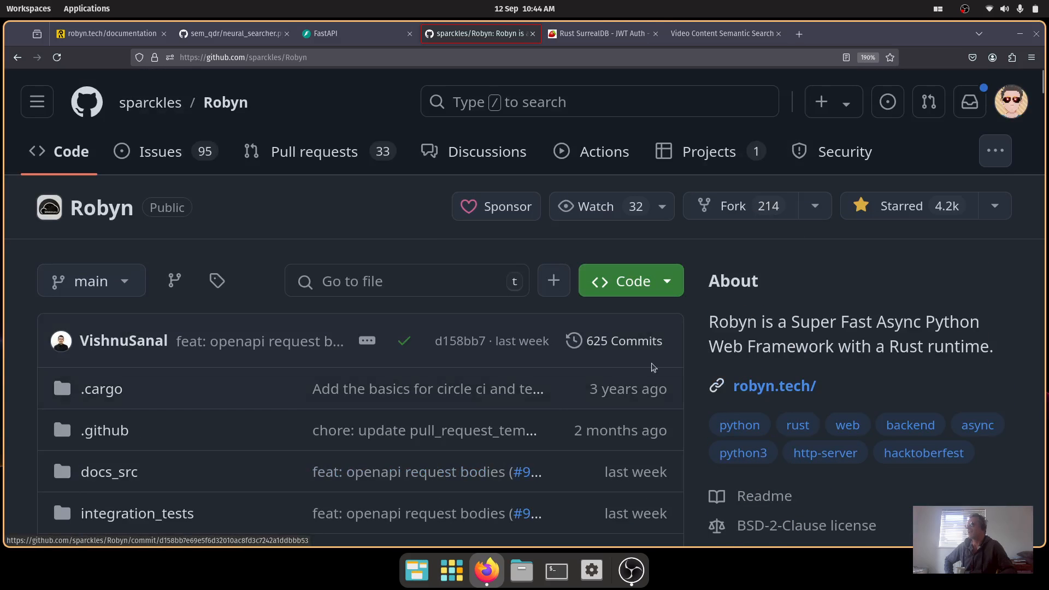
mouse_move(867, 304)
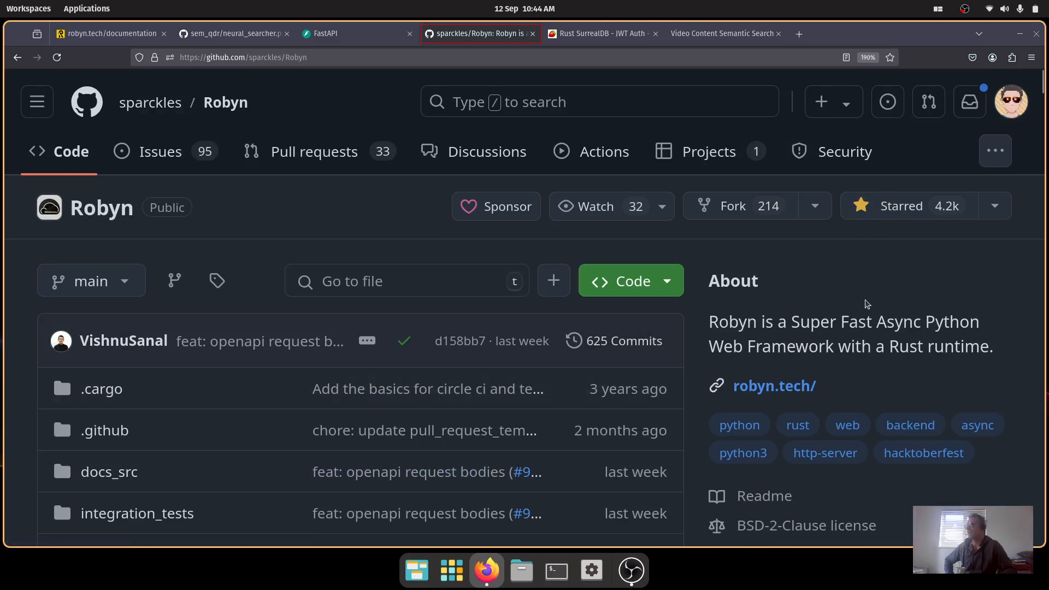
mouse_move(375, 420)
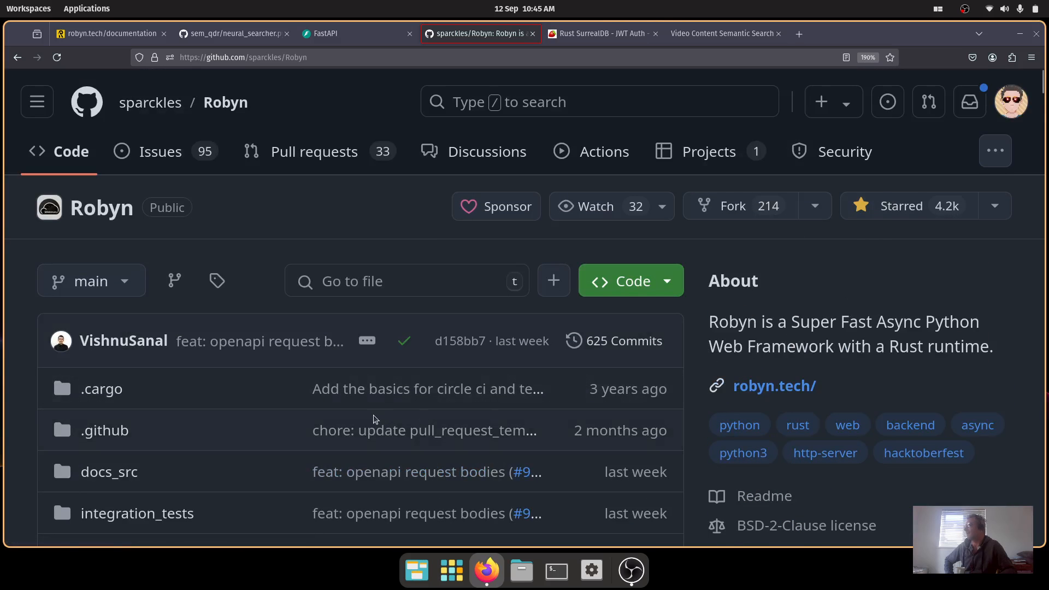
scroll(down, 3)
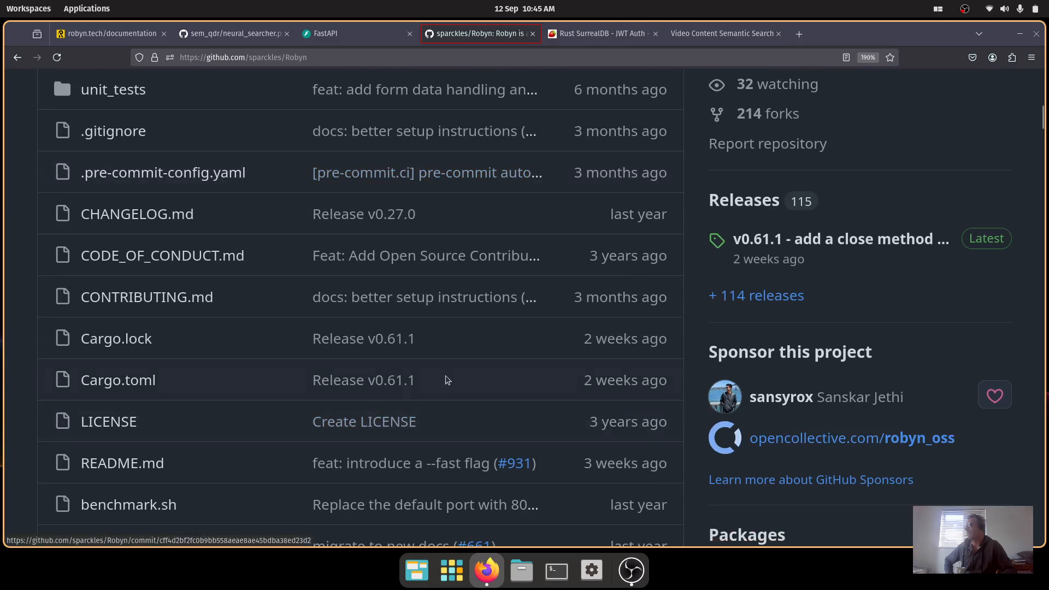
scroll(up, 3)
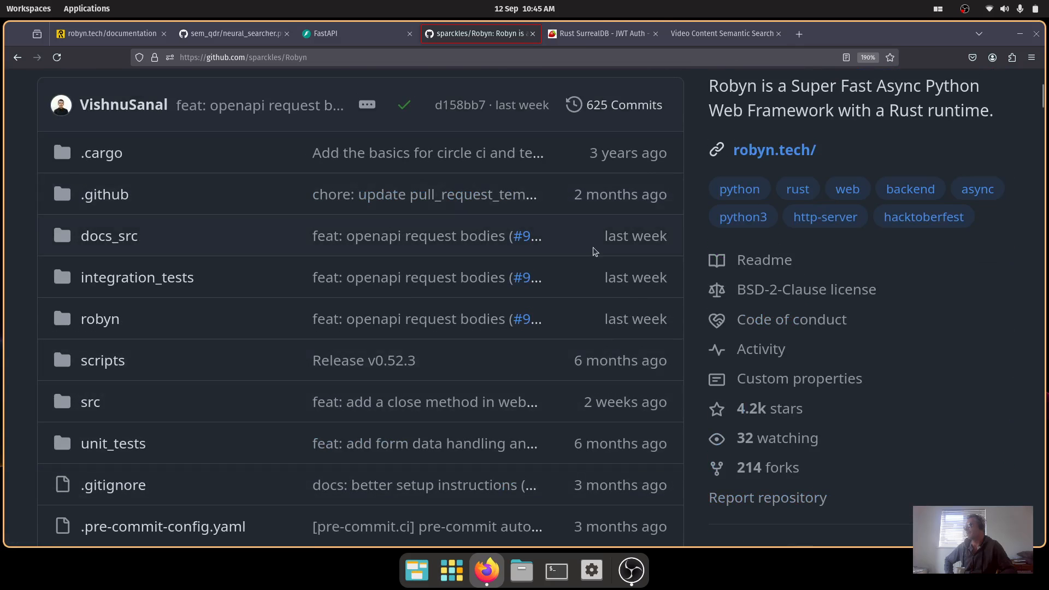
mouse_move(100, 319)
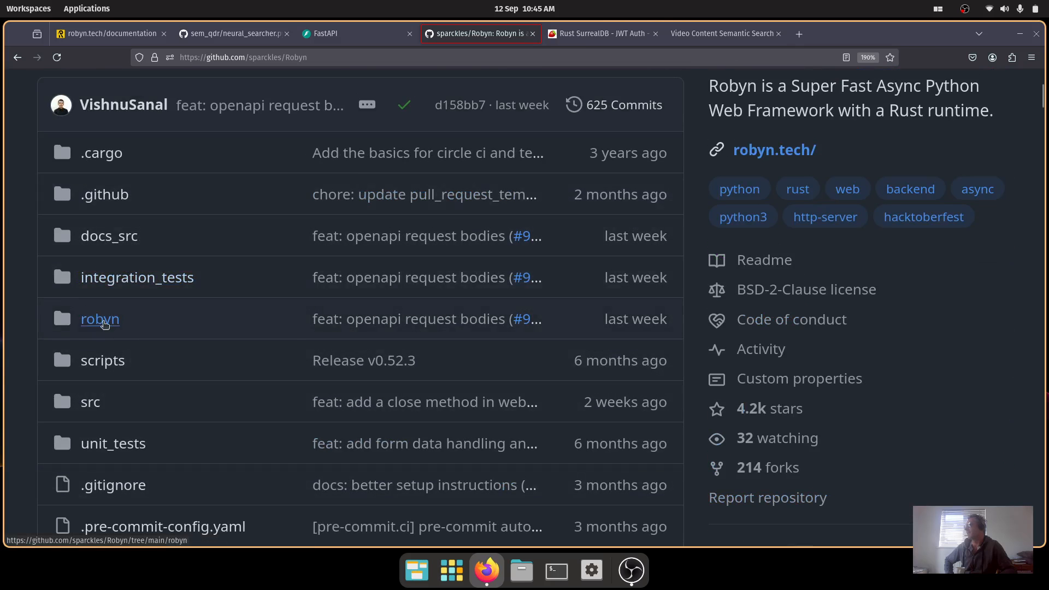
Continue down to the 'Run your code' section with the python3 app.py command.
scroll(down, 3)
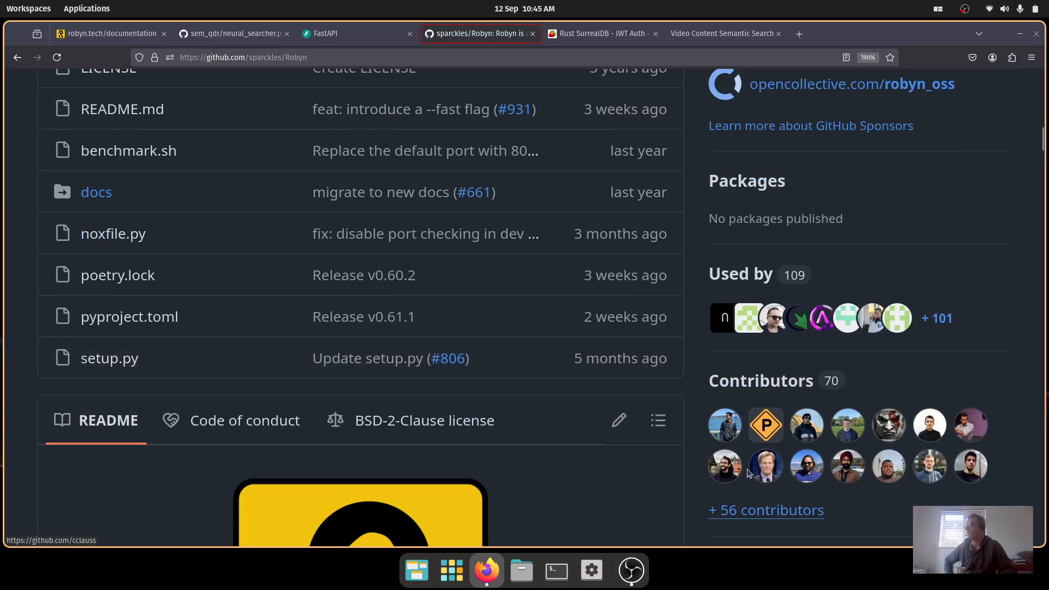
scroll(down, 3)
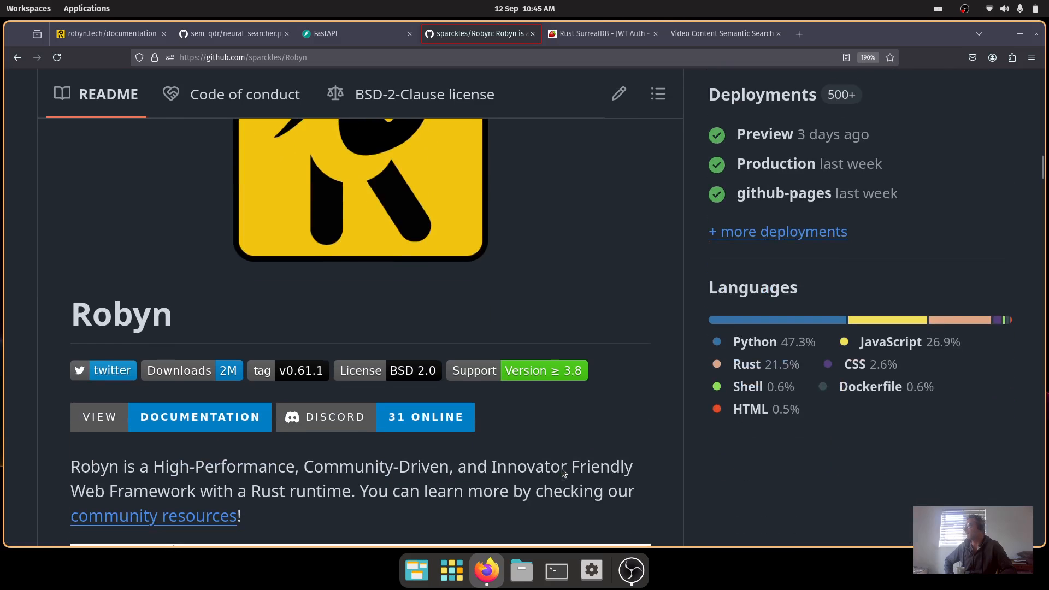
scroll(down, 3)
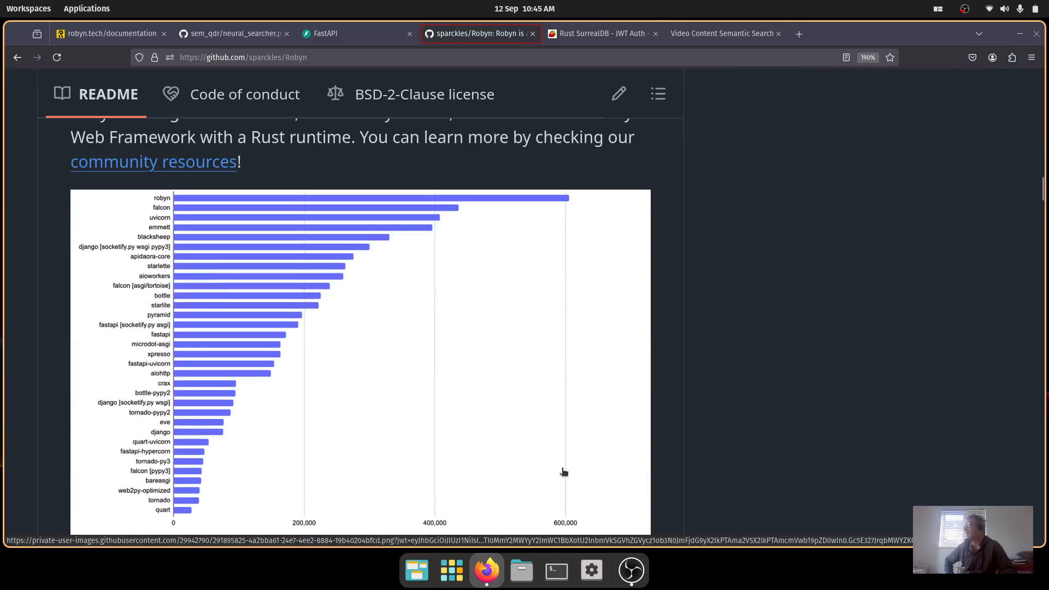
scroll(down, 3)
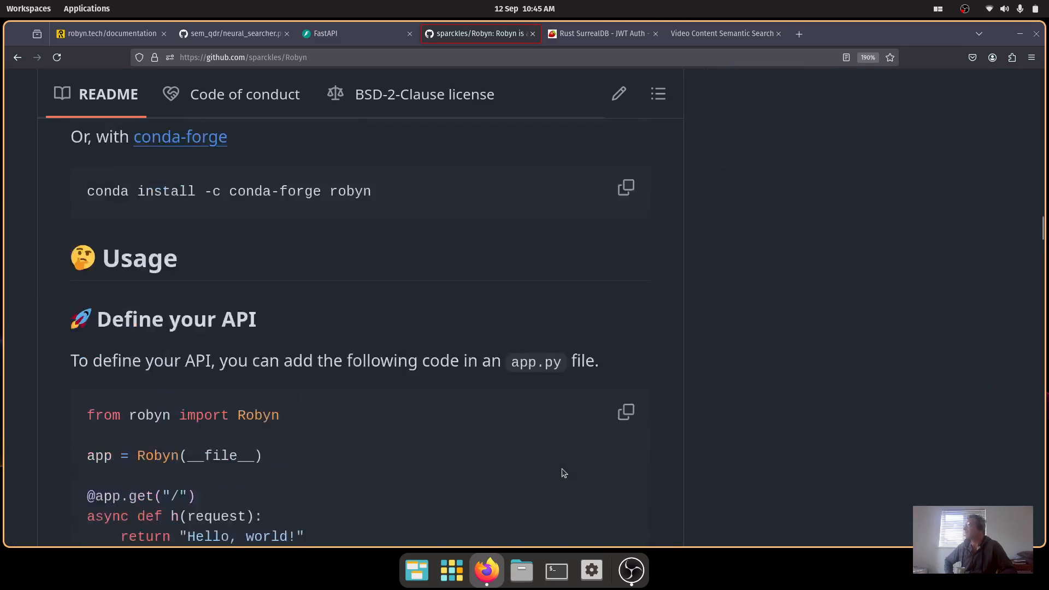
scroll(down, 3)
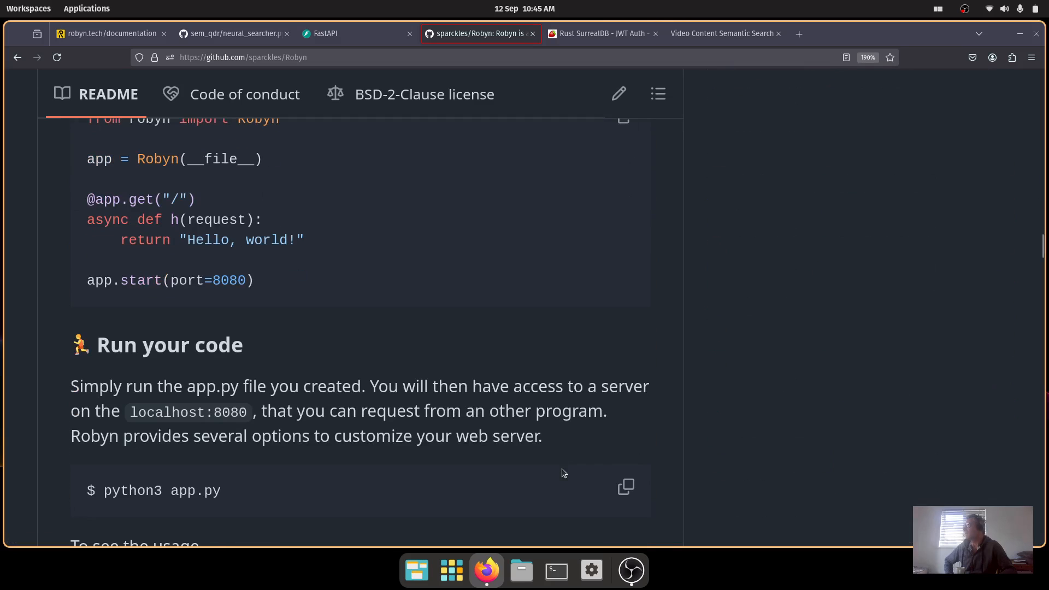
Return to Robyn's OpenAPI Documentation and read the --disable-openapi option and 'How to use?' query params.
click(111, 32)
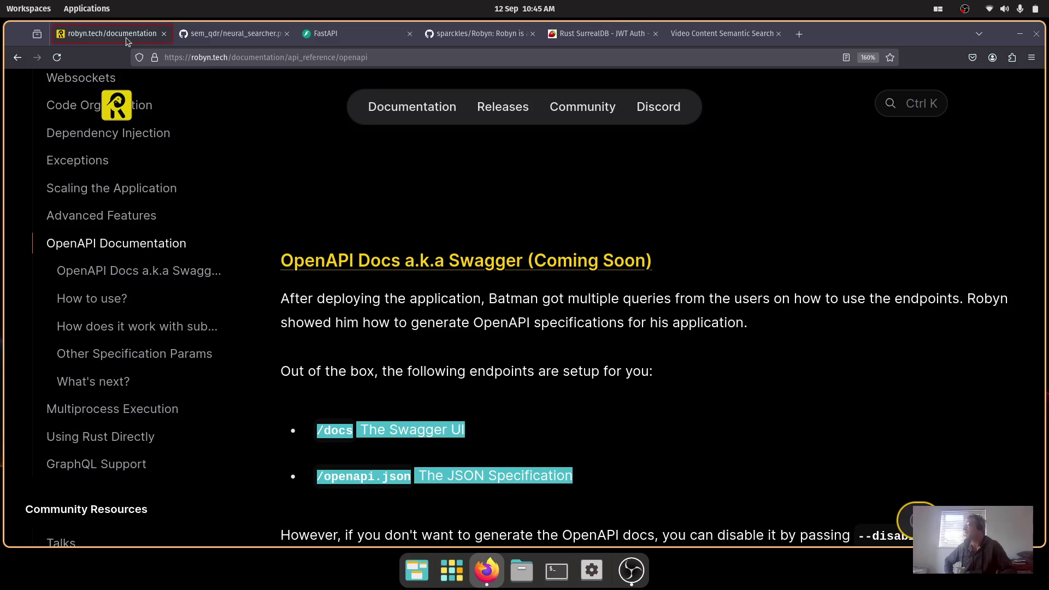
scroll(down, 3)
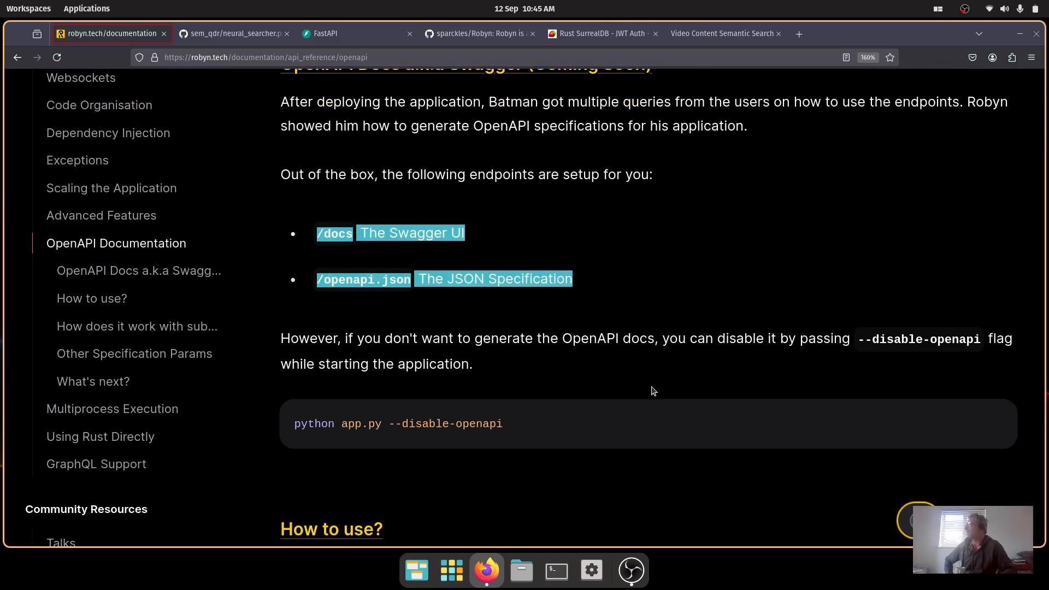
scroll(down, 3)
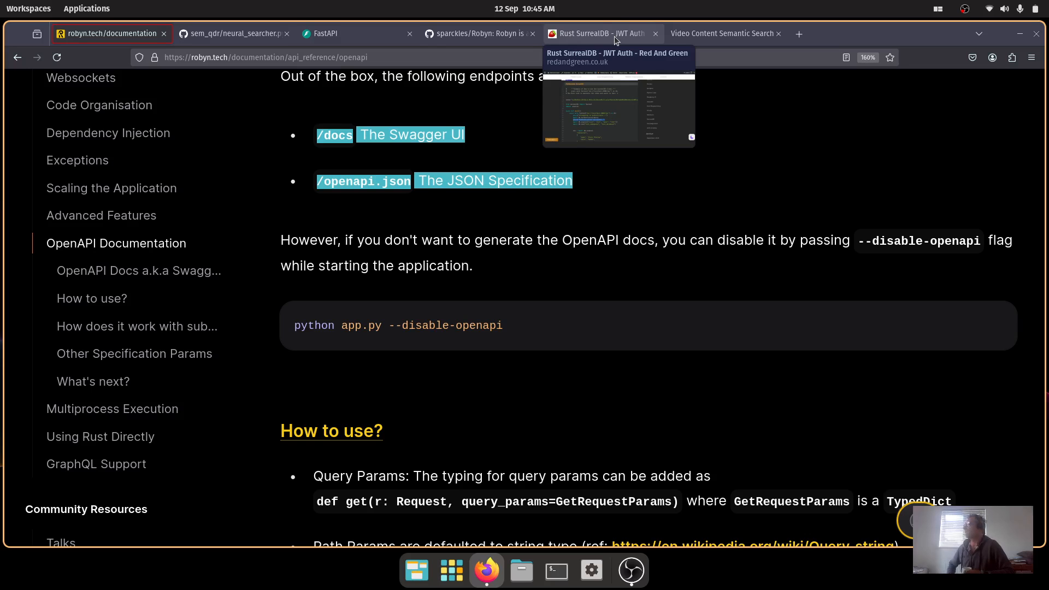
Revisit the Rust SurrealDB – JWT Auth post and look through its Python and Rust code blocks.
click(602, 33)
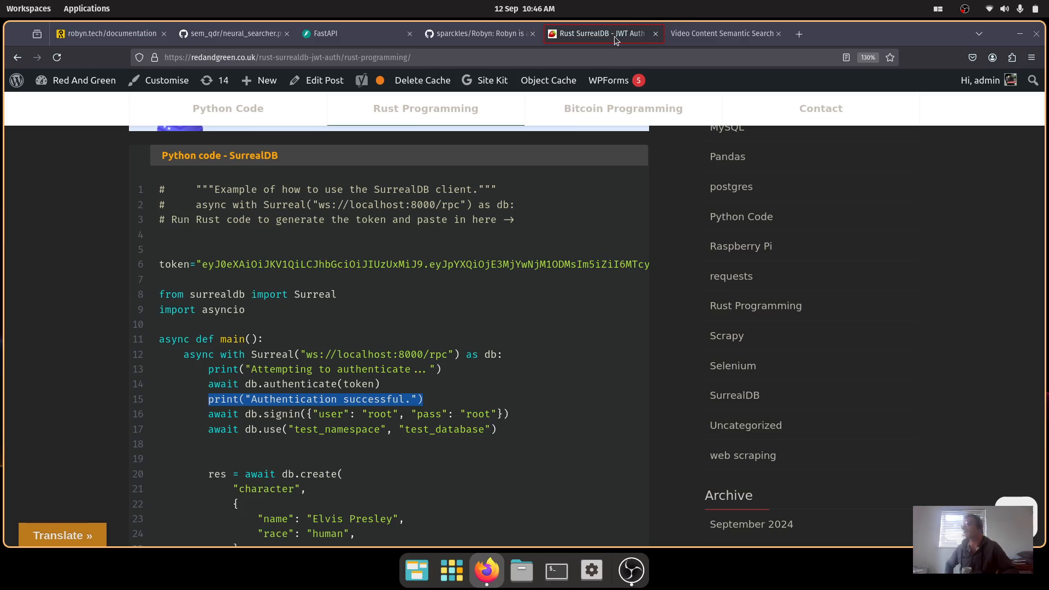
scroll(down, 3)
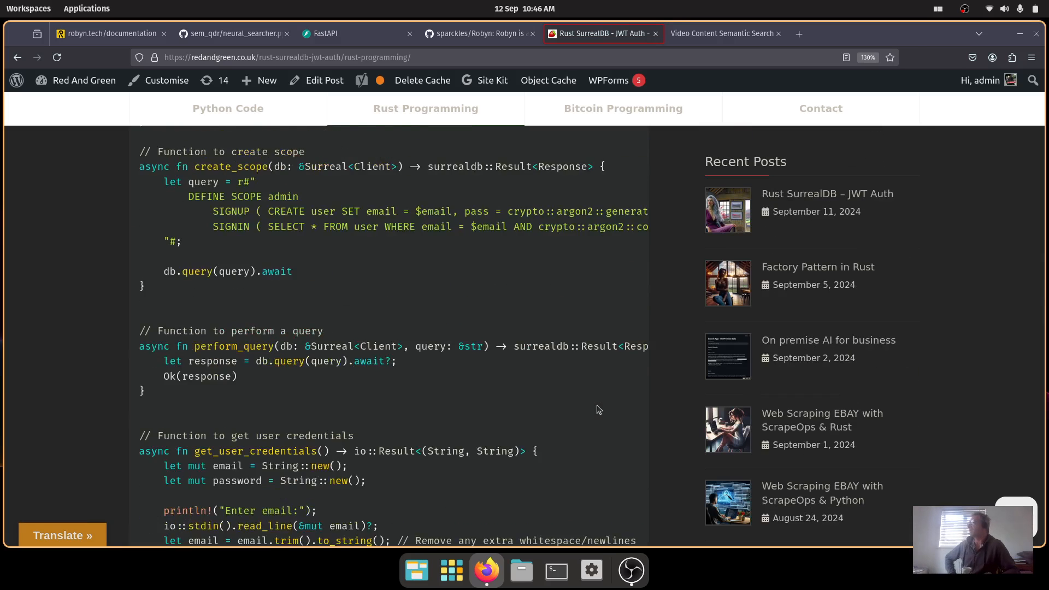
scroll(up, 3)
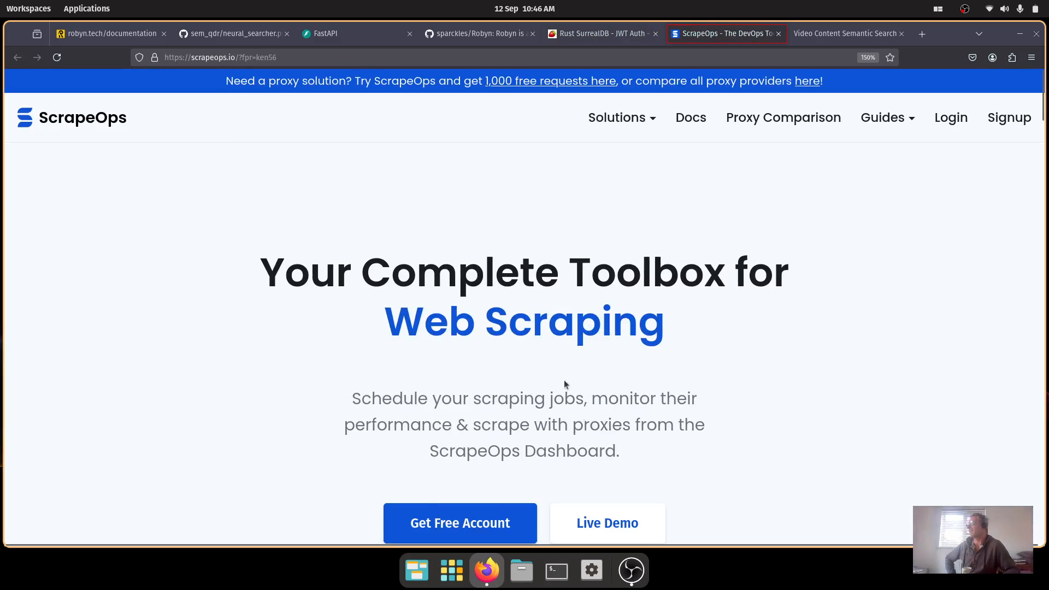
Glance over the ScrapeOps web scraping toolbox homepage, then switch to the FastAPI homepage.
scroll(down, 3)
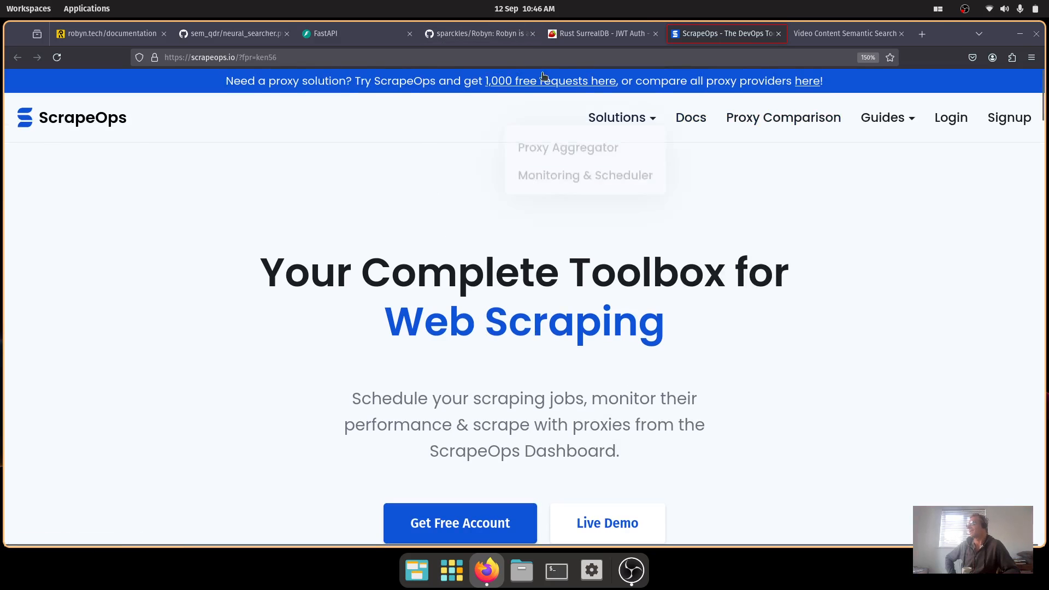
click(478, 32)
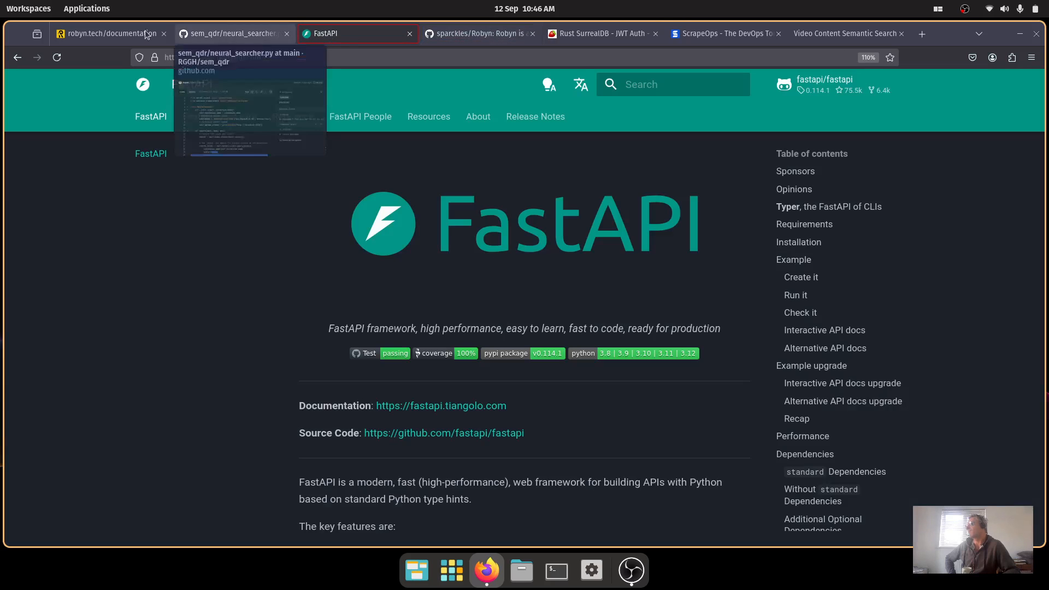
View sem_qdr's neural_searcher.py on GitHub, highlighting the file name and the all-MiniLM-L6-v2 encoder model.
click(230, 33)
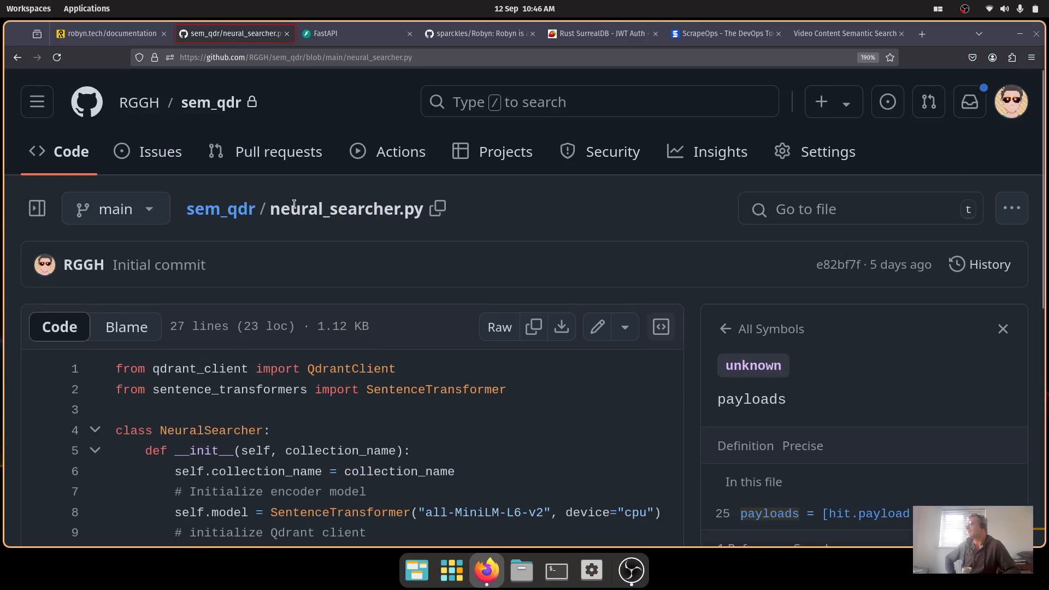
double_click(346, 209)
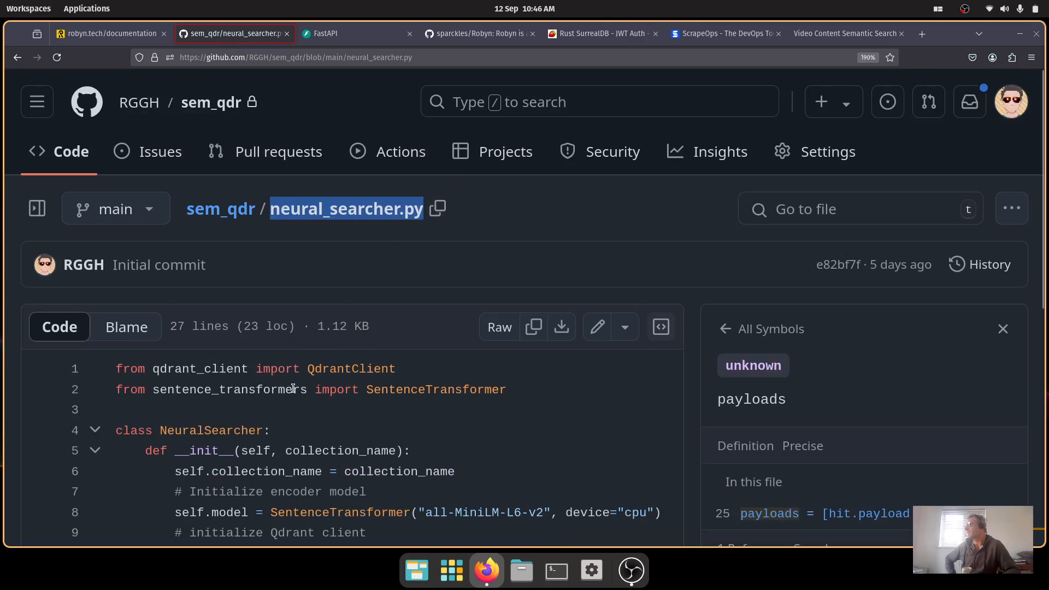
scroll(down, 3)
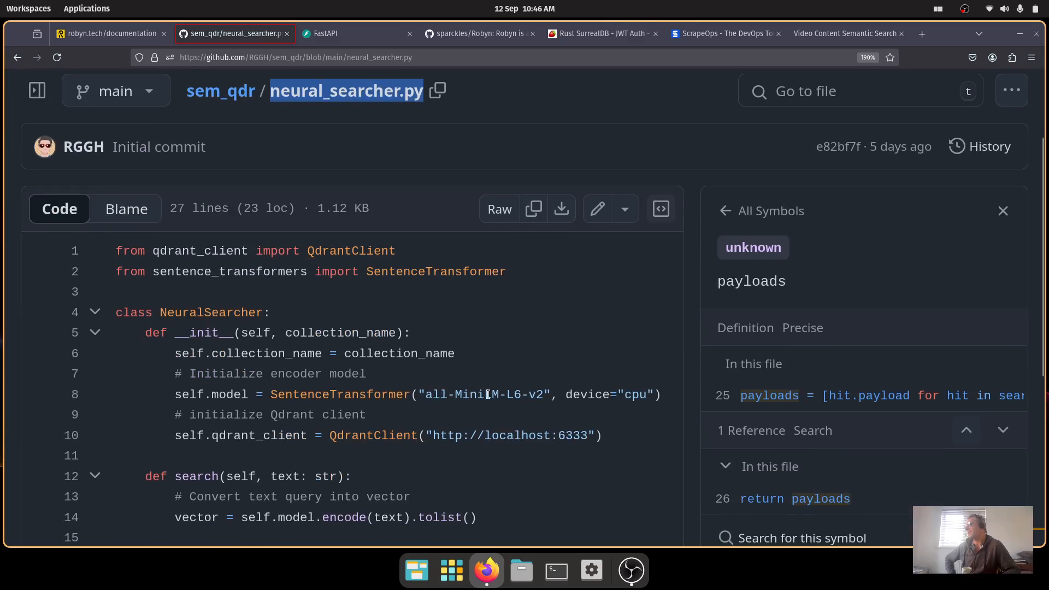
double_click(535, 395)
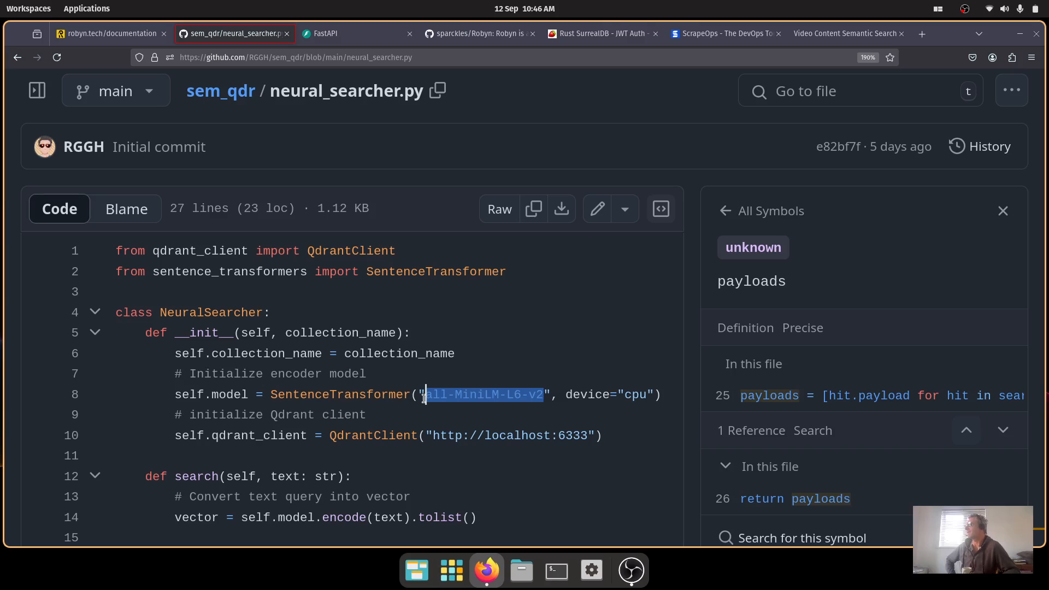
scroll(down, 3)
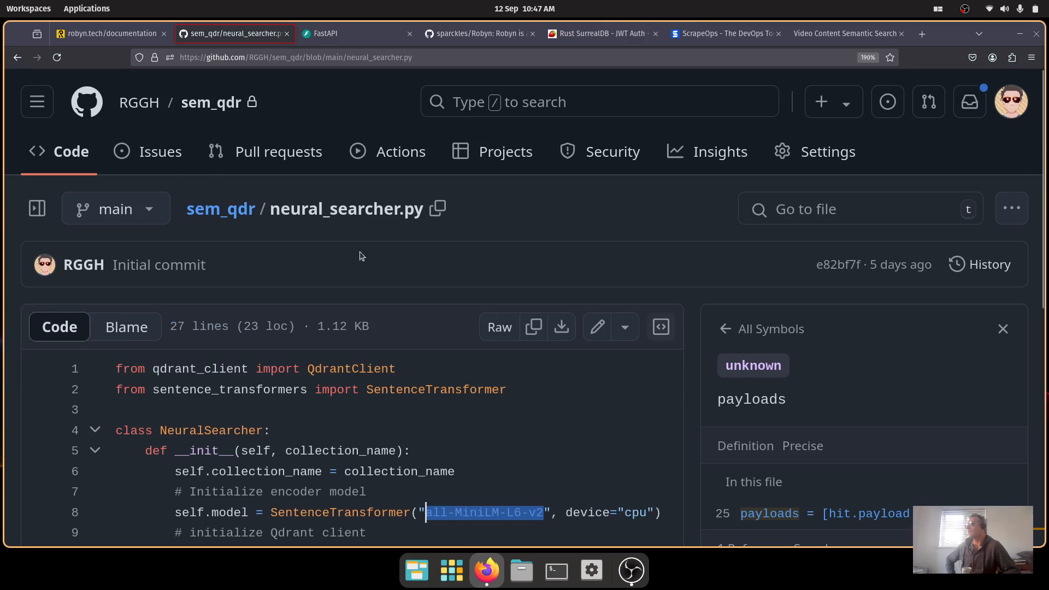
mouse_move(335, 39)
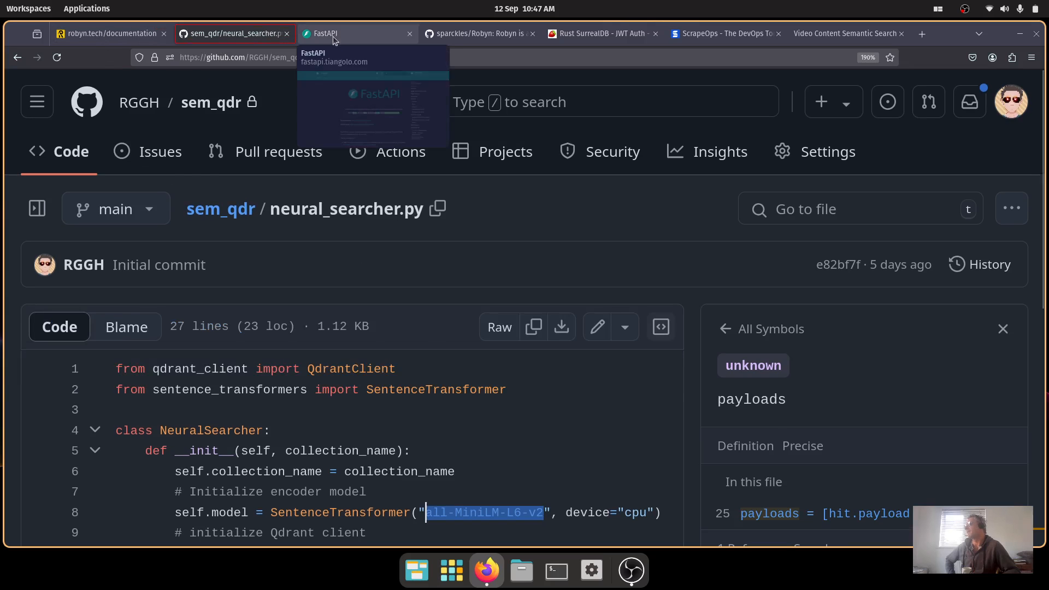
Pass through the FastAPI homepage back to the Rust SurrealDB – JWT Auth post.
click(331, 33)
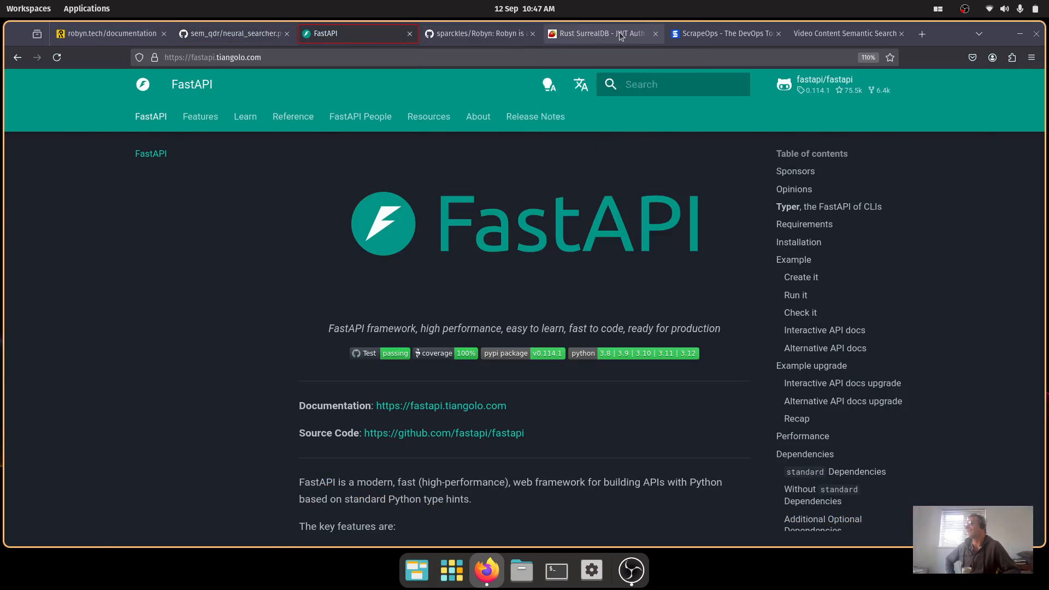
click(603, 33)
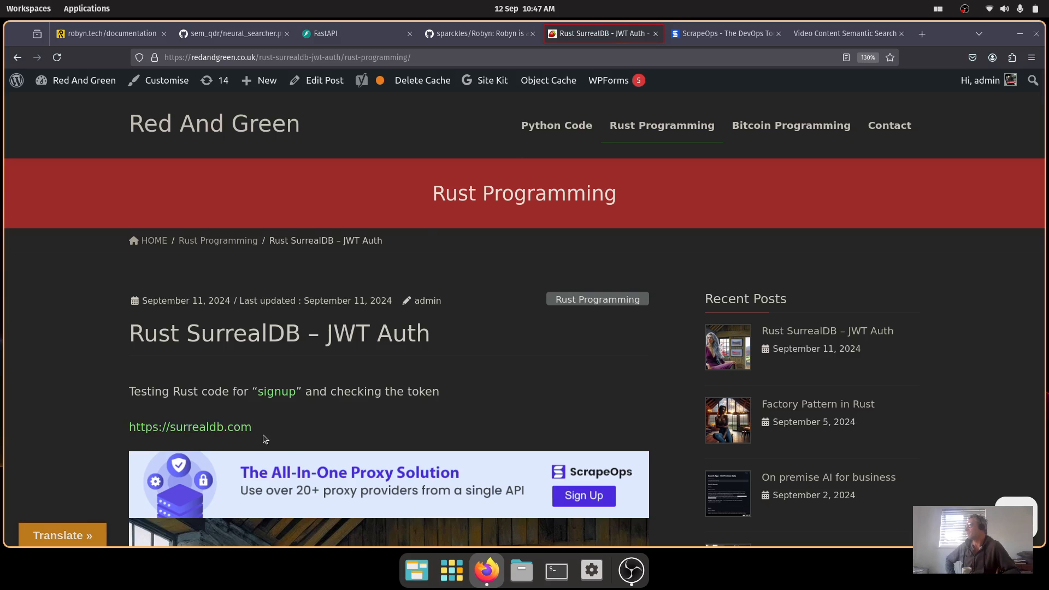
In the post's main.rs, highlight the 127.0.0.1:8000 address and the Ws WebSocket connection type.
scroll(down, 3)
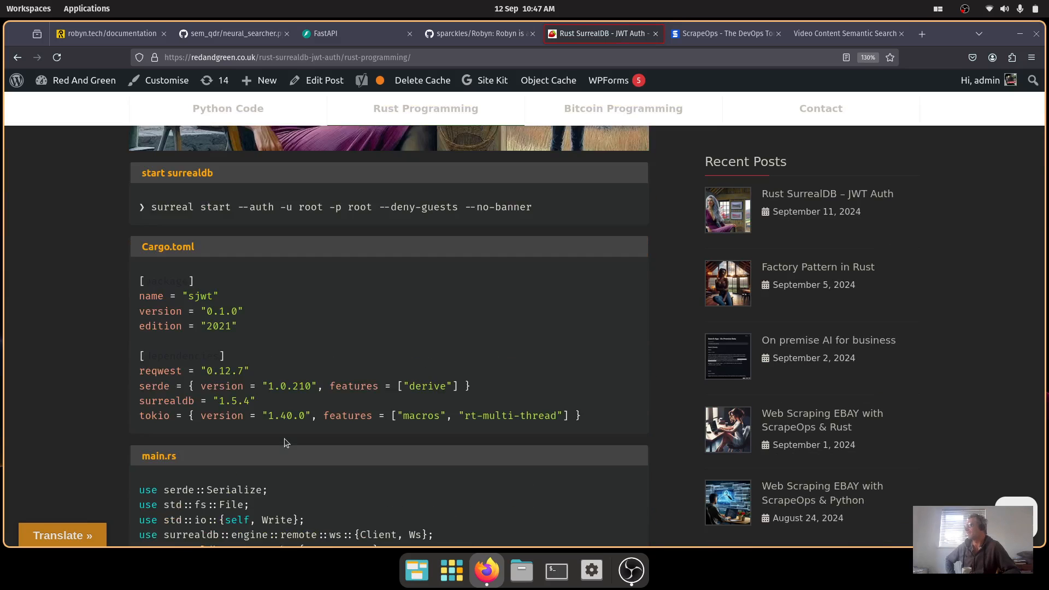
scroll(down, 3)
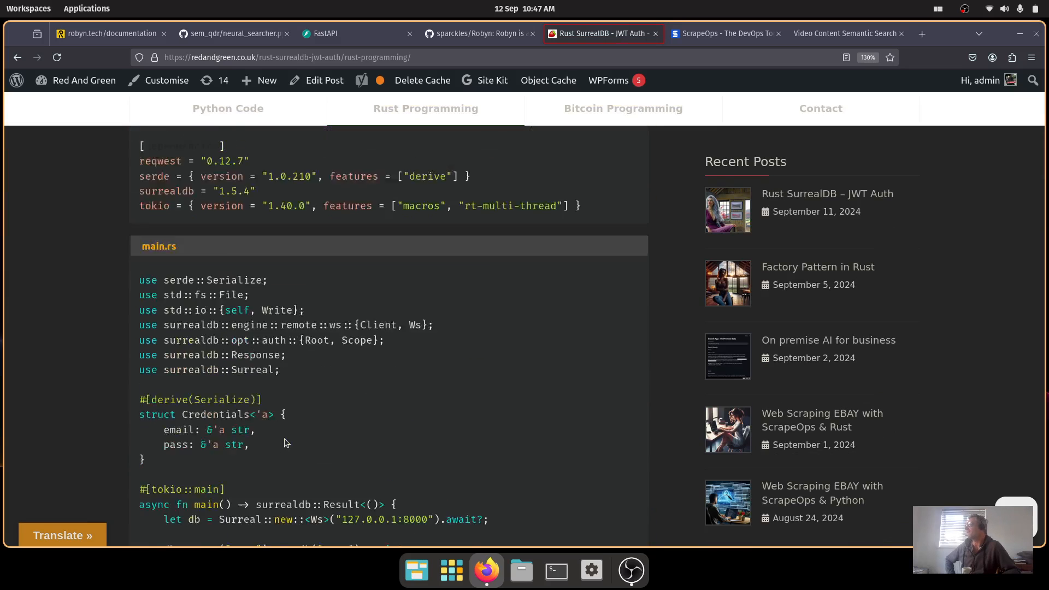
scroll(down, 3)
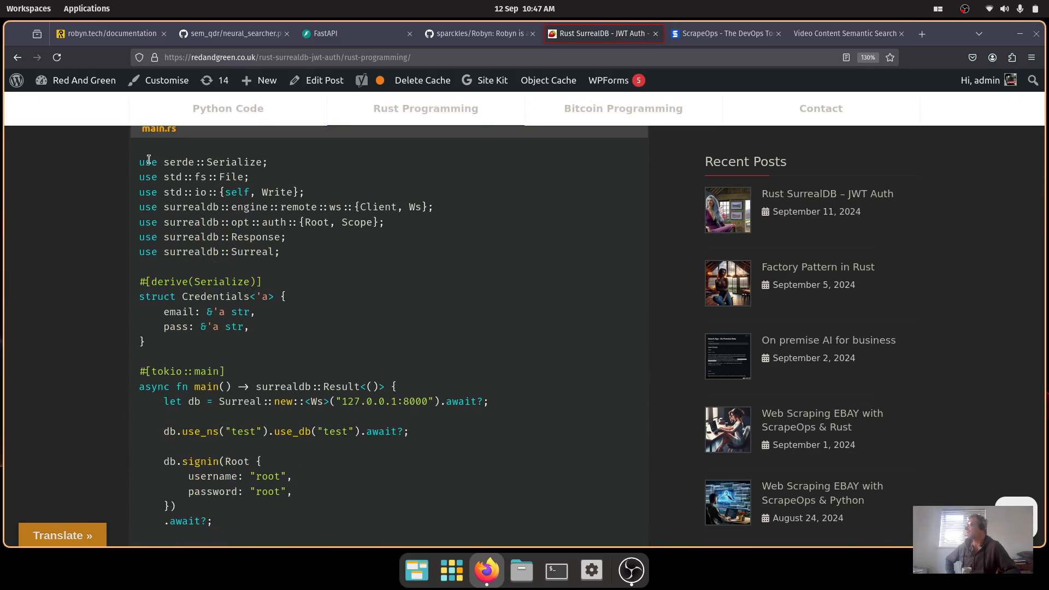
mouse_move(286, 383)
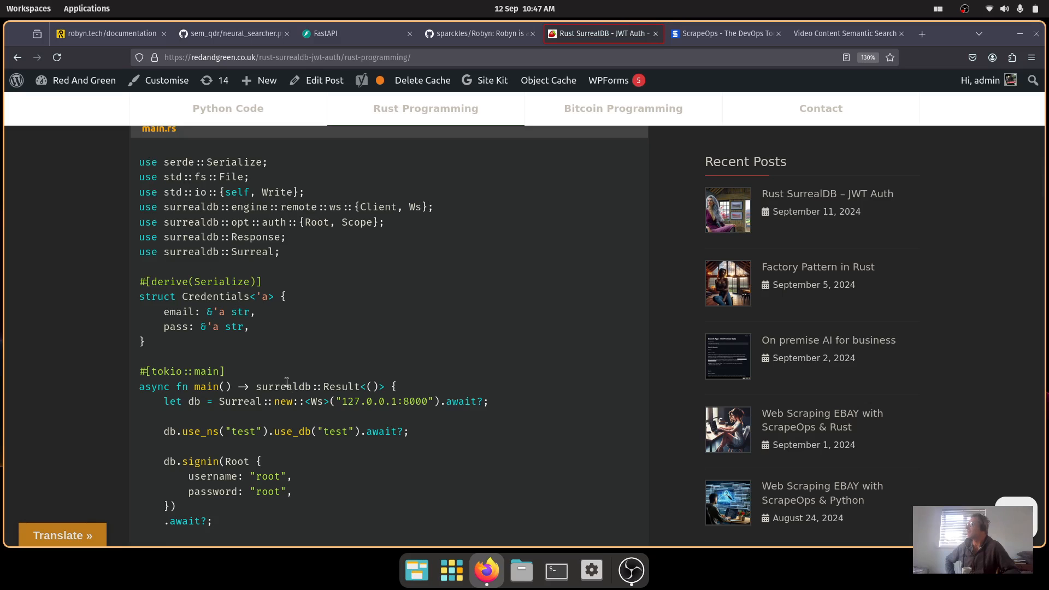
mouse_move(244, 408)
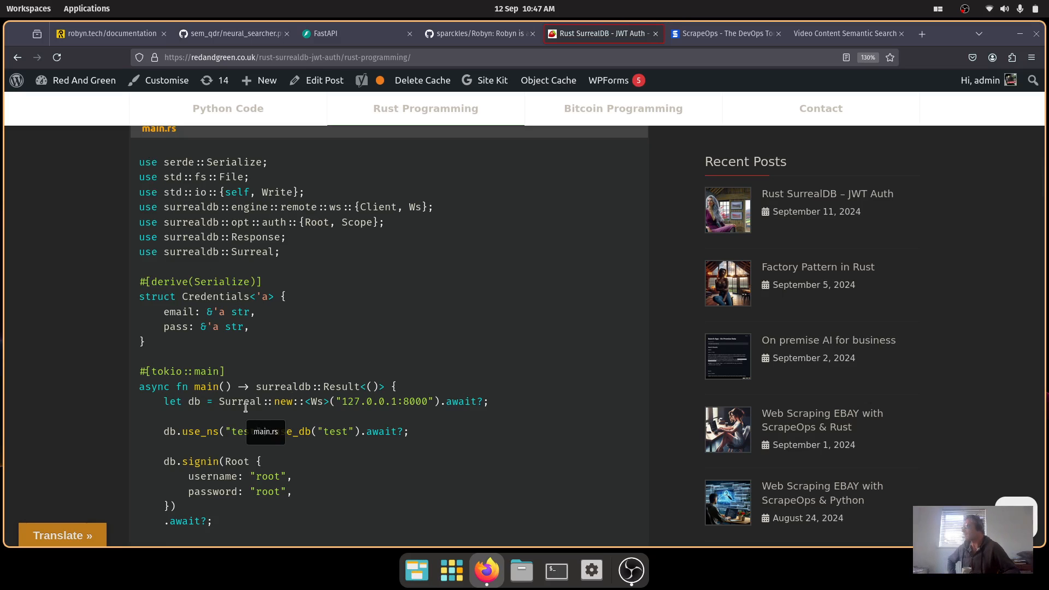
double_click(348, 403)
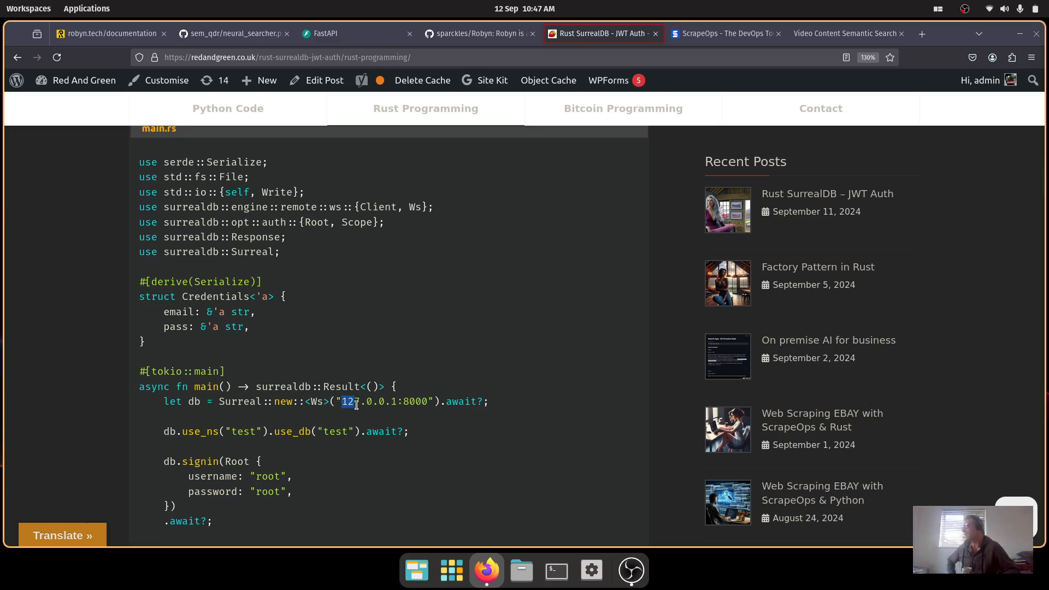
drag(342, 401, 432, 401)
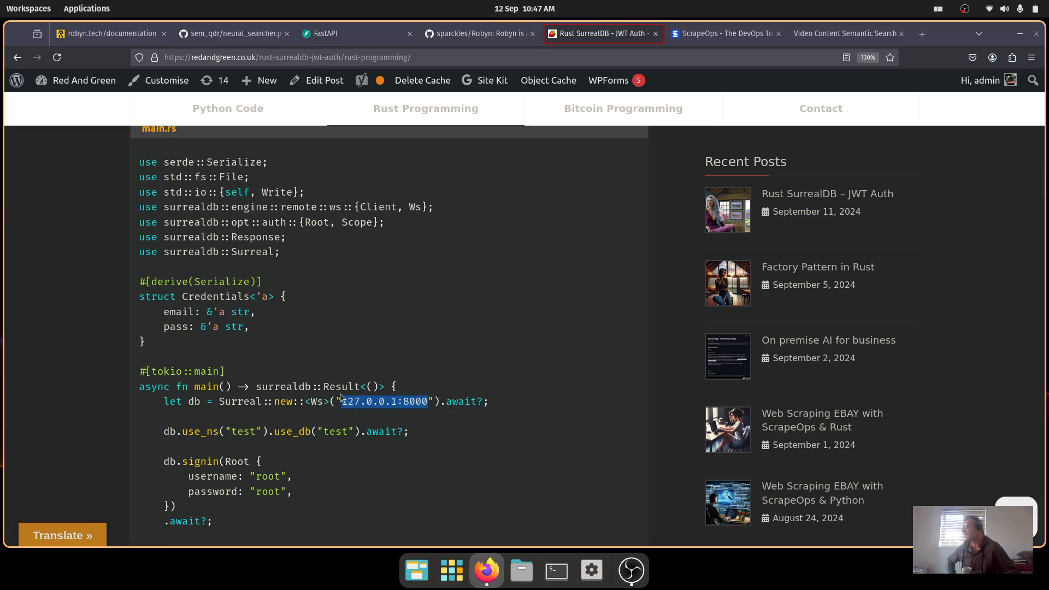
double_click(315, 402)
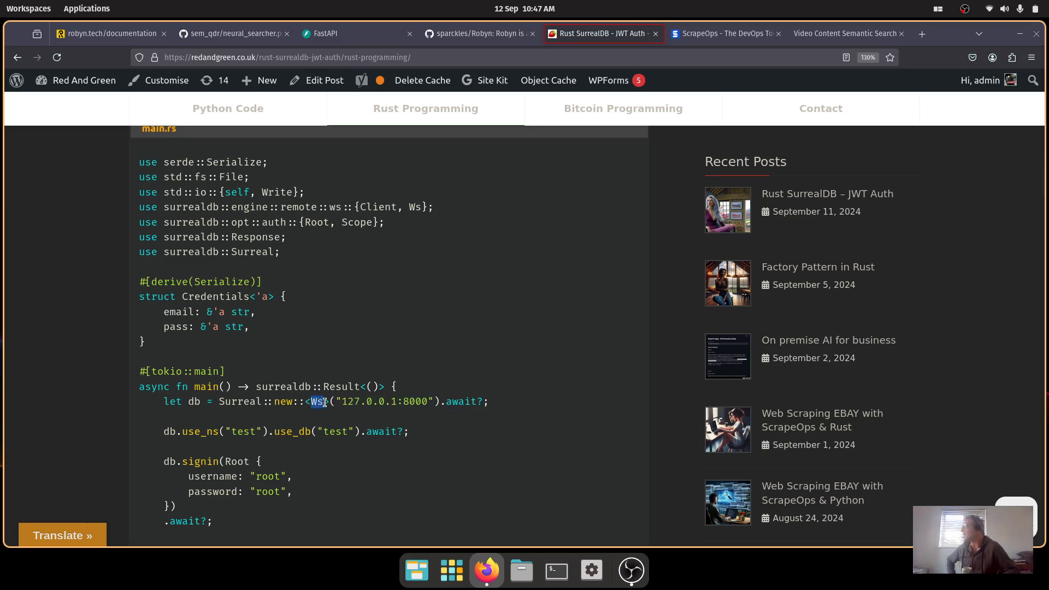
Continue through the remaining code, then return to neural_searcher.py on GitHub.
scroll(down, 3)
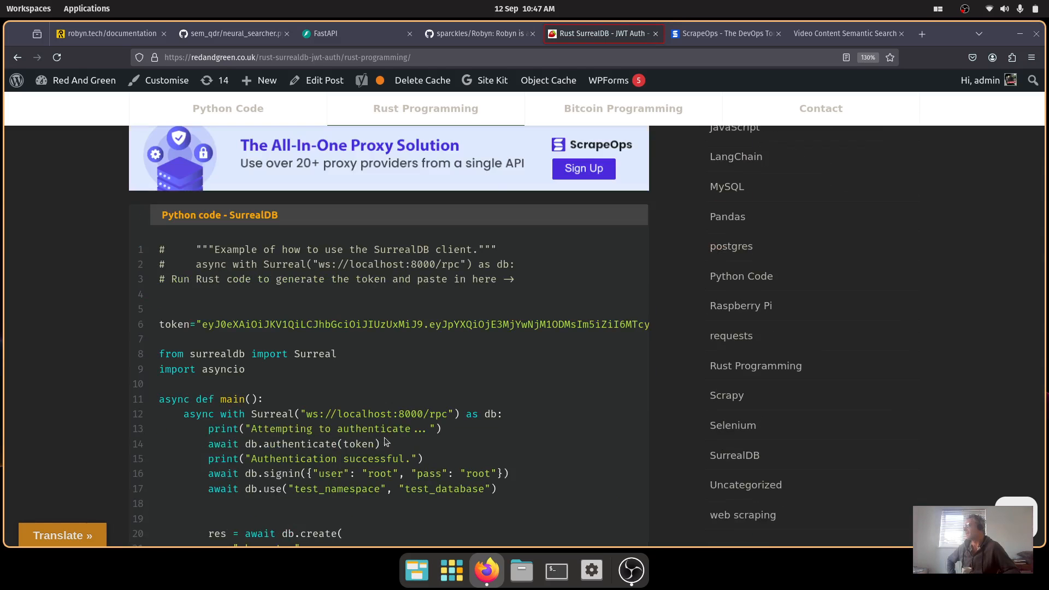
click(234, 33)
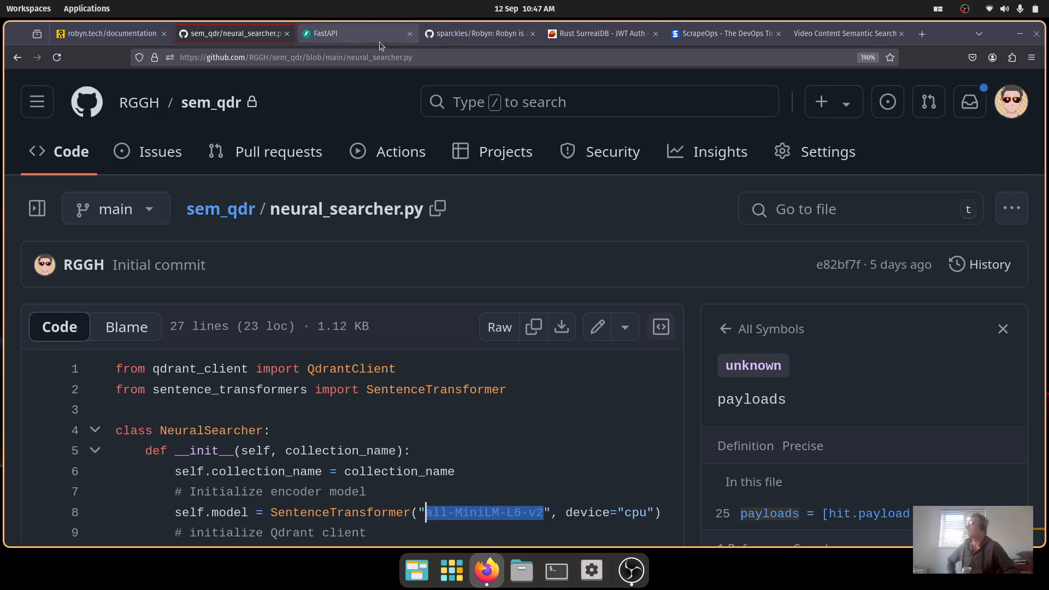
mouse_move(615, 32)
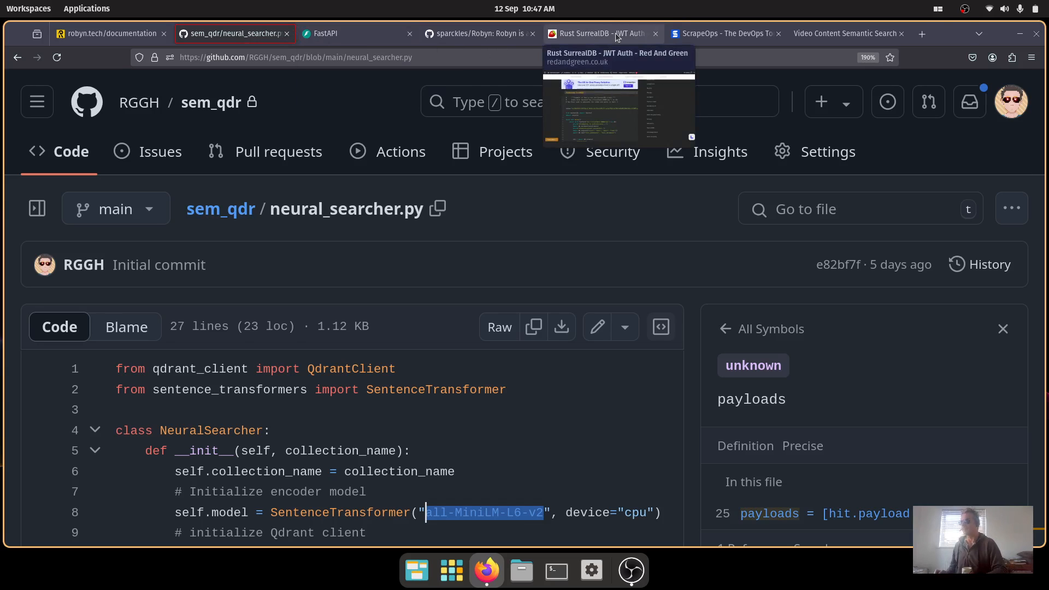
click(966, 9)
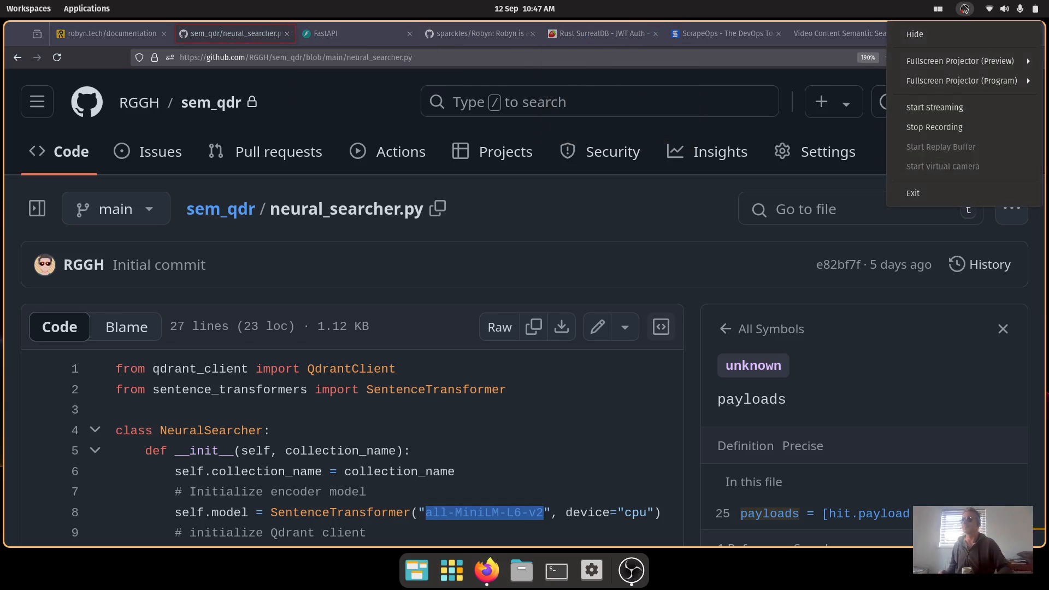